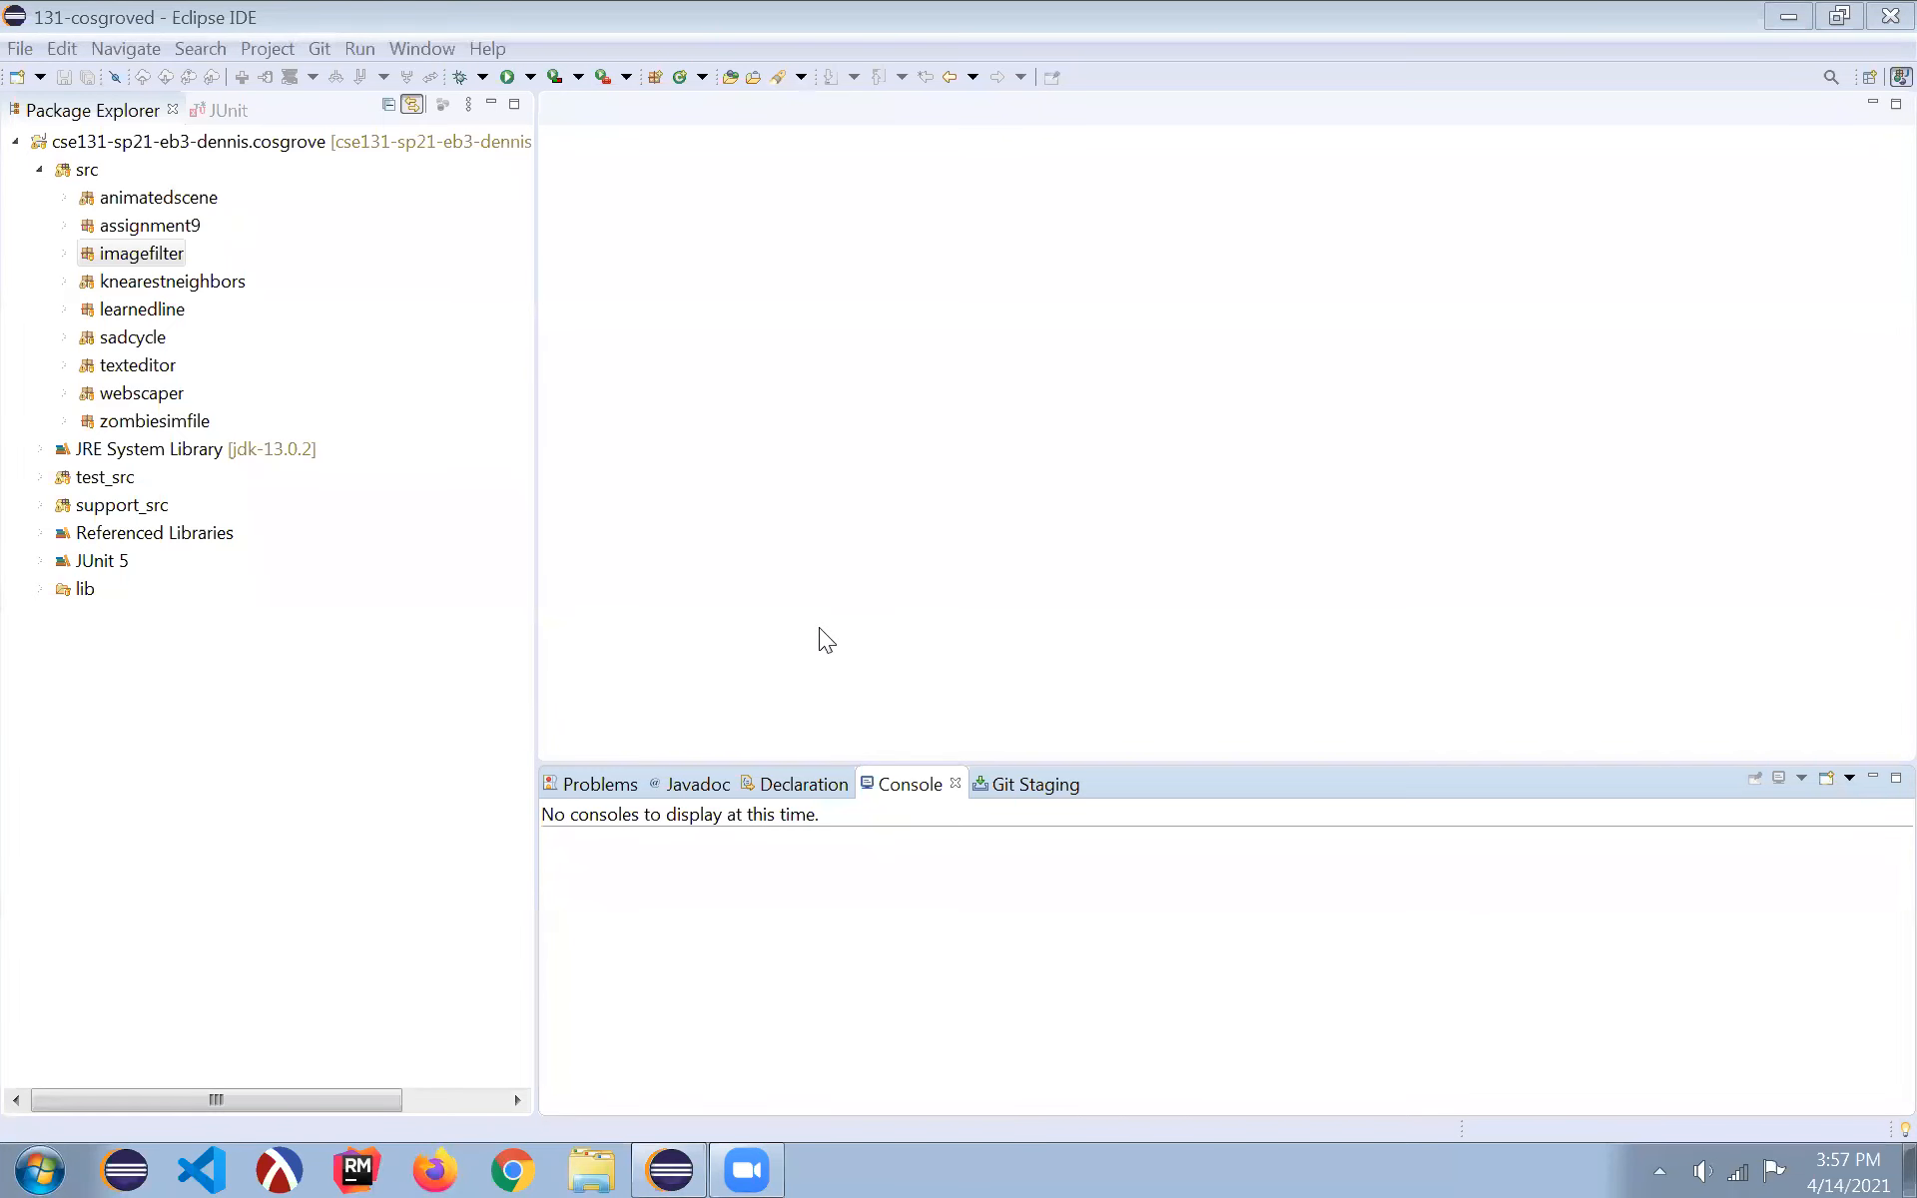
mouse_move(611, 409)
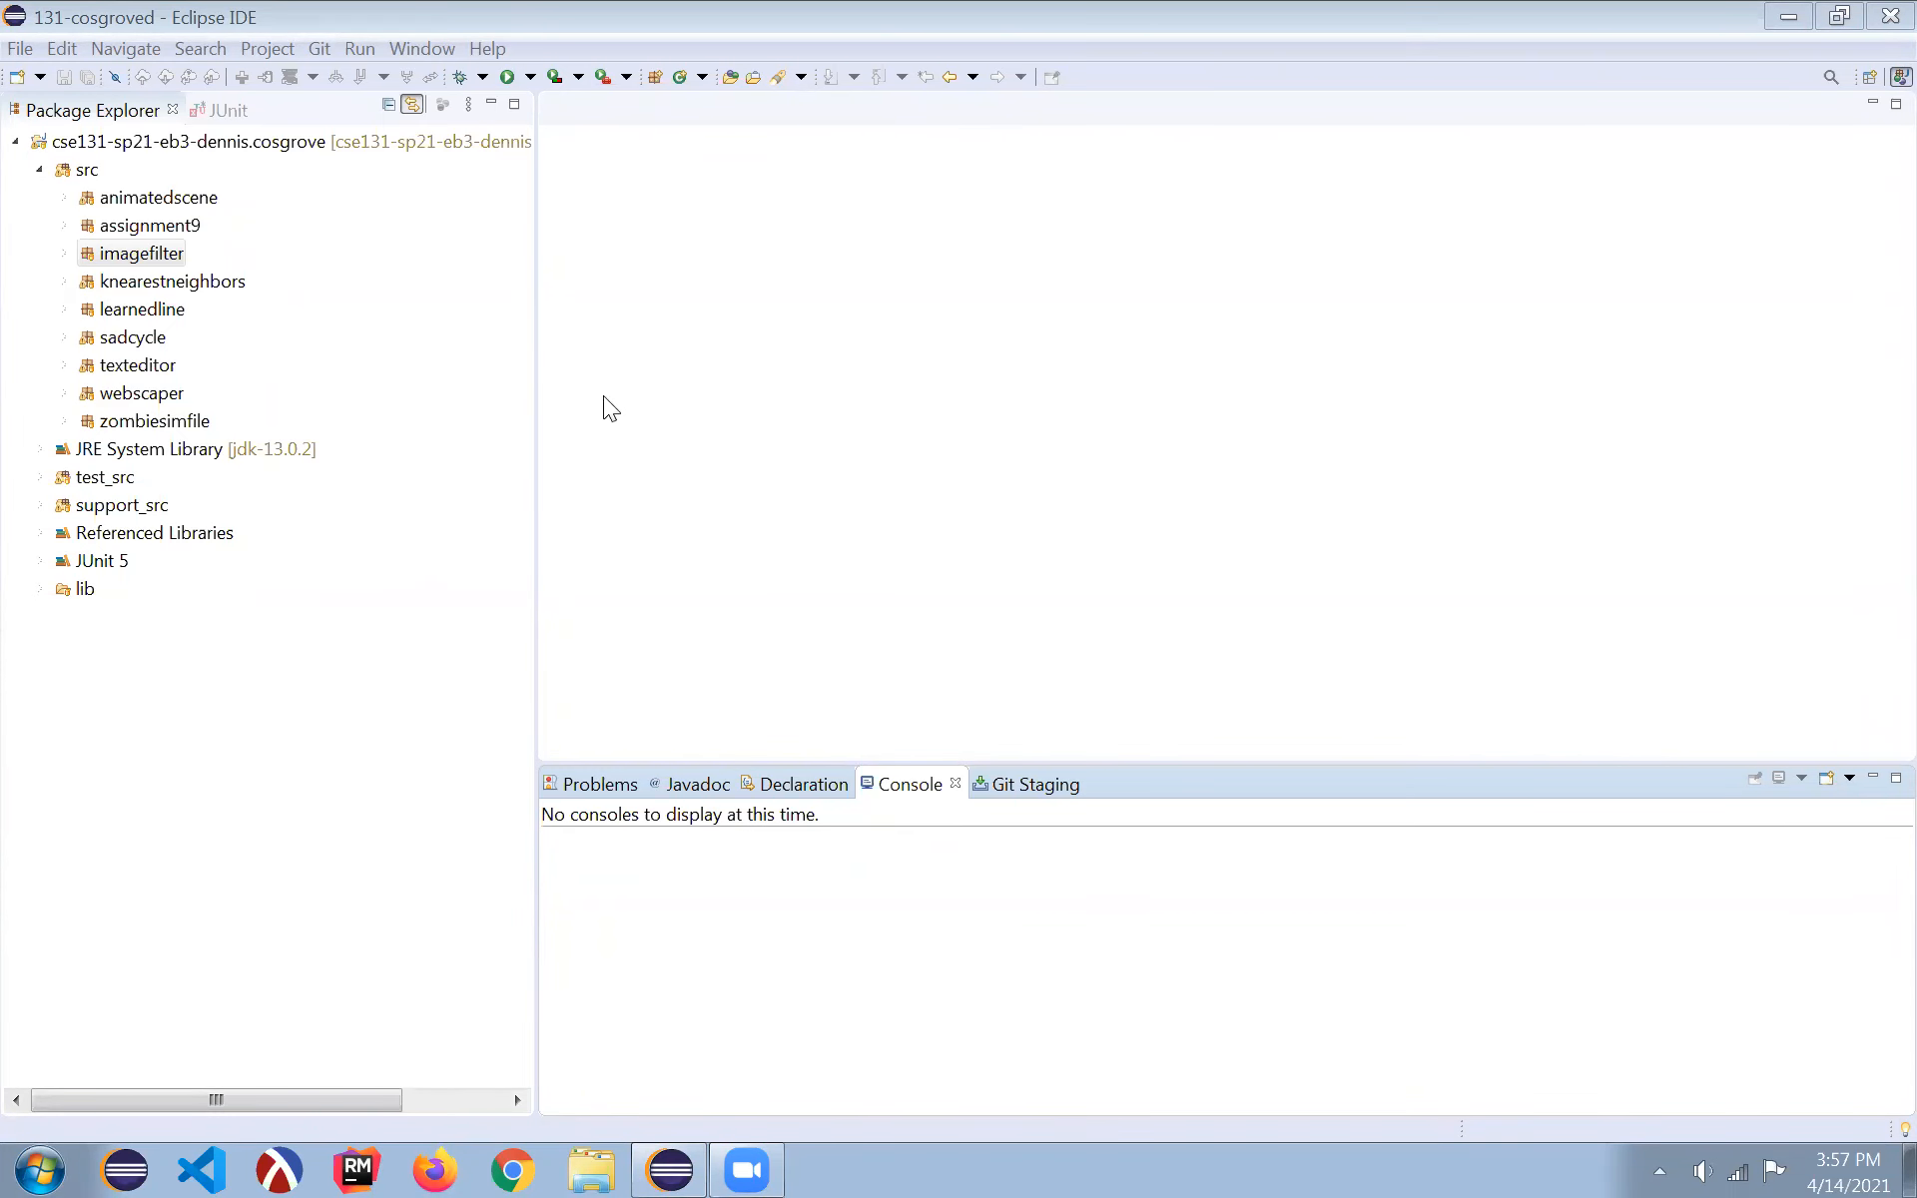
mouse_move(82, 121)
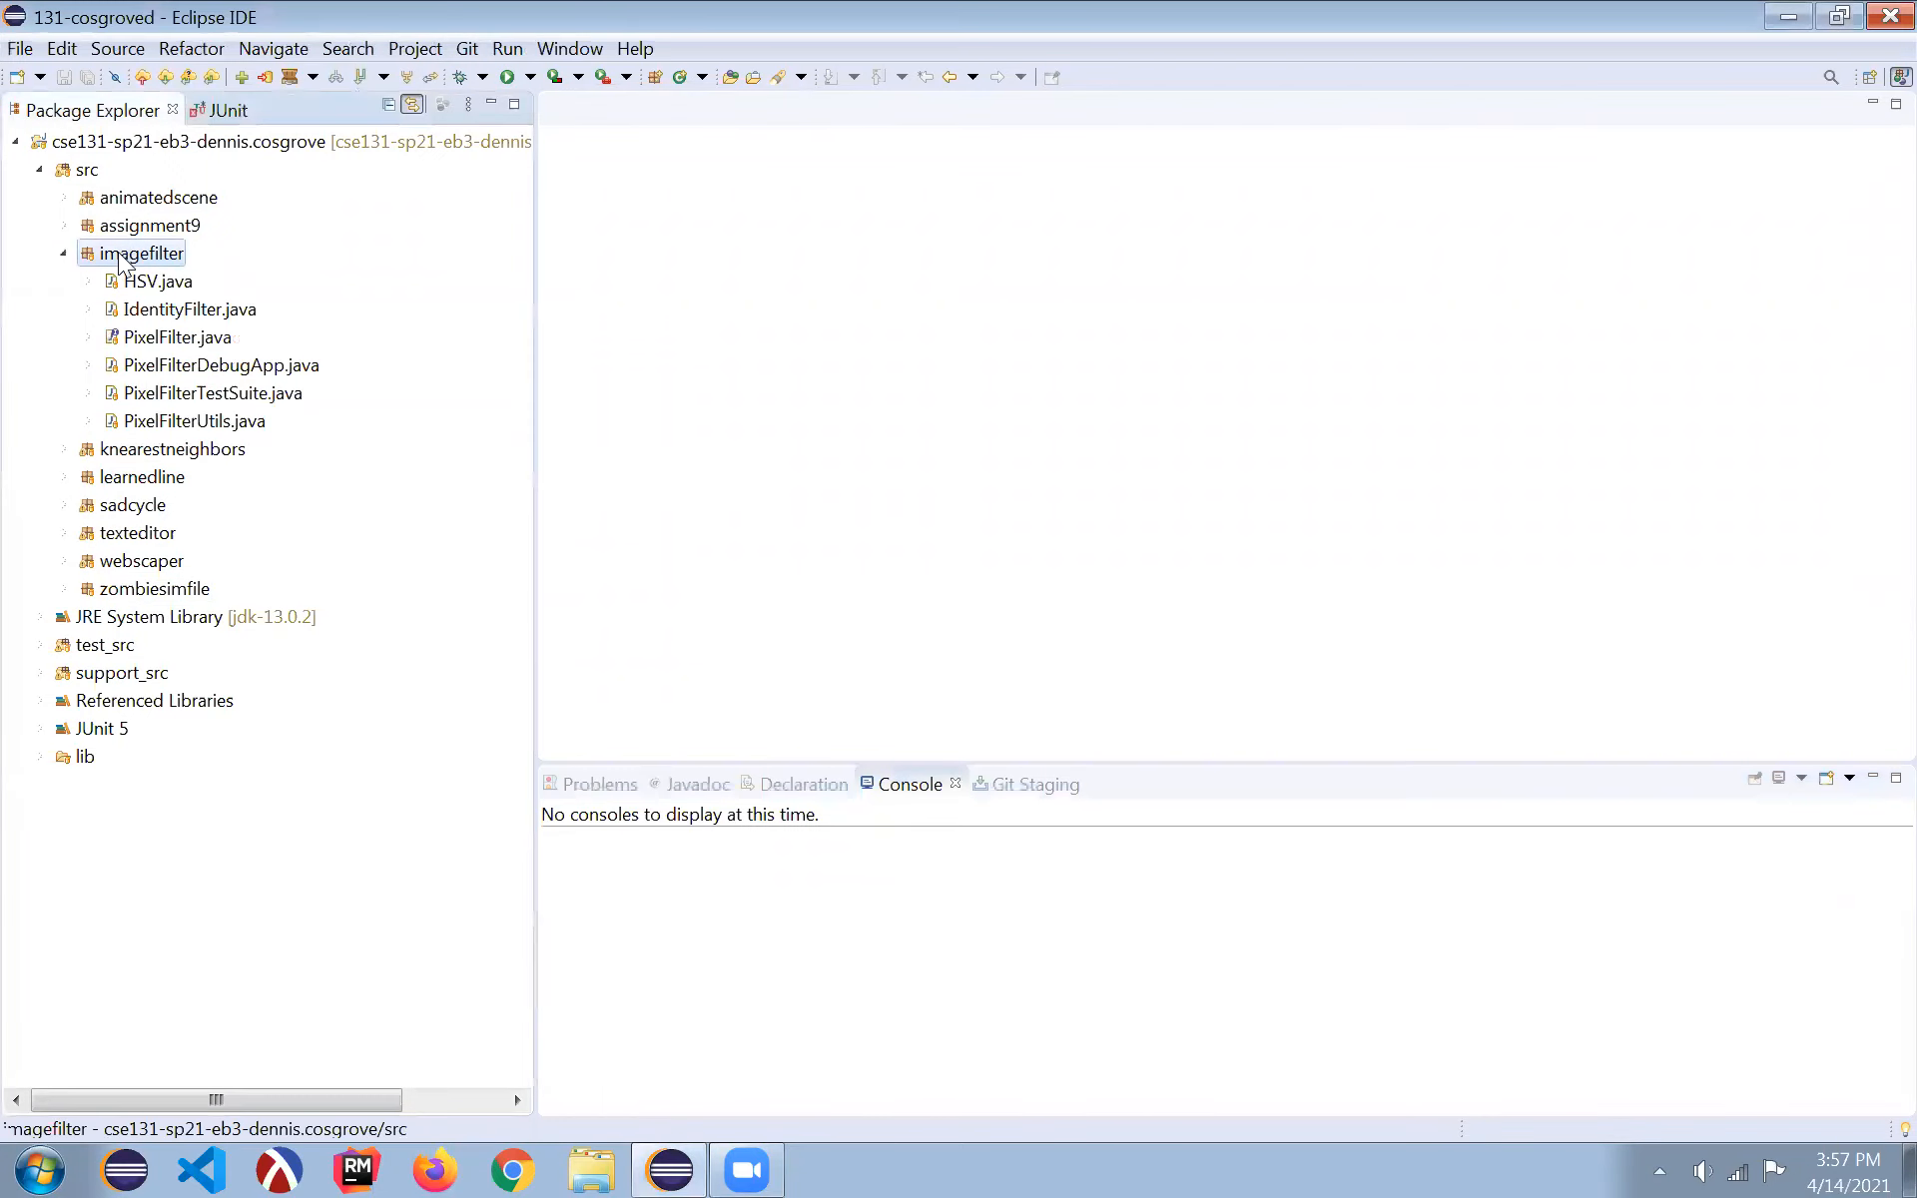
- In the imagefilter package, select PixelFilterDebugApp.java, then PixelFilterTestSuite.java
left_click(224, 365)
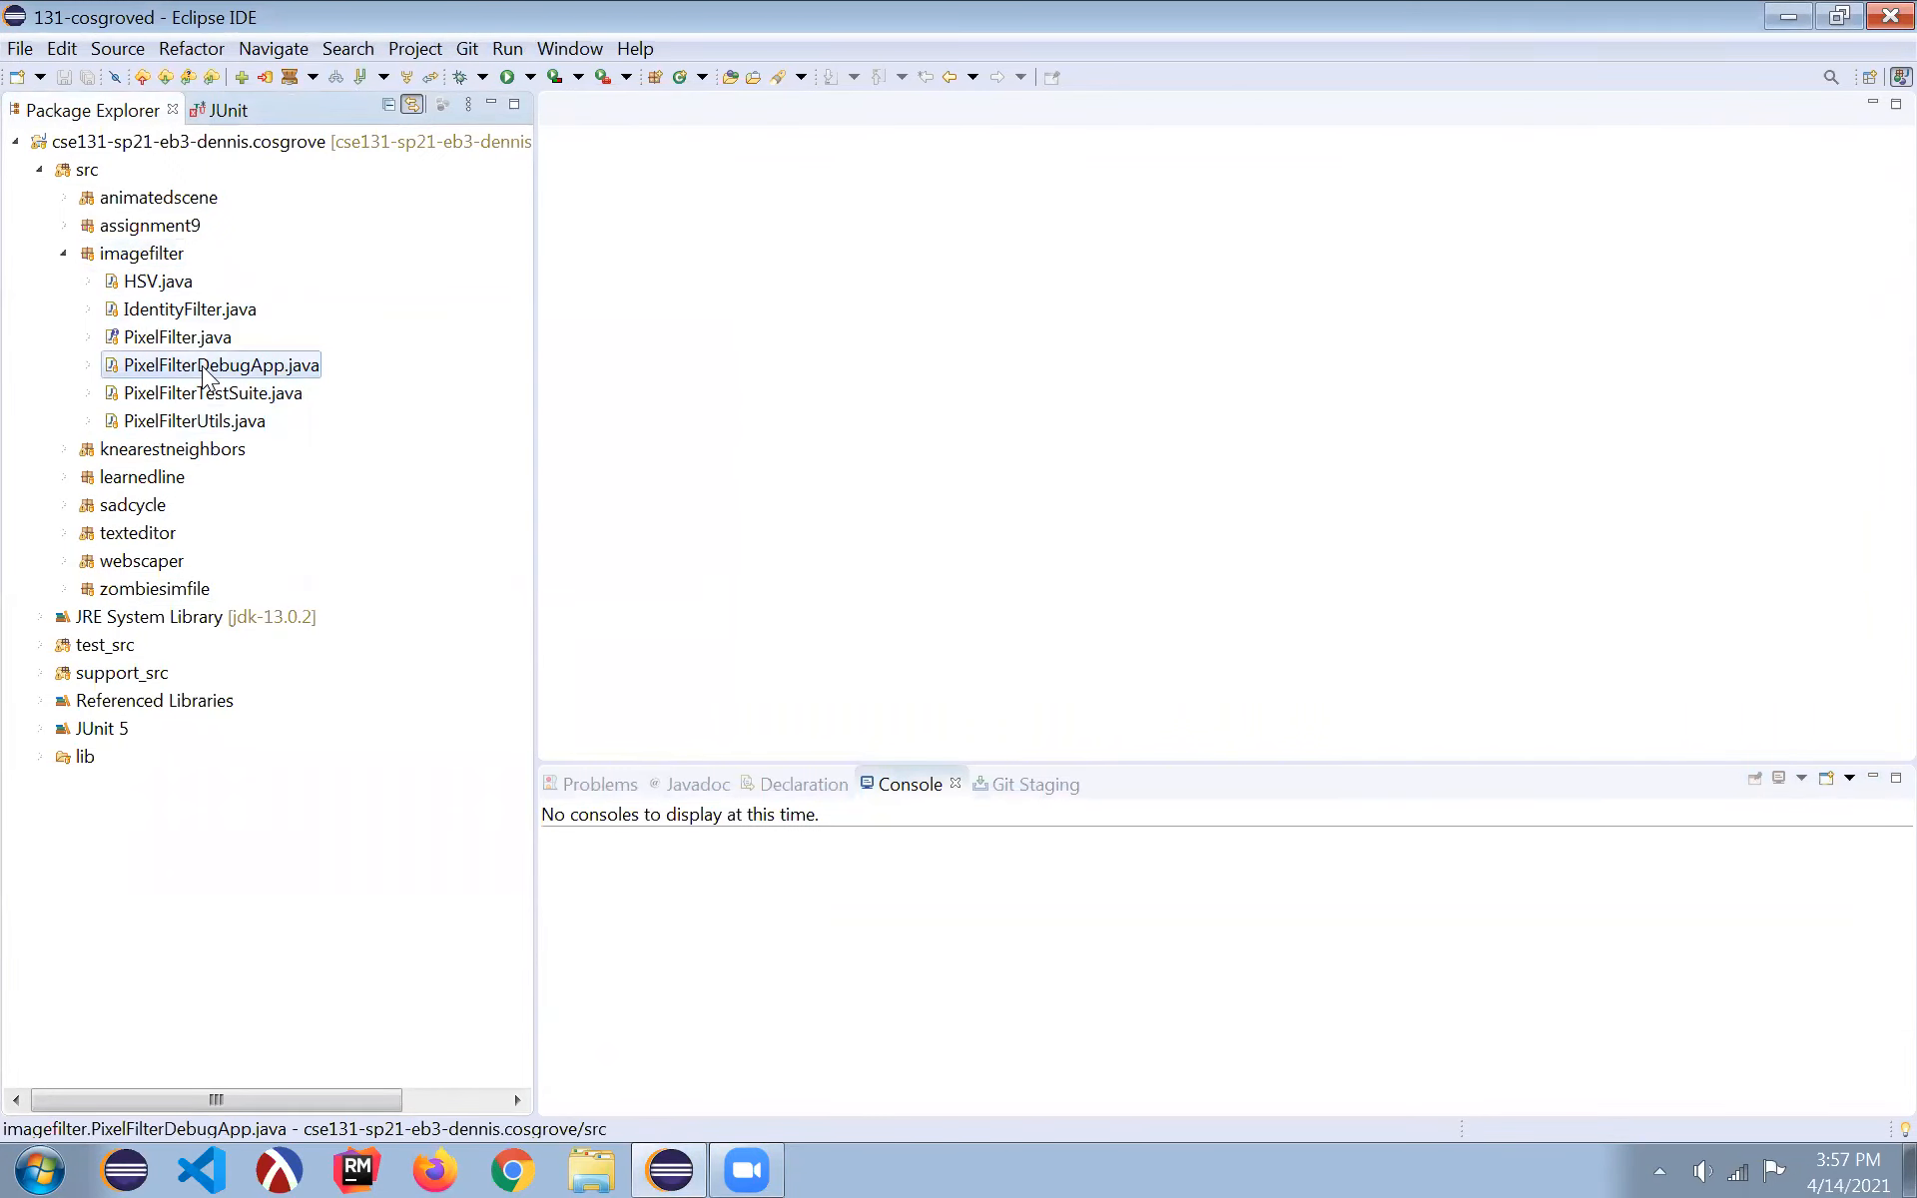
left_click(208, 392)
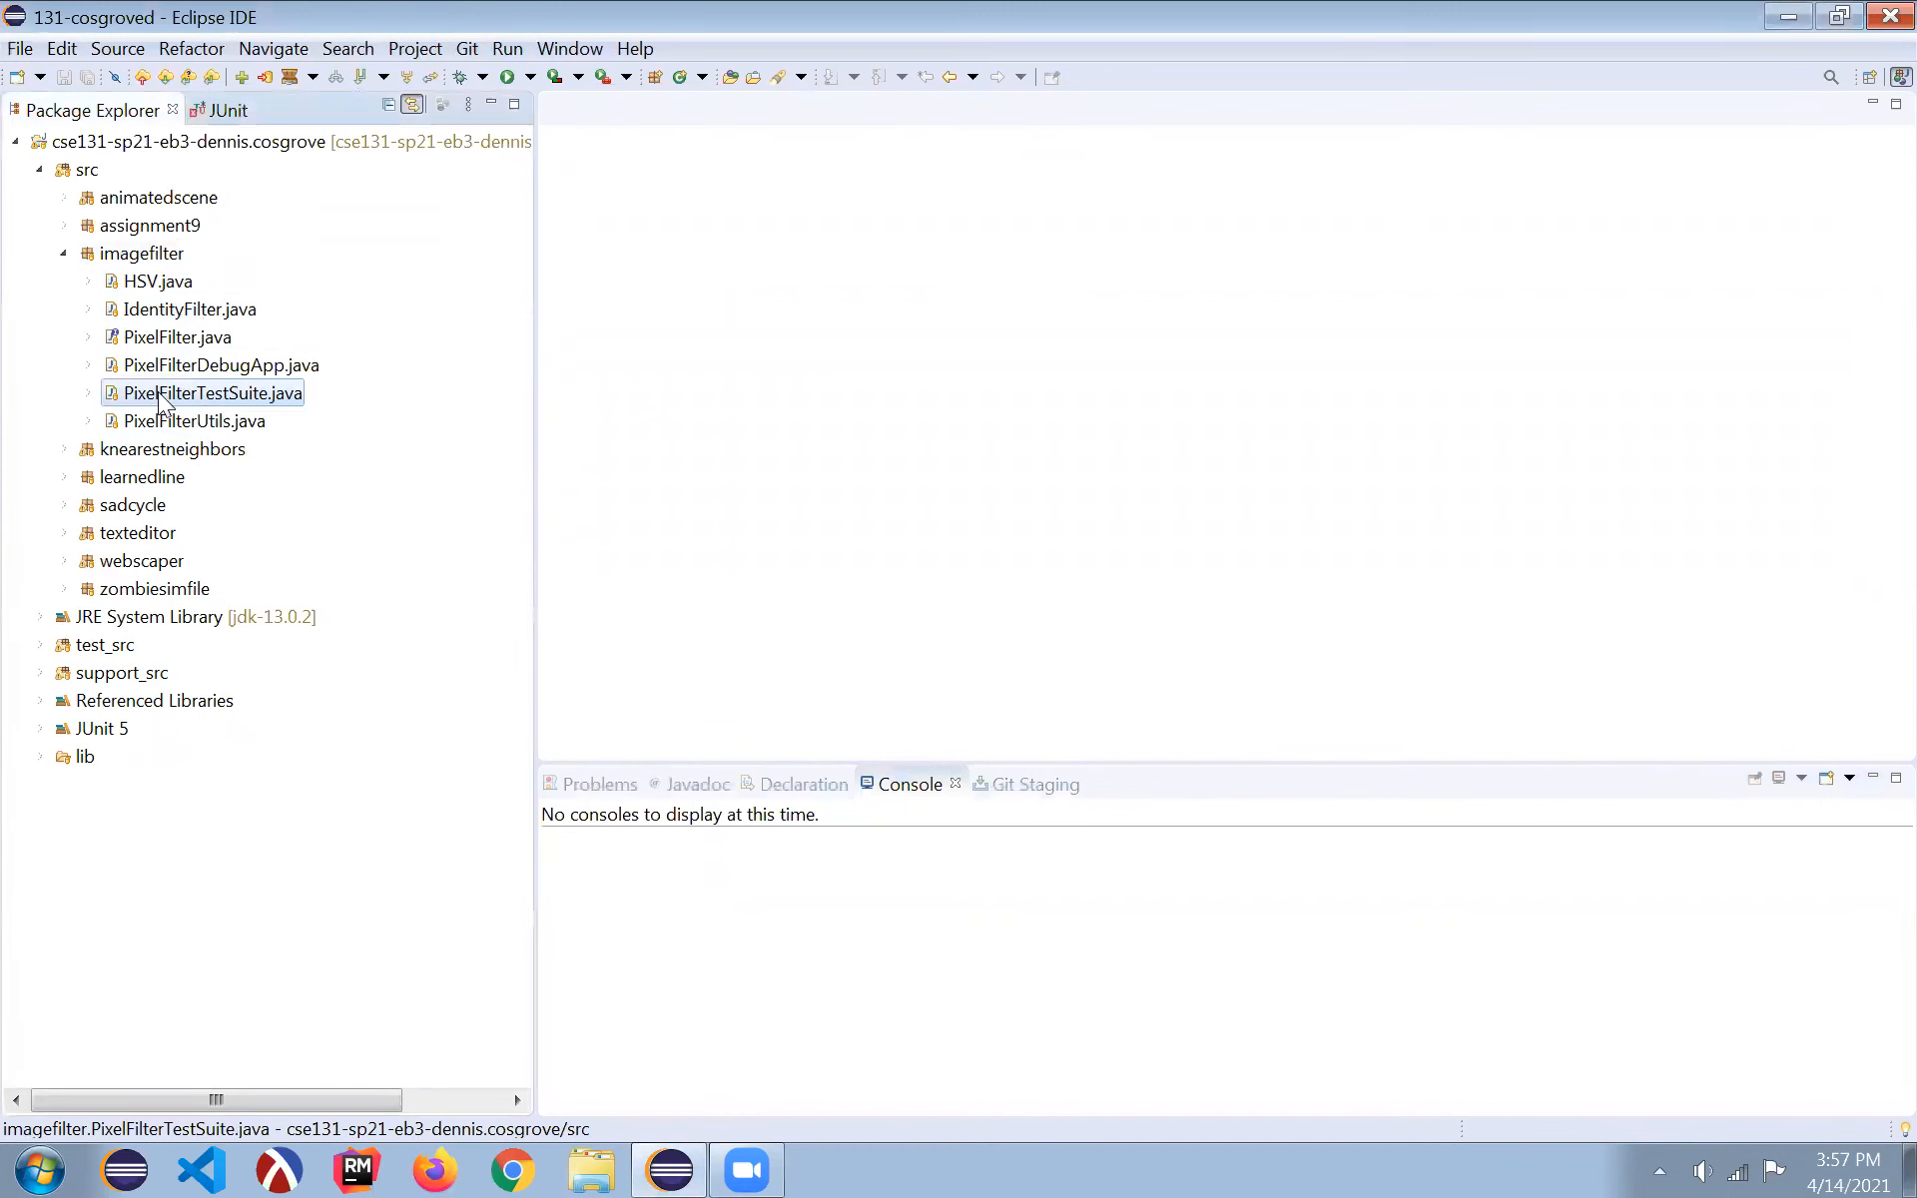
- Run PixelFilterTestSuite as a JUnit test, yielding 4 NotYetImplementedException errors
right_click(212, 393)
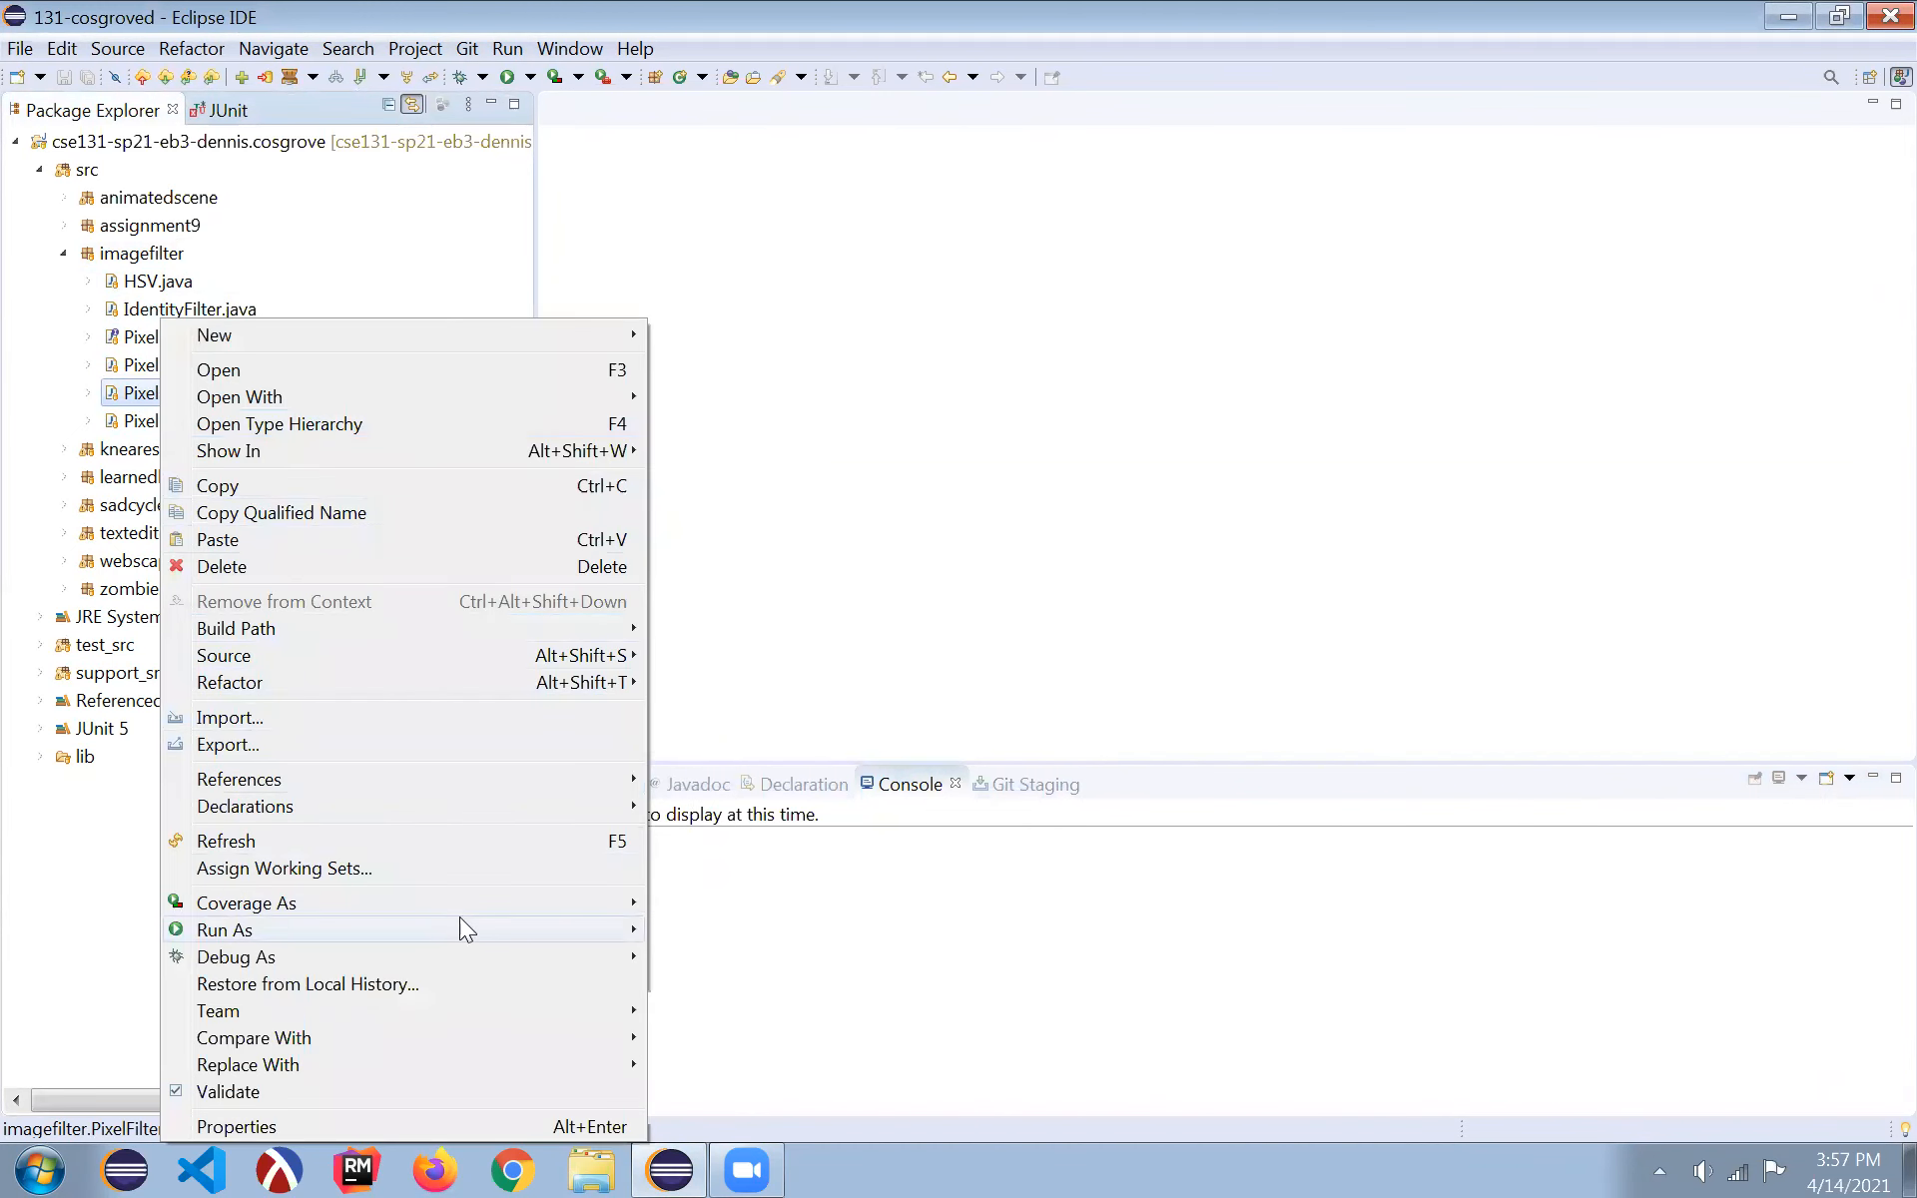
mouse_move(225, 930)
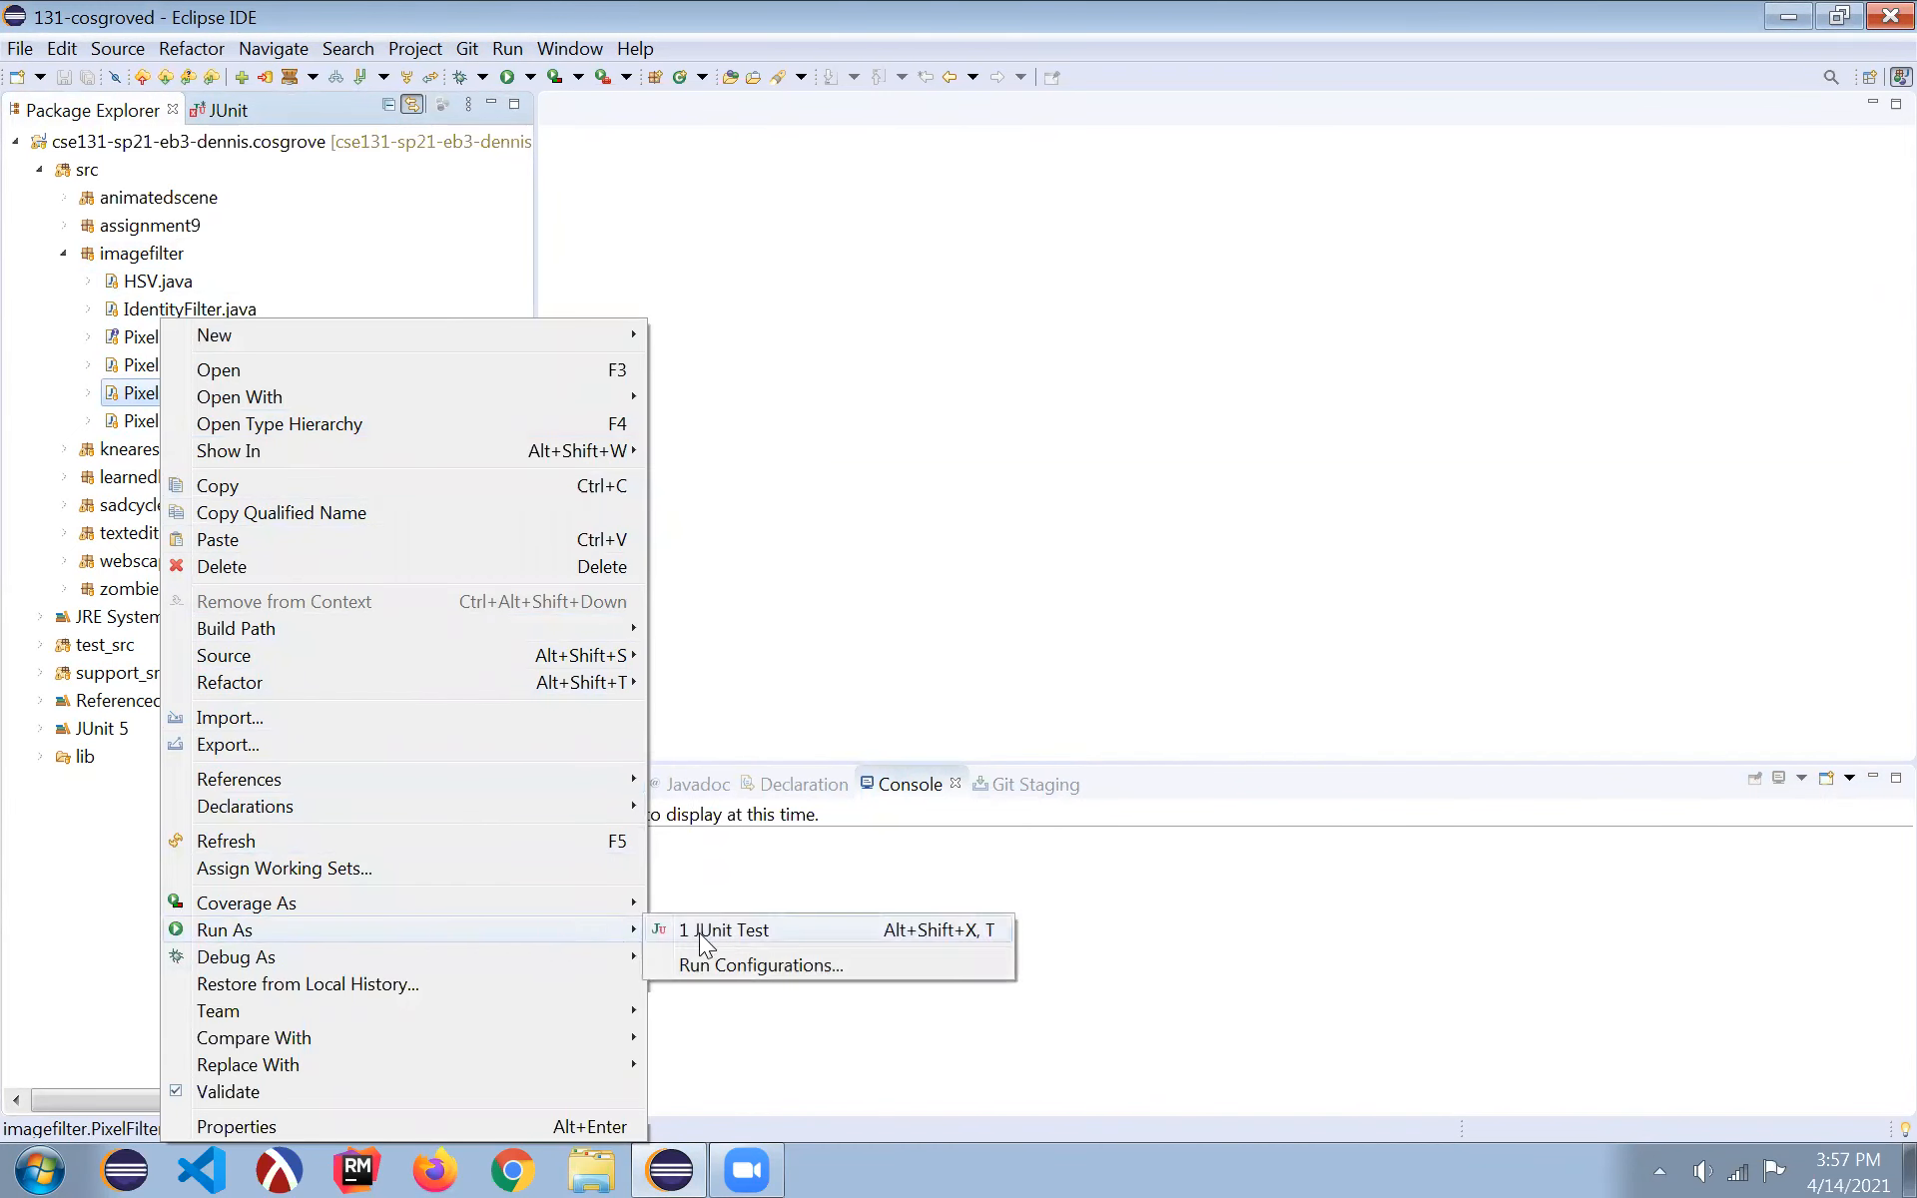
left_click(724, 929)
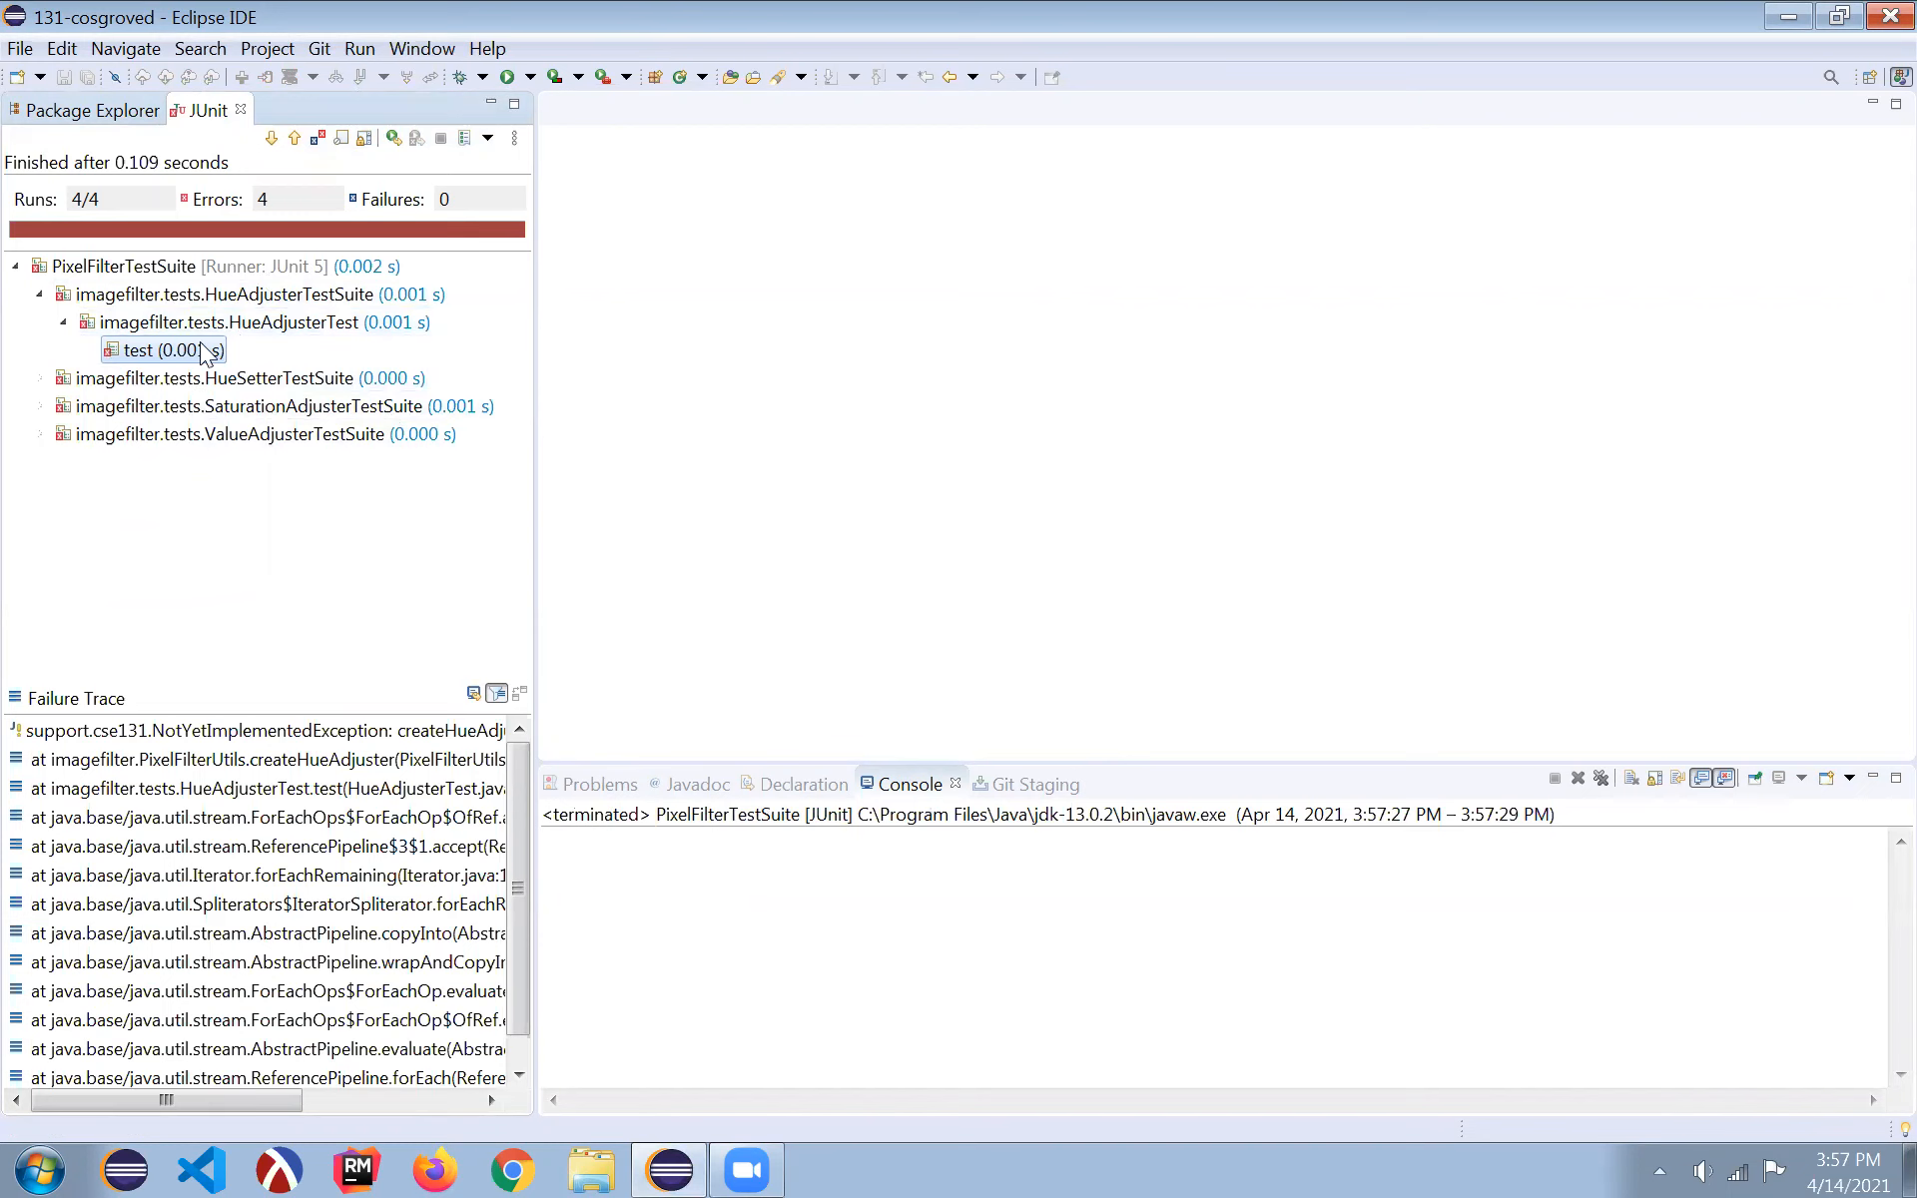
- Open HueAdjusterTest and the PixelFilter declaration, then launch PixelFilterDebugApp as a Java application
double_click(169, 350)
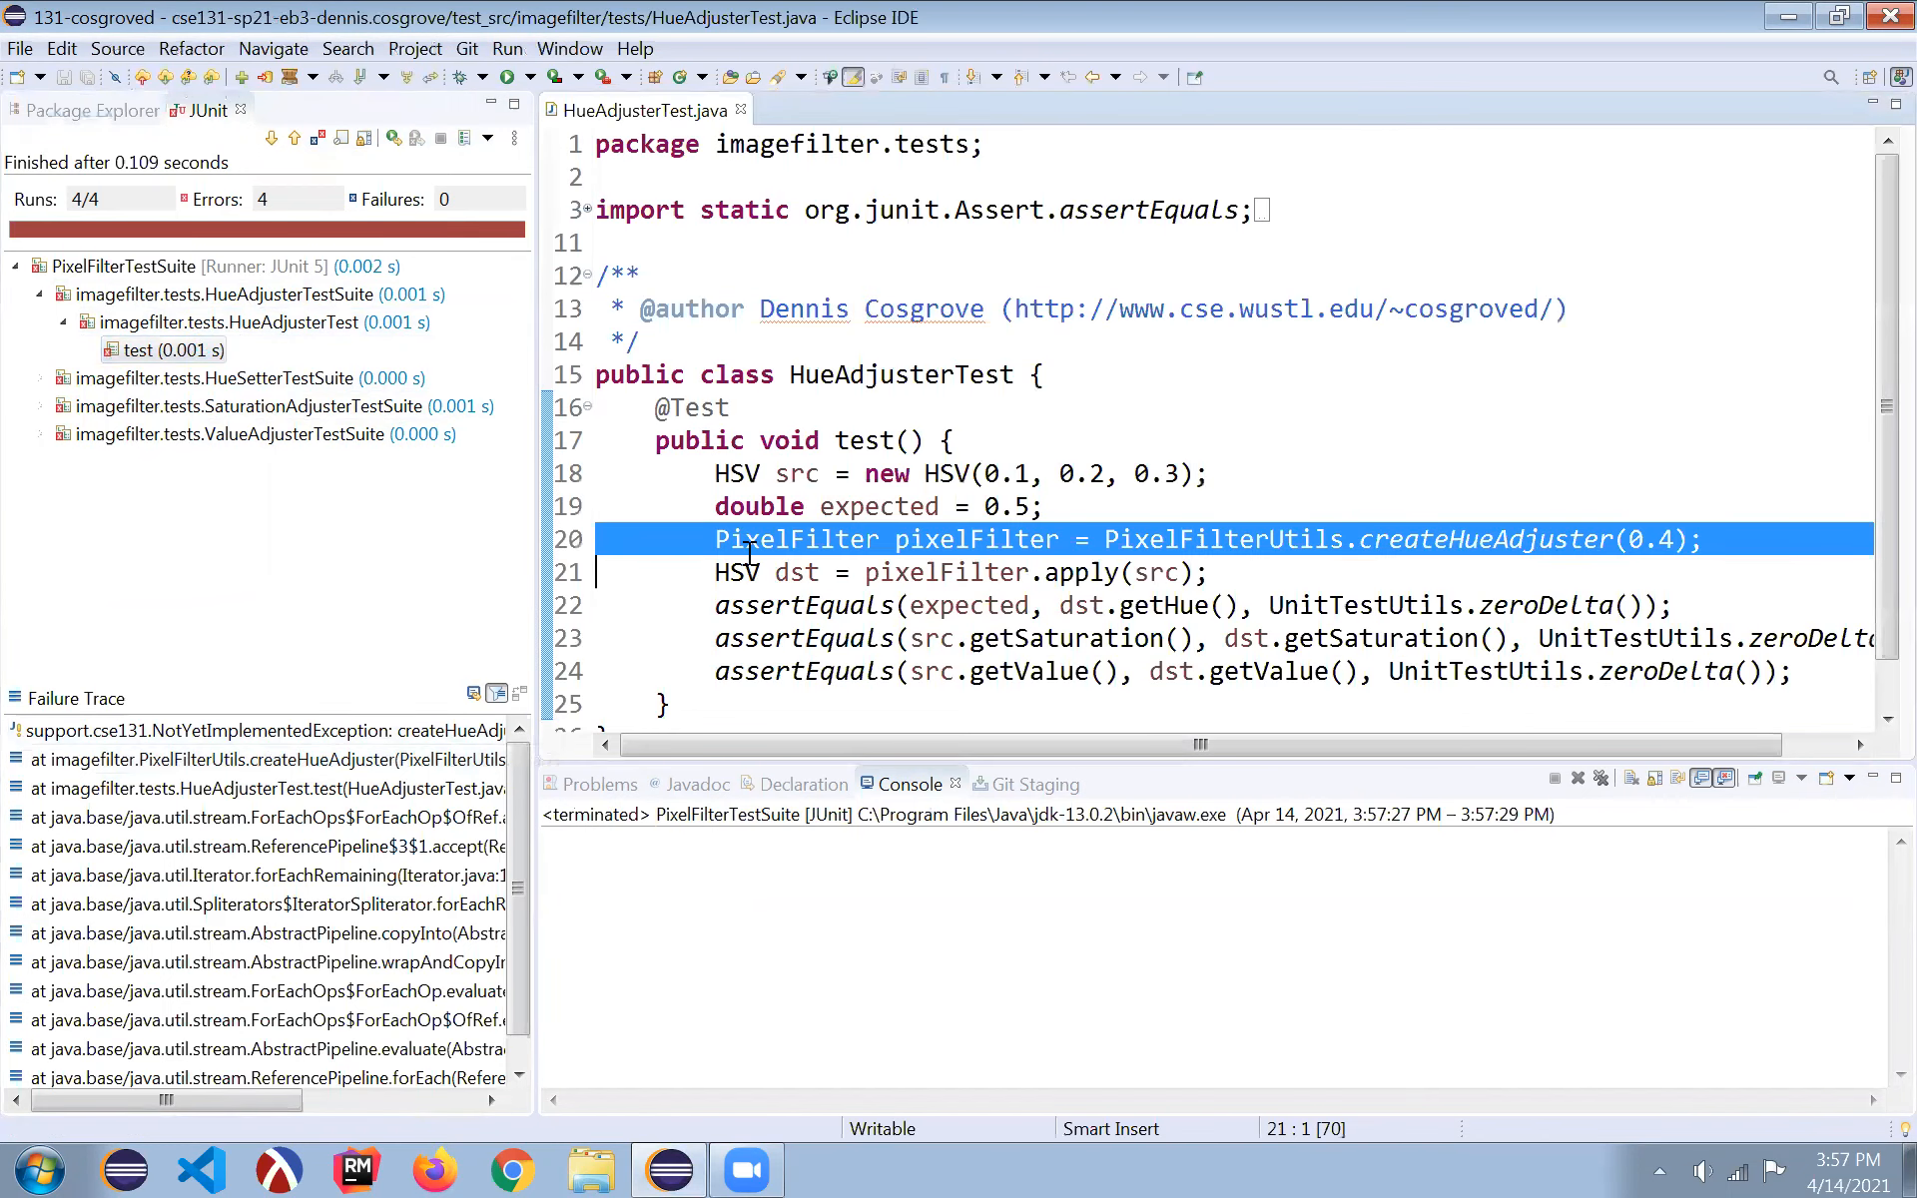
mouse_move(1058, 556)
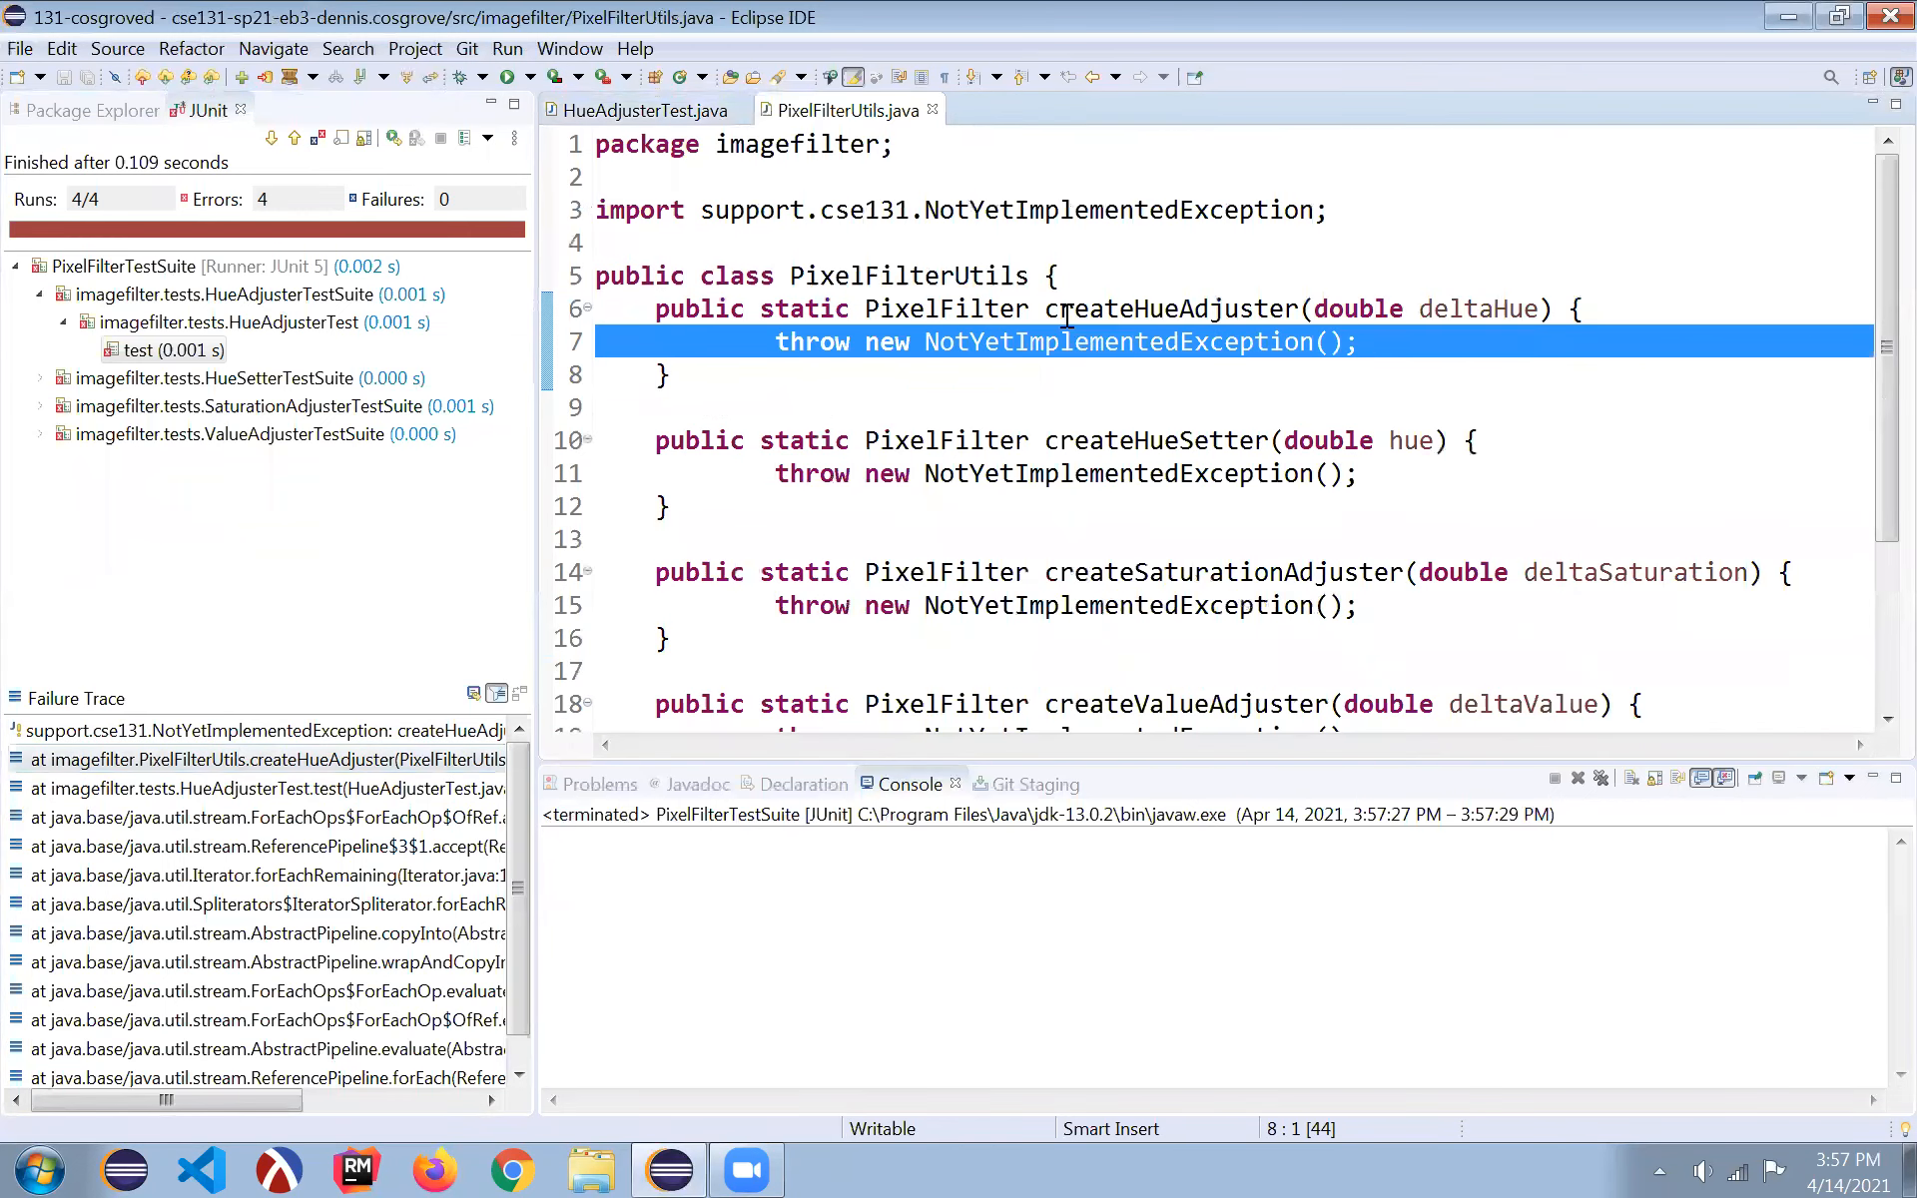
mouse_move(1082, 392)
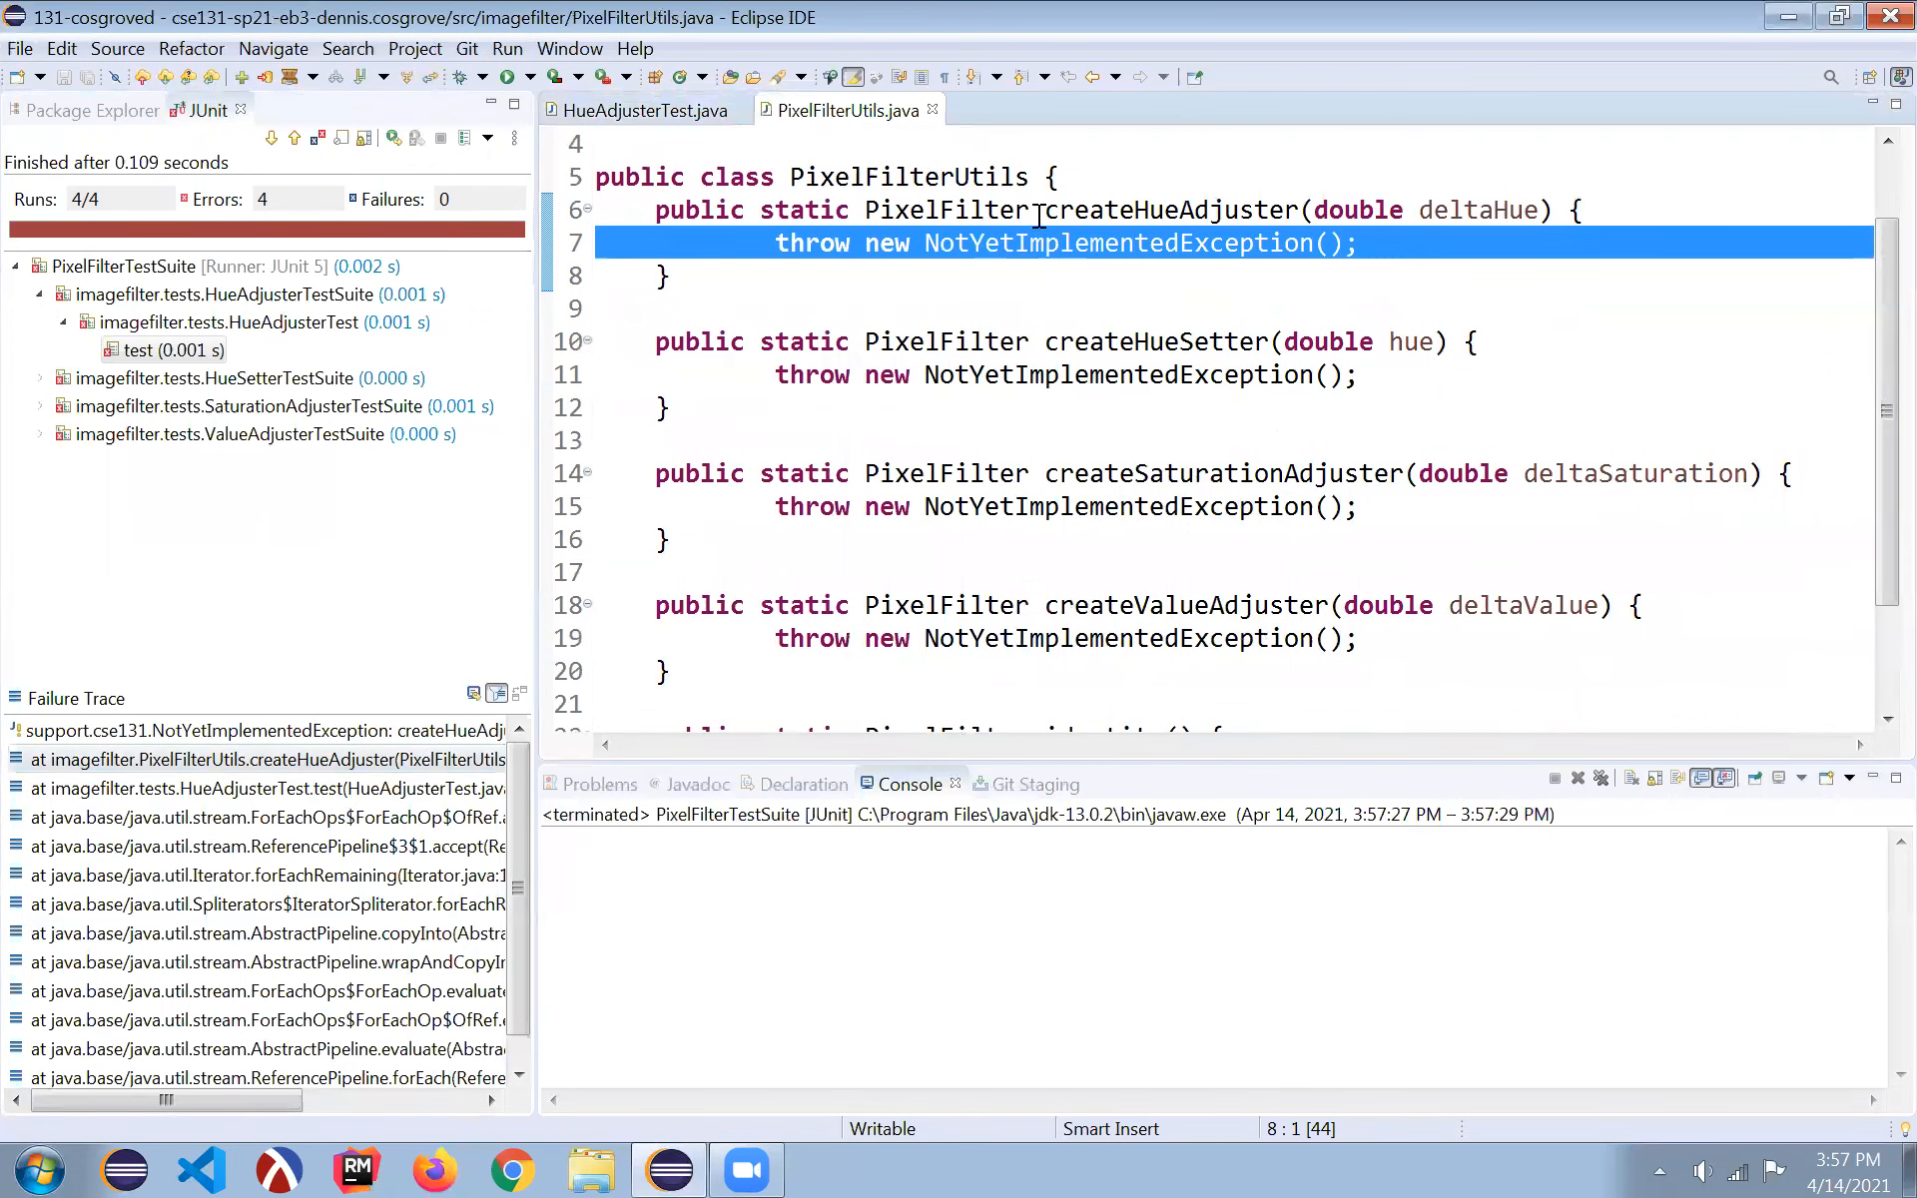
double_click(946, 209)
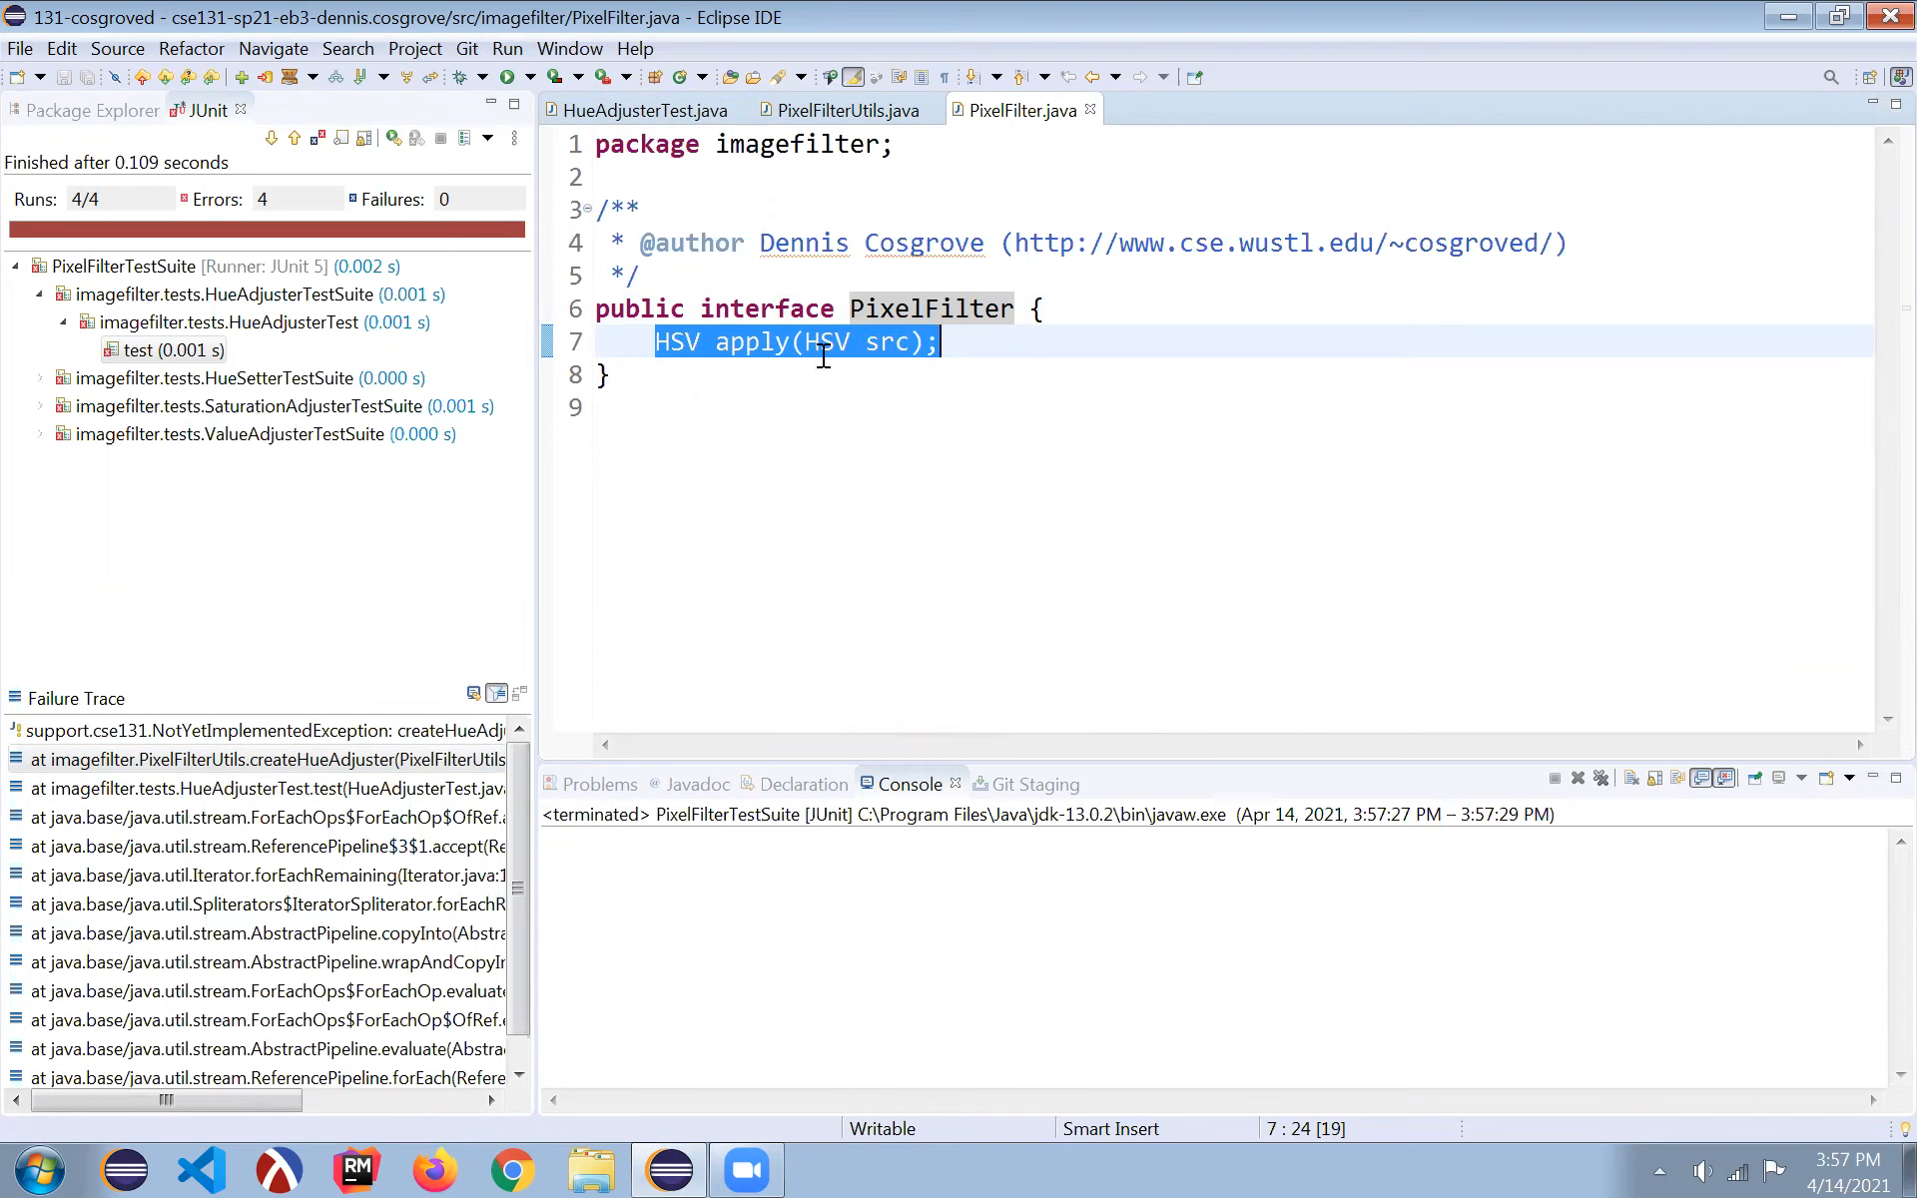
mouse_move(672, 343)
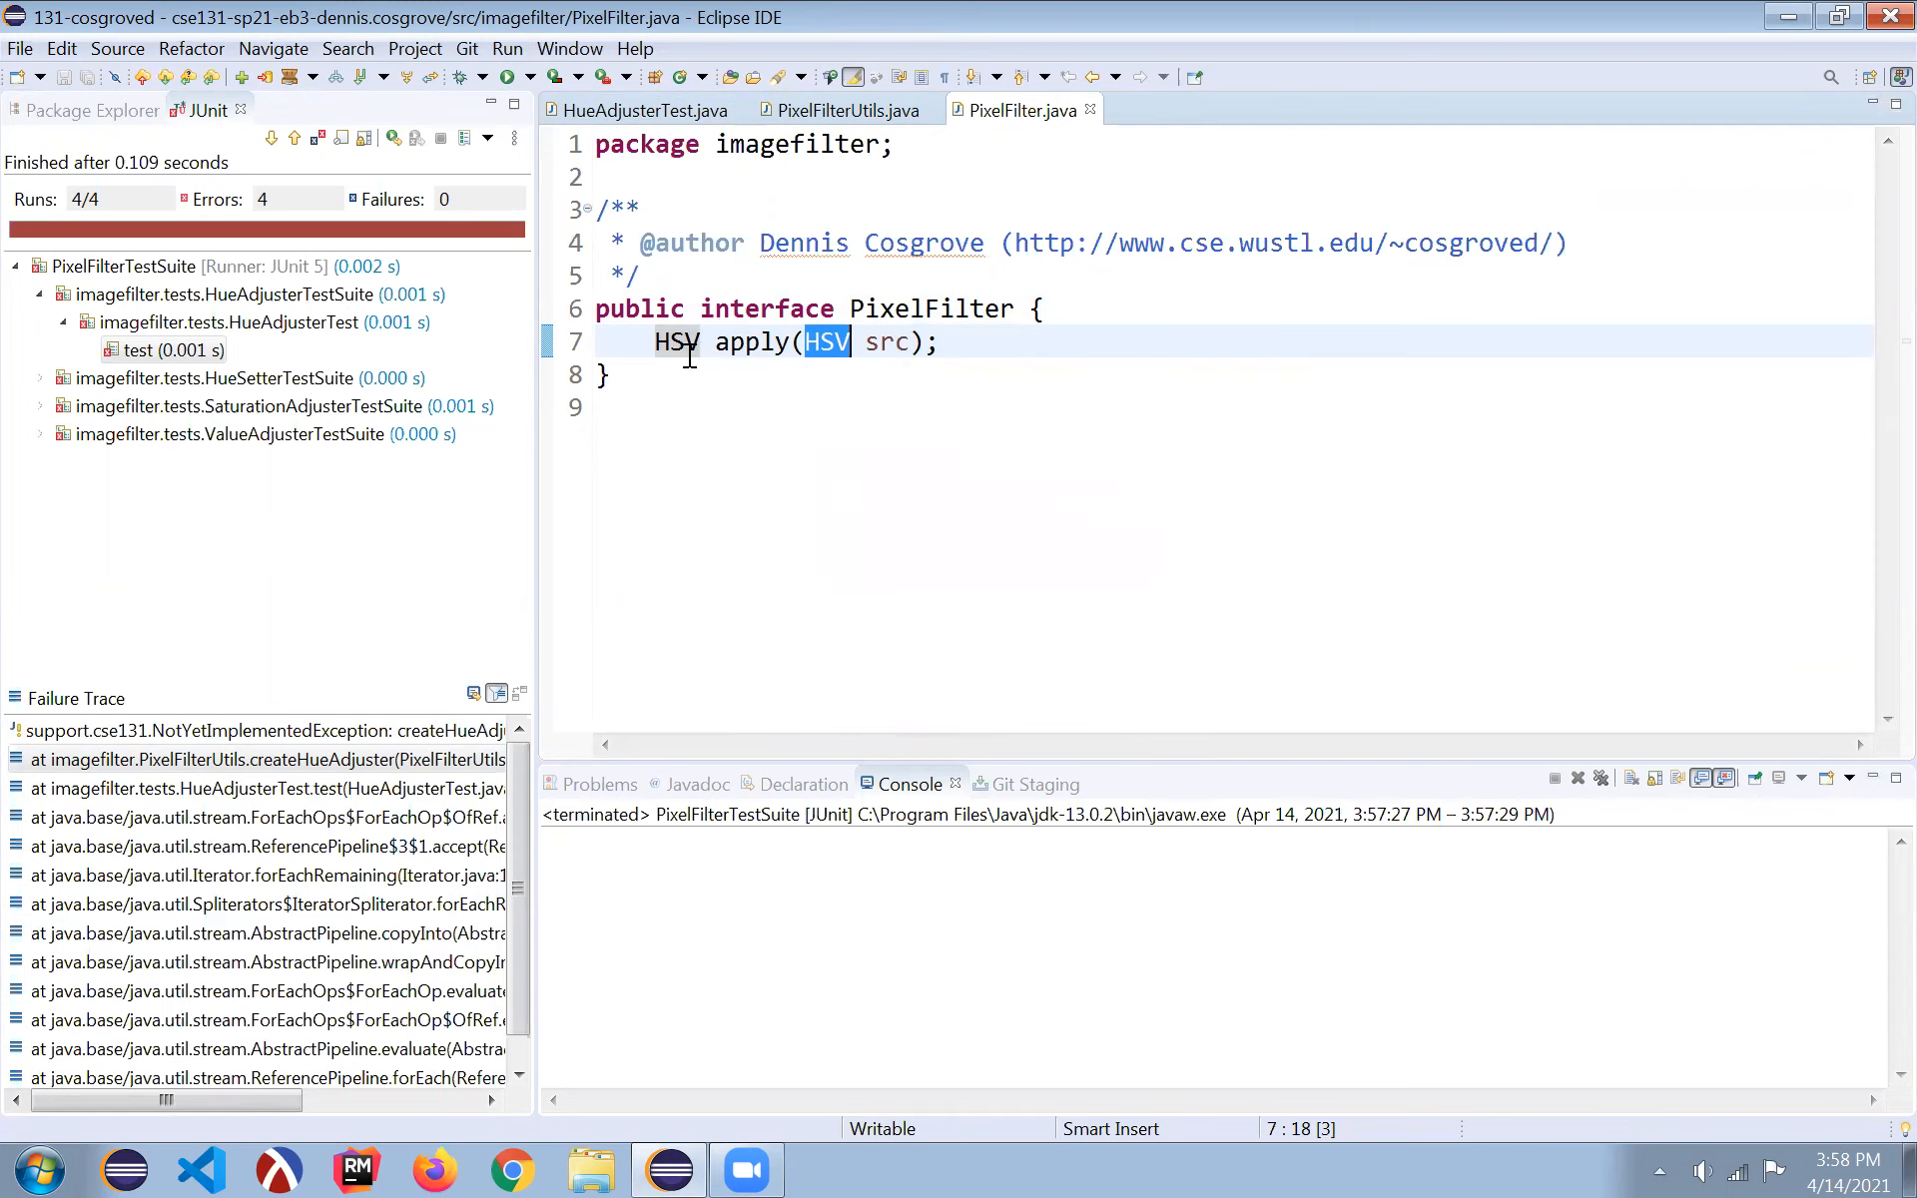
mouse_move(826, 341)
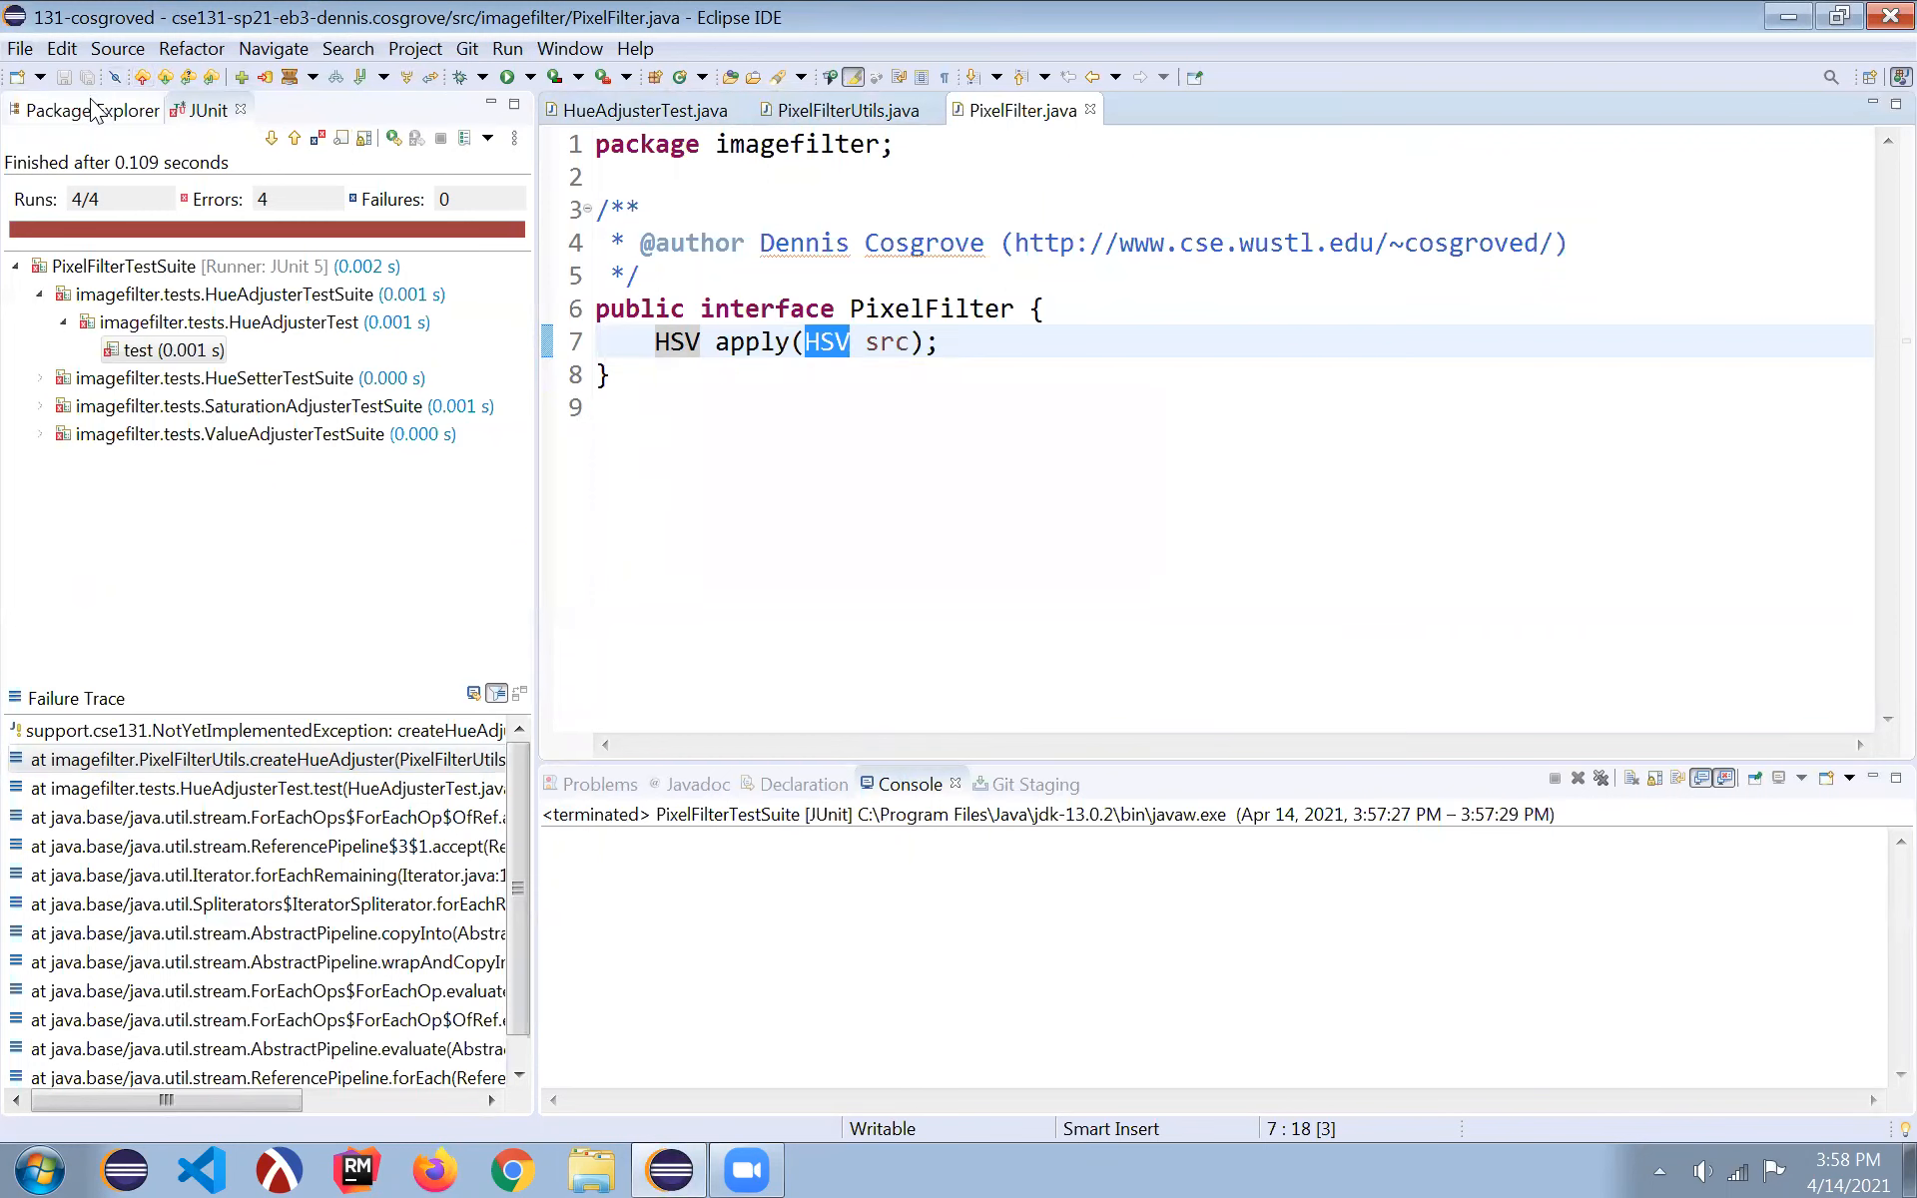
left_click(86, 110)
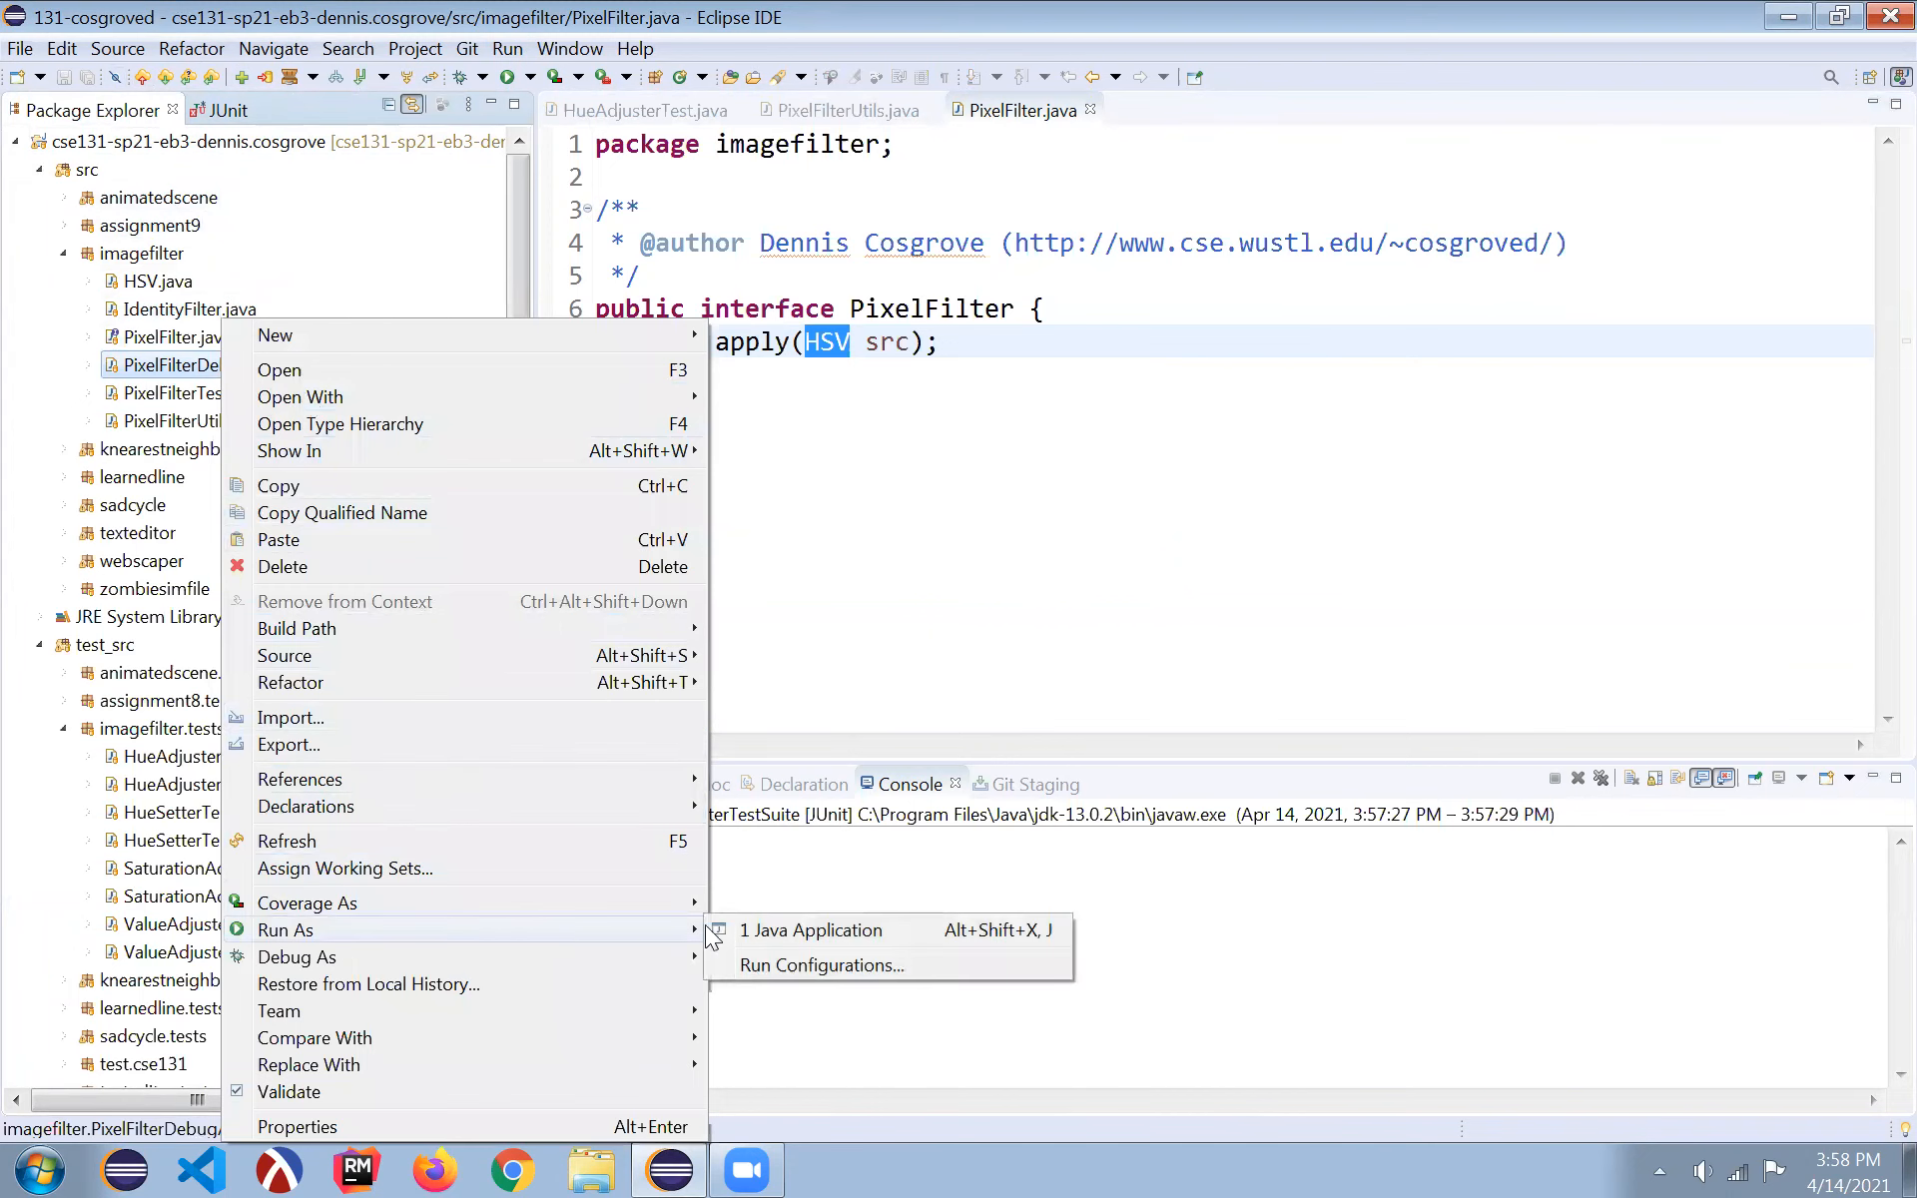
left_click(811, 931)
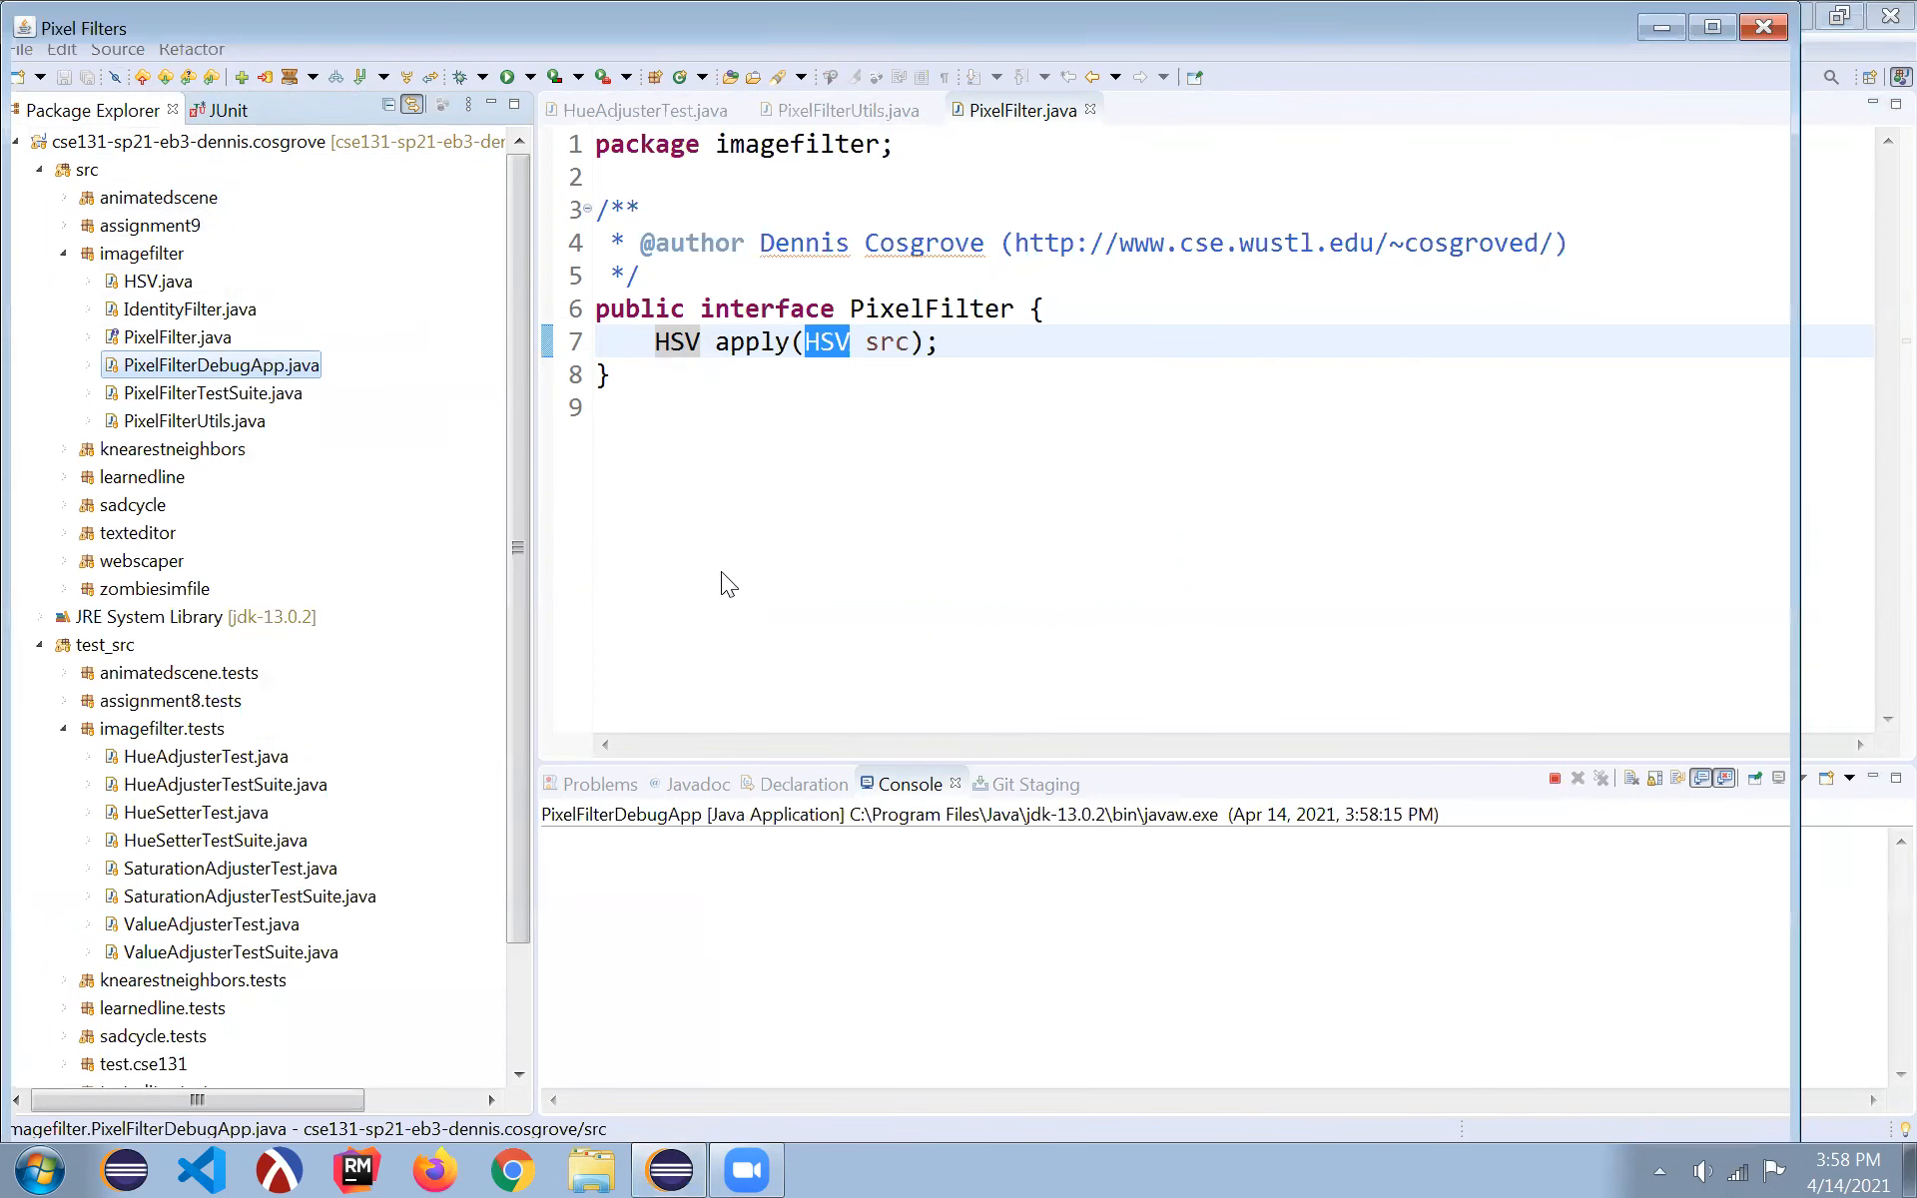
- Browse the filter results and show only identity() applied to all three images
left_click(826, 1171)
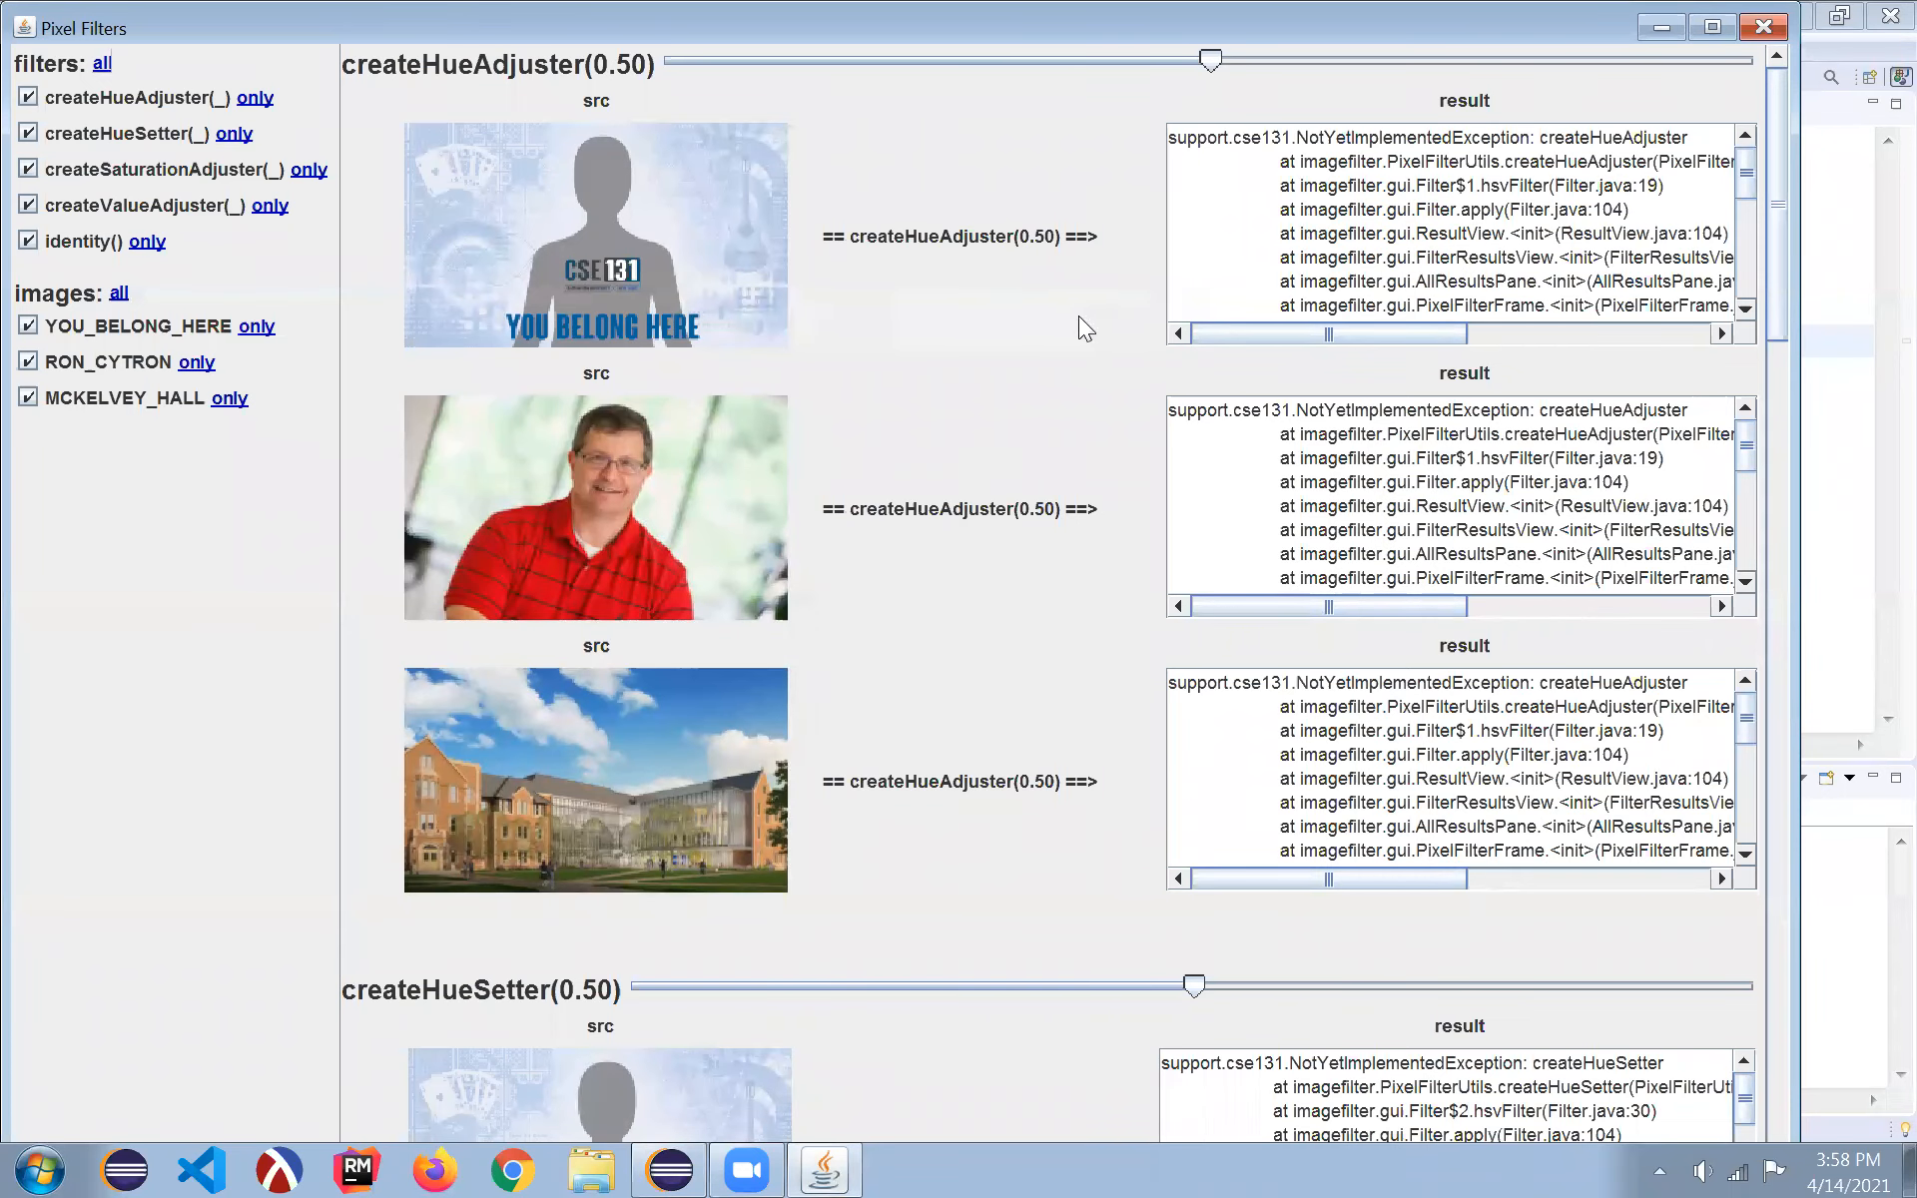
scroll("down", 3)
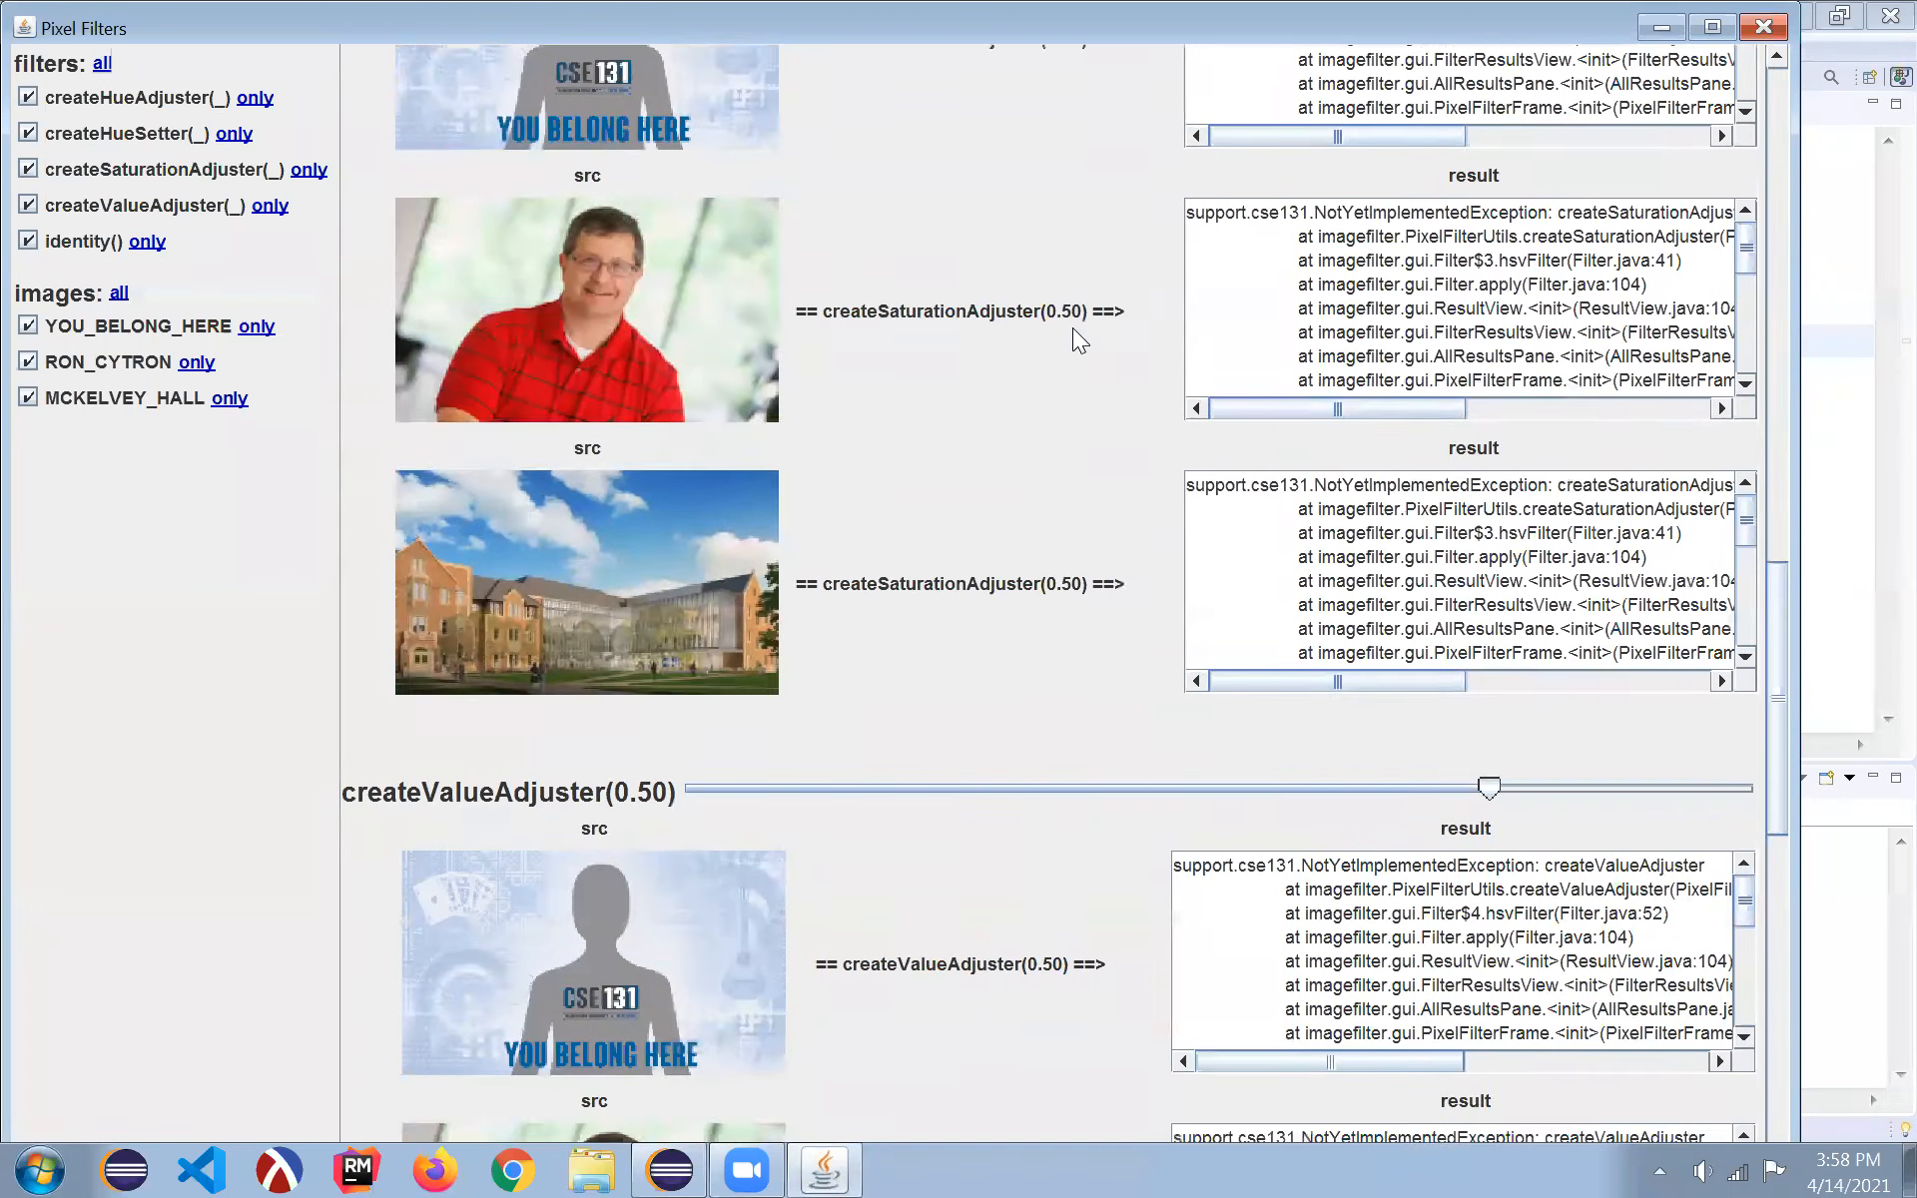
scroll("down", 3)
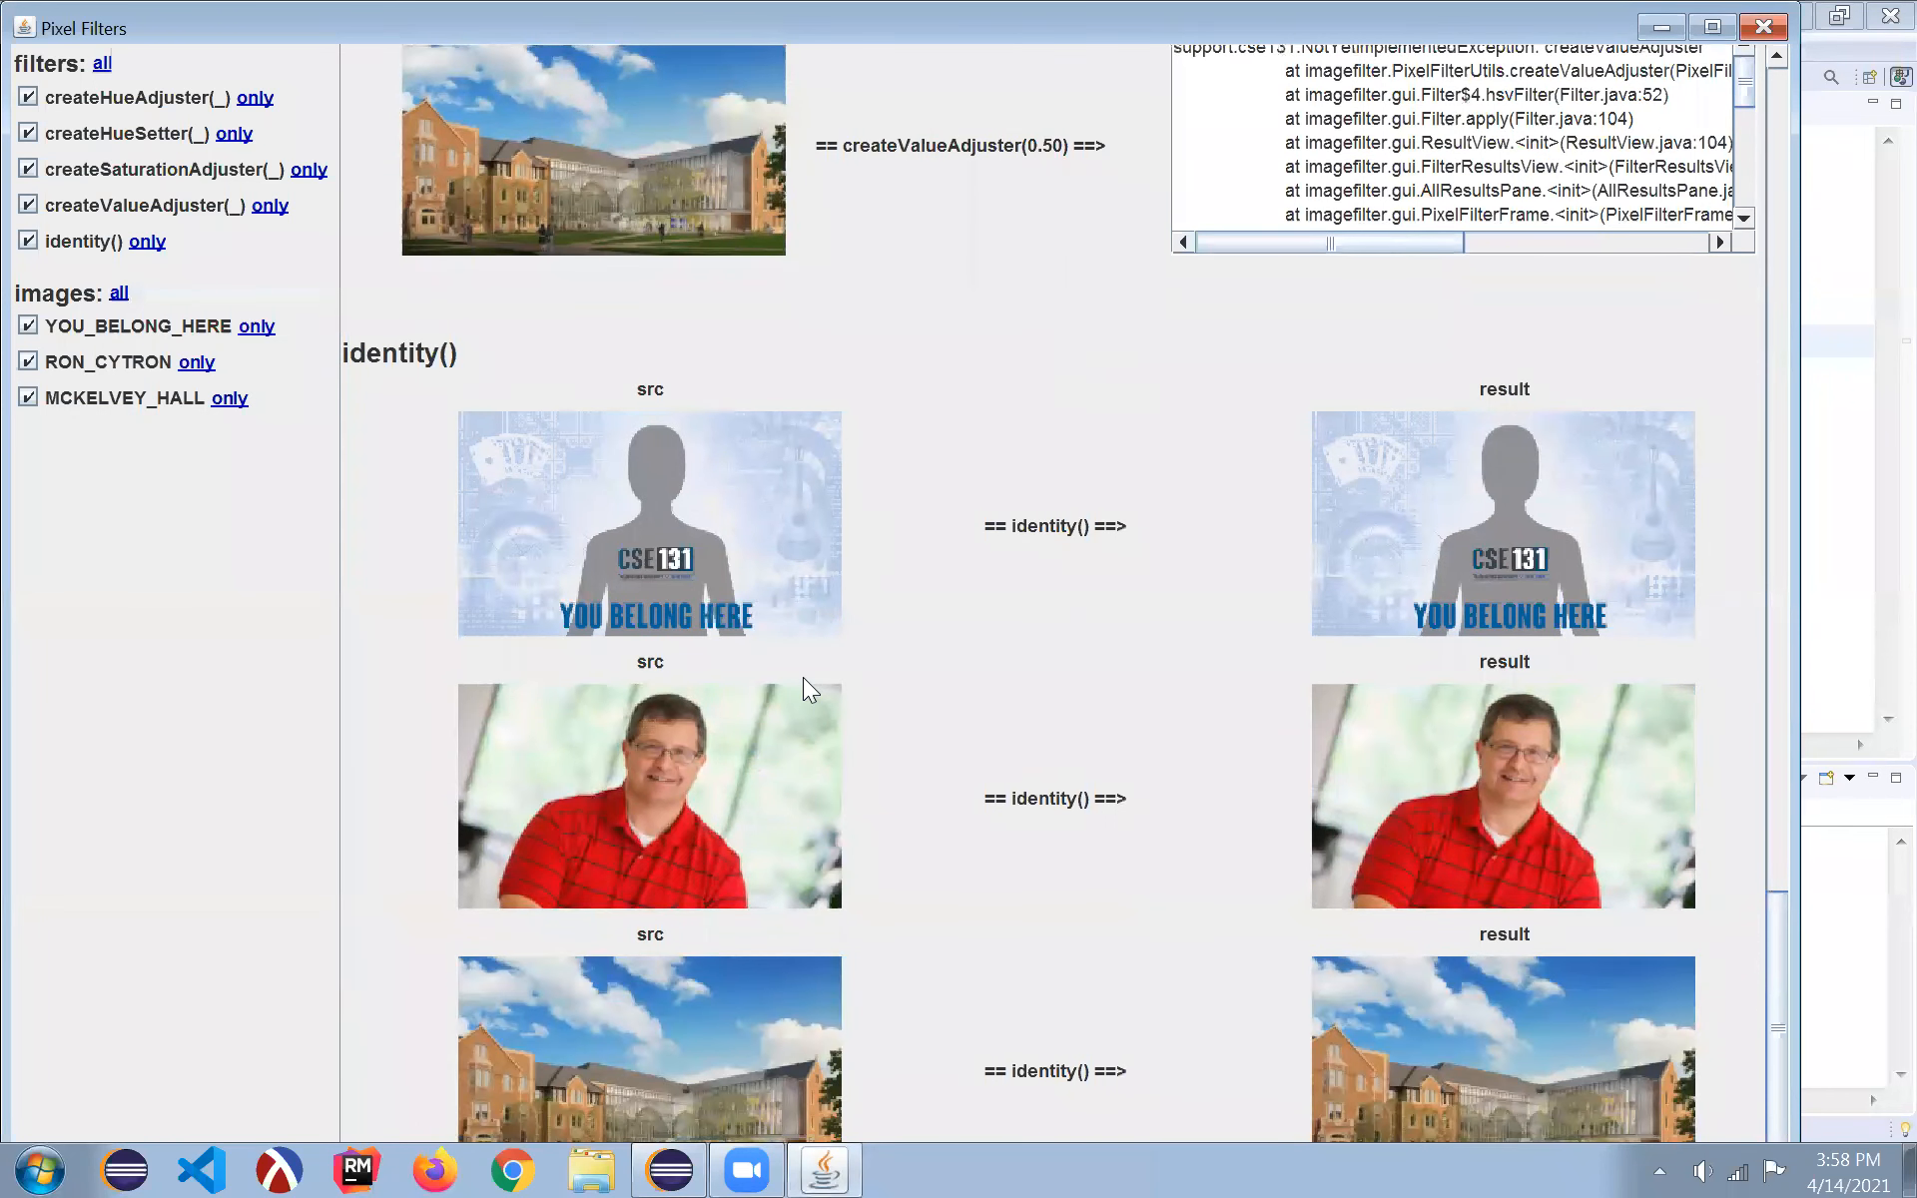
mouse_move(1294, 475)
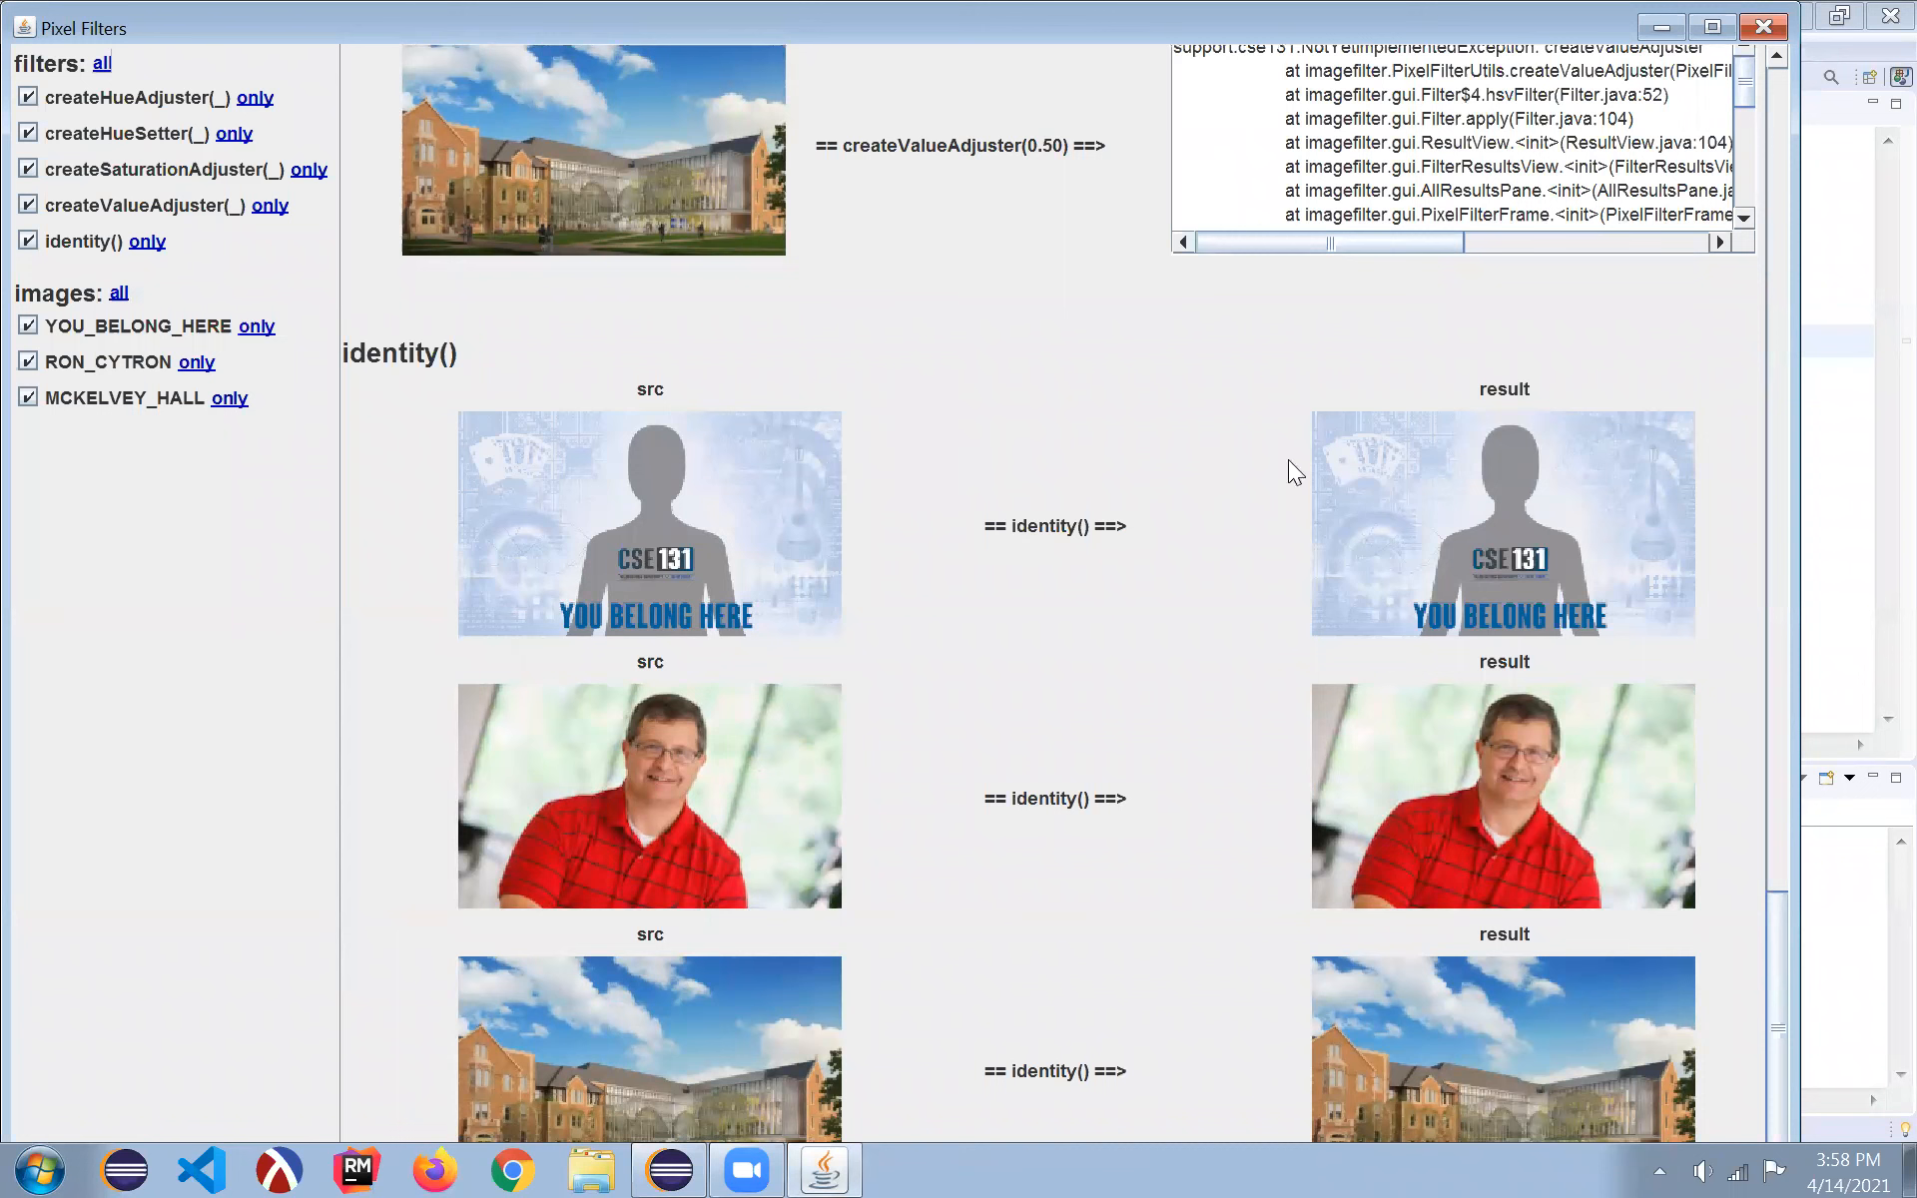
mouse_move(165, 253)
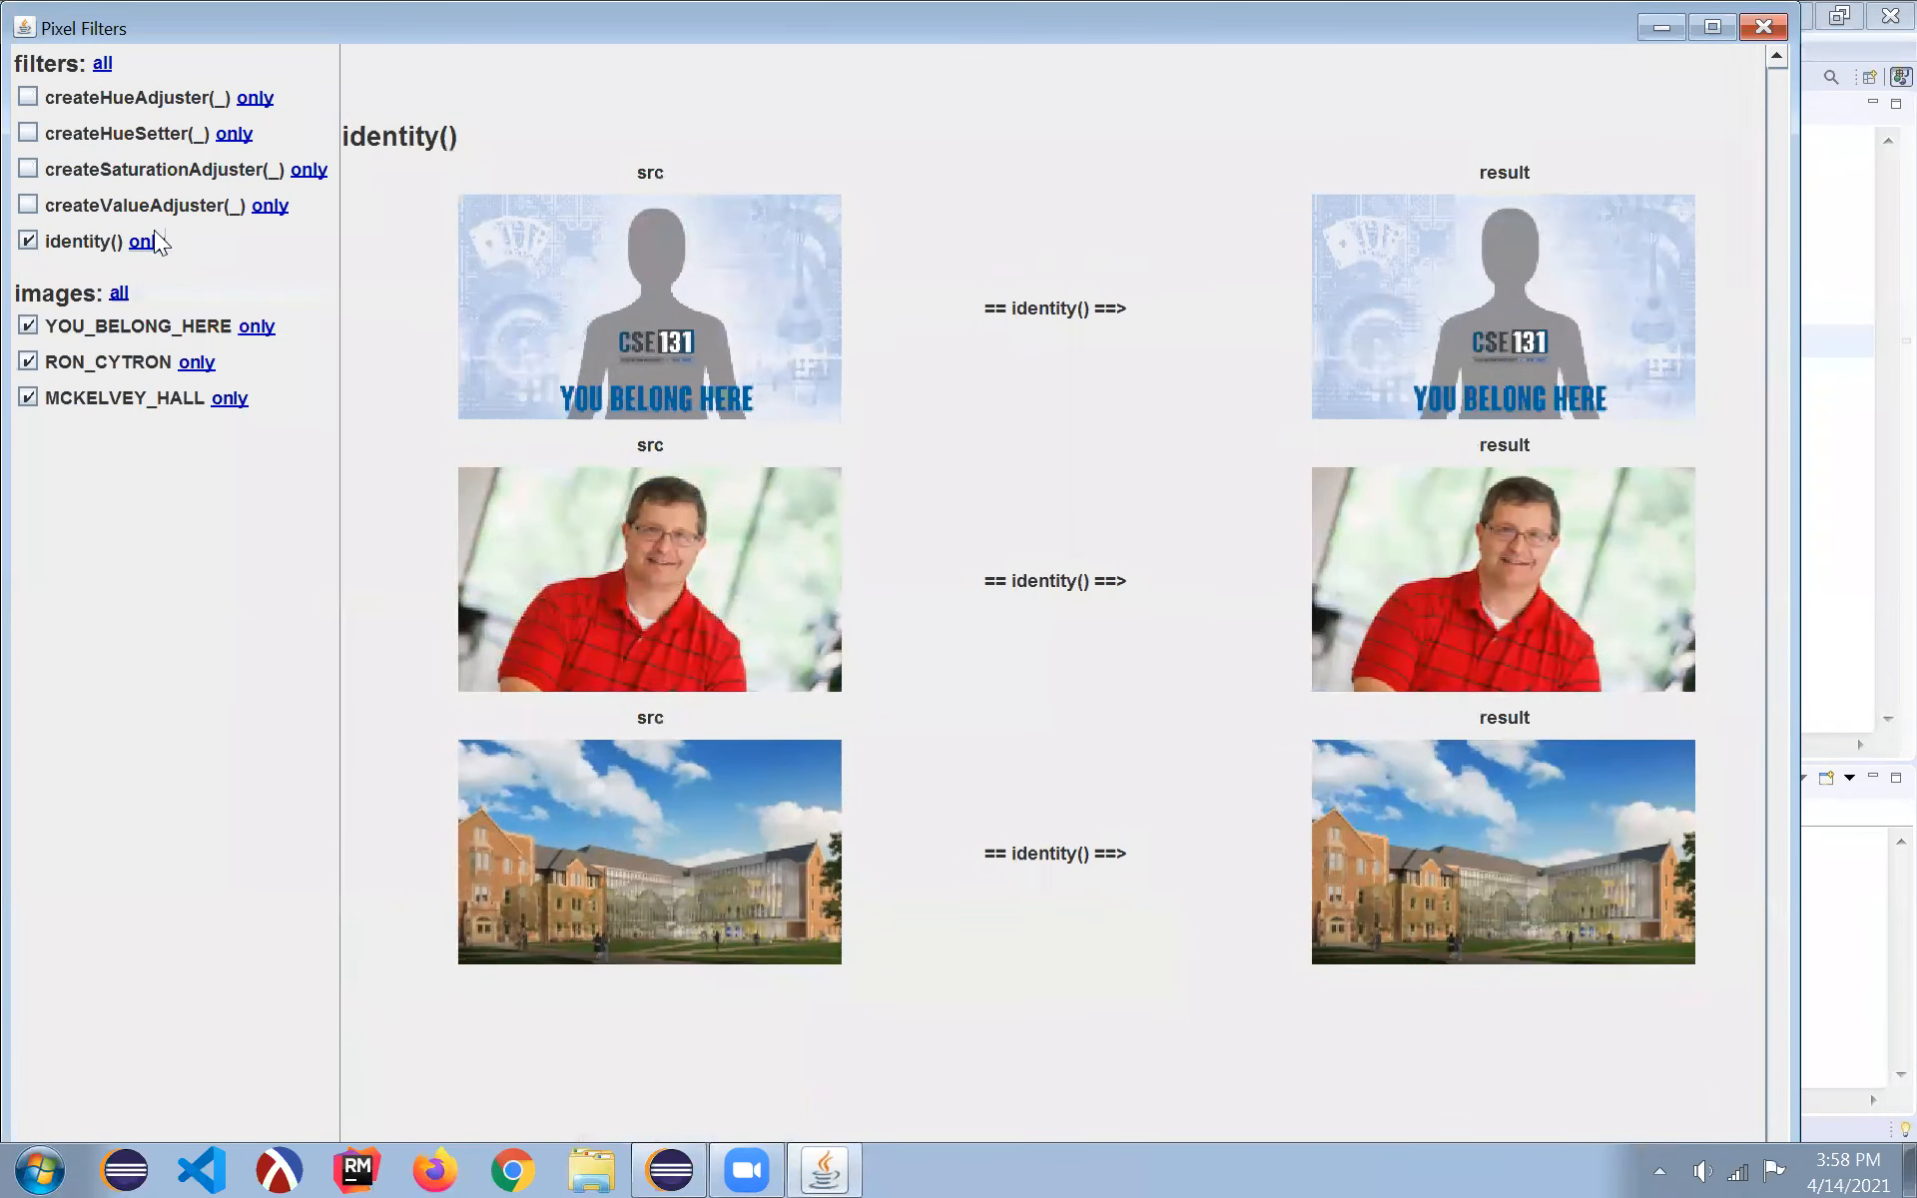
left_click(28, 204)
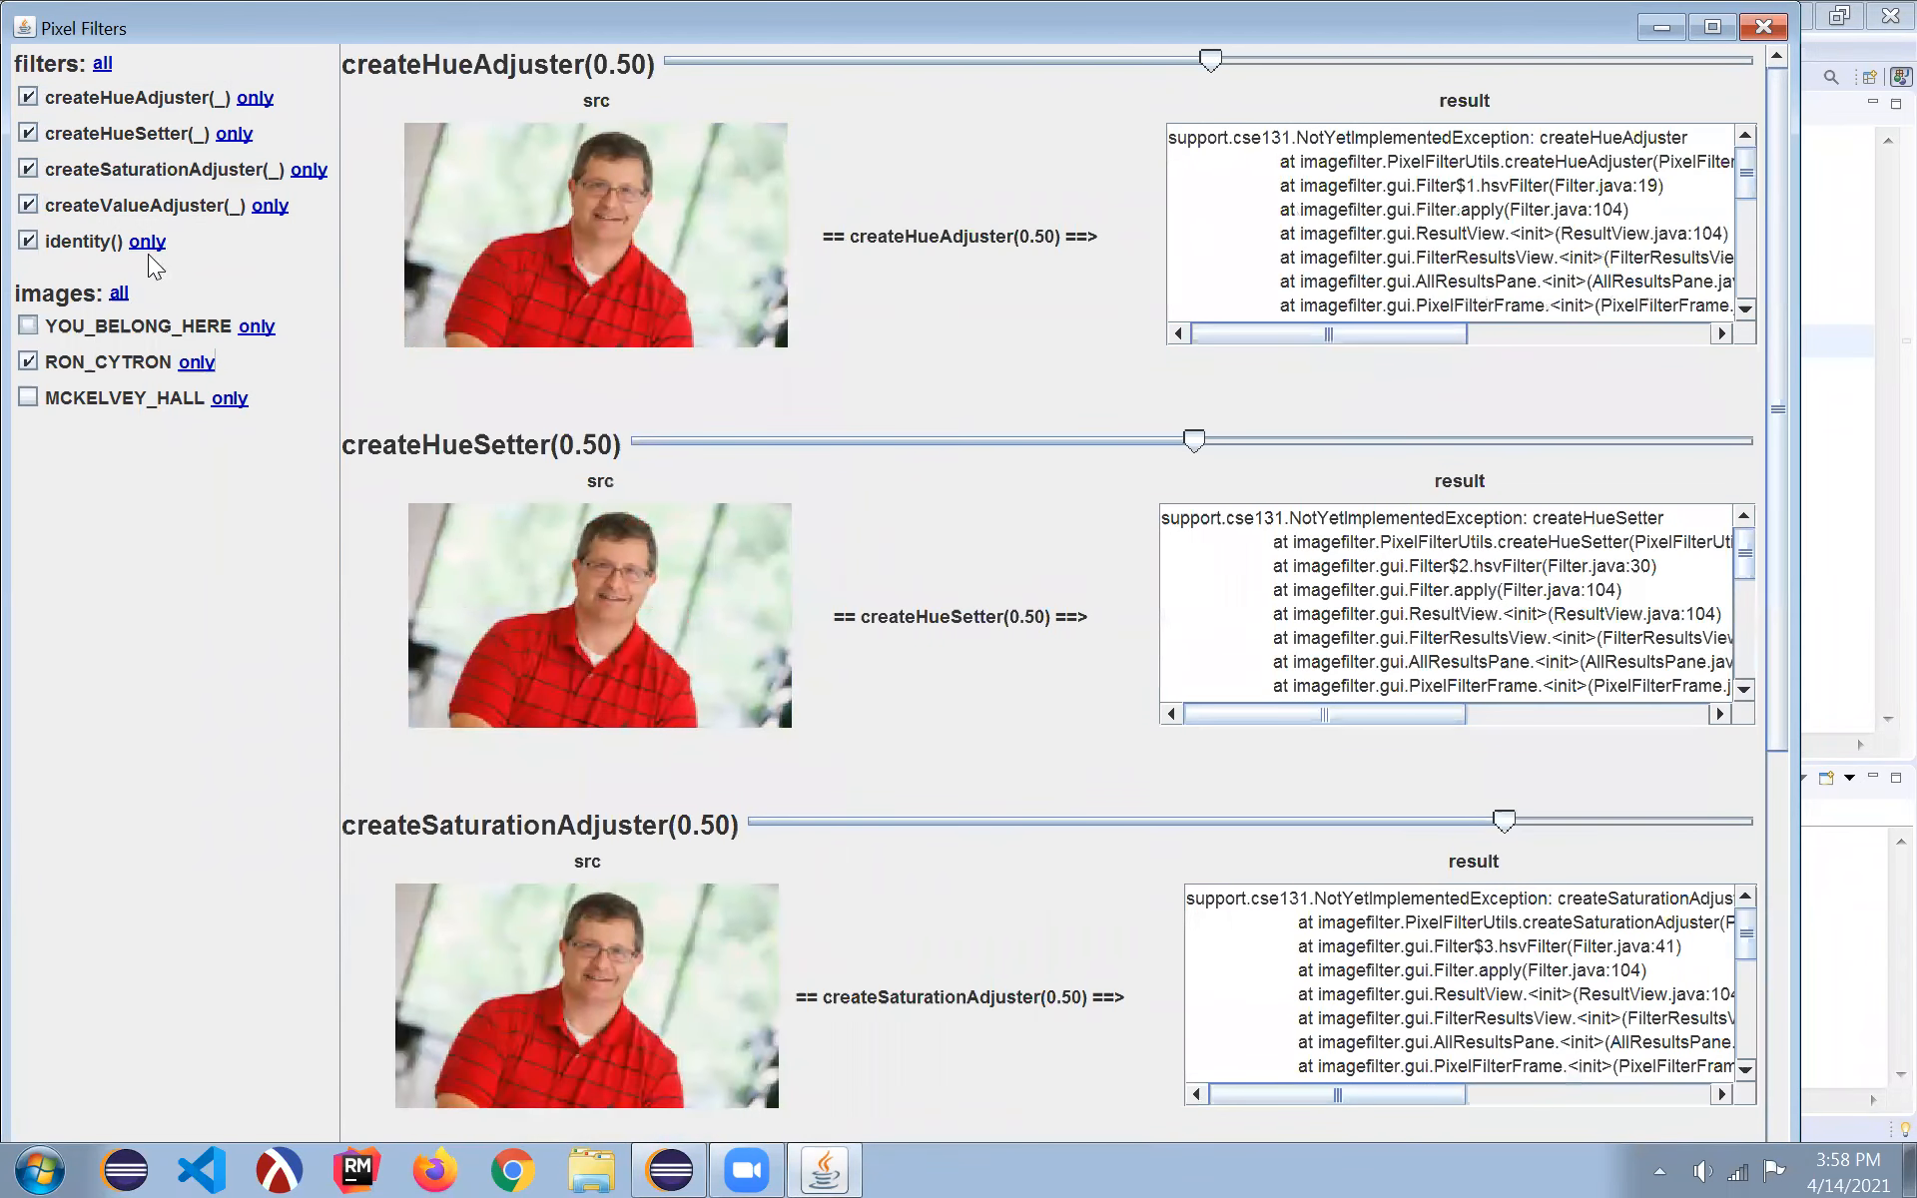
left_click(146, 241)
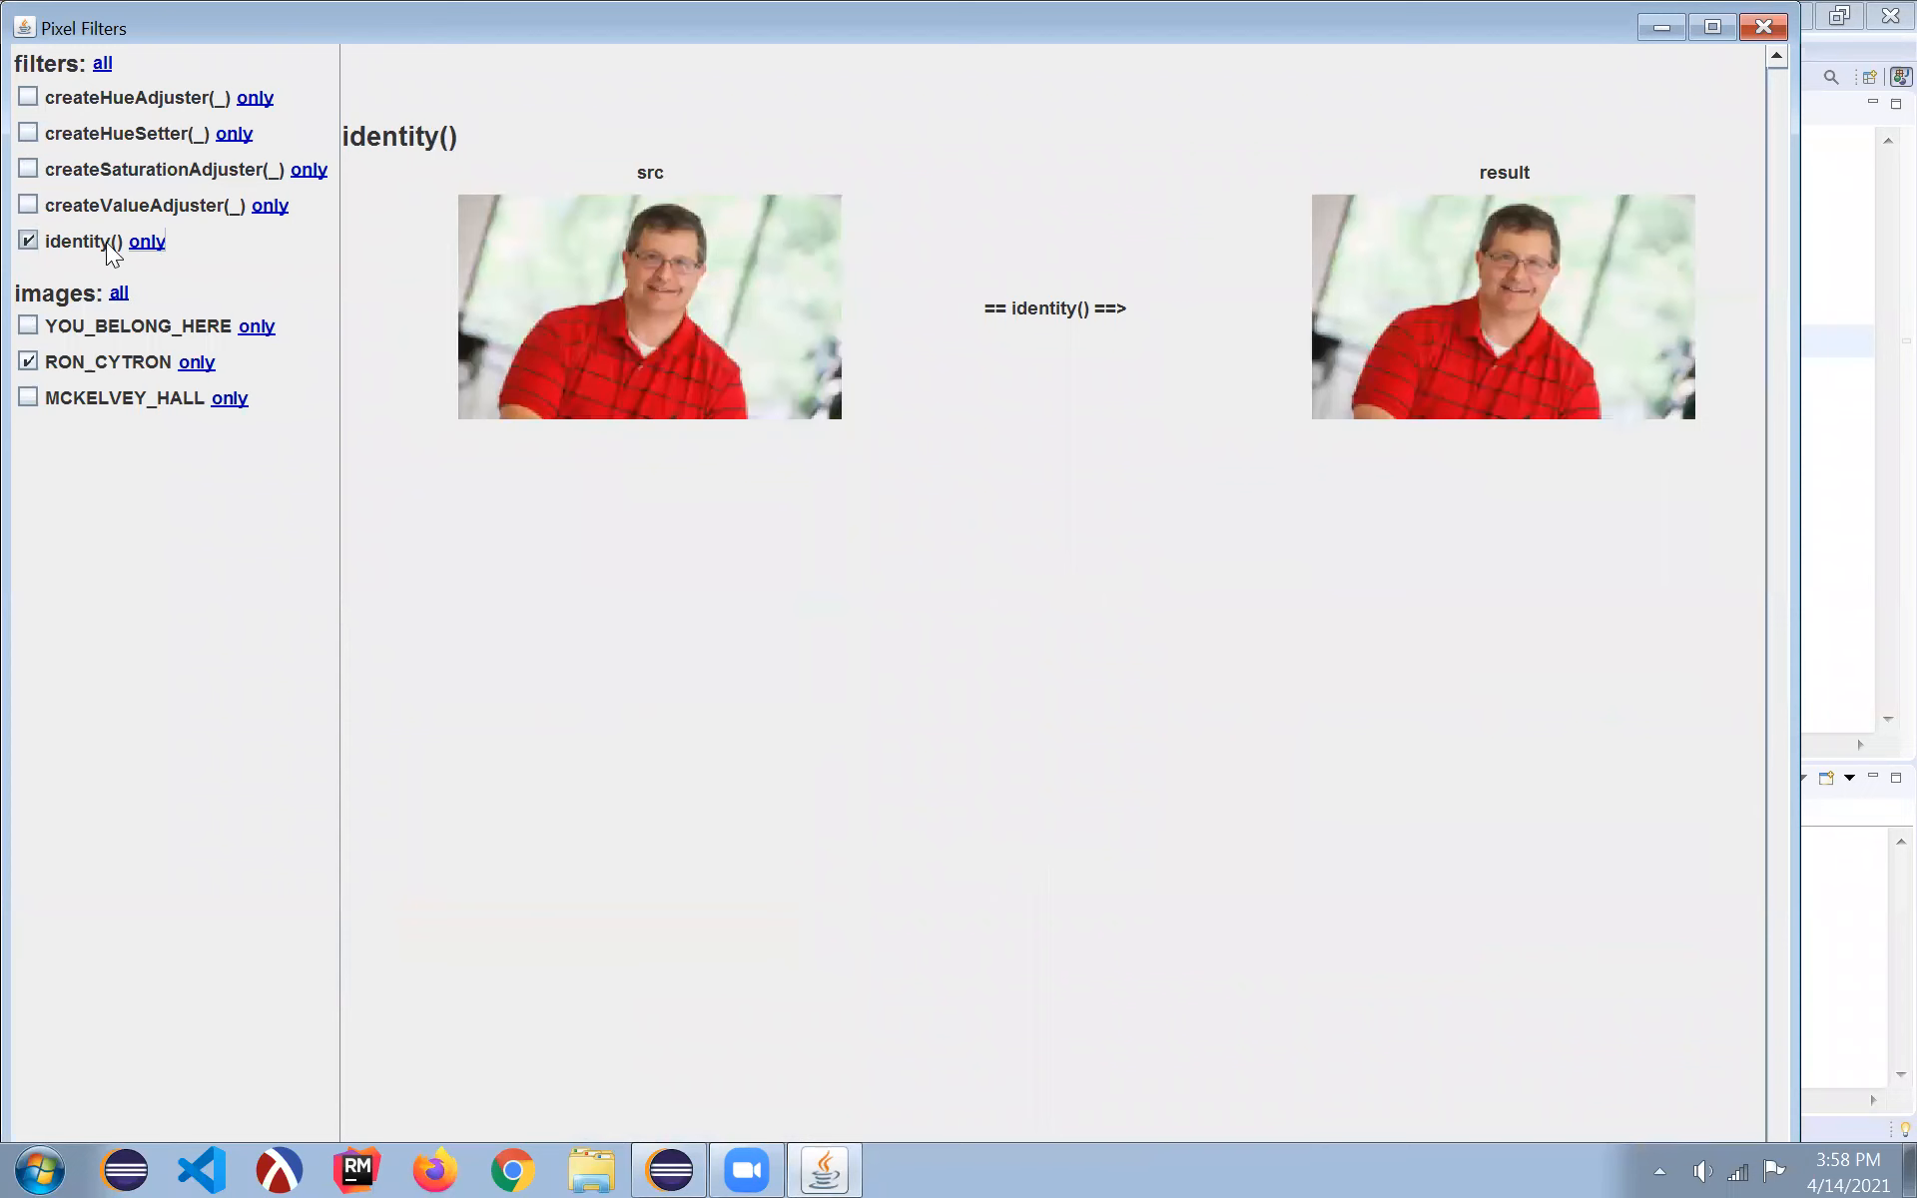
left_click(118, 293)
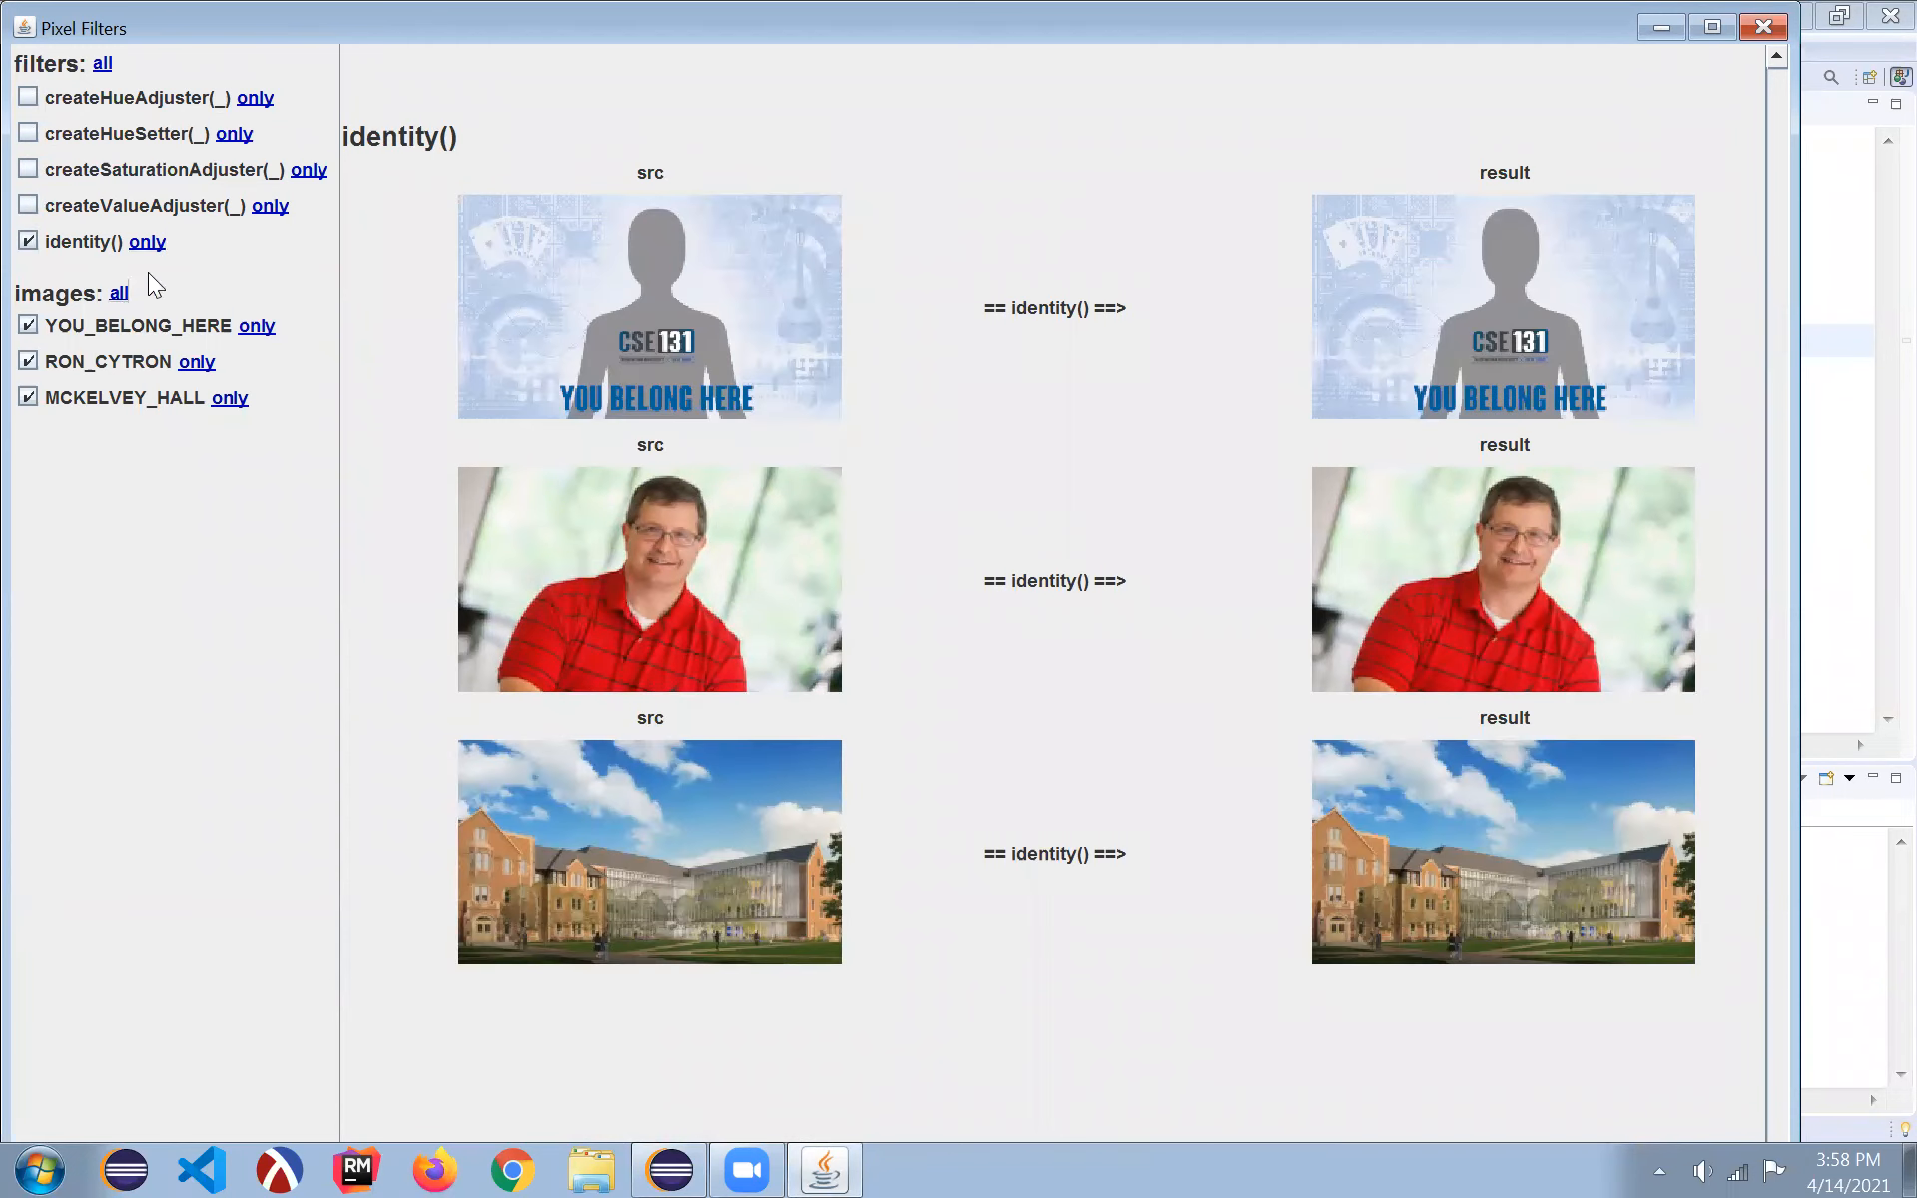
mouse_move(1233, 165)
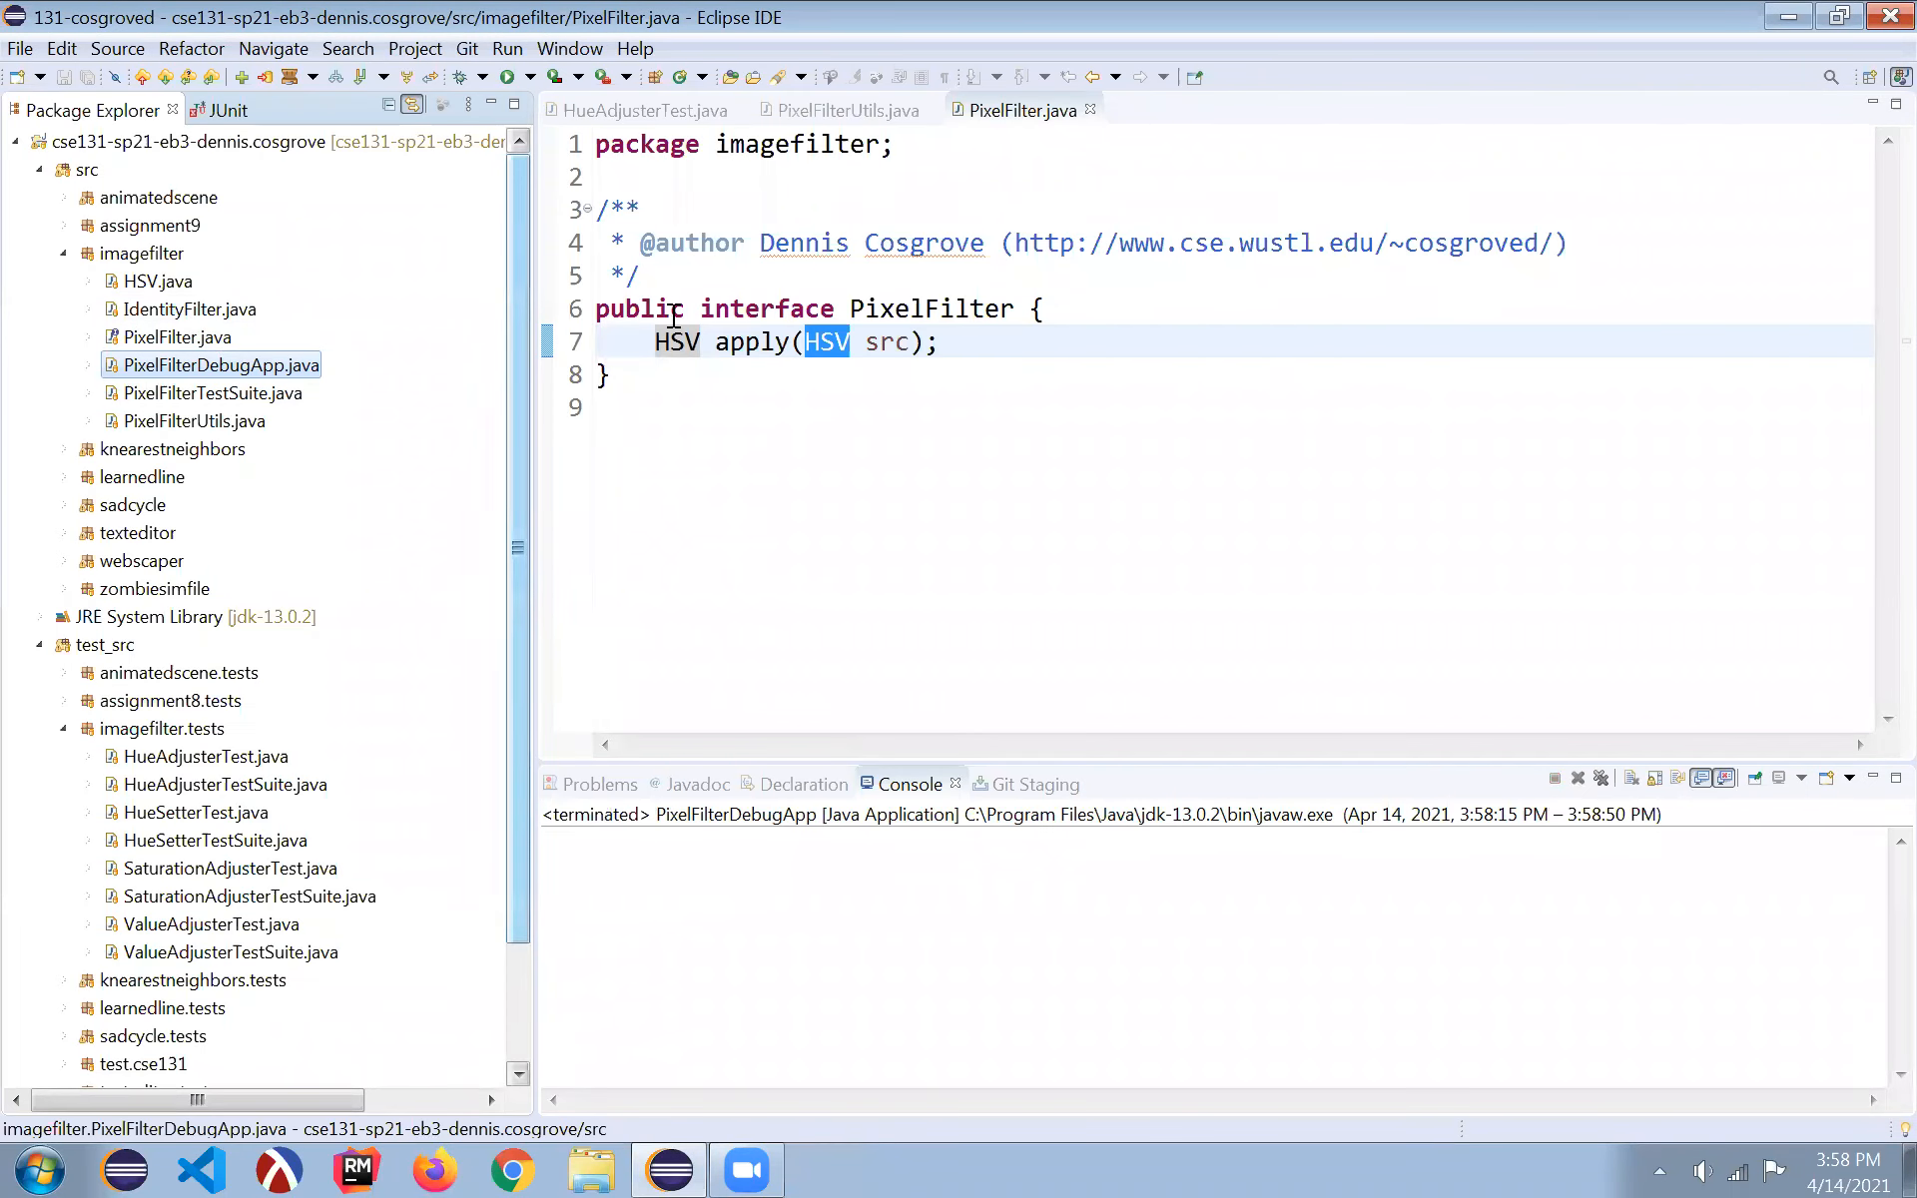
- From IdentityFilter, open the PixelFilter interface and the HSV class definitions
left_click(839, 109)
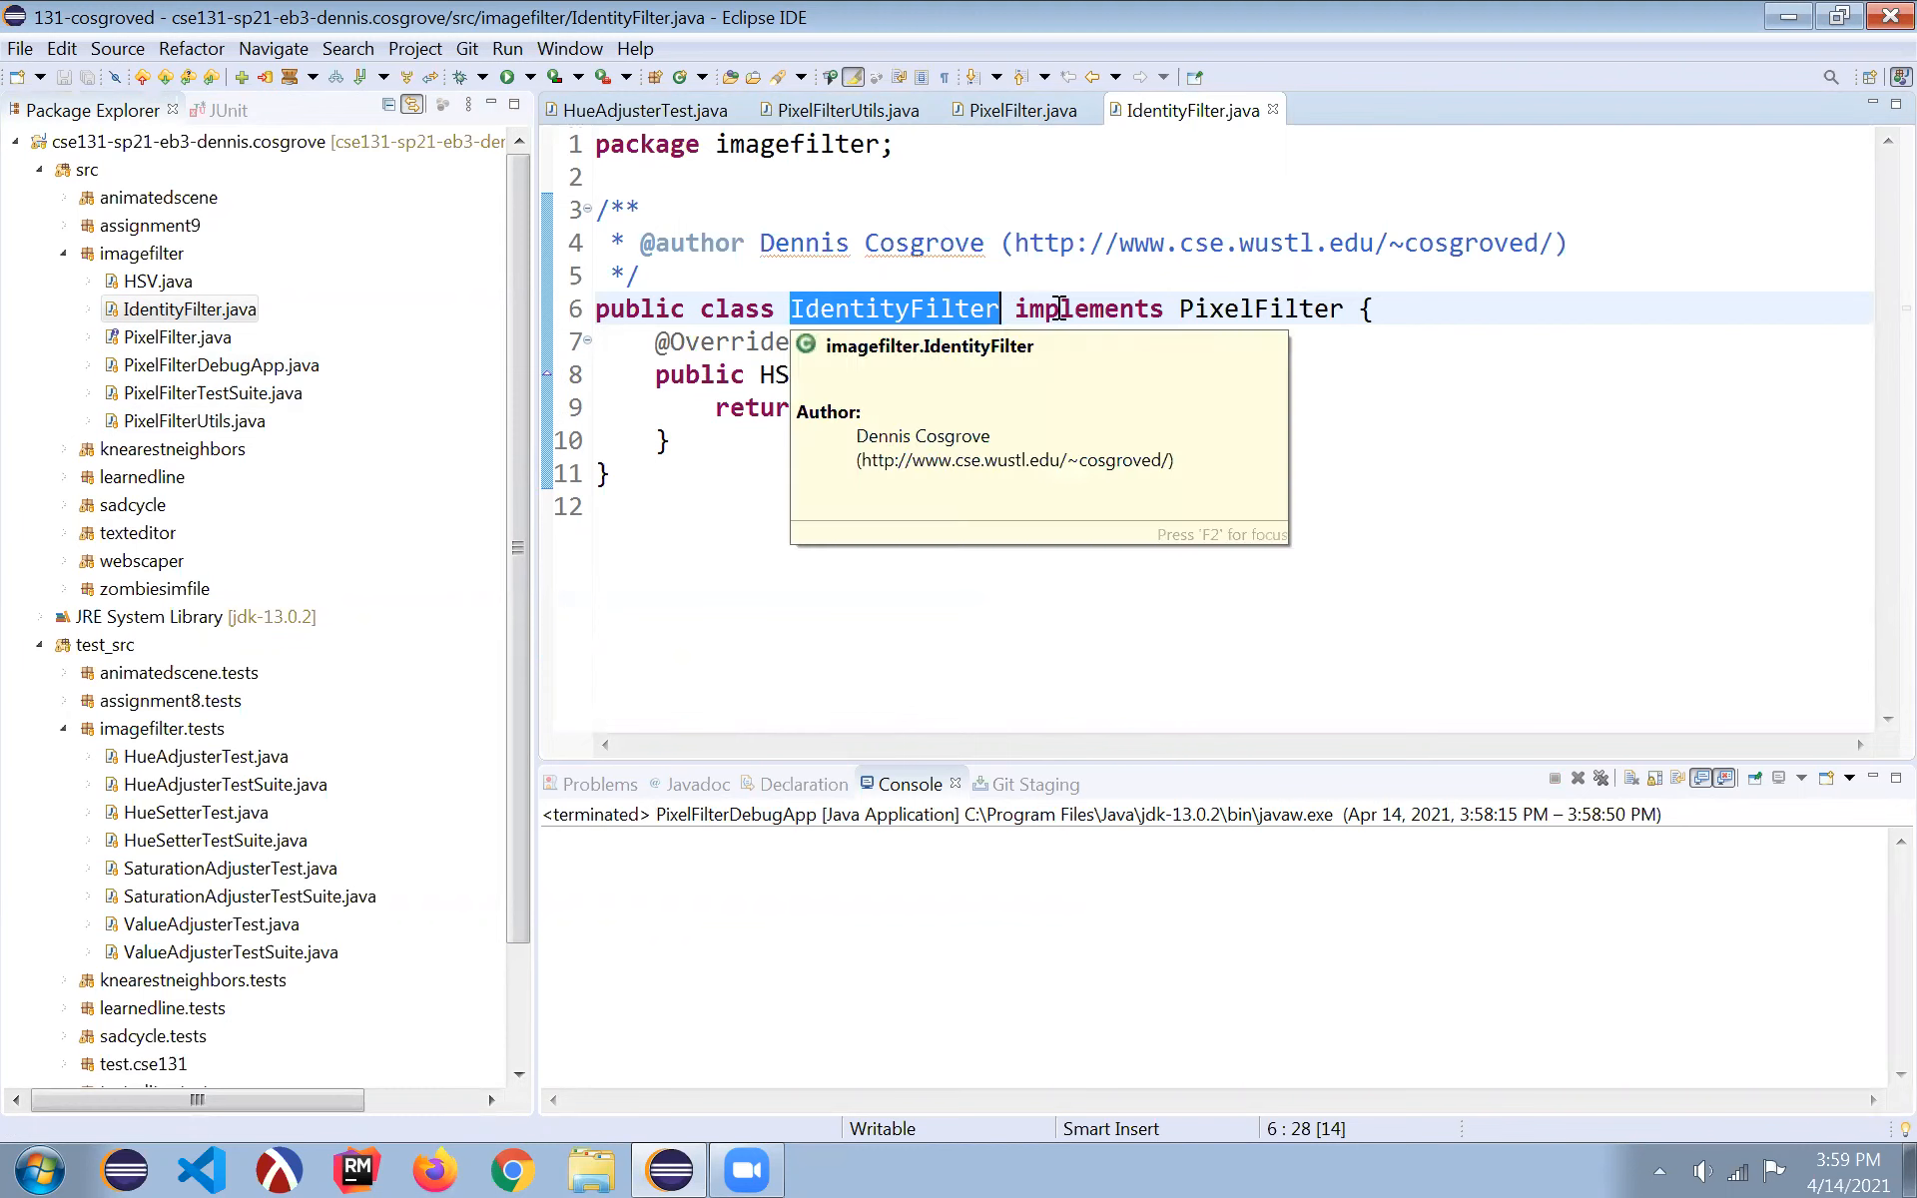
mouse_move(1259, 309)
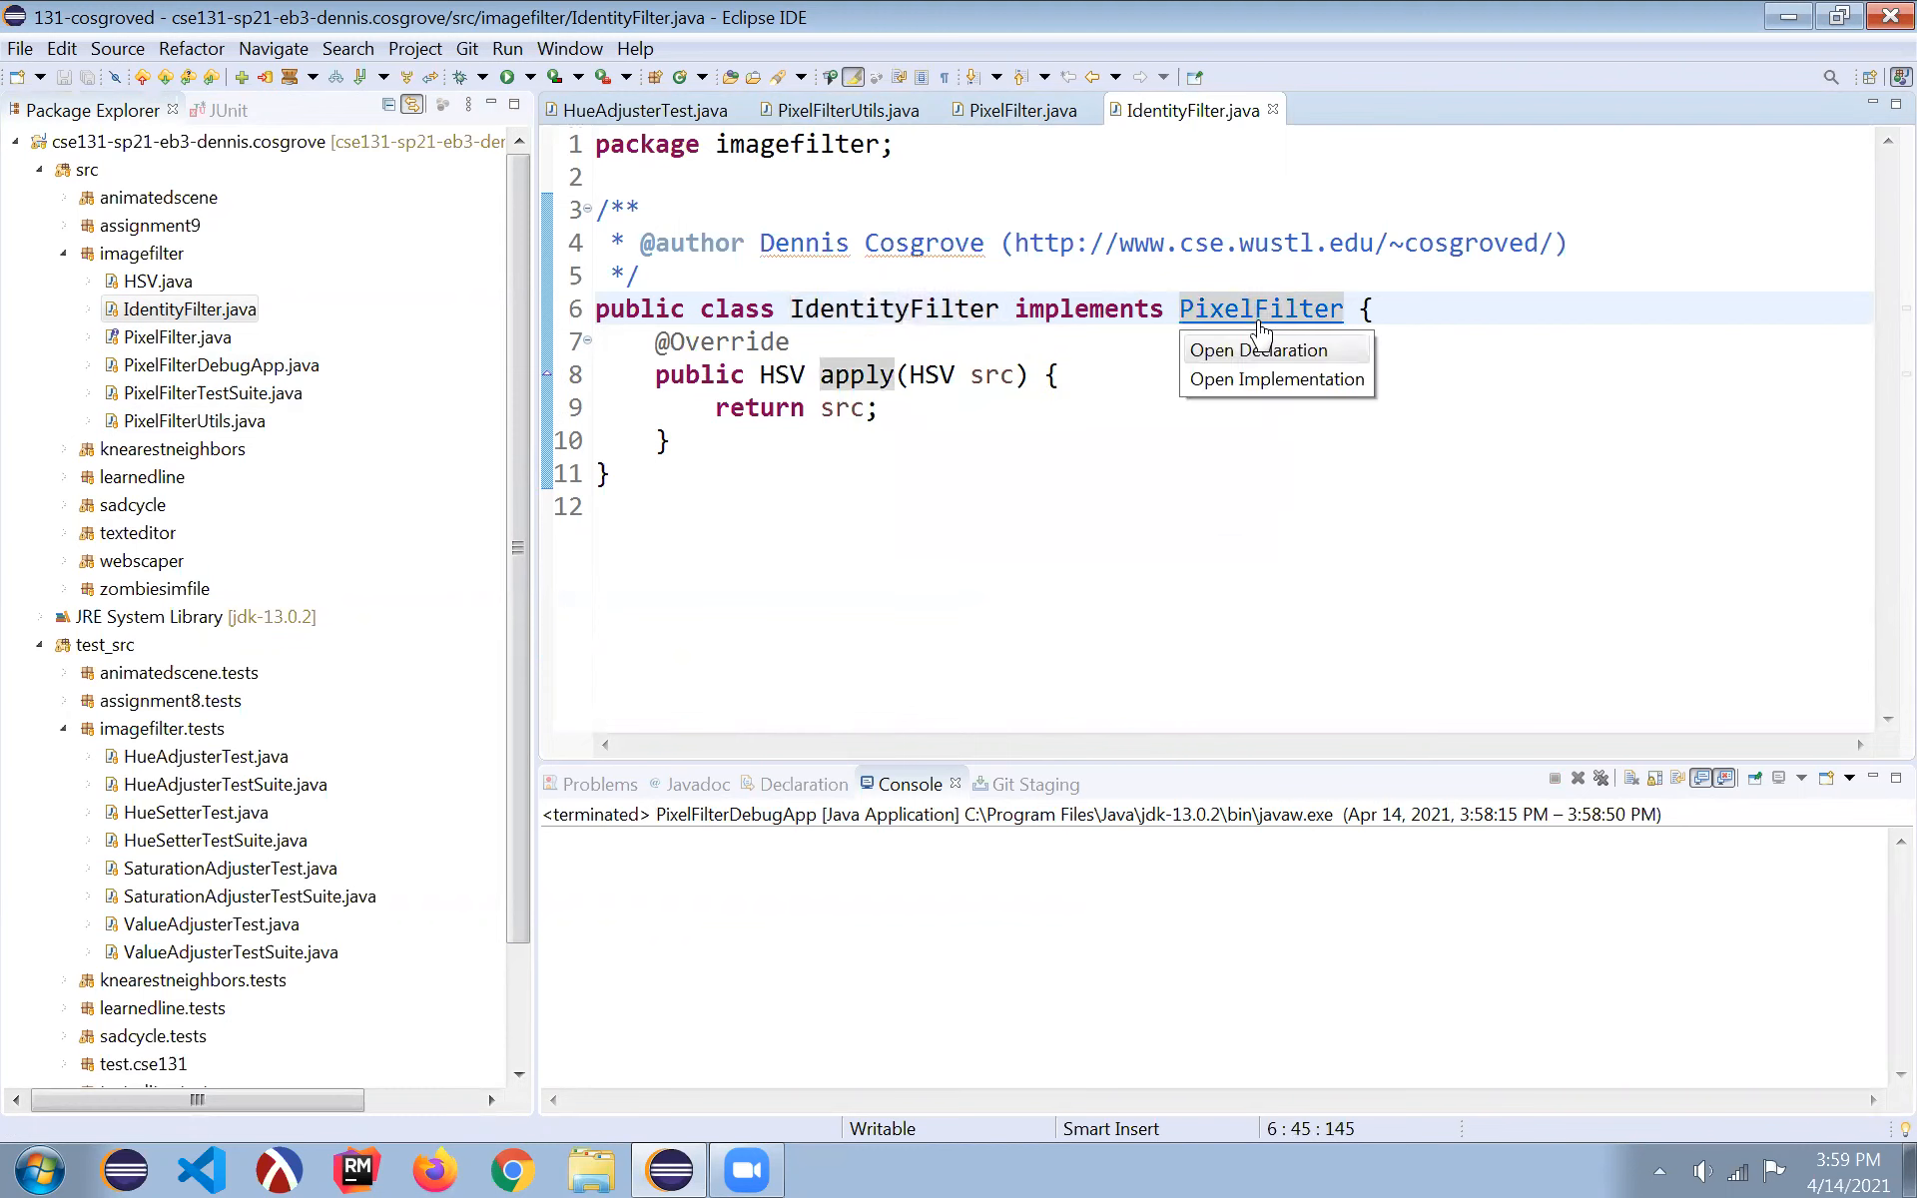
left_click(1259, 351)
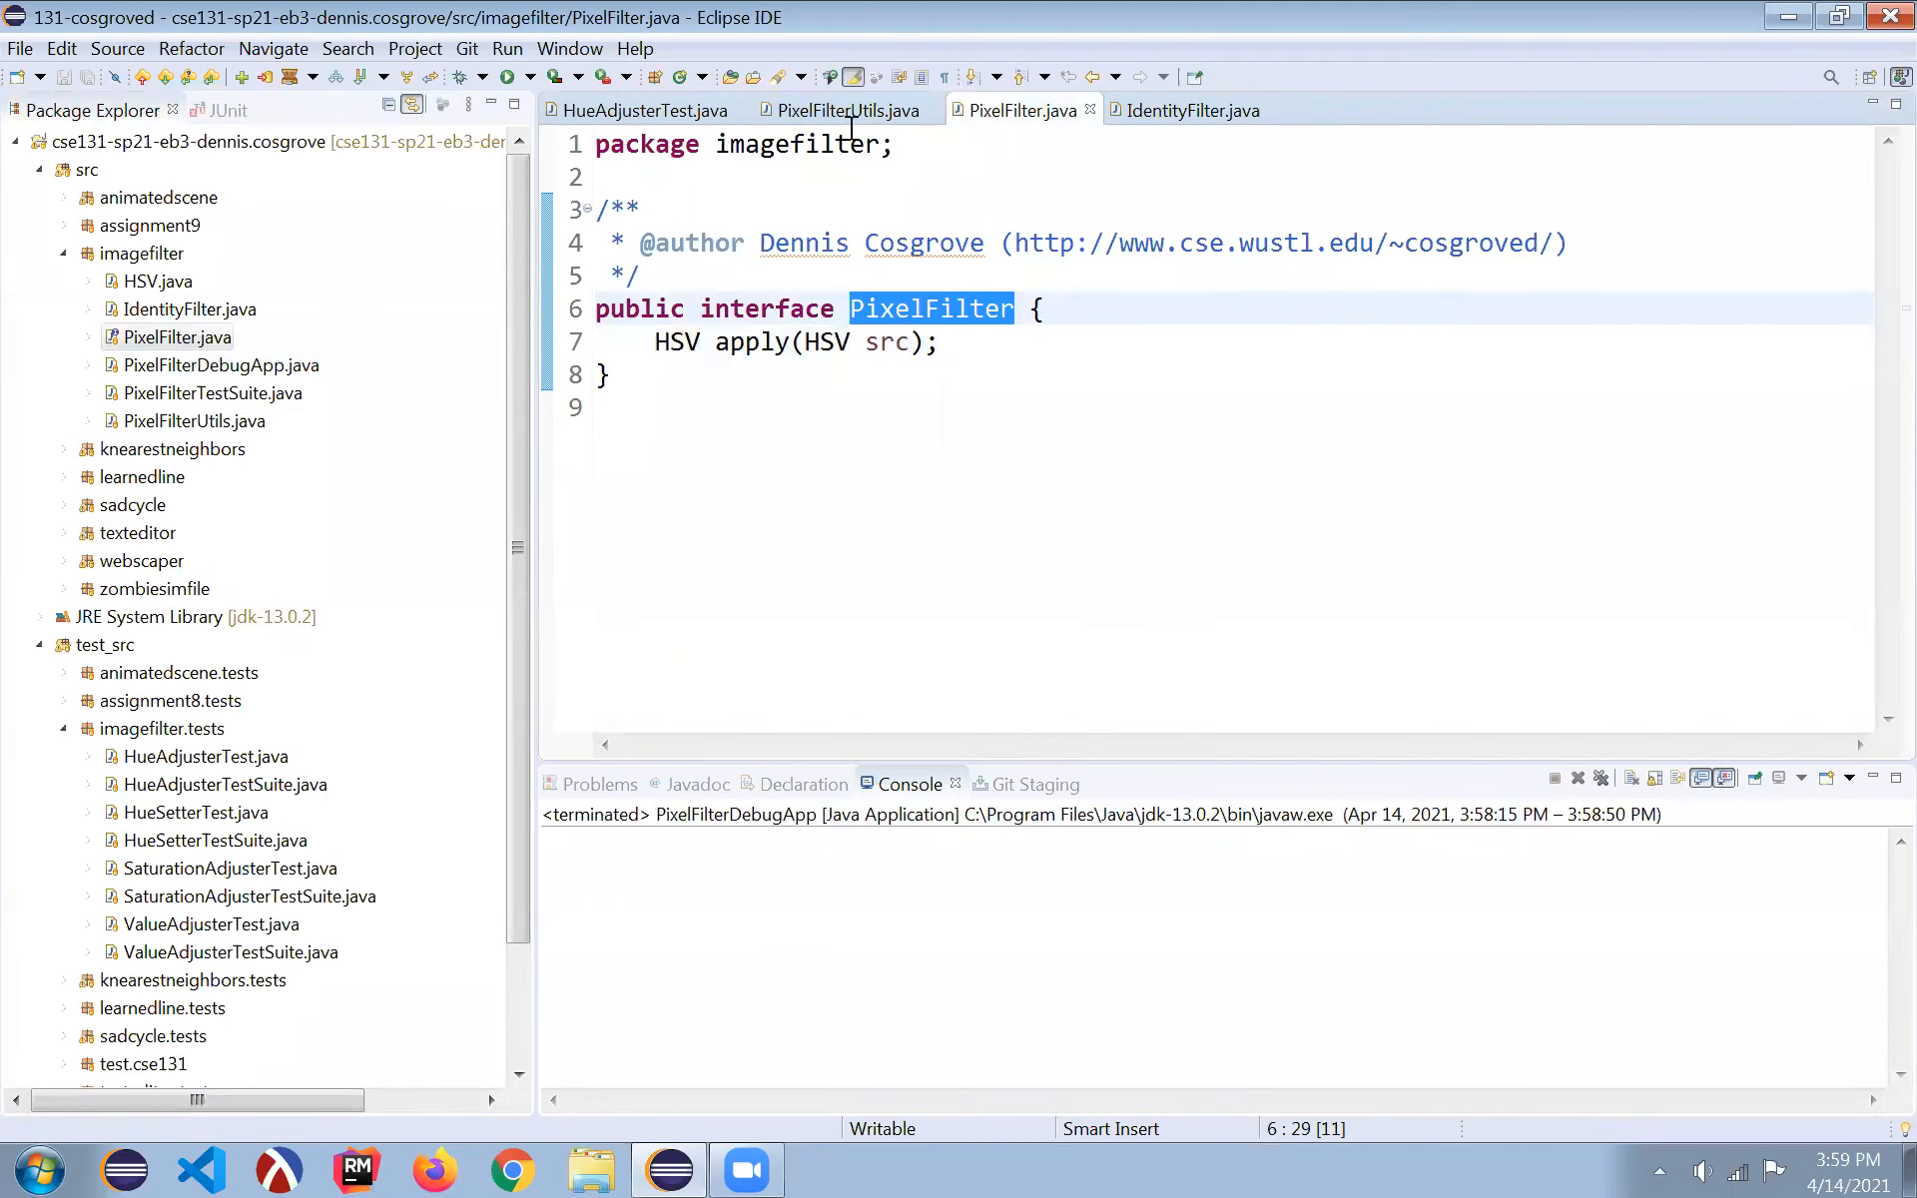
left_click(1182, 110)
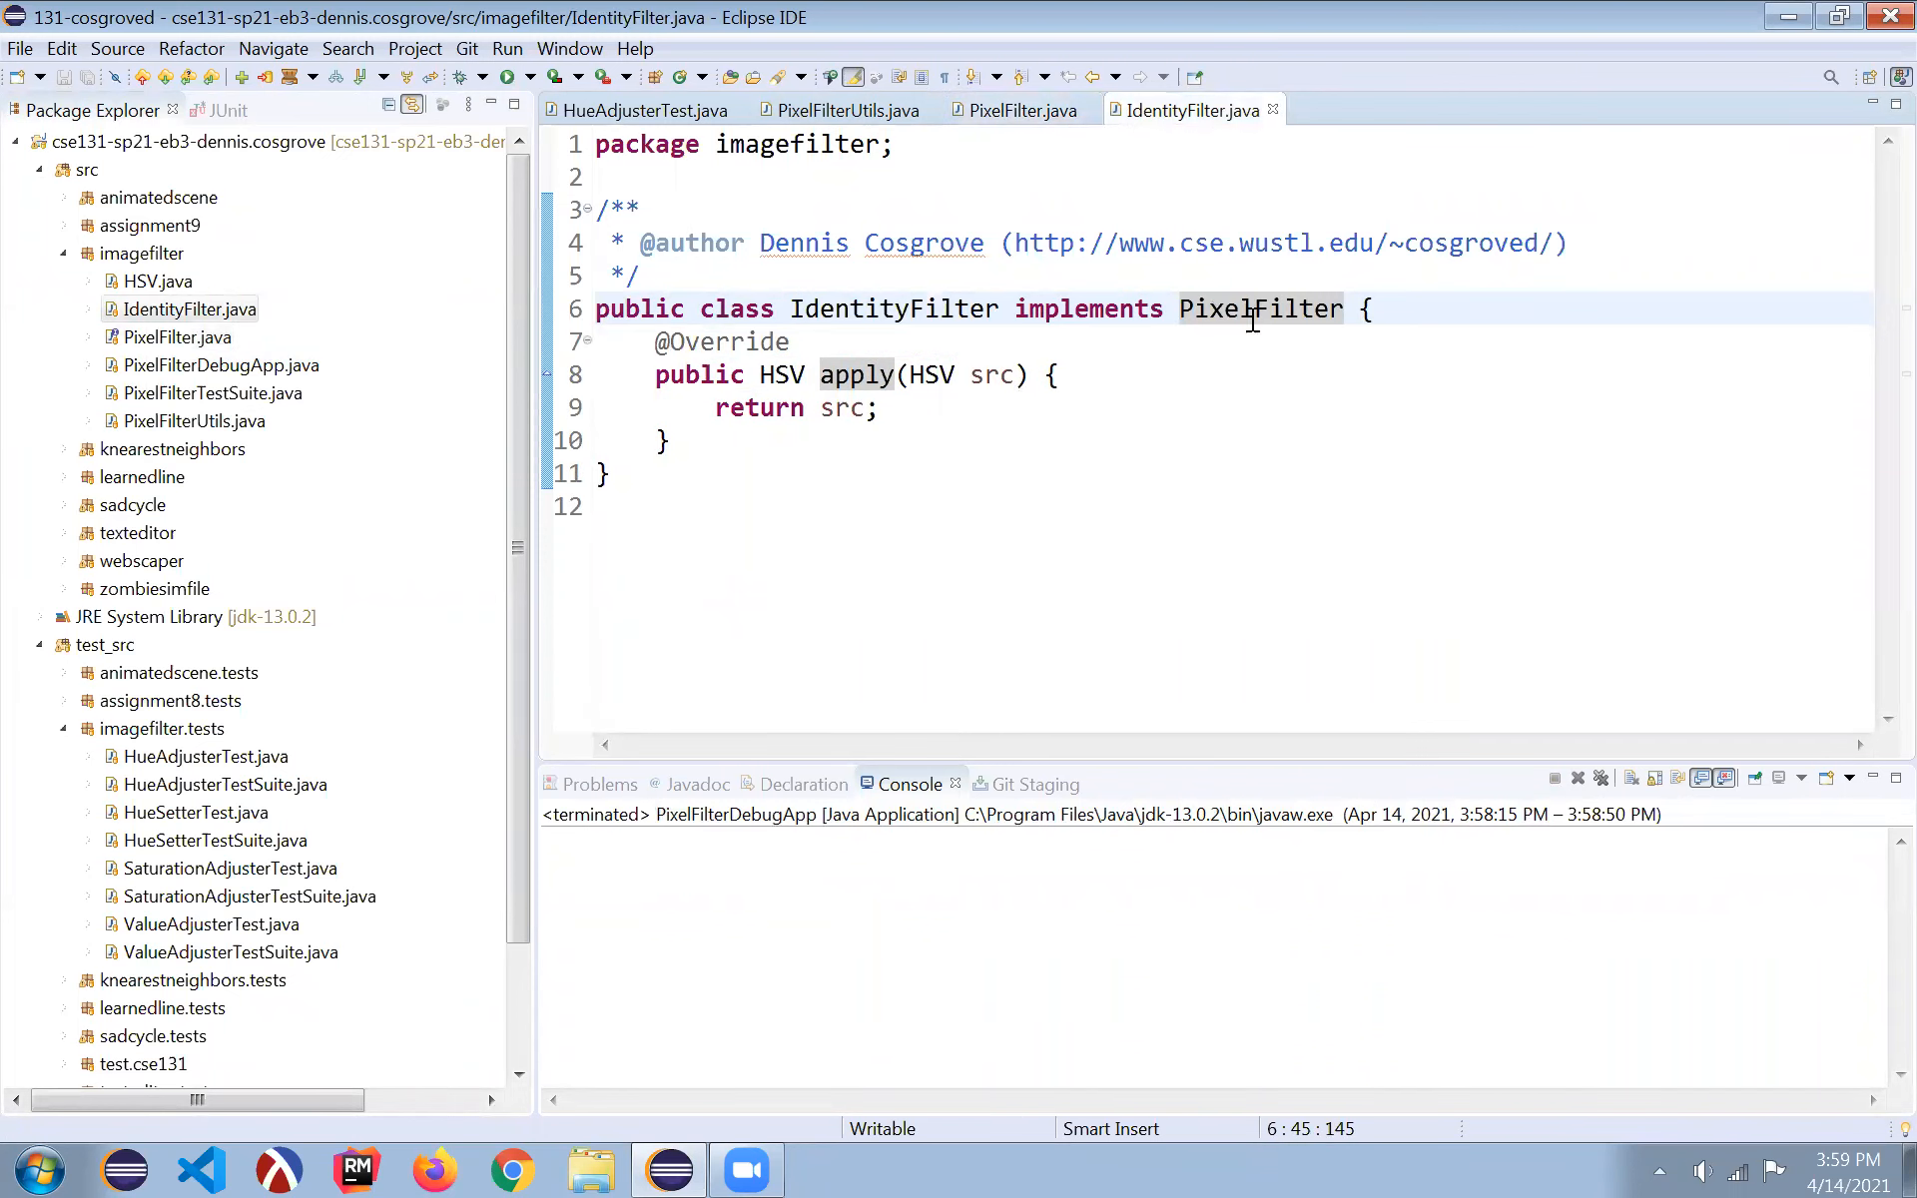
left_click(1016, 110)
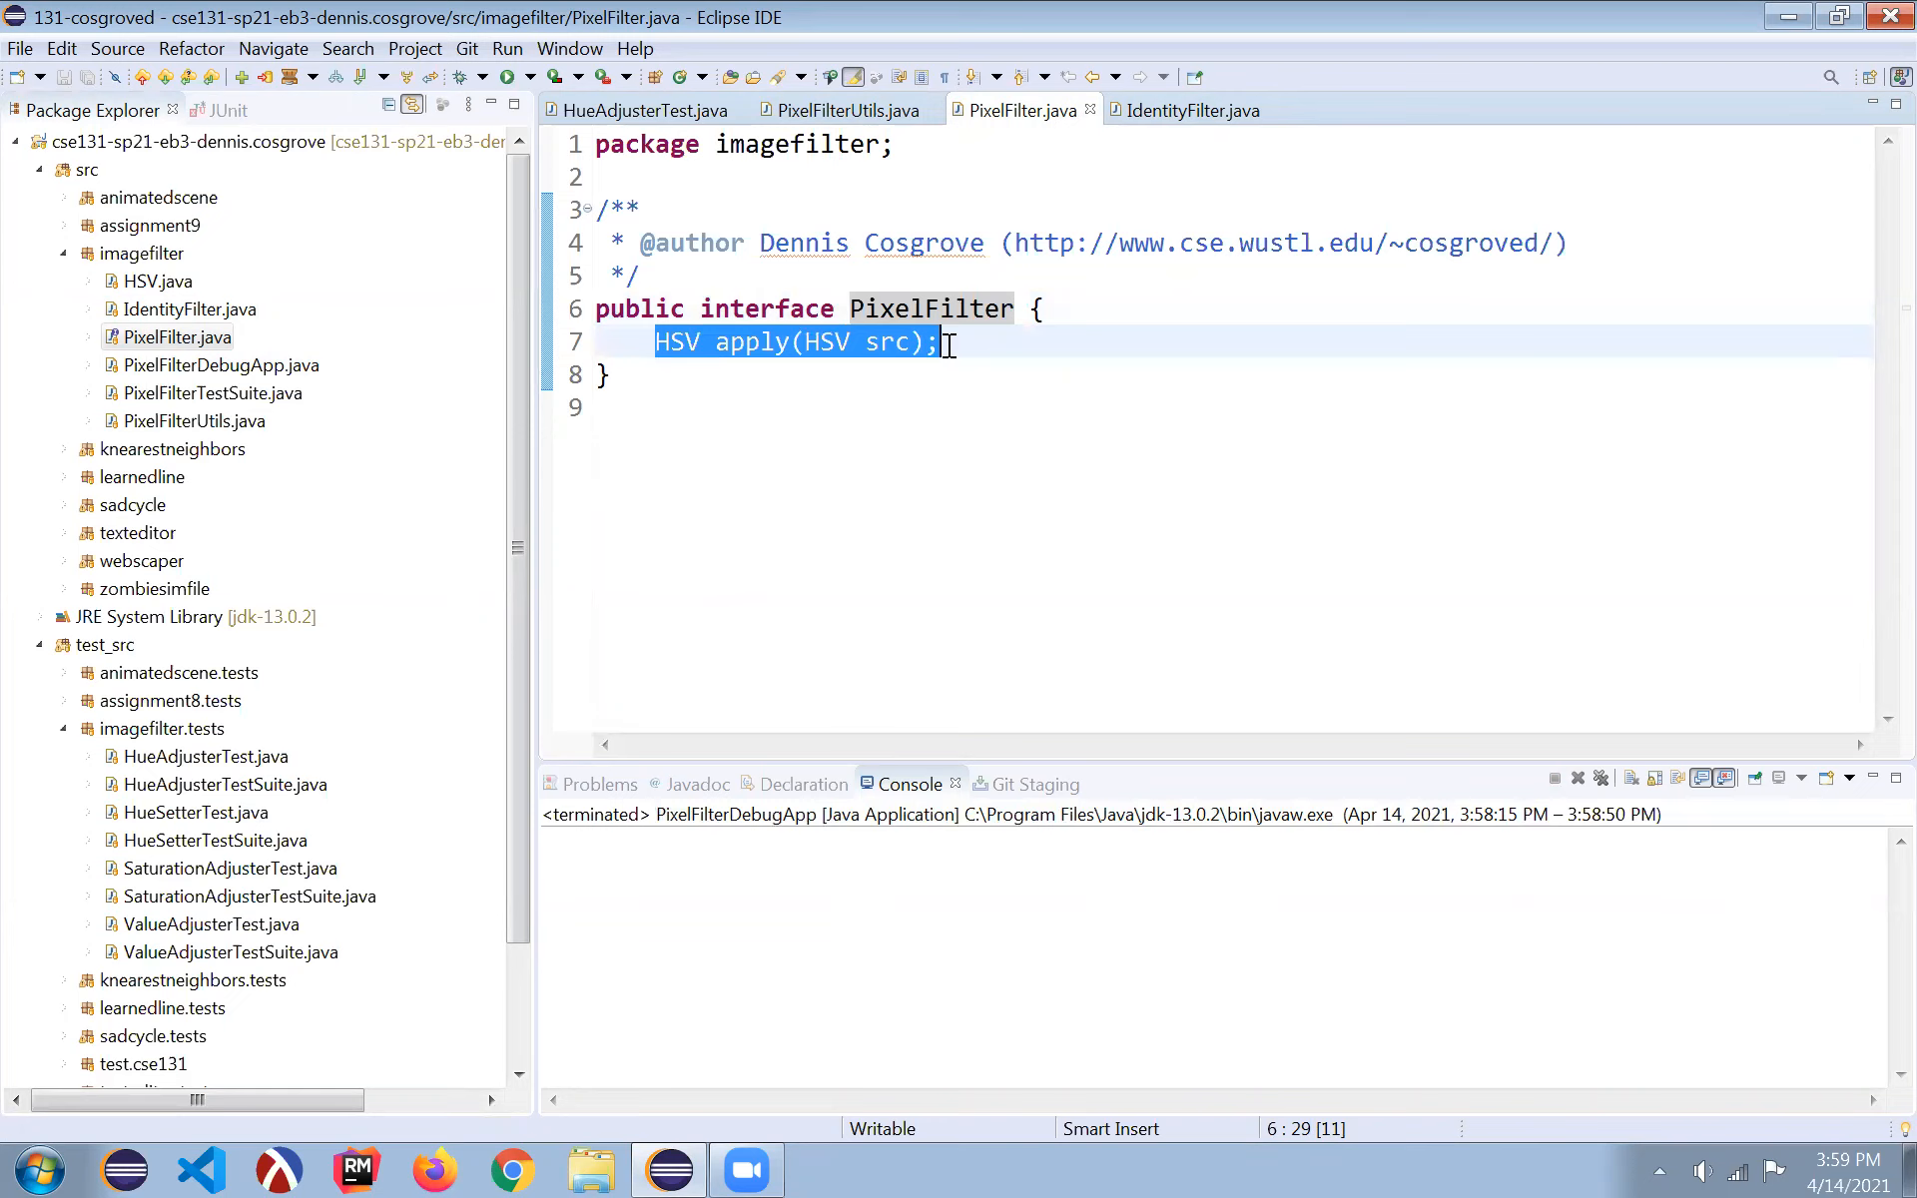
mouse_move(856, 342)
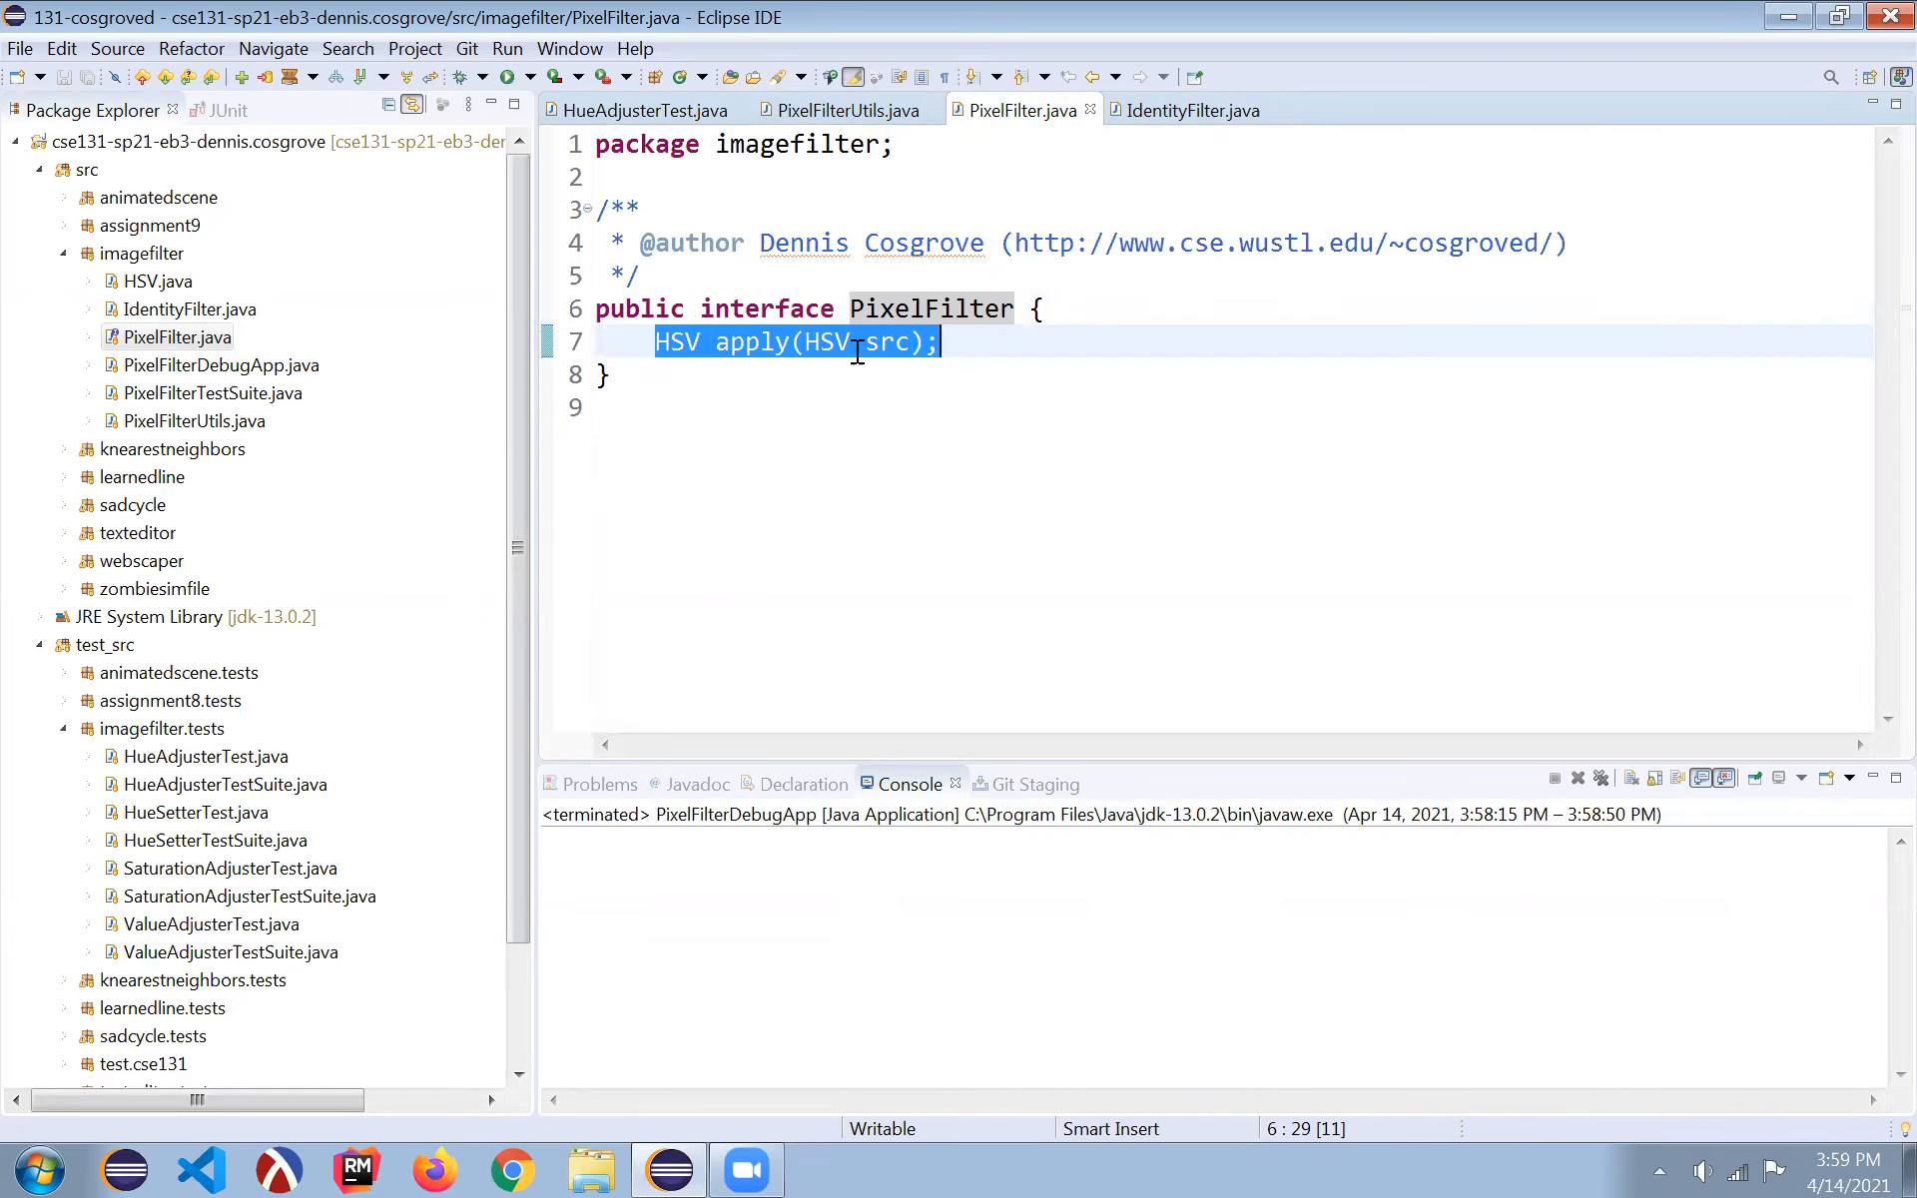
mouse_move(817, 343)
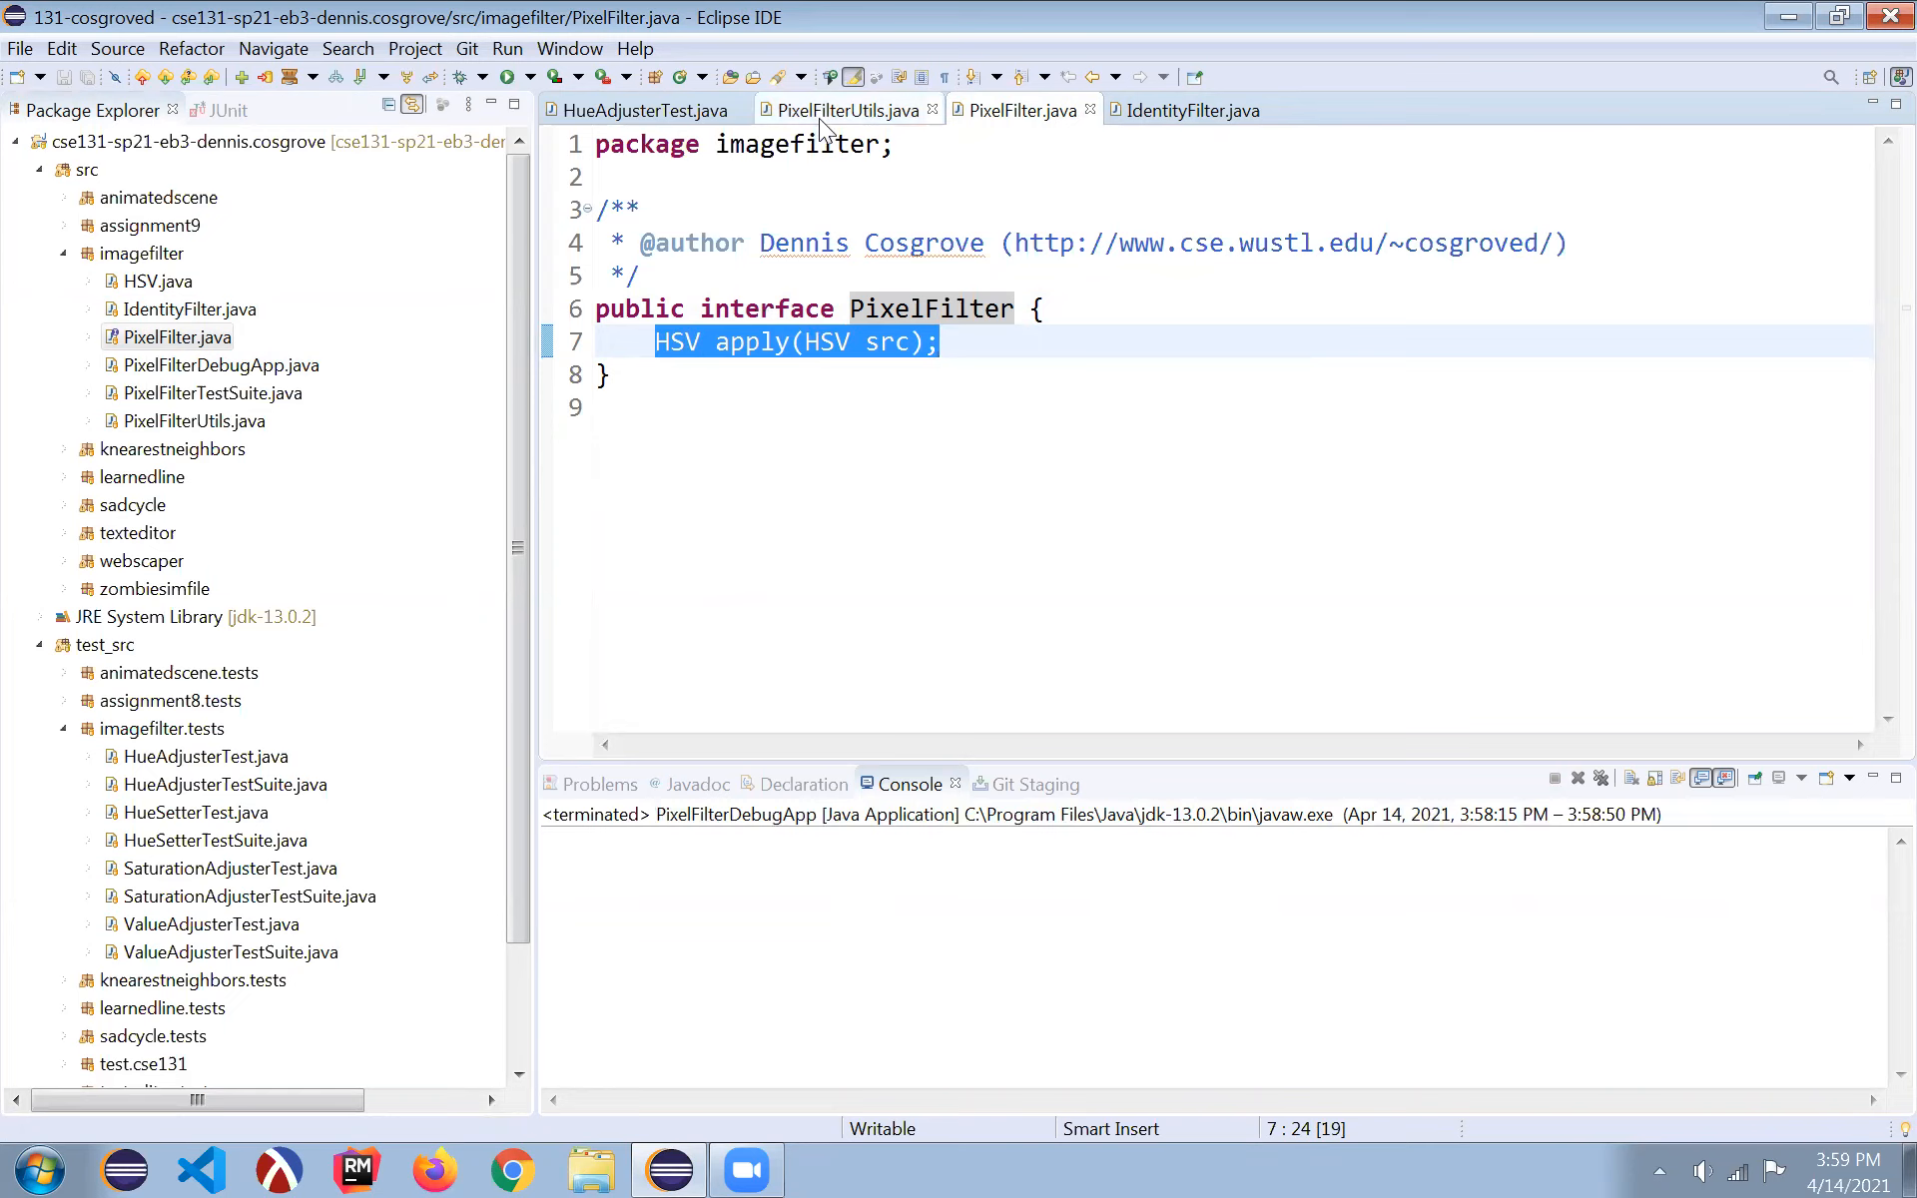
mouse_move(844, 110)
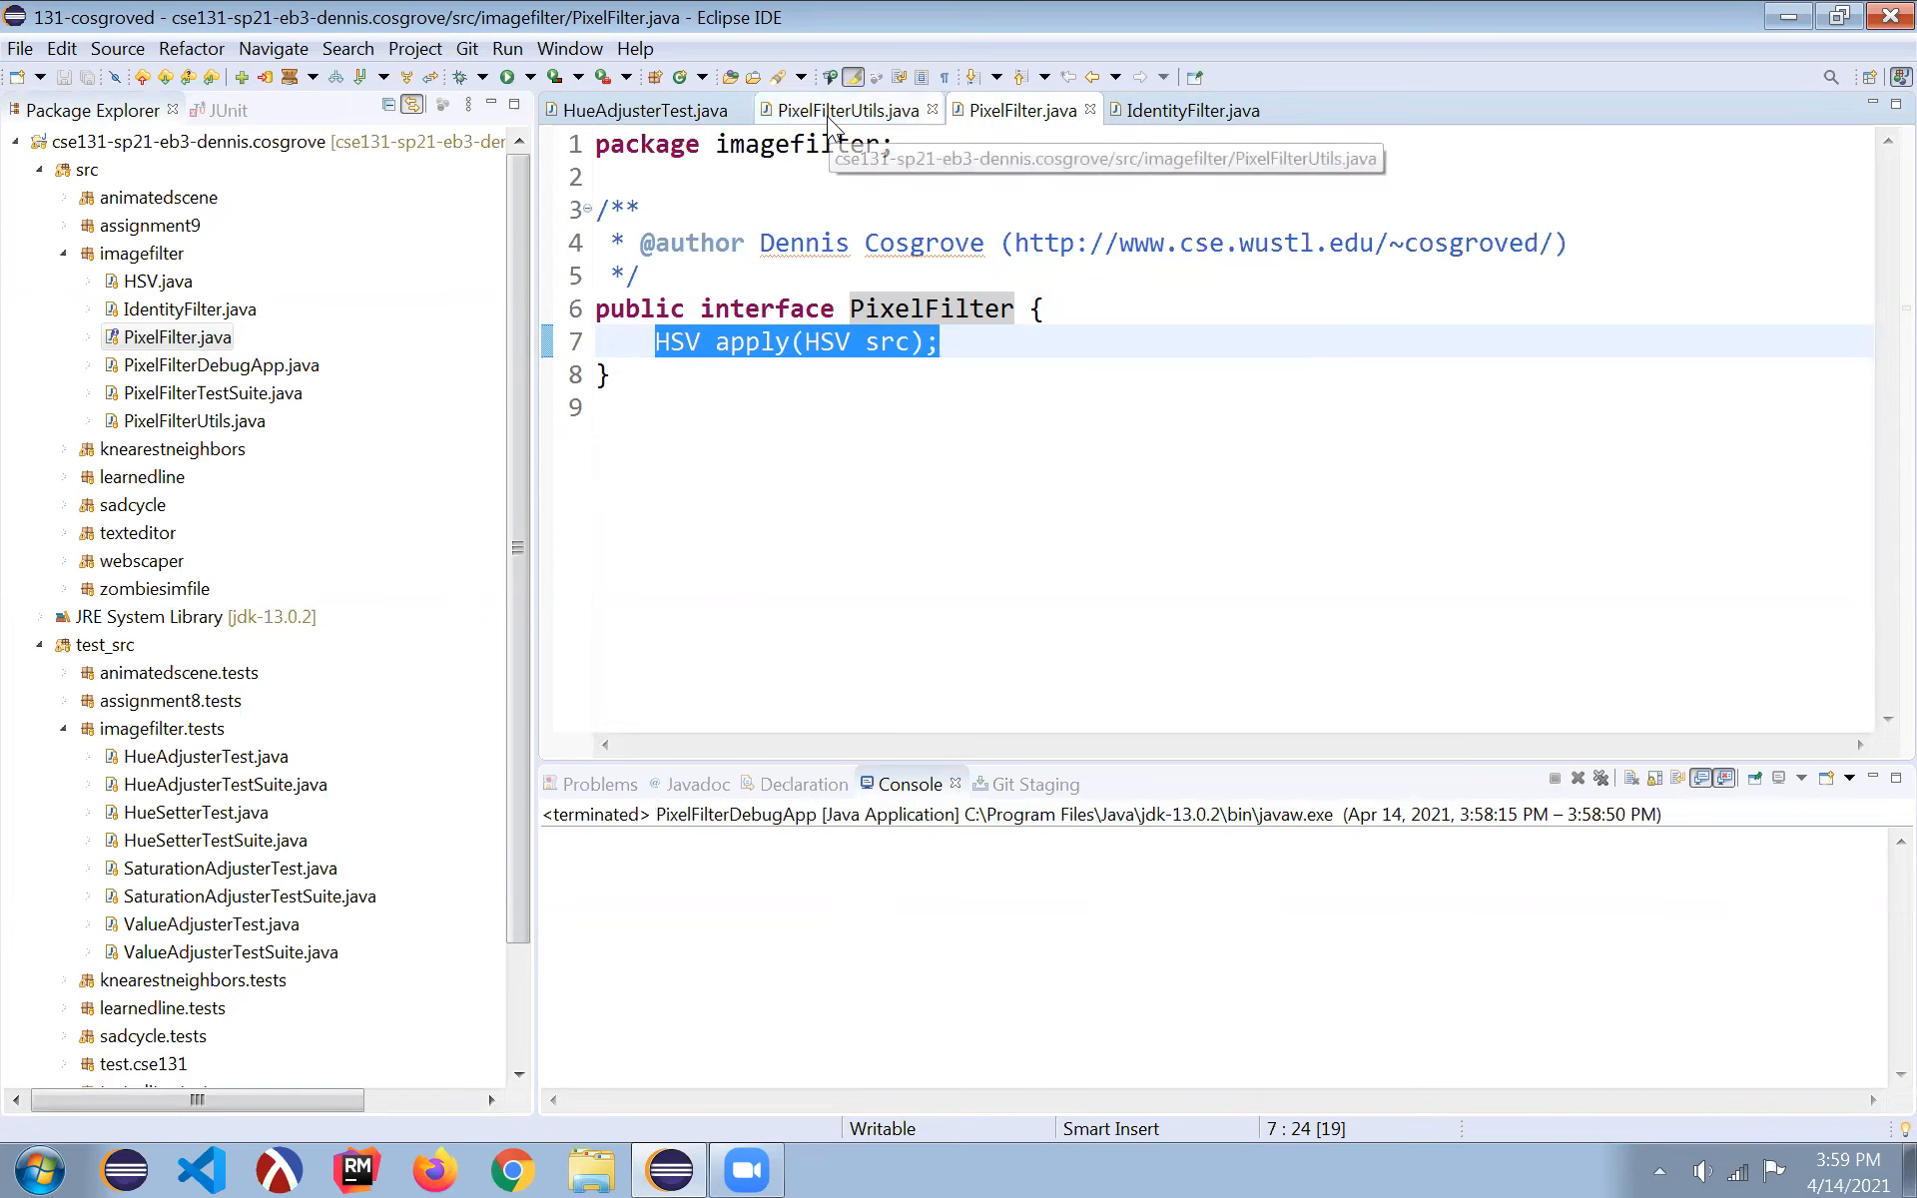
left_click(1193, 110)
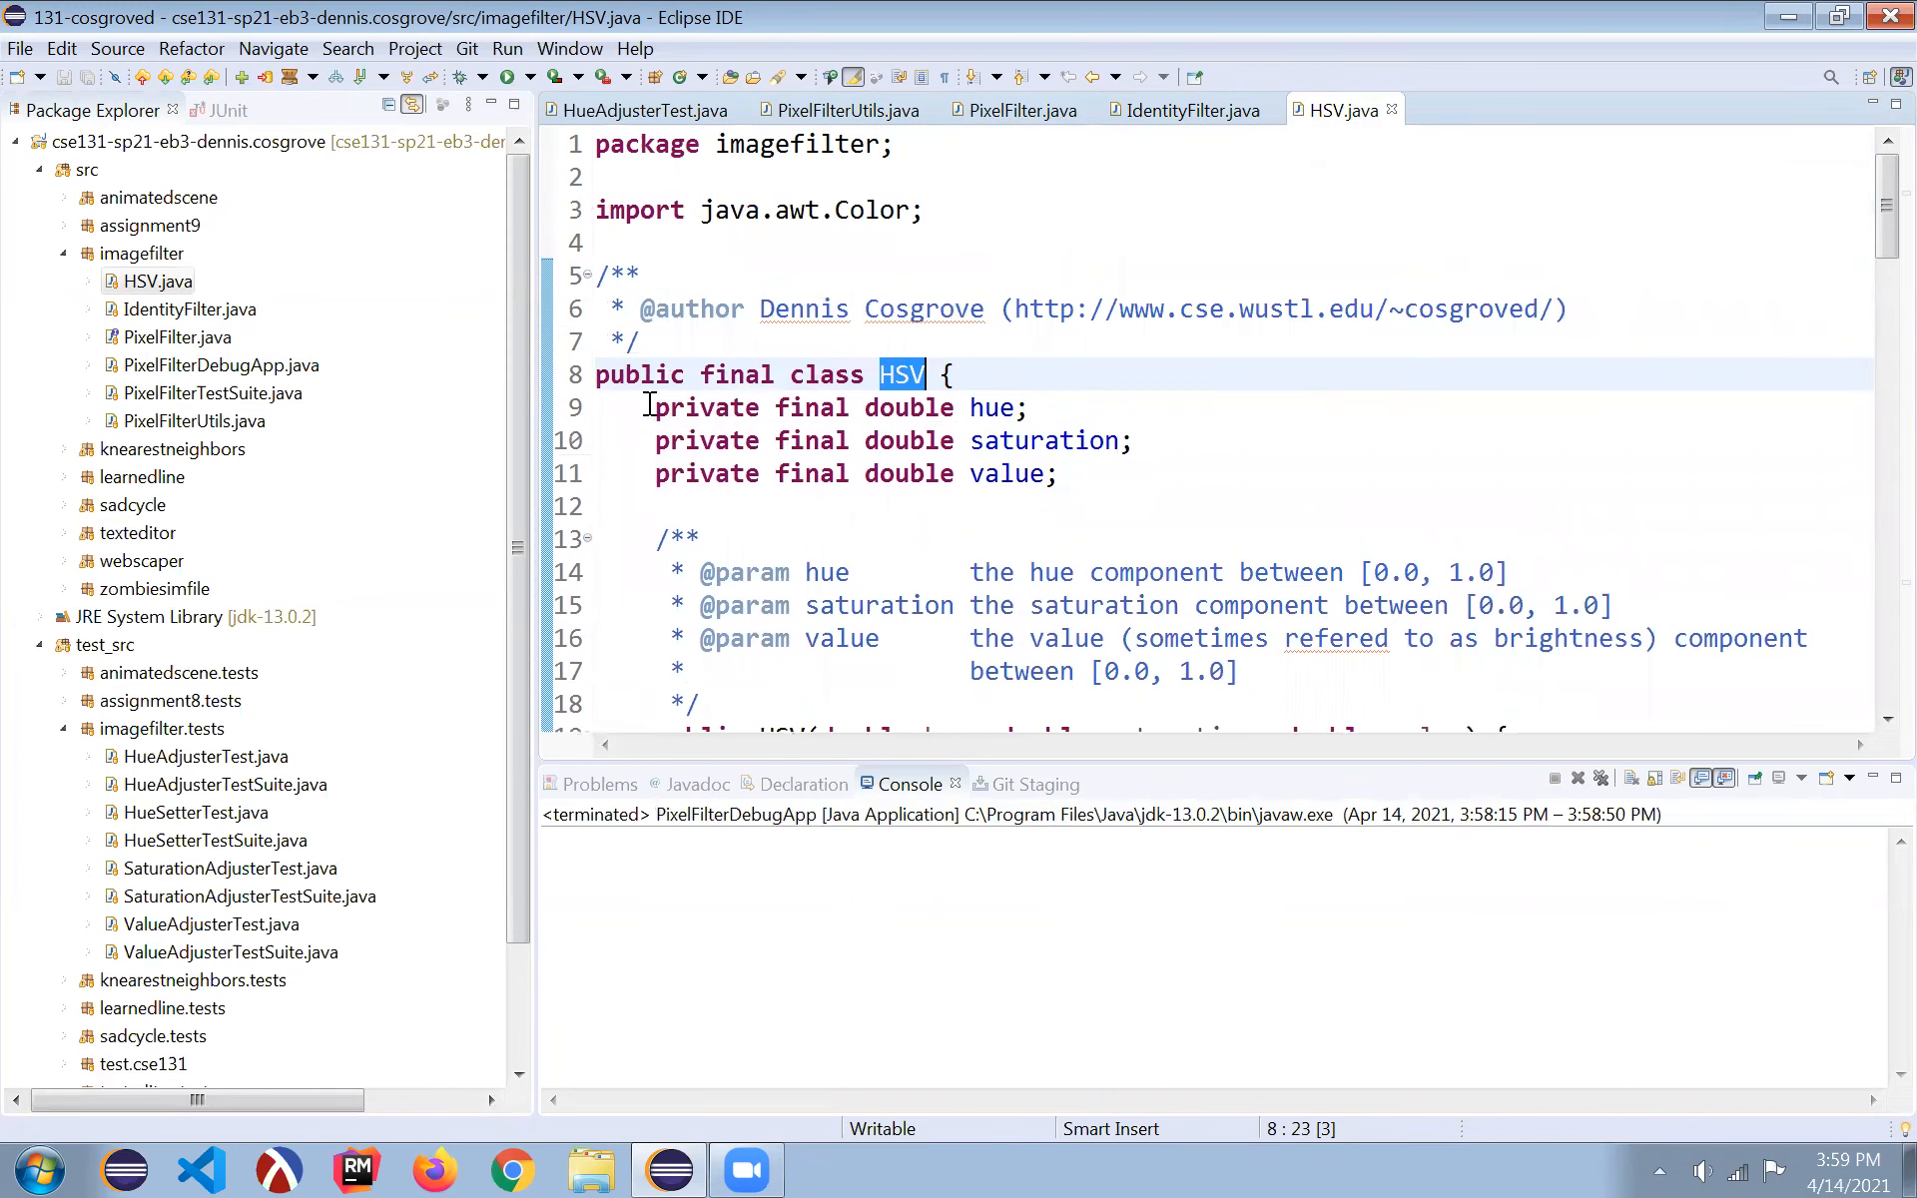
left_click_drag(654, 407, 1057, 473)
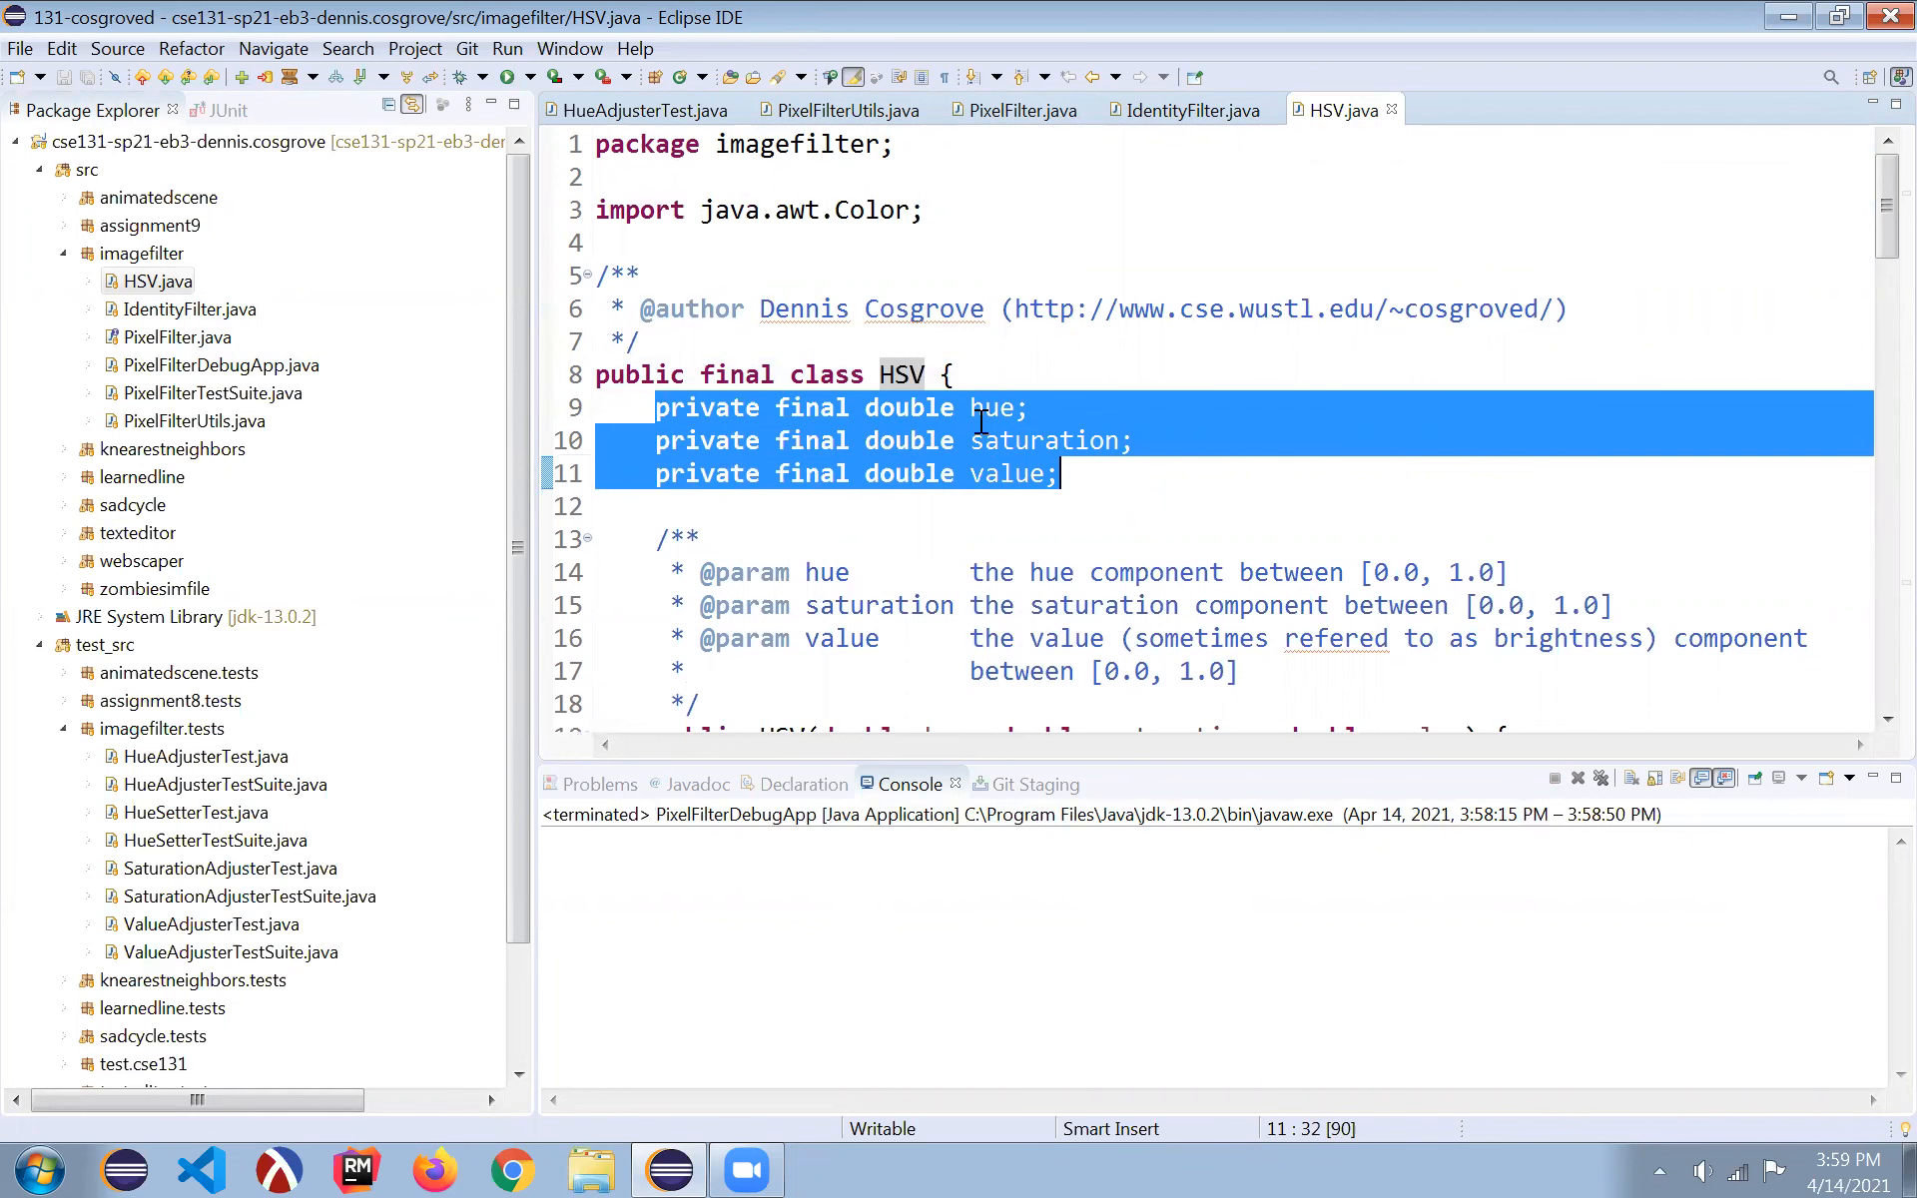
scroll("down", 3)
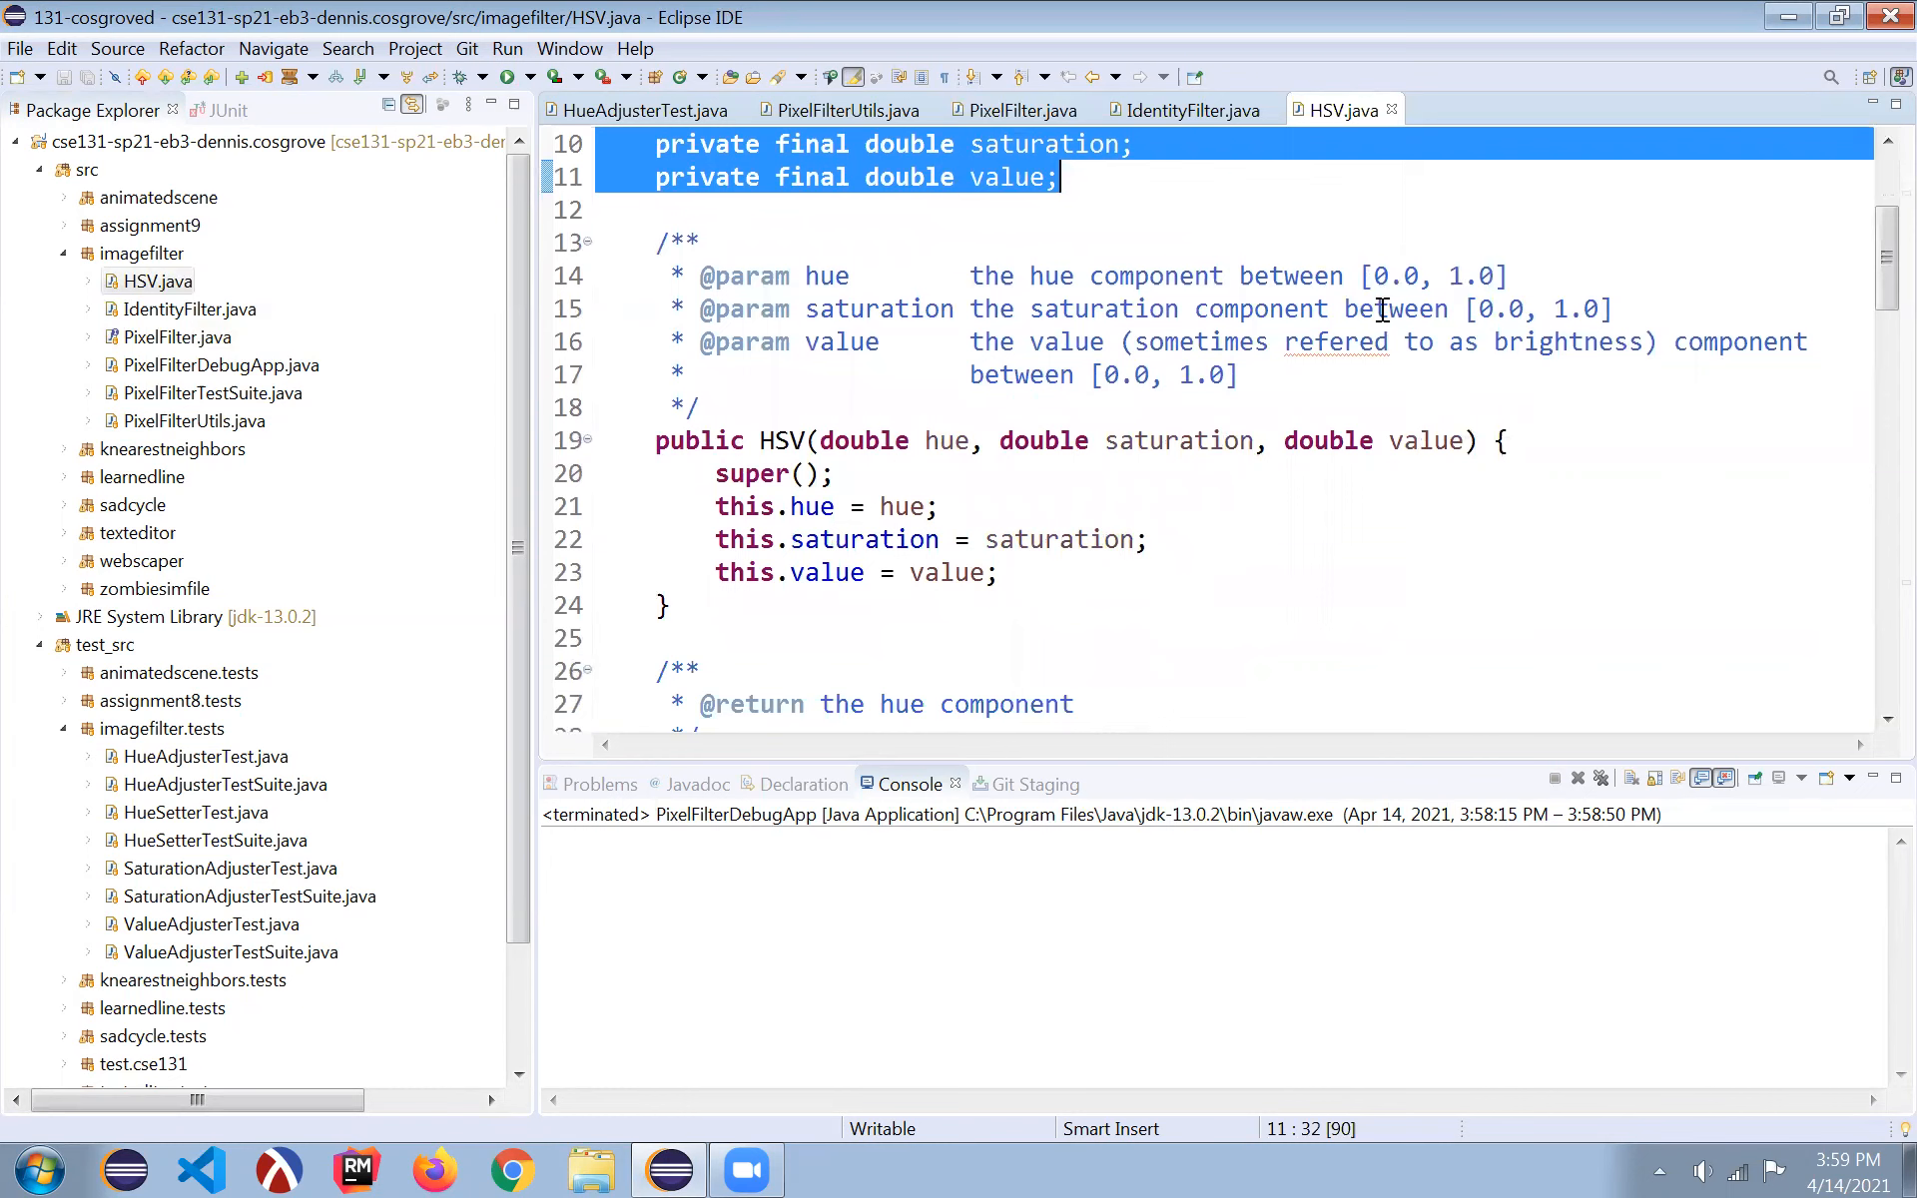
scroll("down", 3)
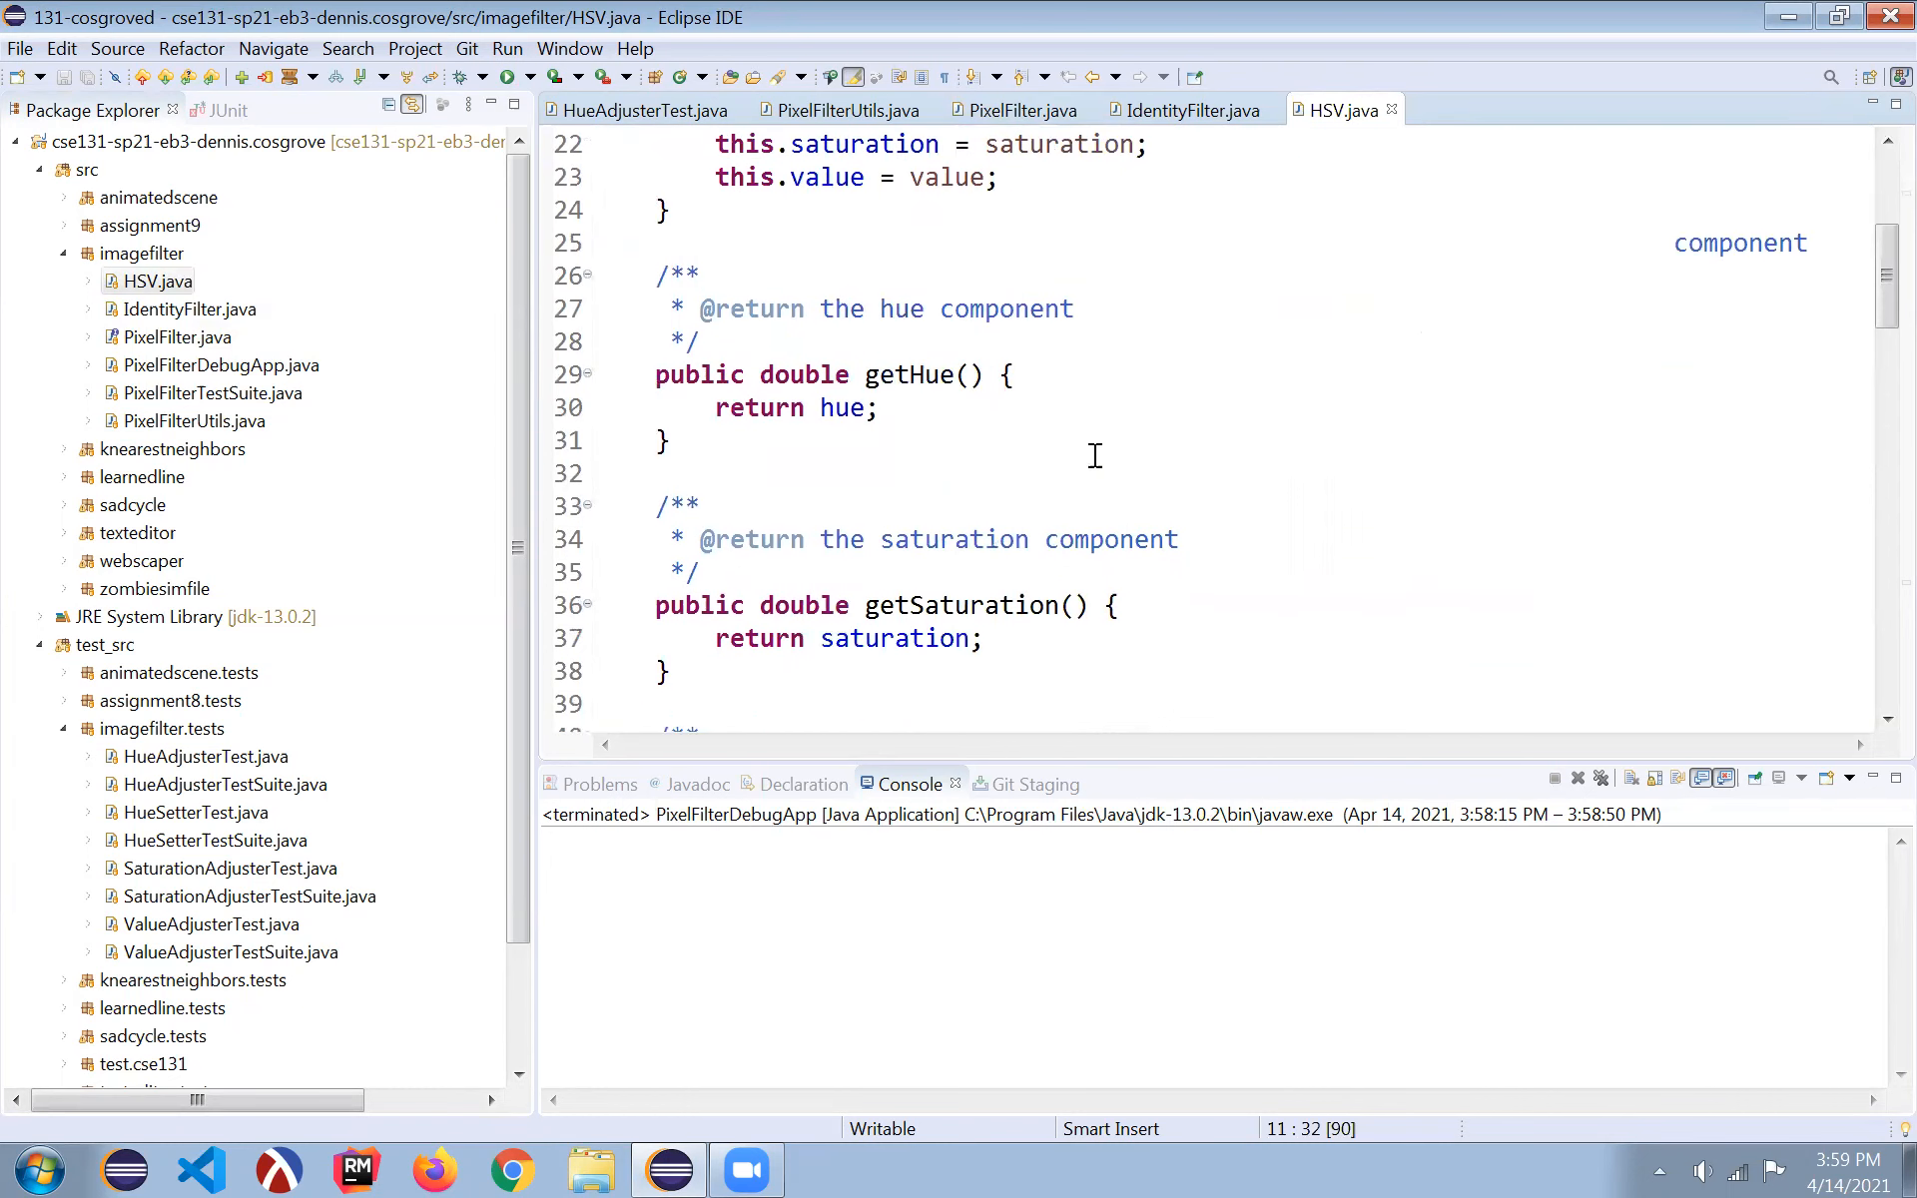
scroll("down", 3)
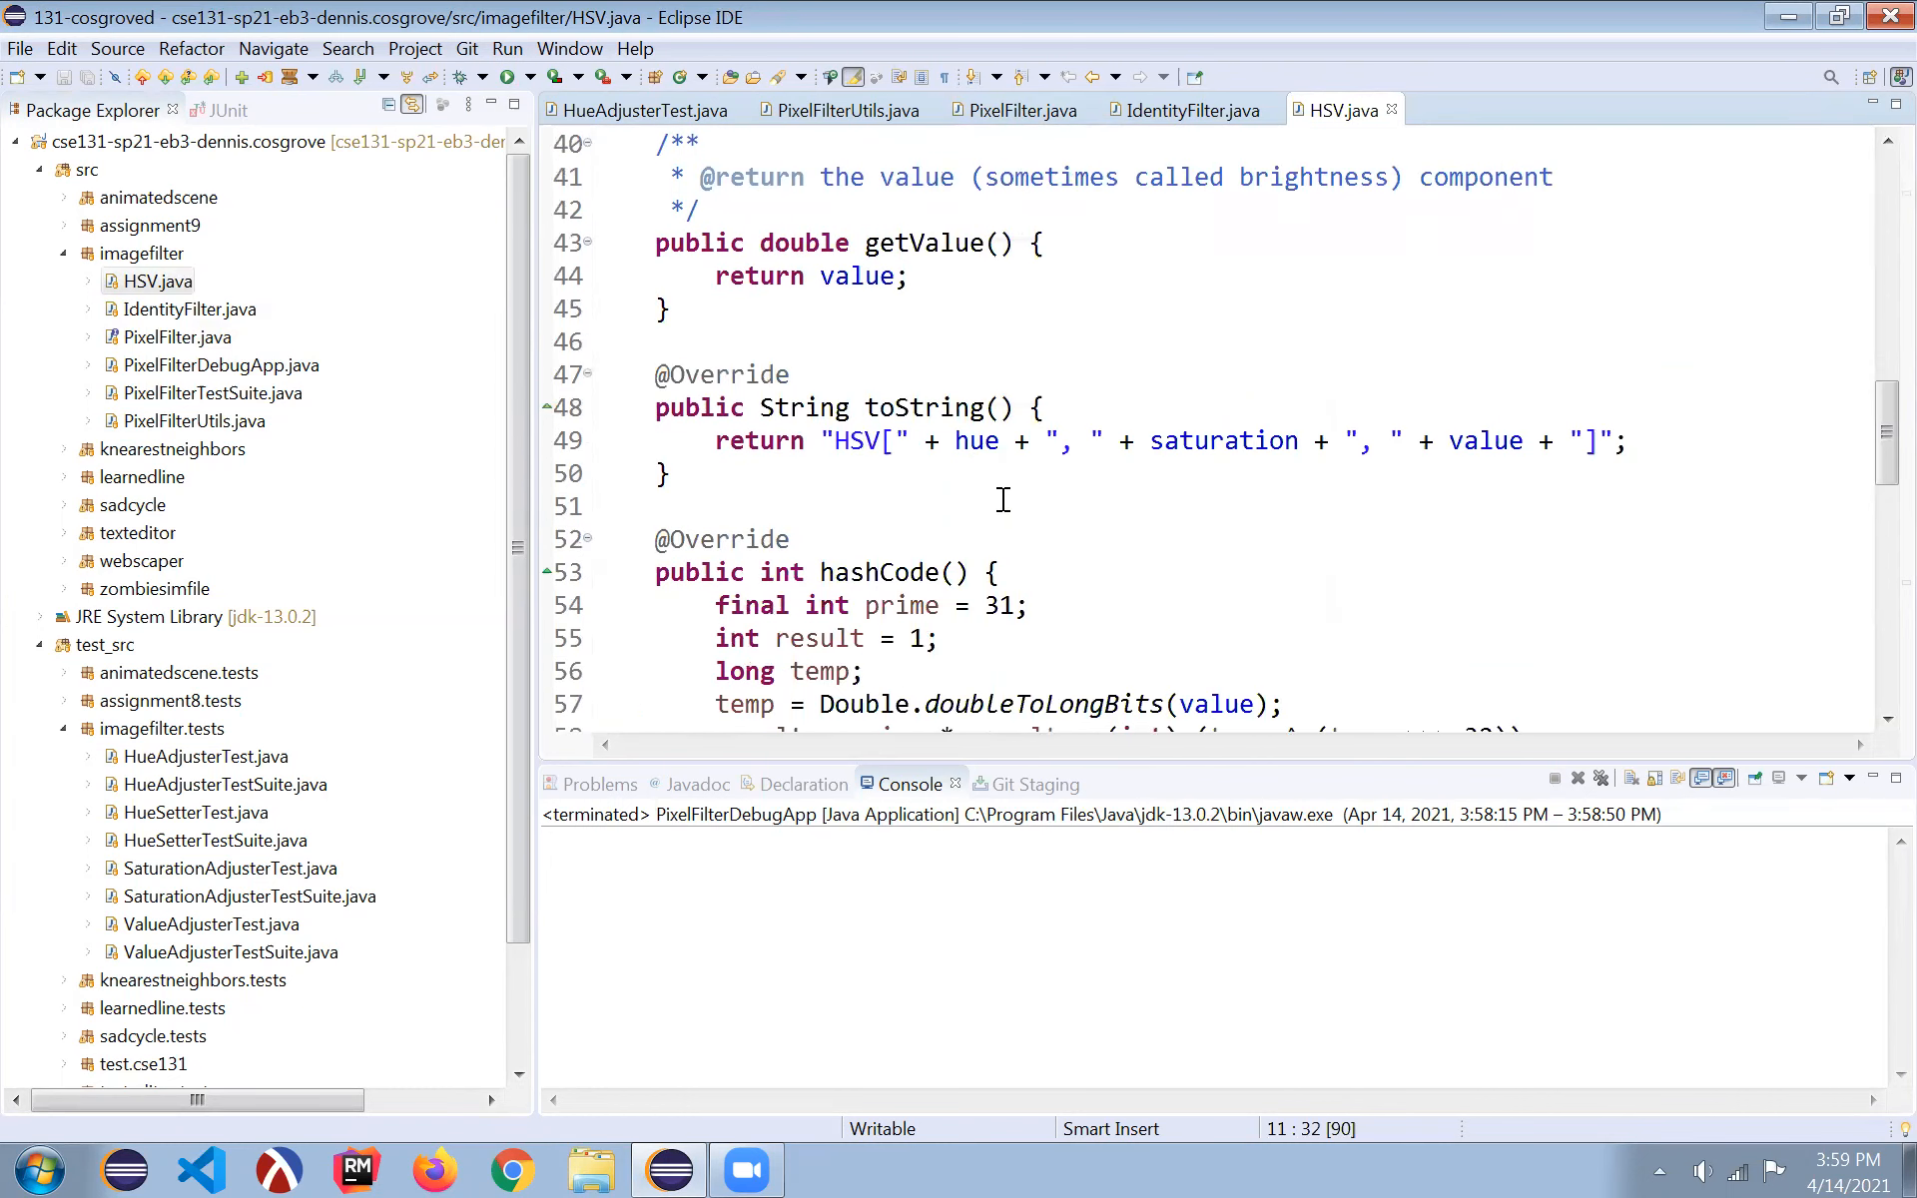
scroll("down", 3)
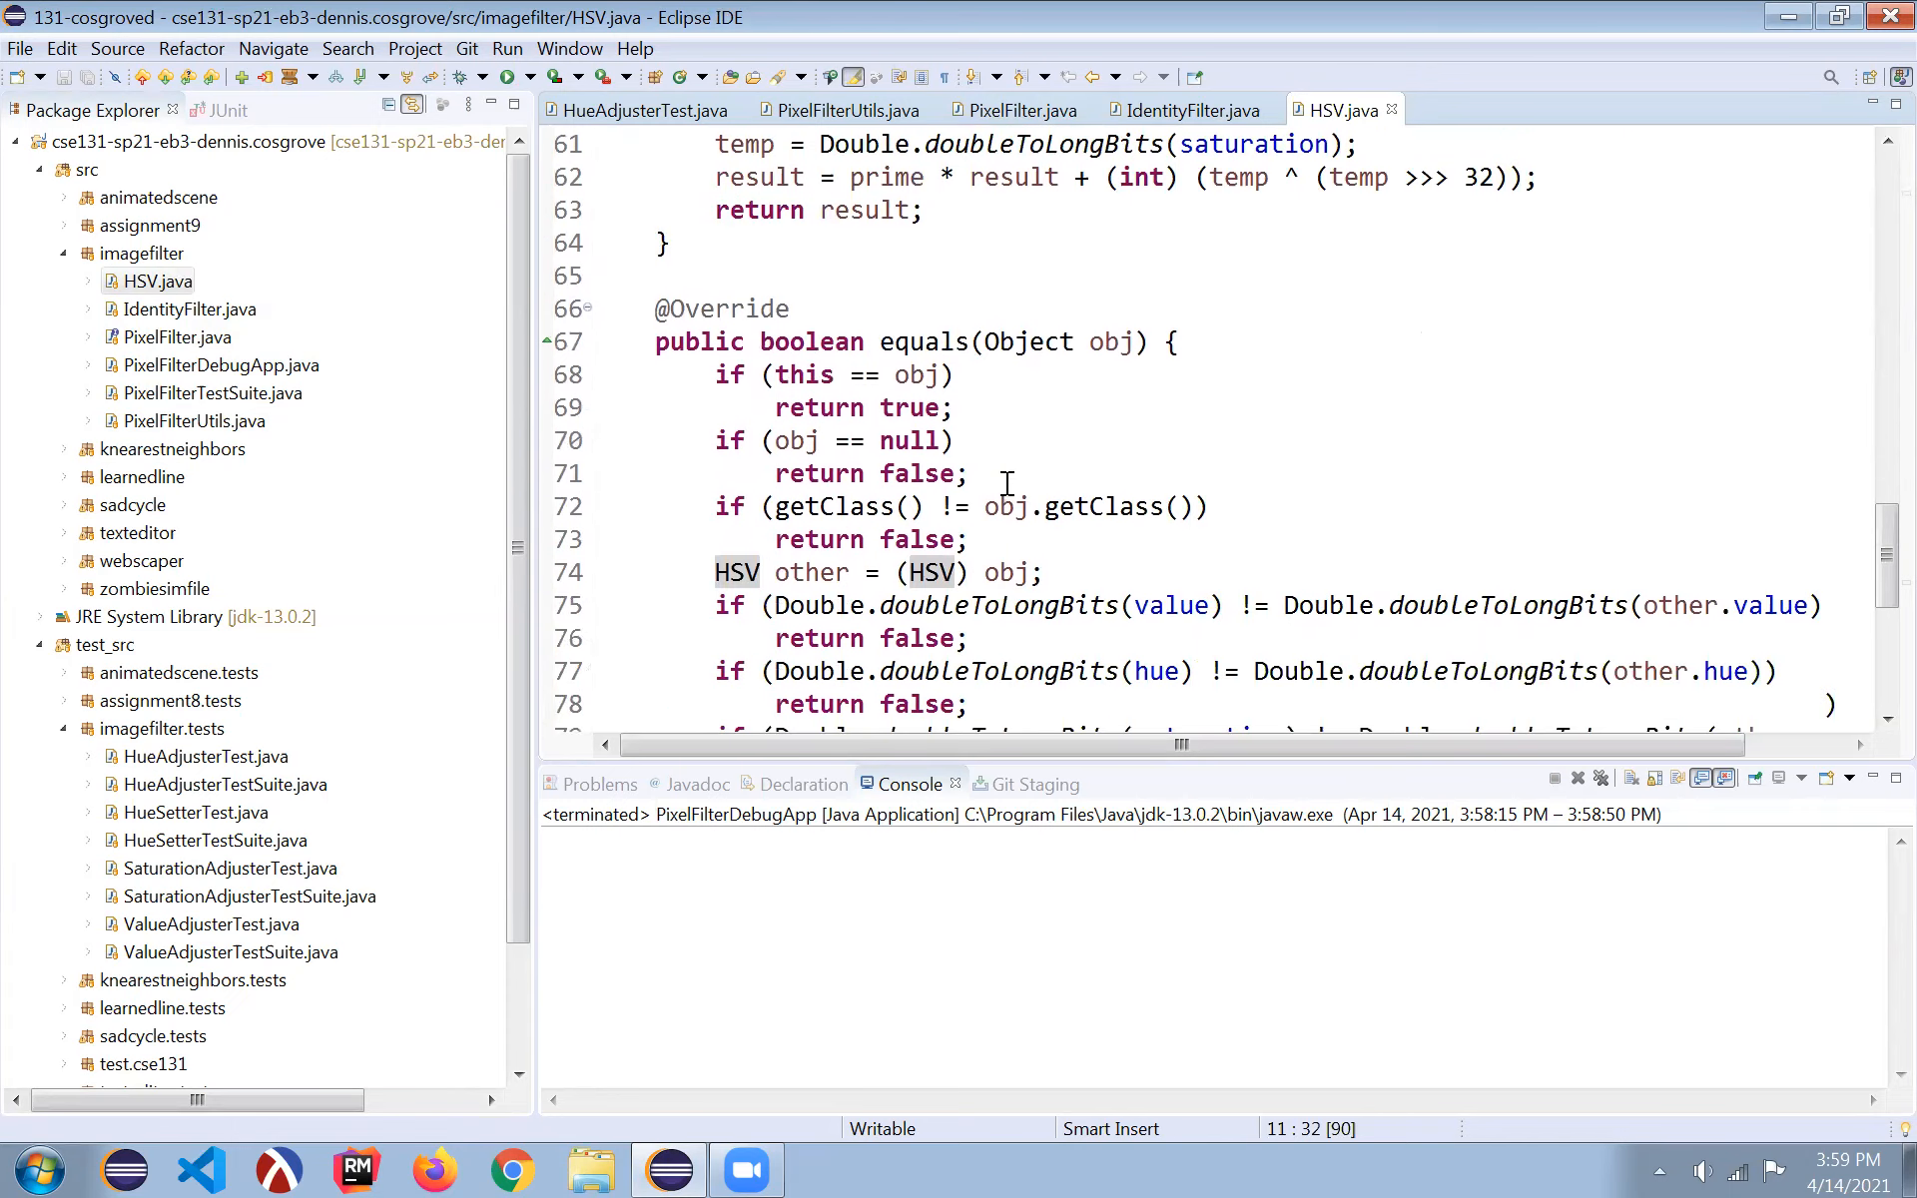
scroll("down", 3)
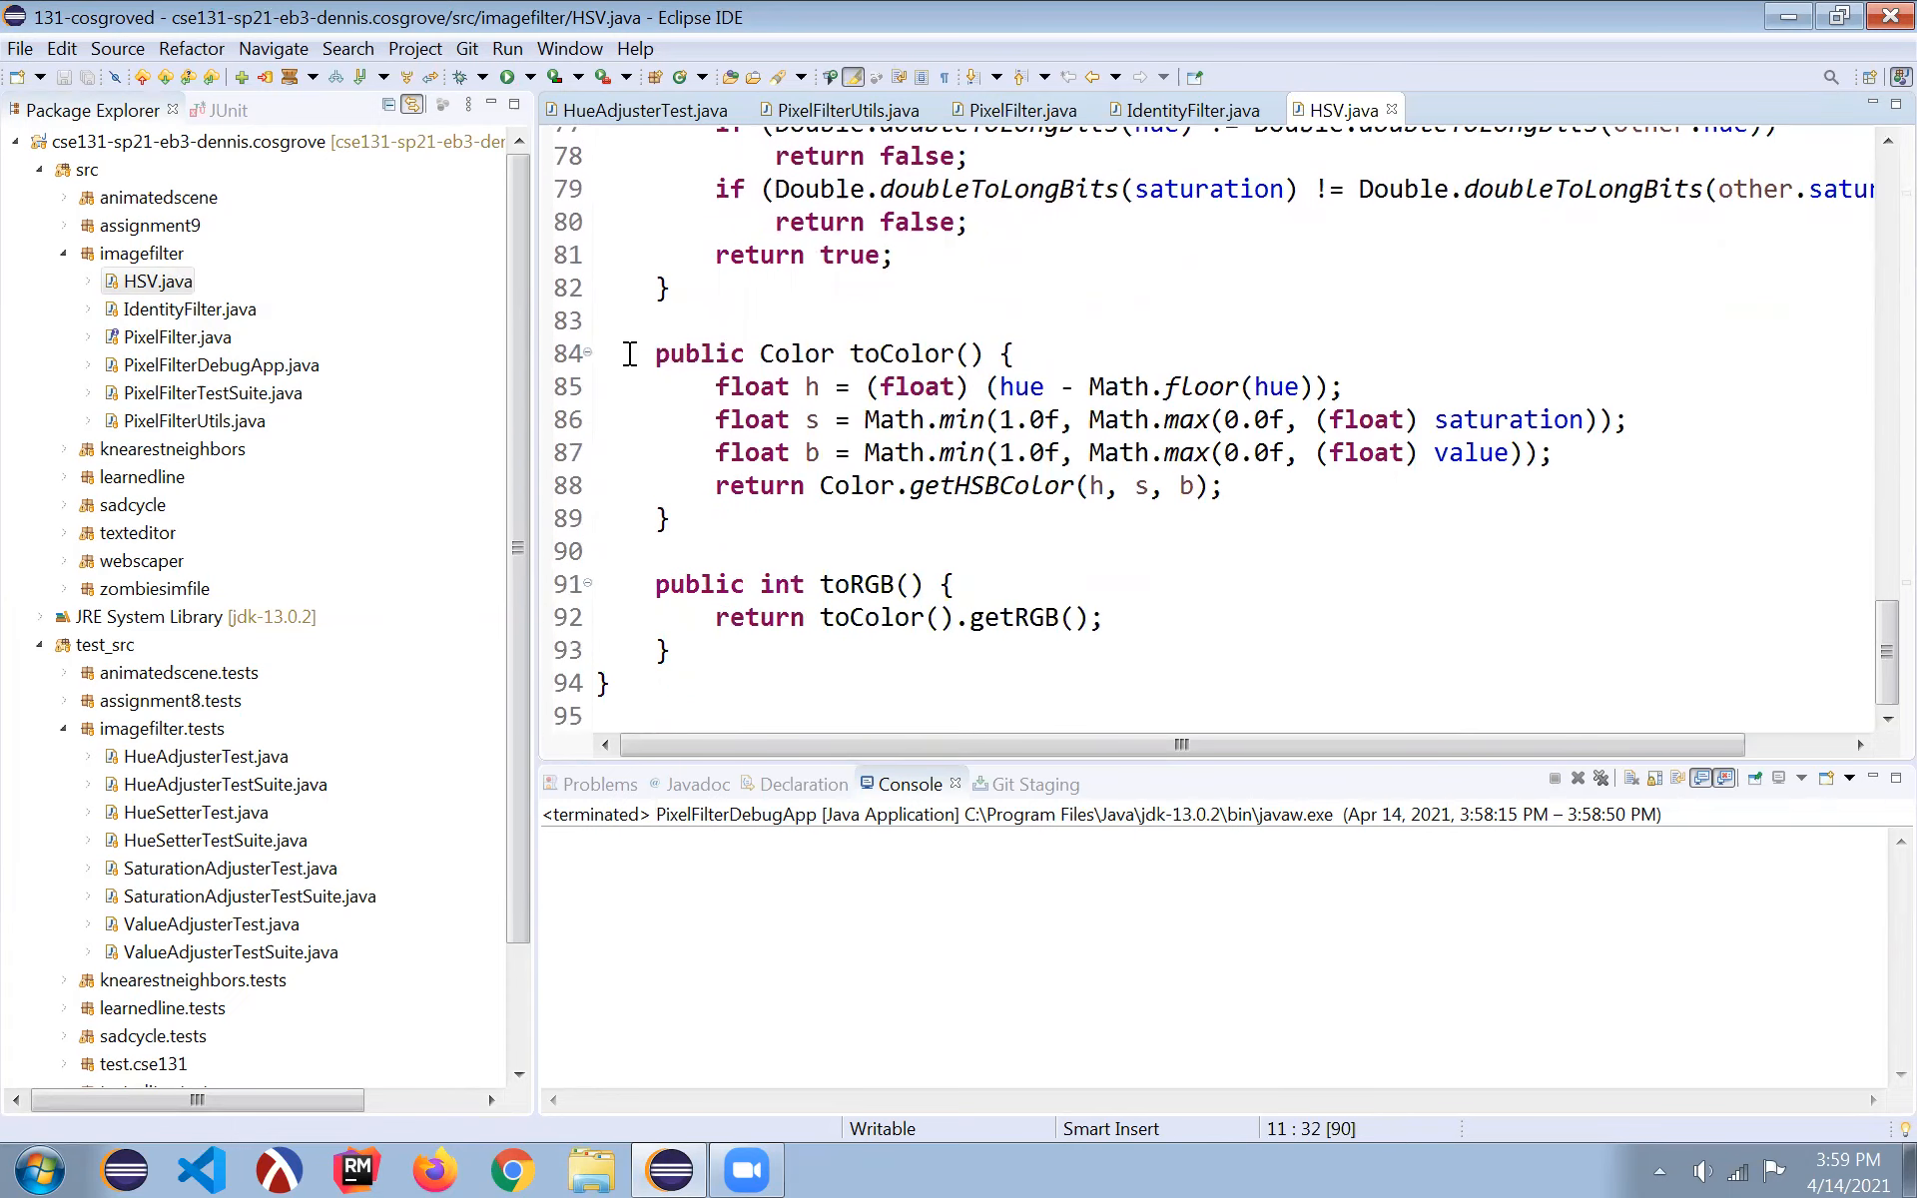
left_click_drag(655, 354, 669, 650)
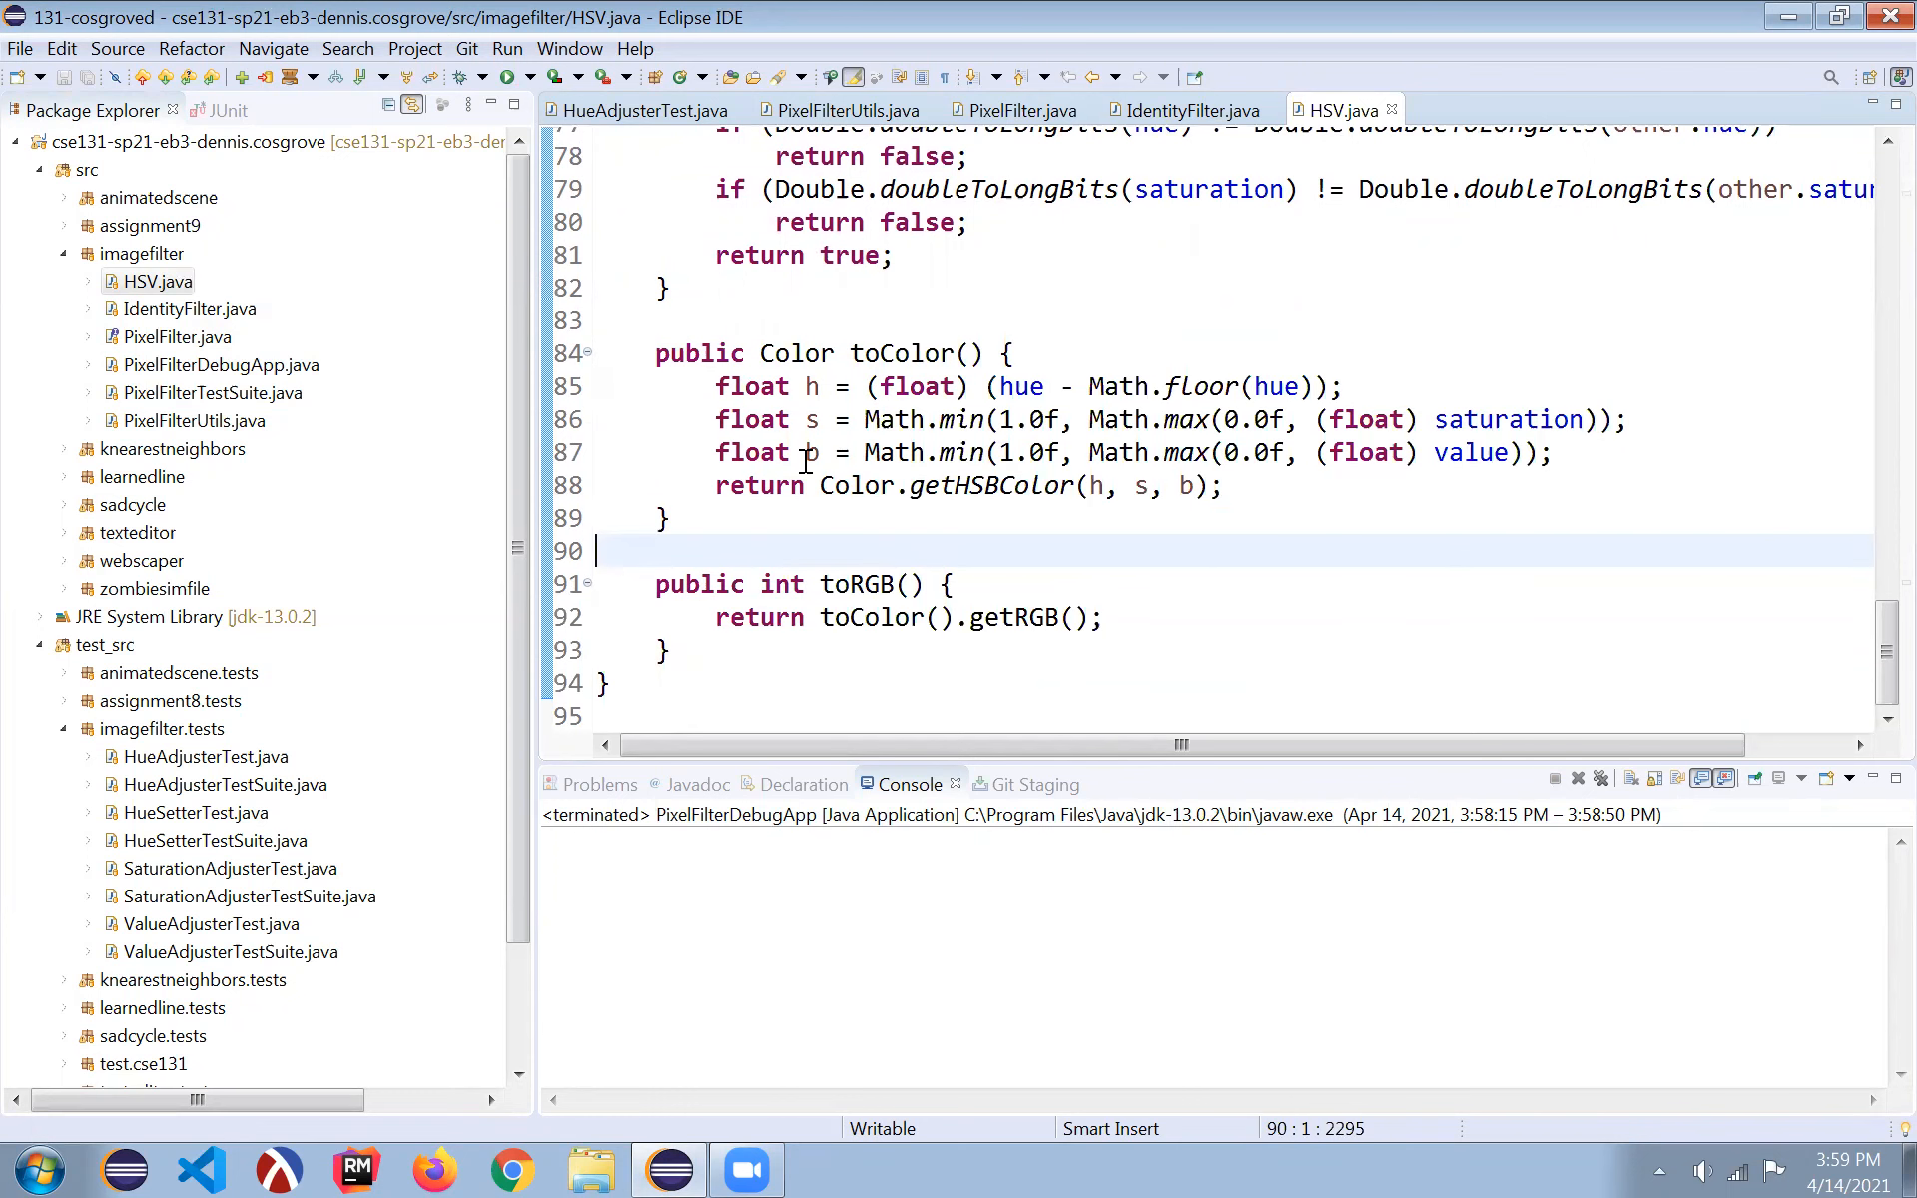
mouse_move(840, 360)
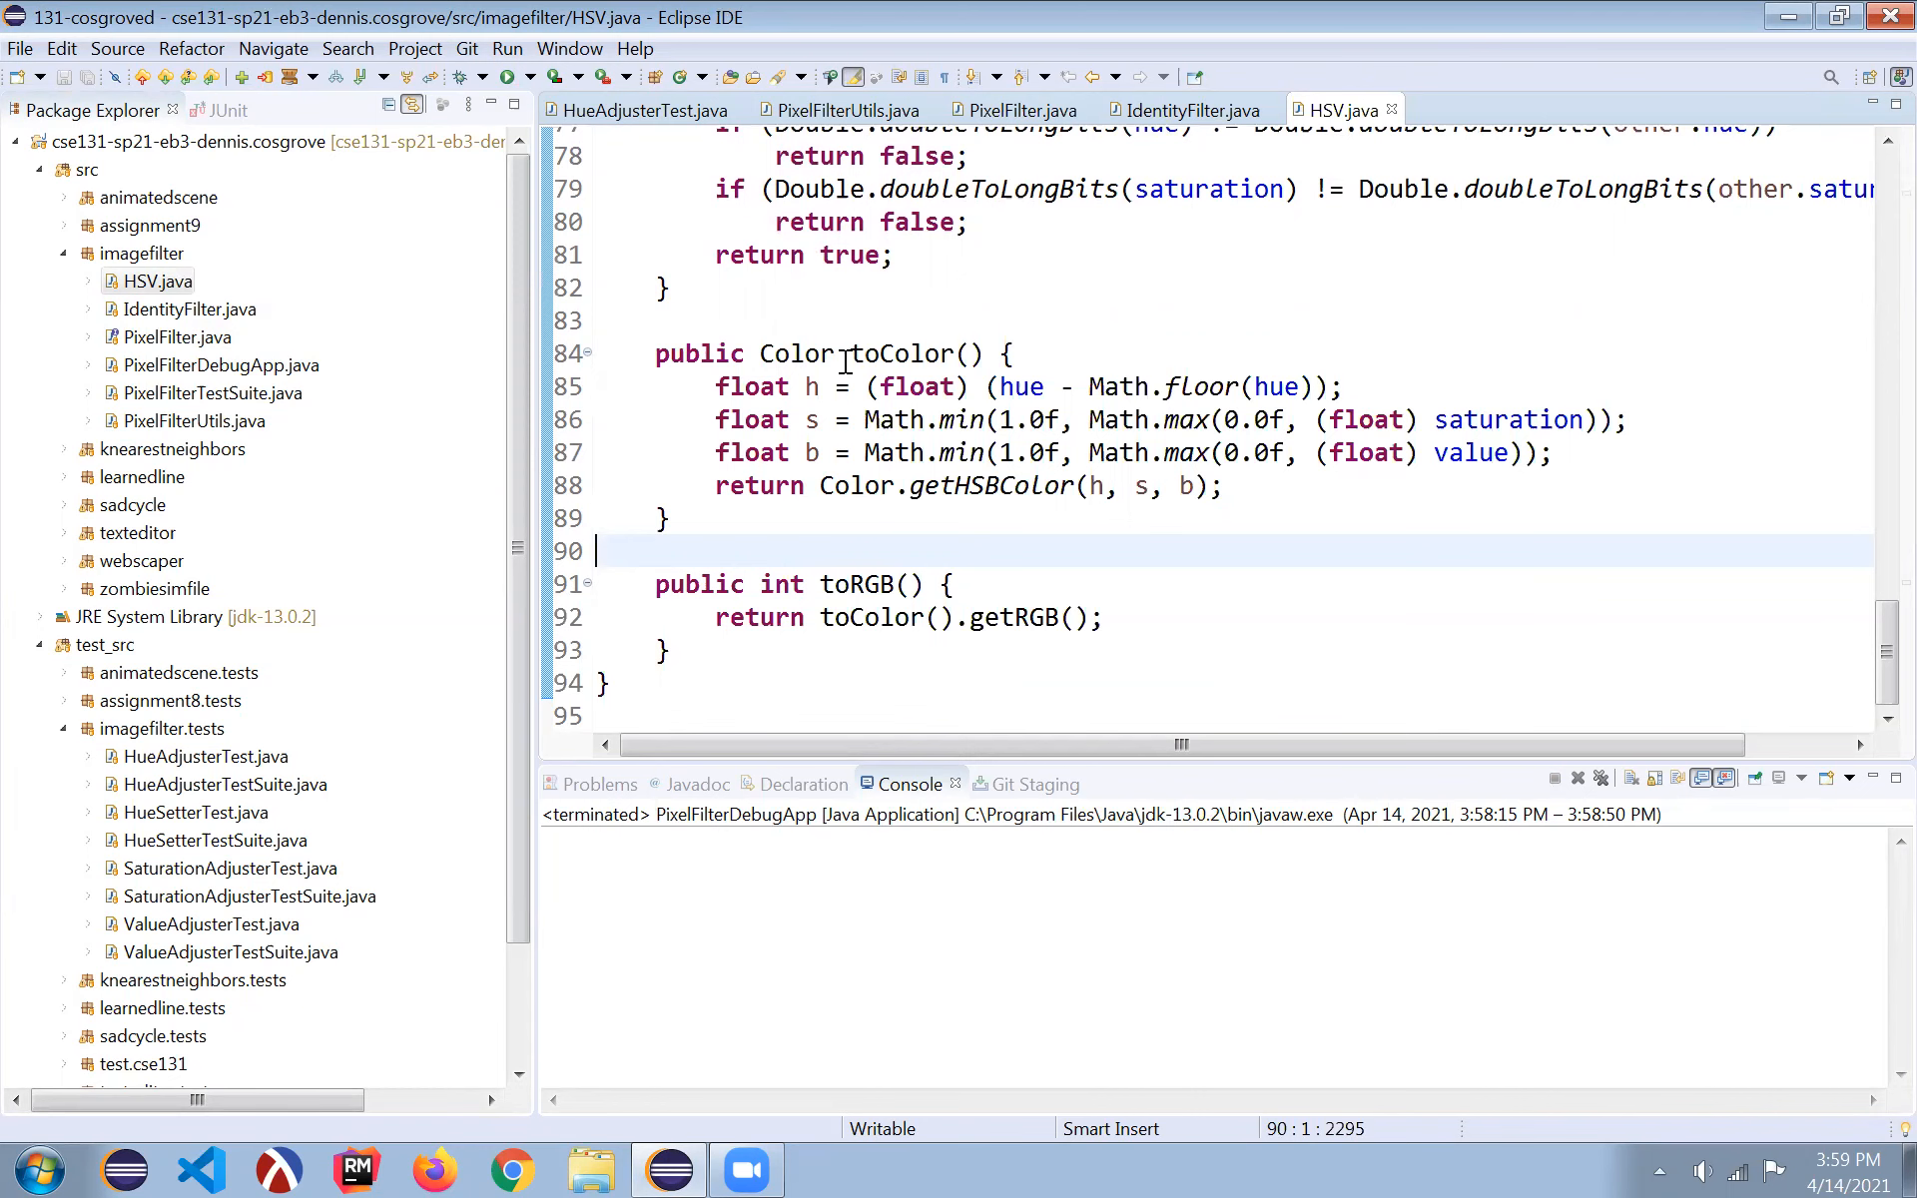
left_click(1051, 419)
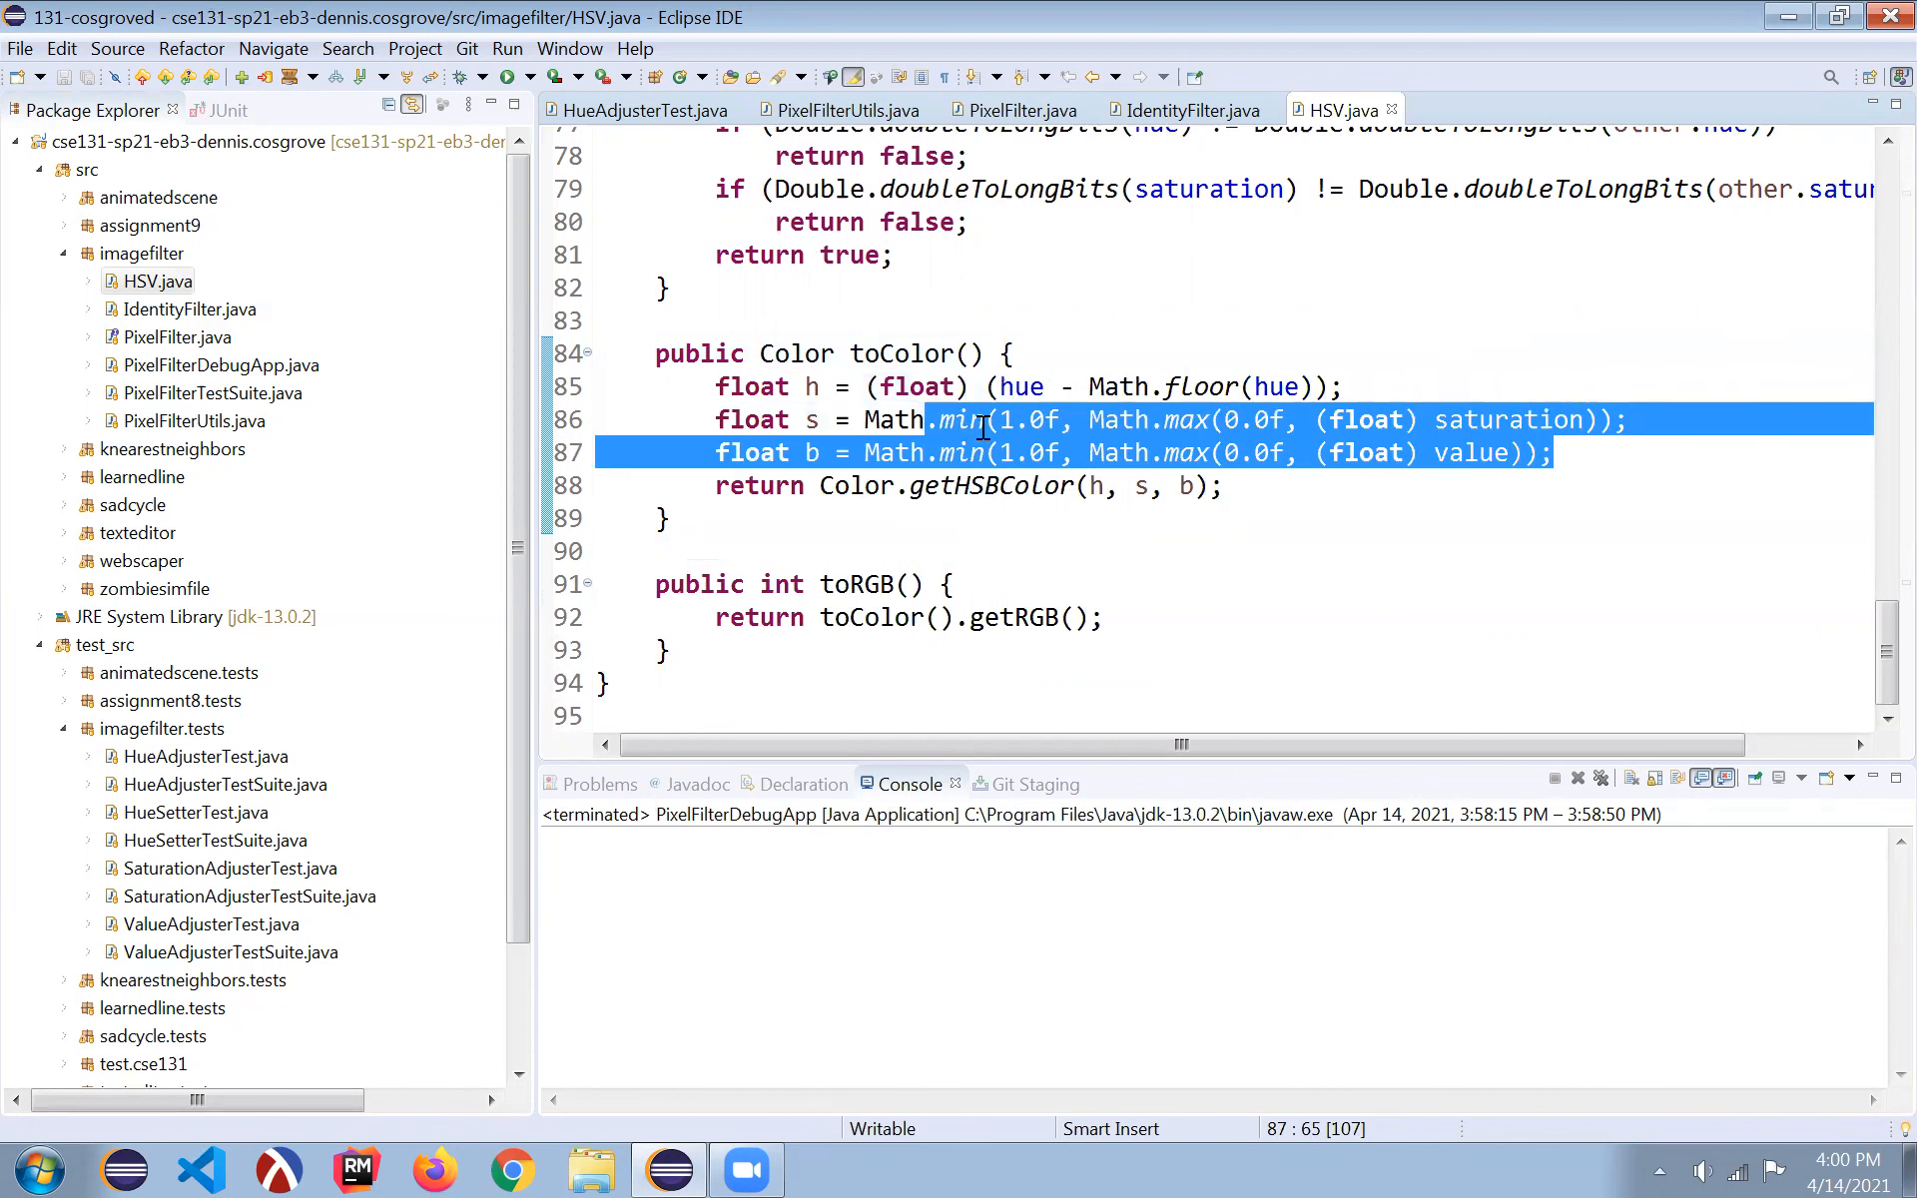
mouse_move(1081, 419)
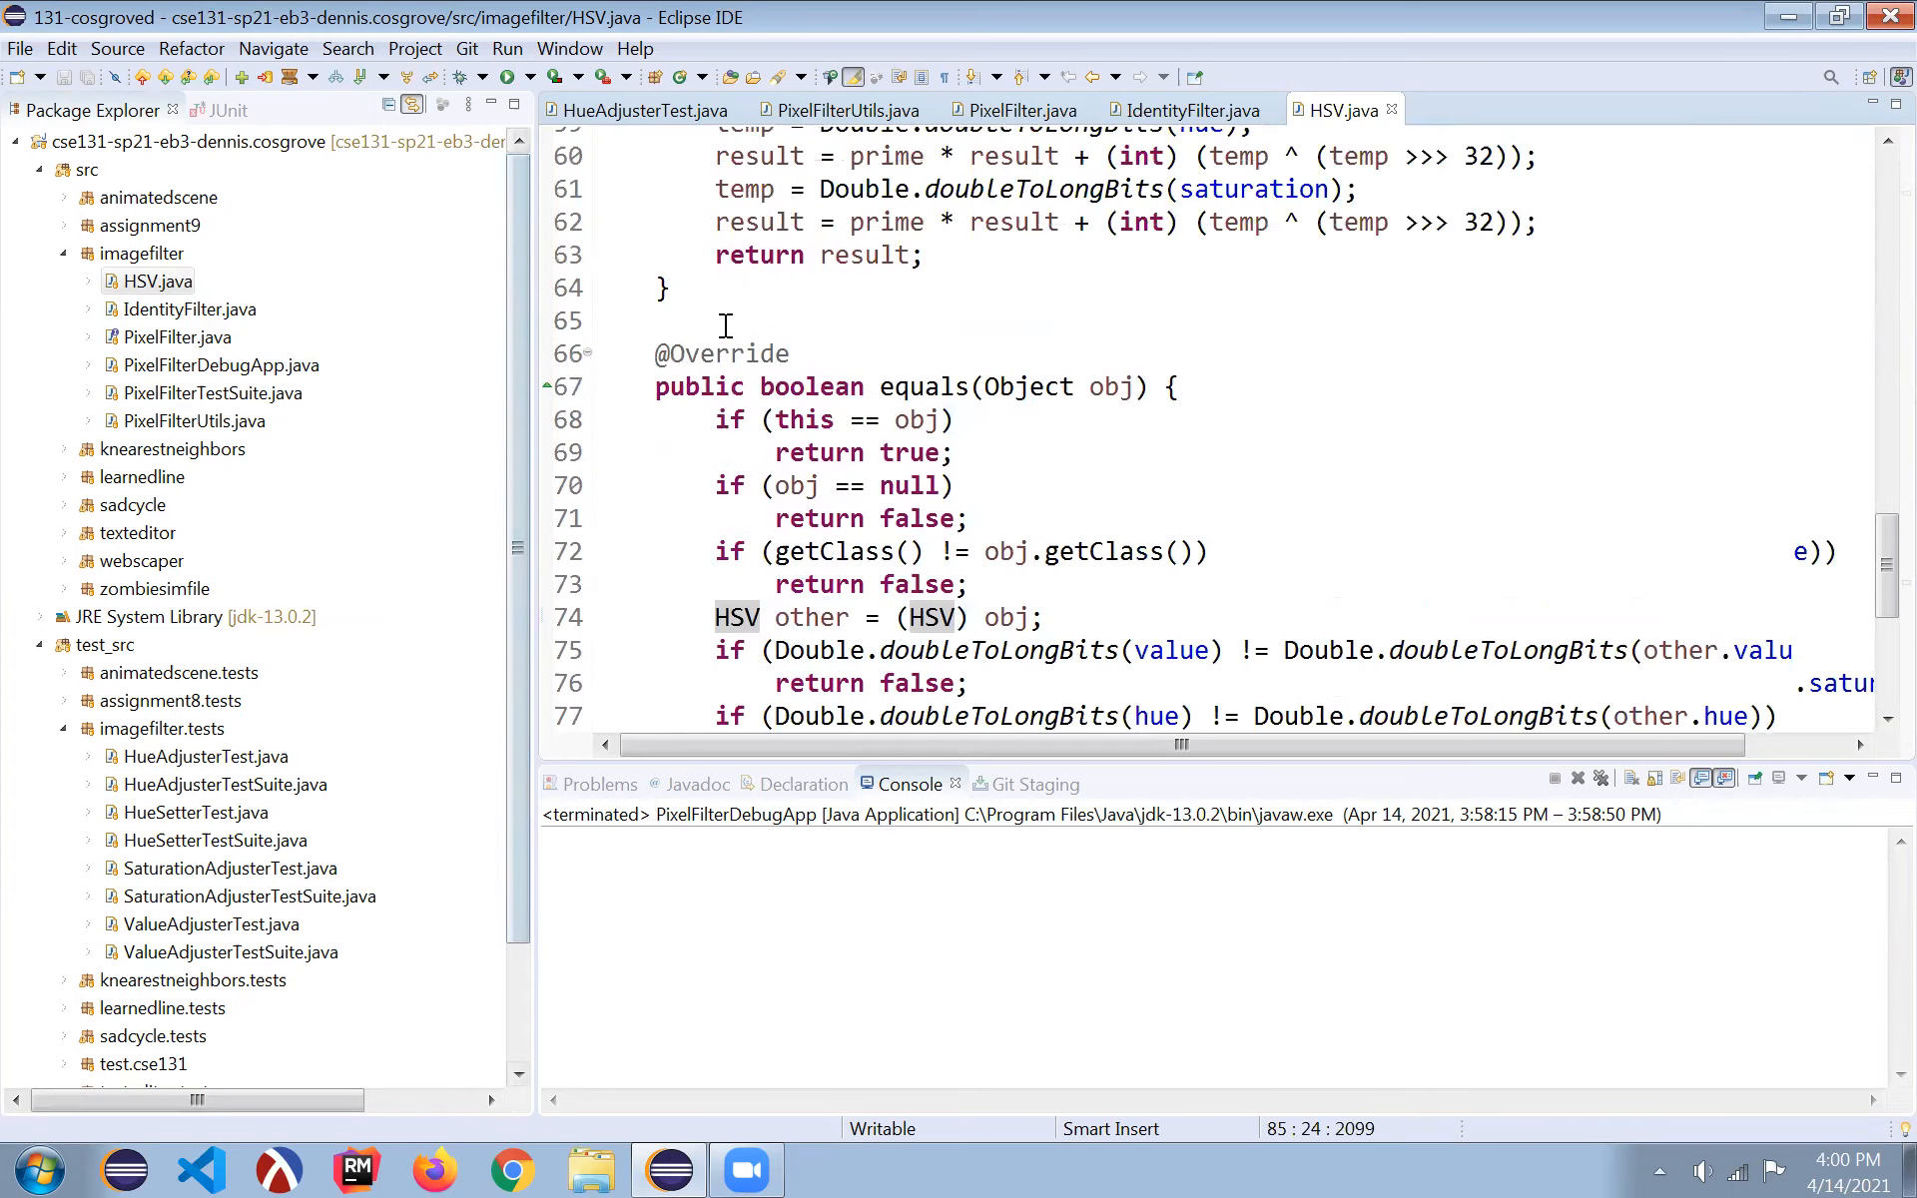
scroll("up", 3)
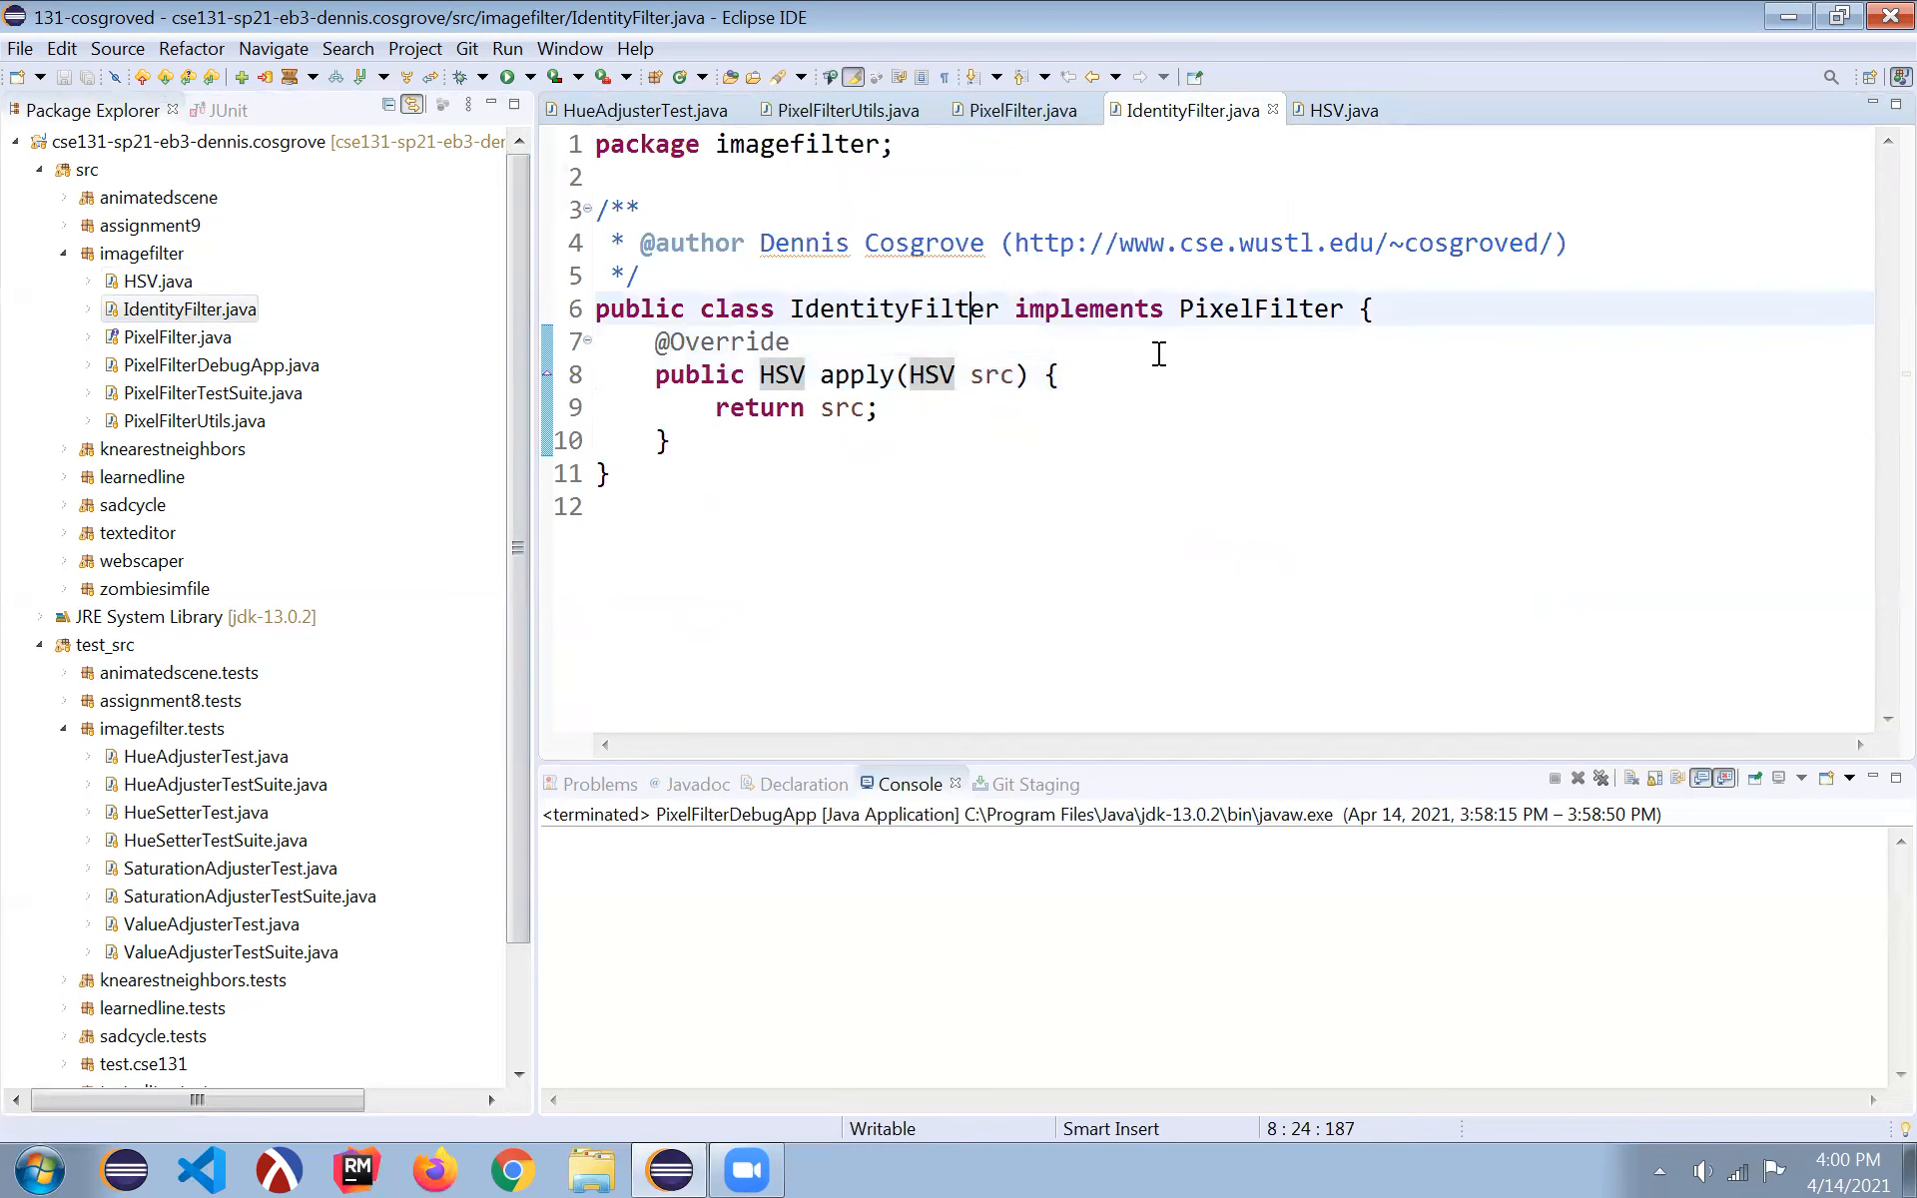
- Erase IdentityFilter's code, delete IdentityFilter.java, and view the resulting PixelFilterUtils error
key("ctrl+a")
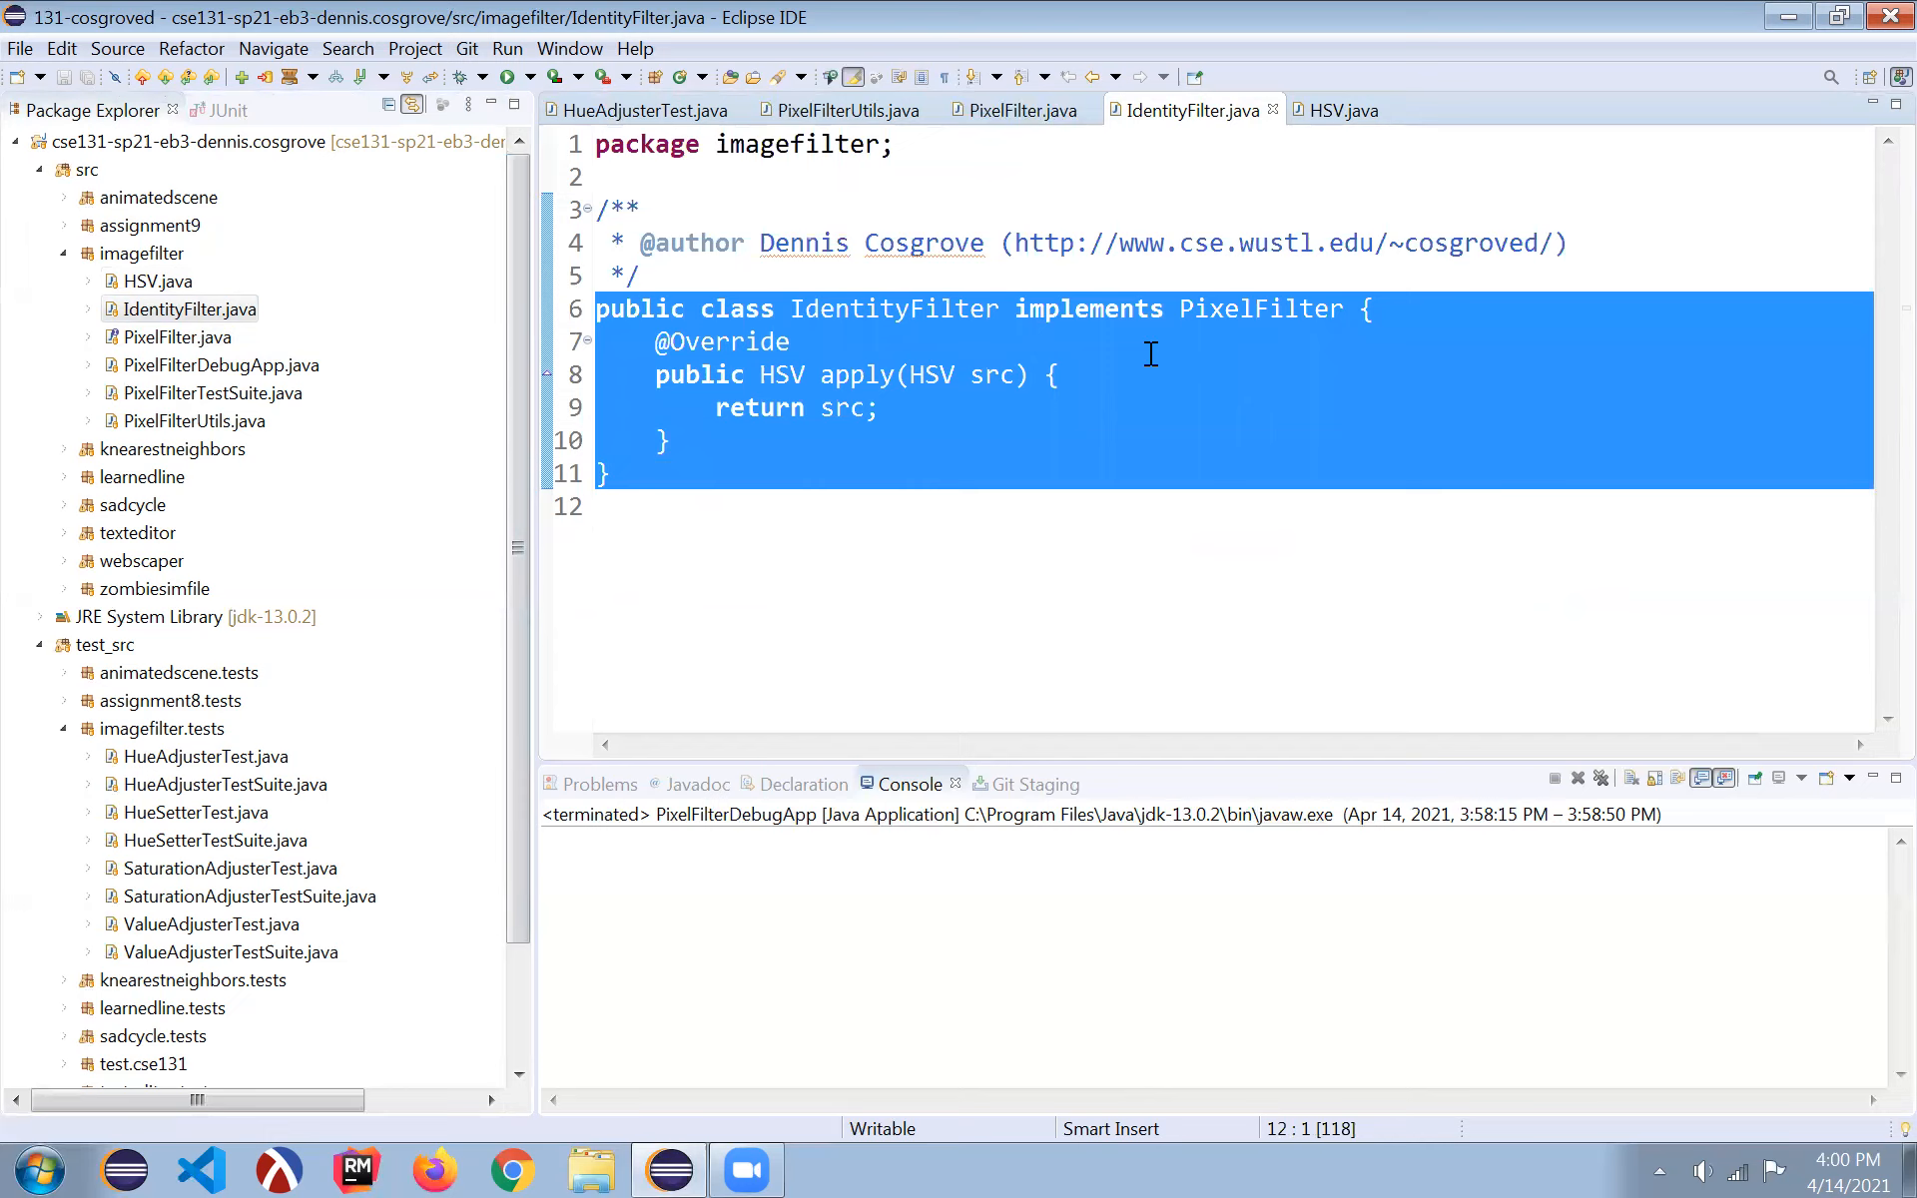
key("Delete")
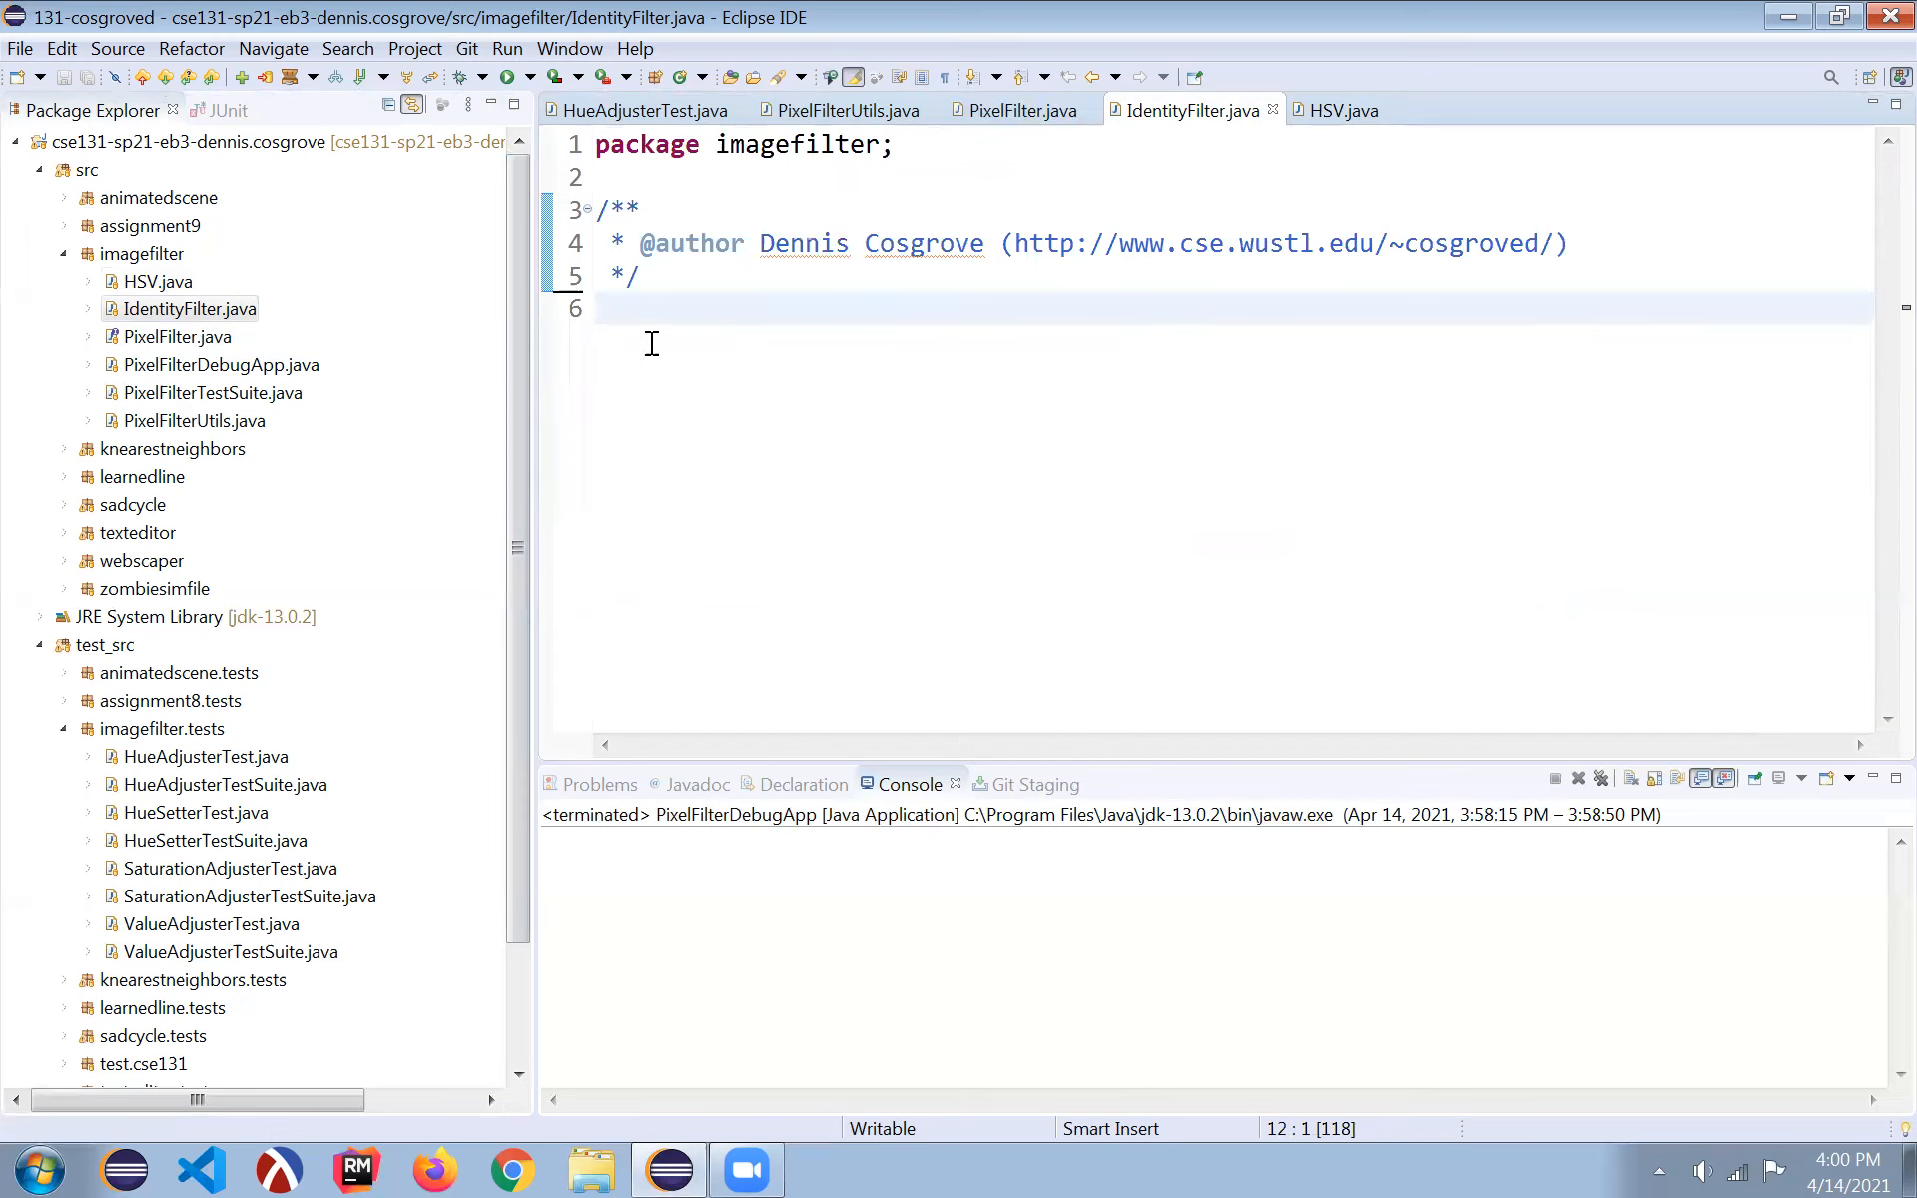
right_click(190, 309)
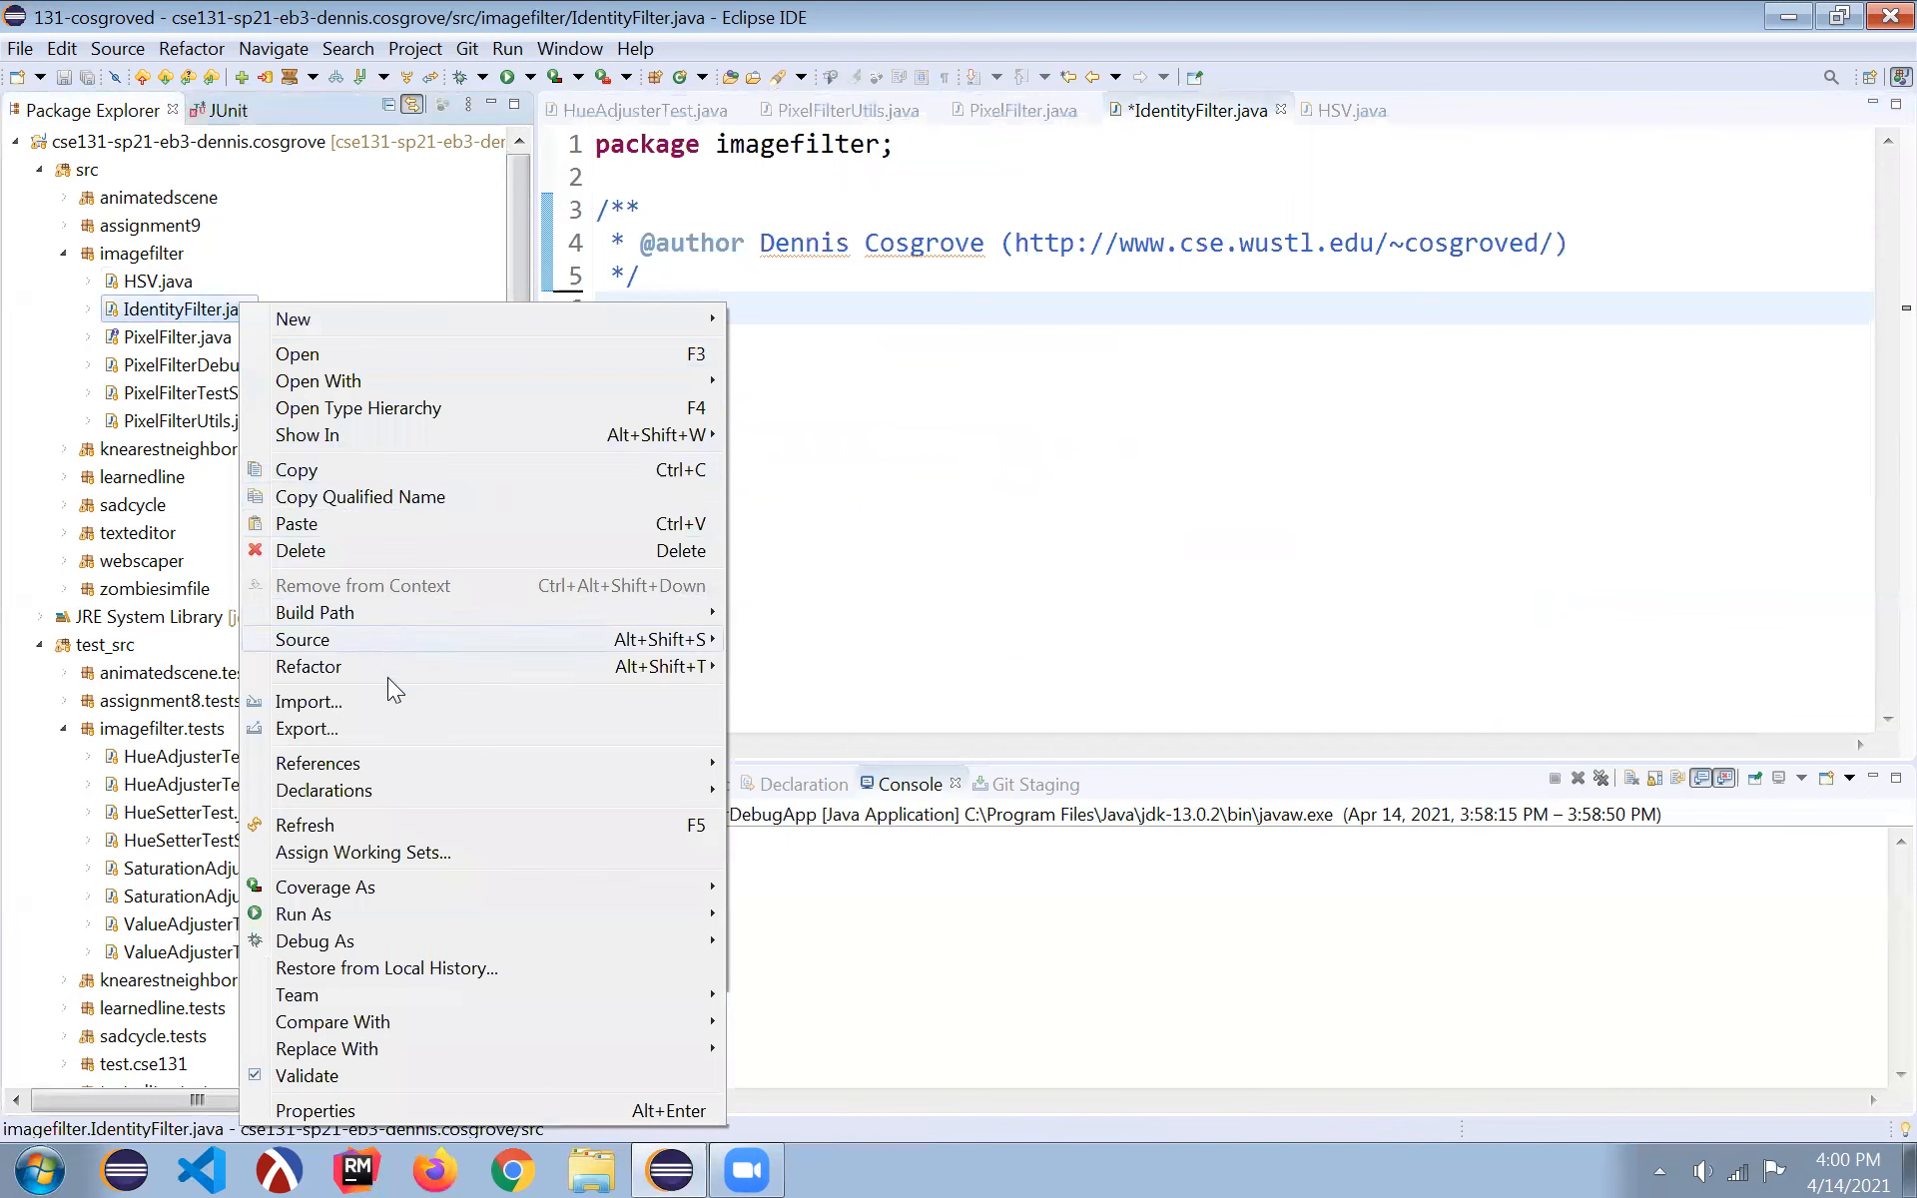
left_click(301, 550)
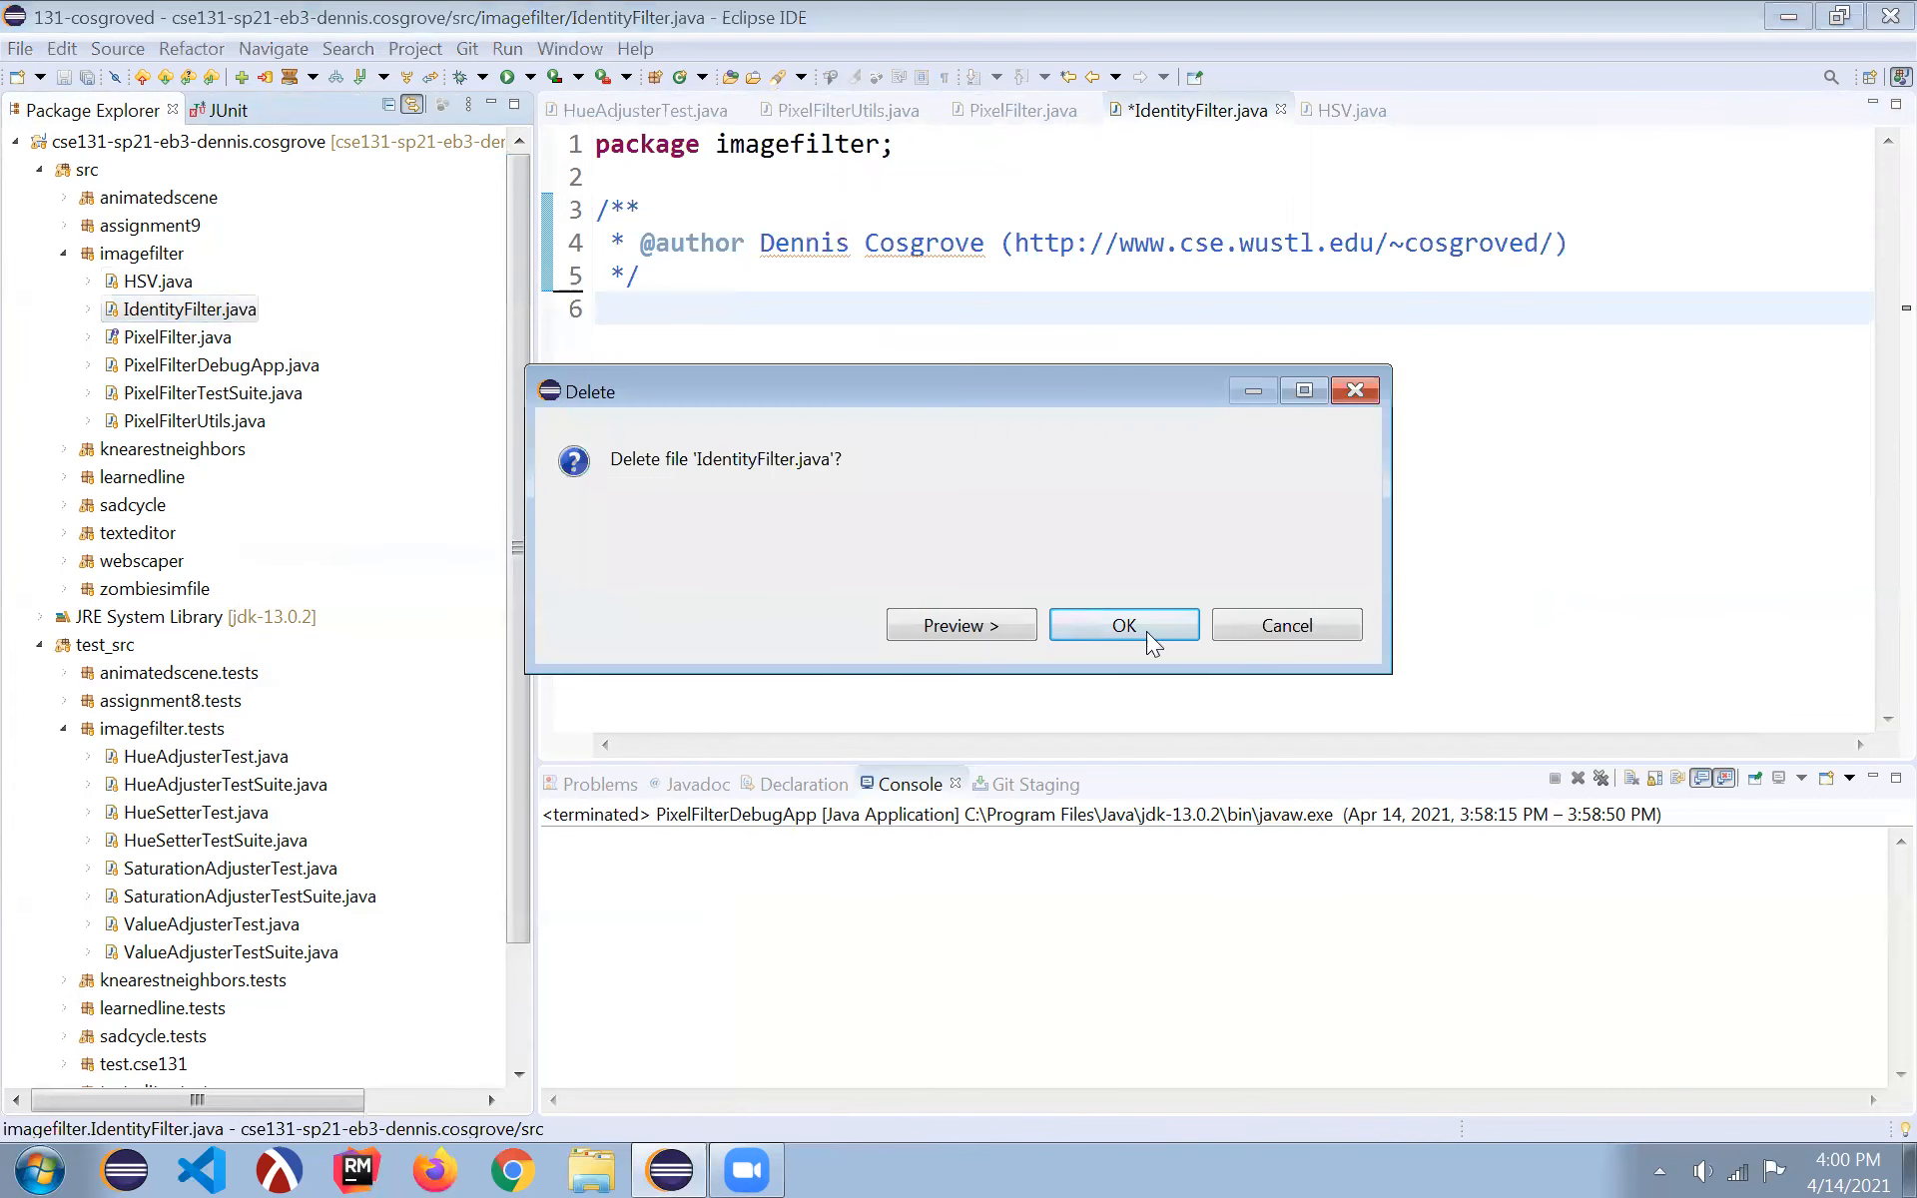
left_click(1122, 625)
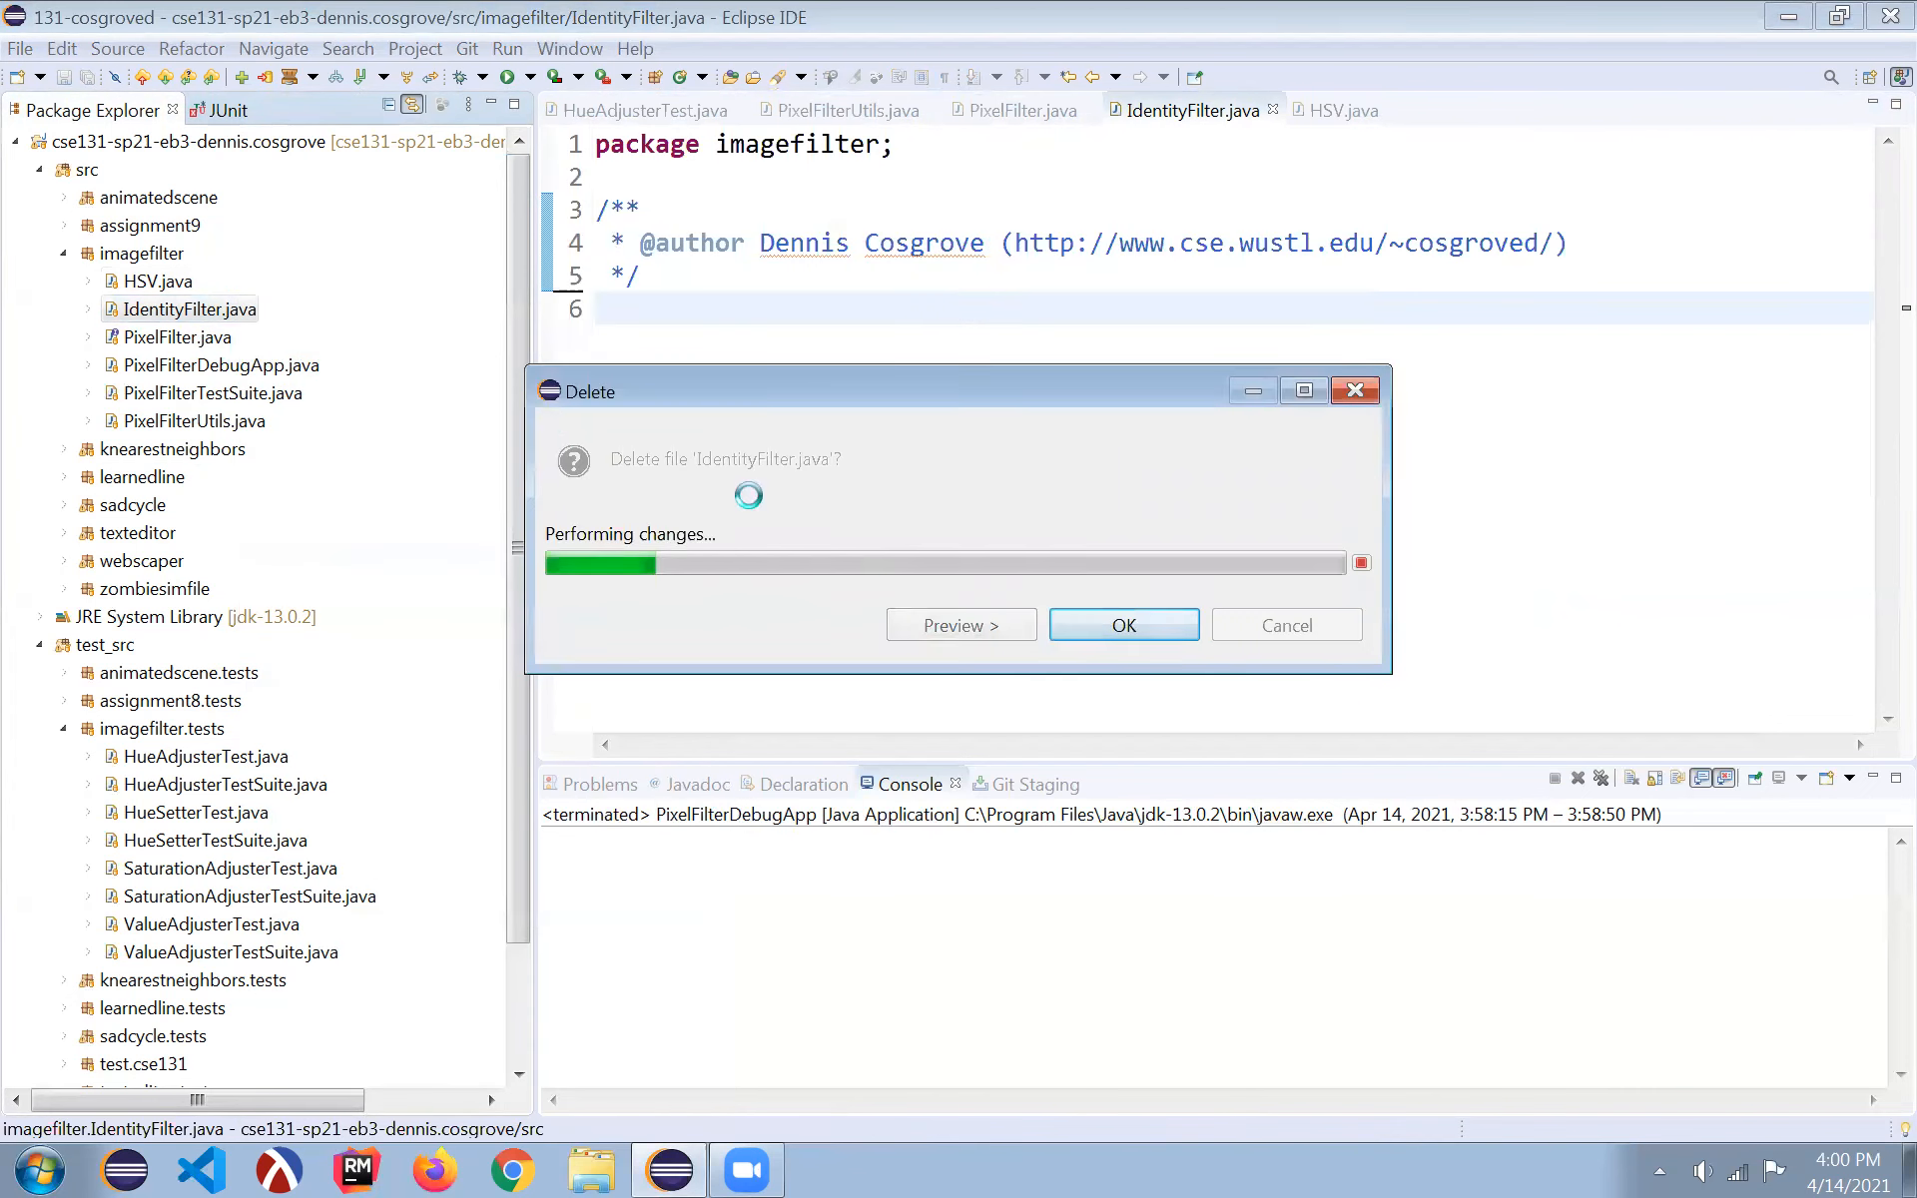
left_click(1122, 625)
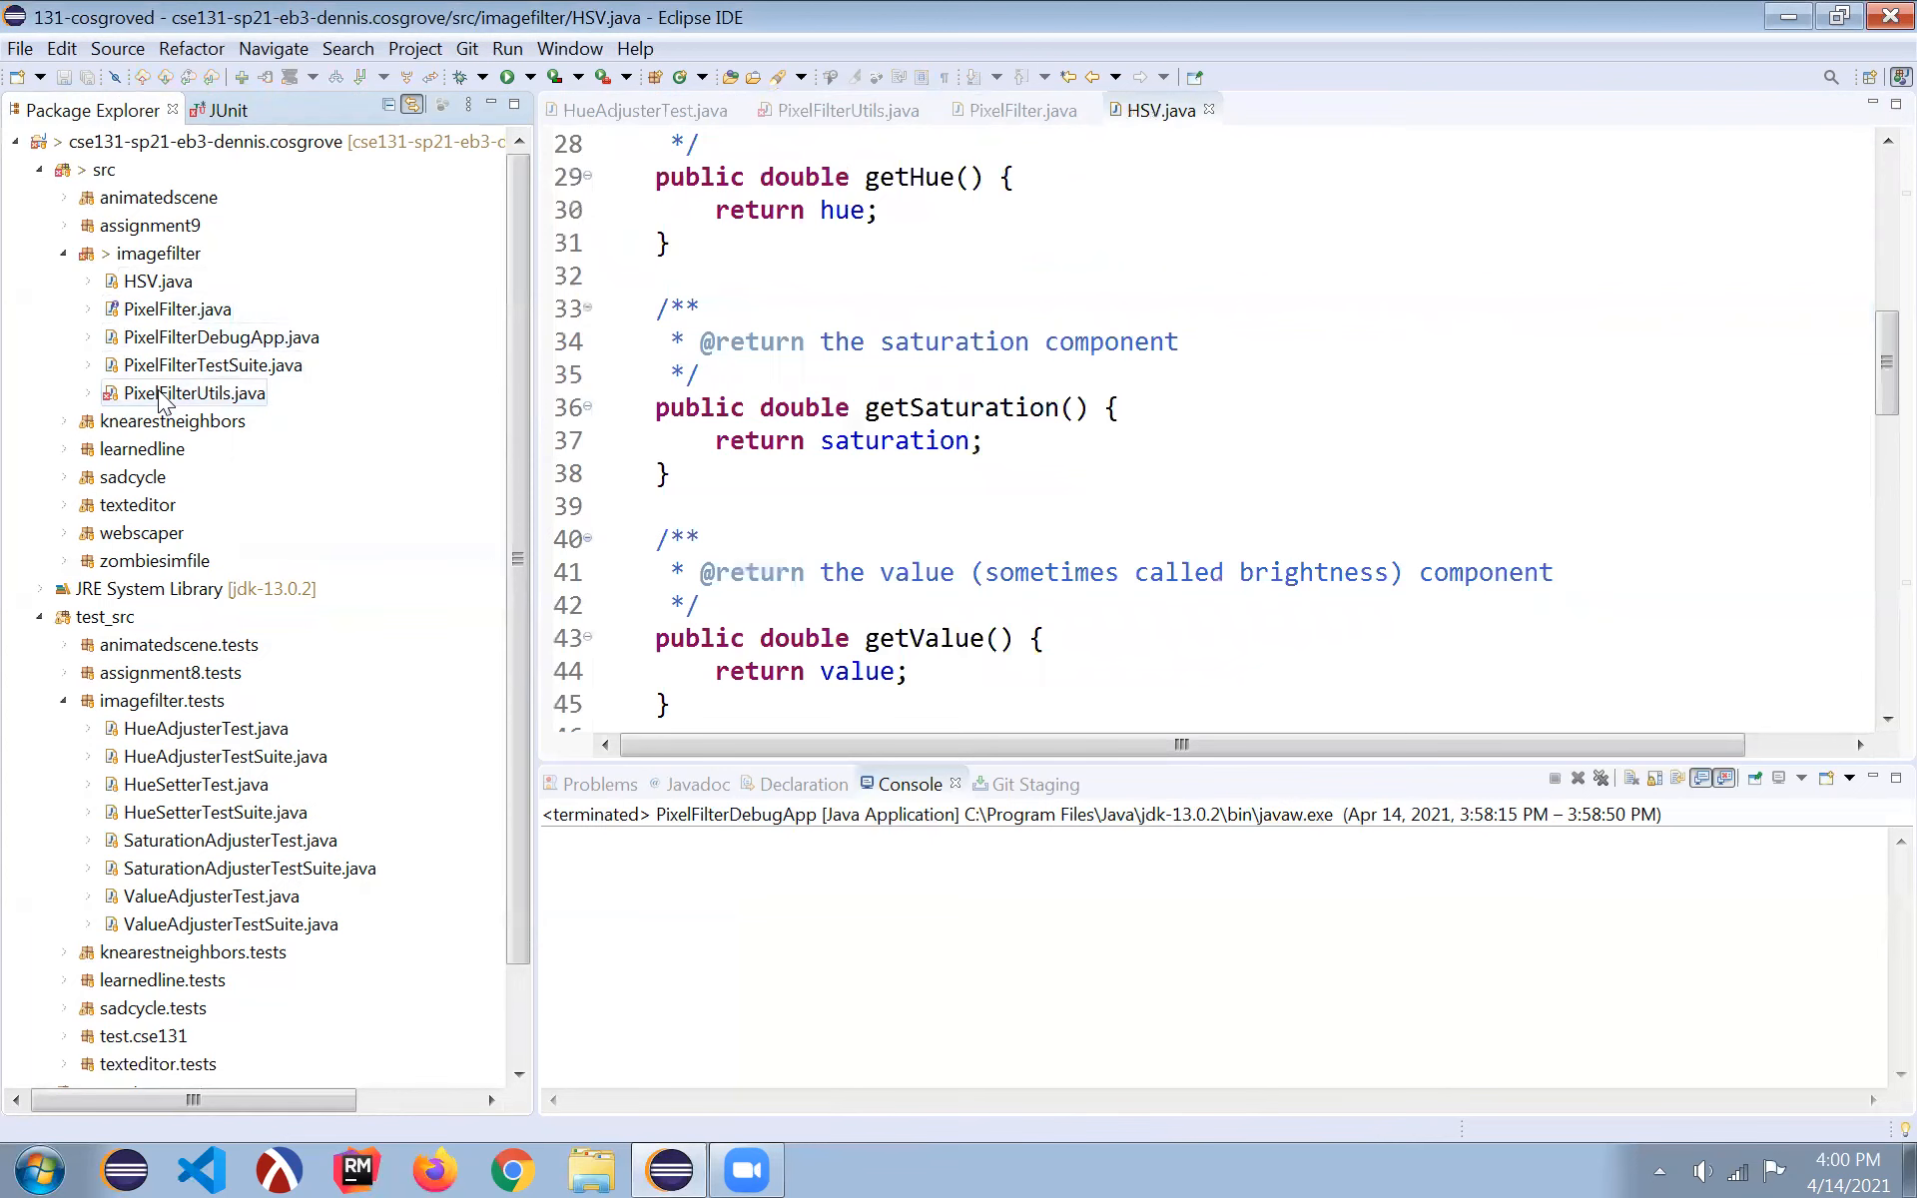
left_click(598, 784)
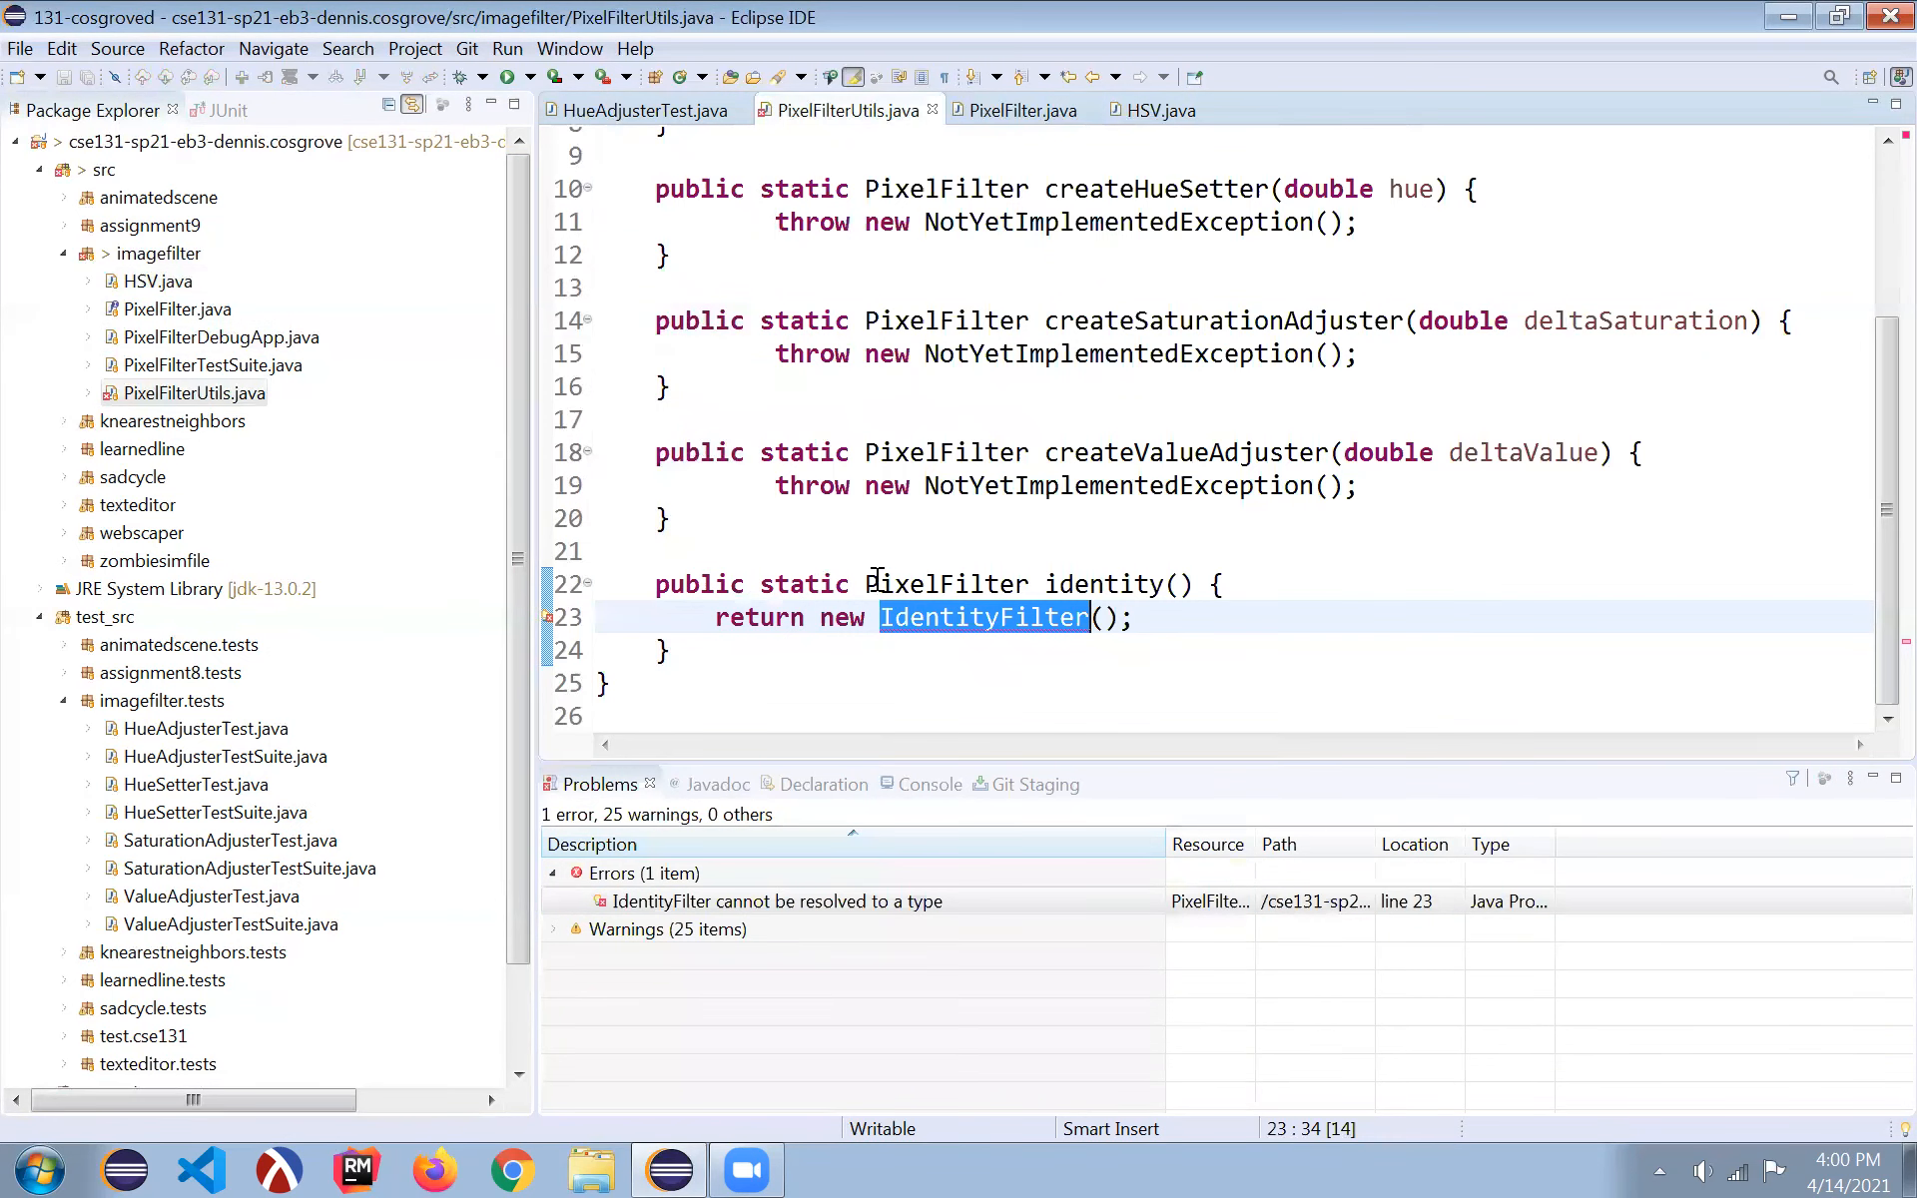
- Create a new IdentityFilter class in imagefilter and open it from the type mismatch error
right_click(159, 253)
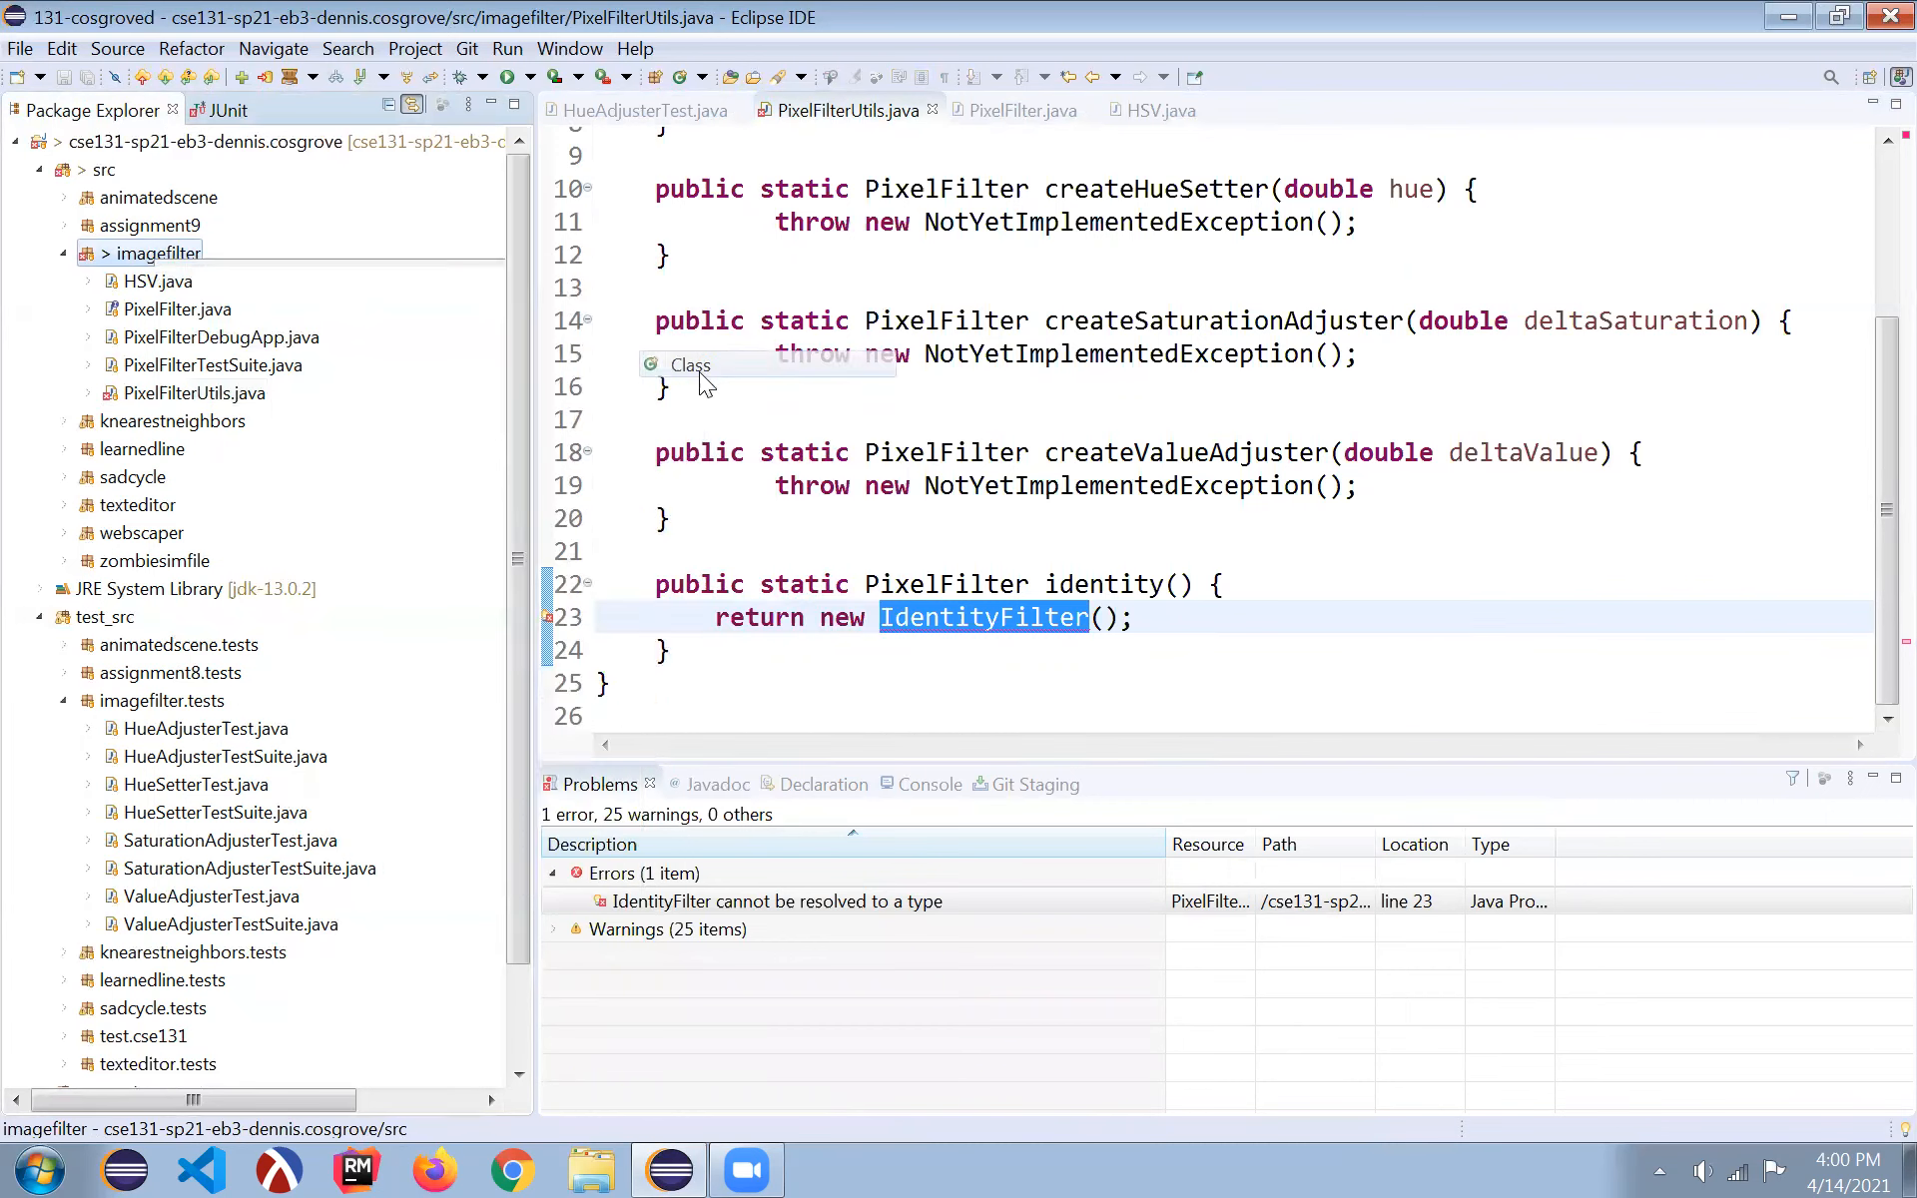
left_click(690, 364)
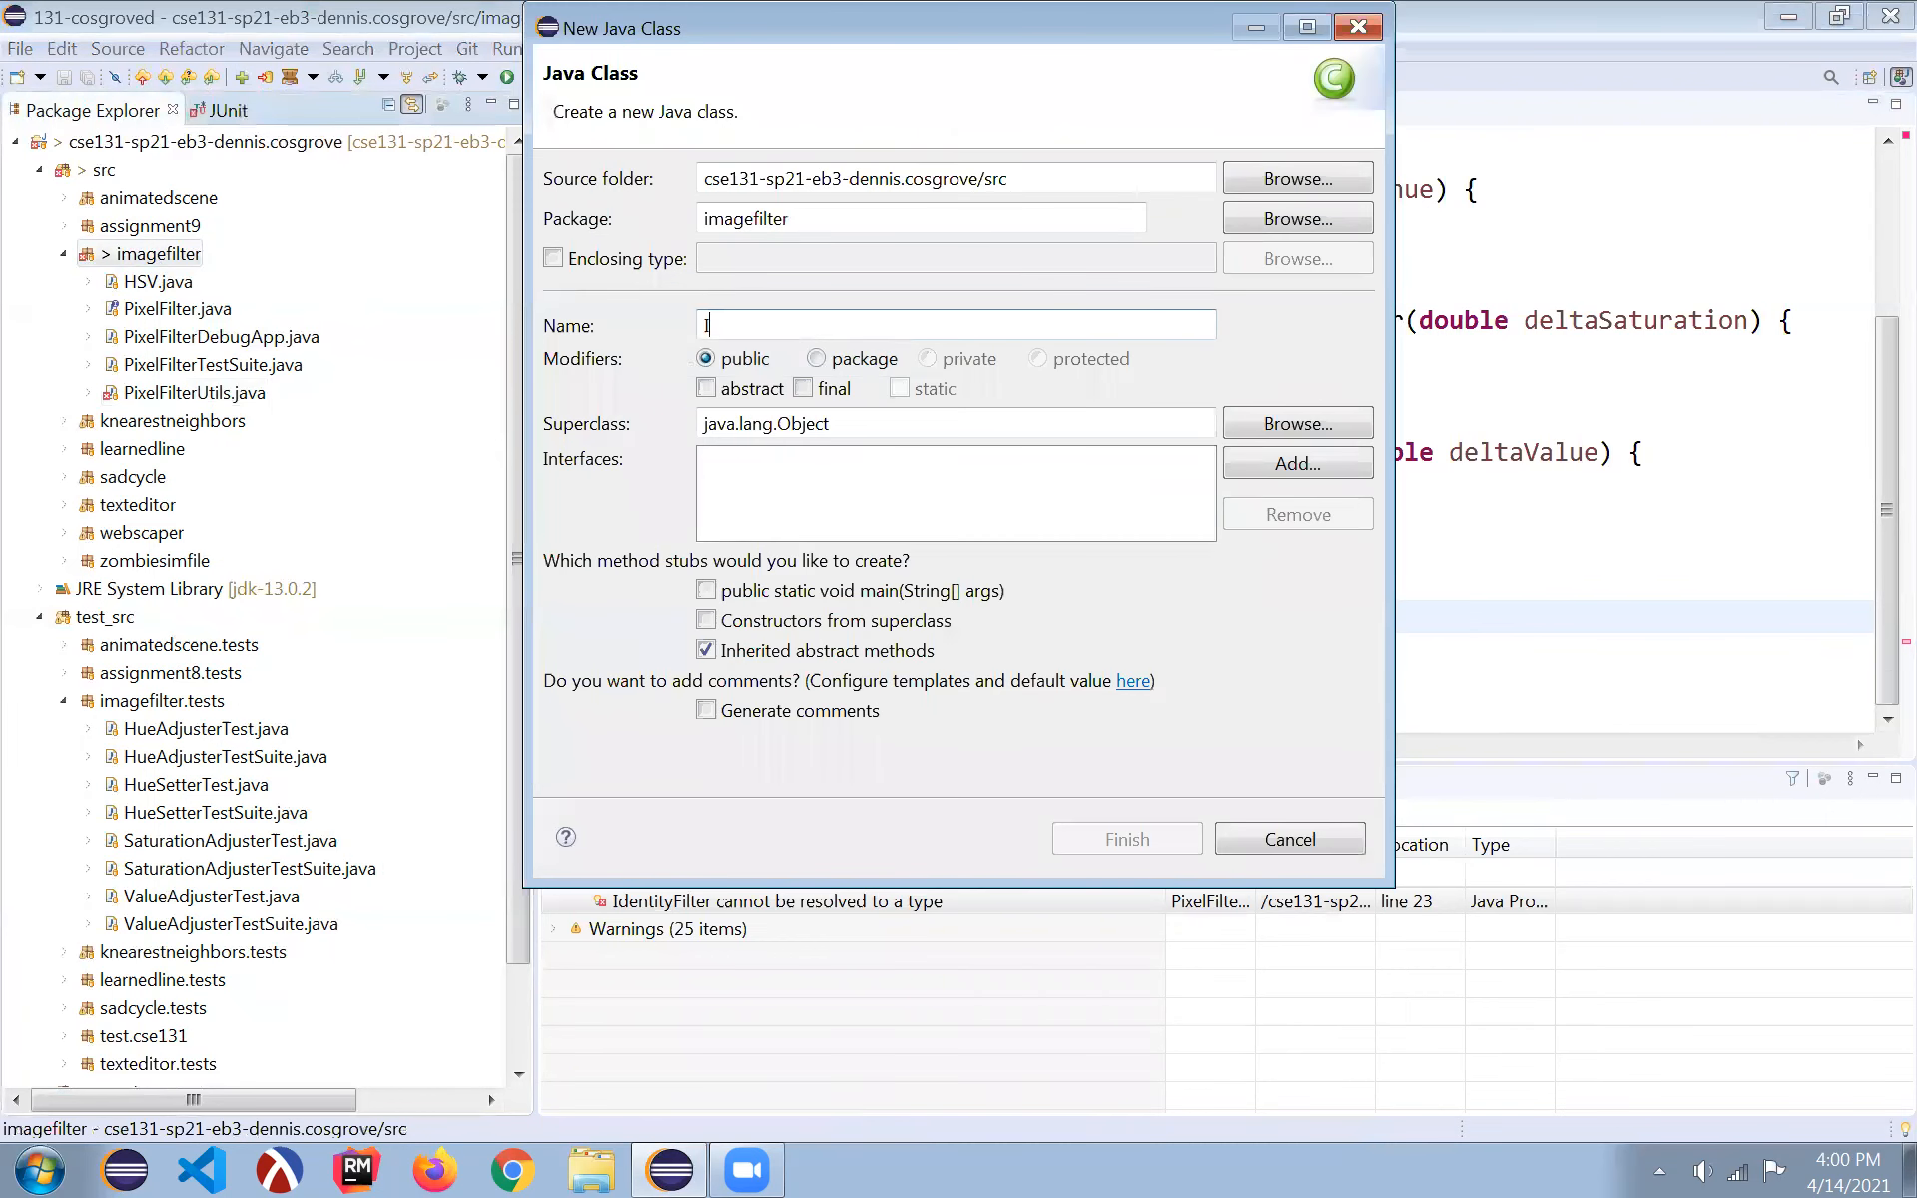
type("Identity")
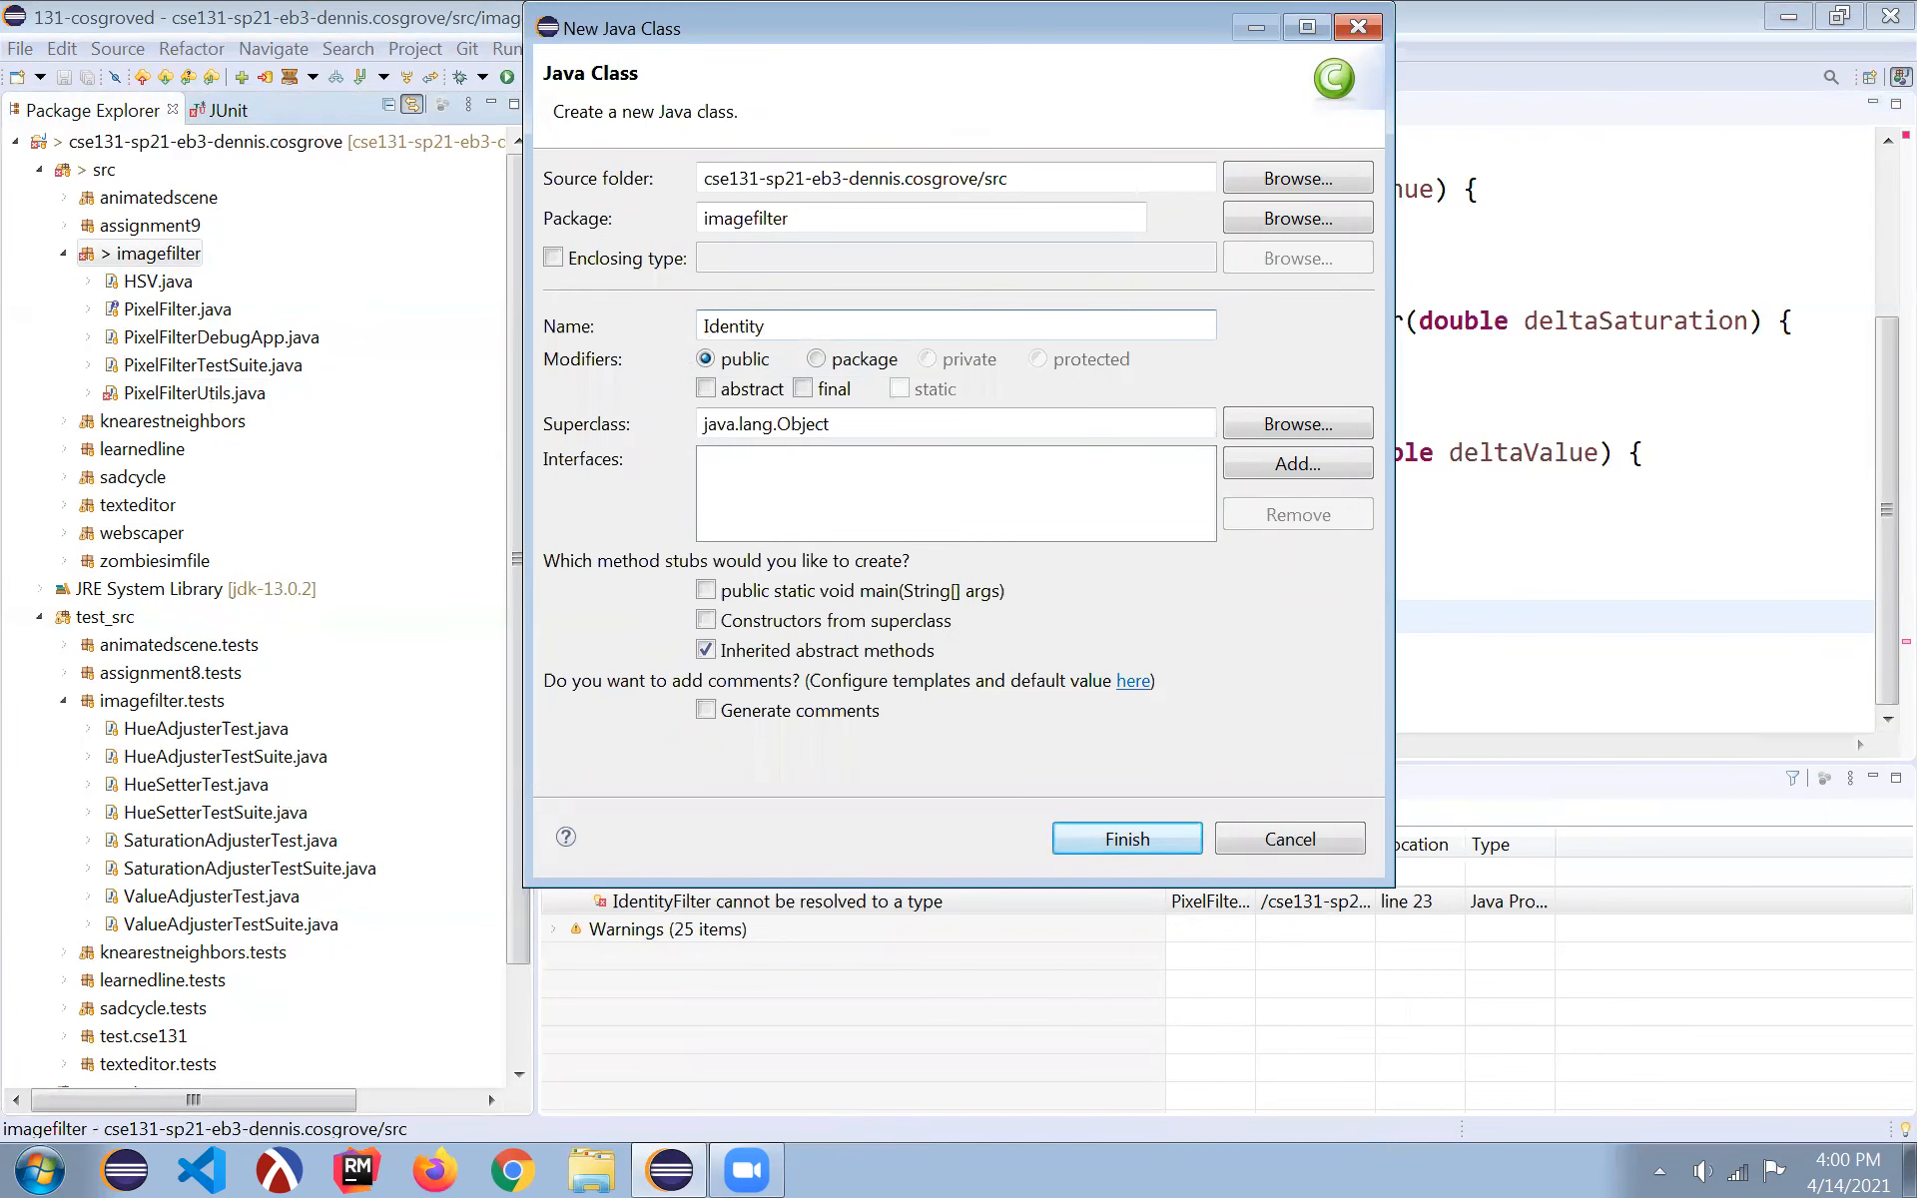
left_click(1124, 839)
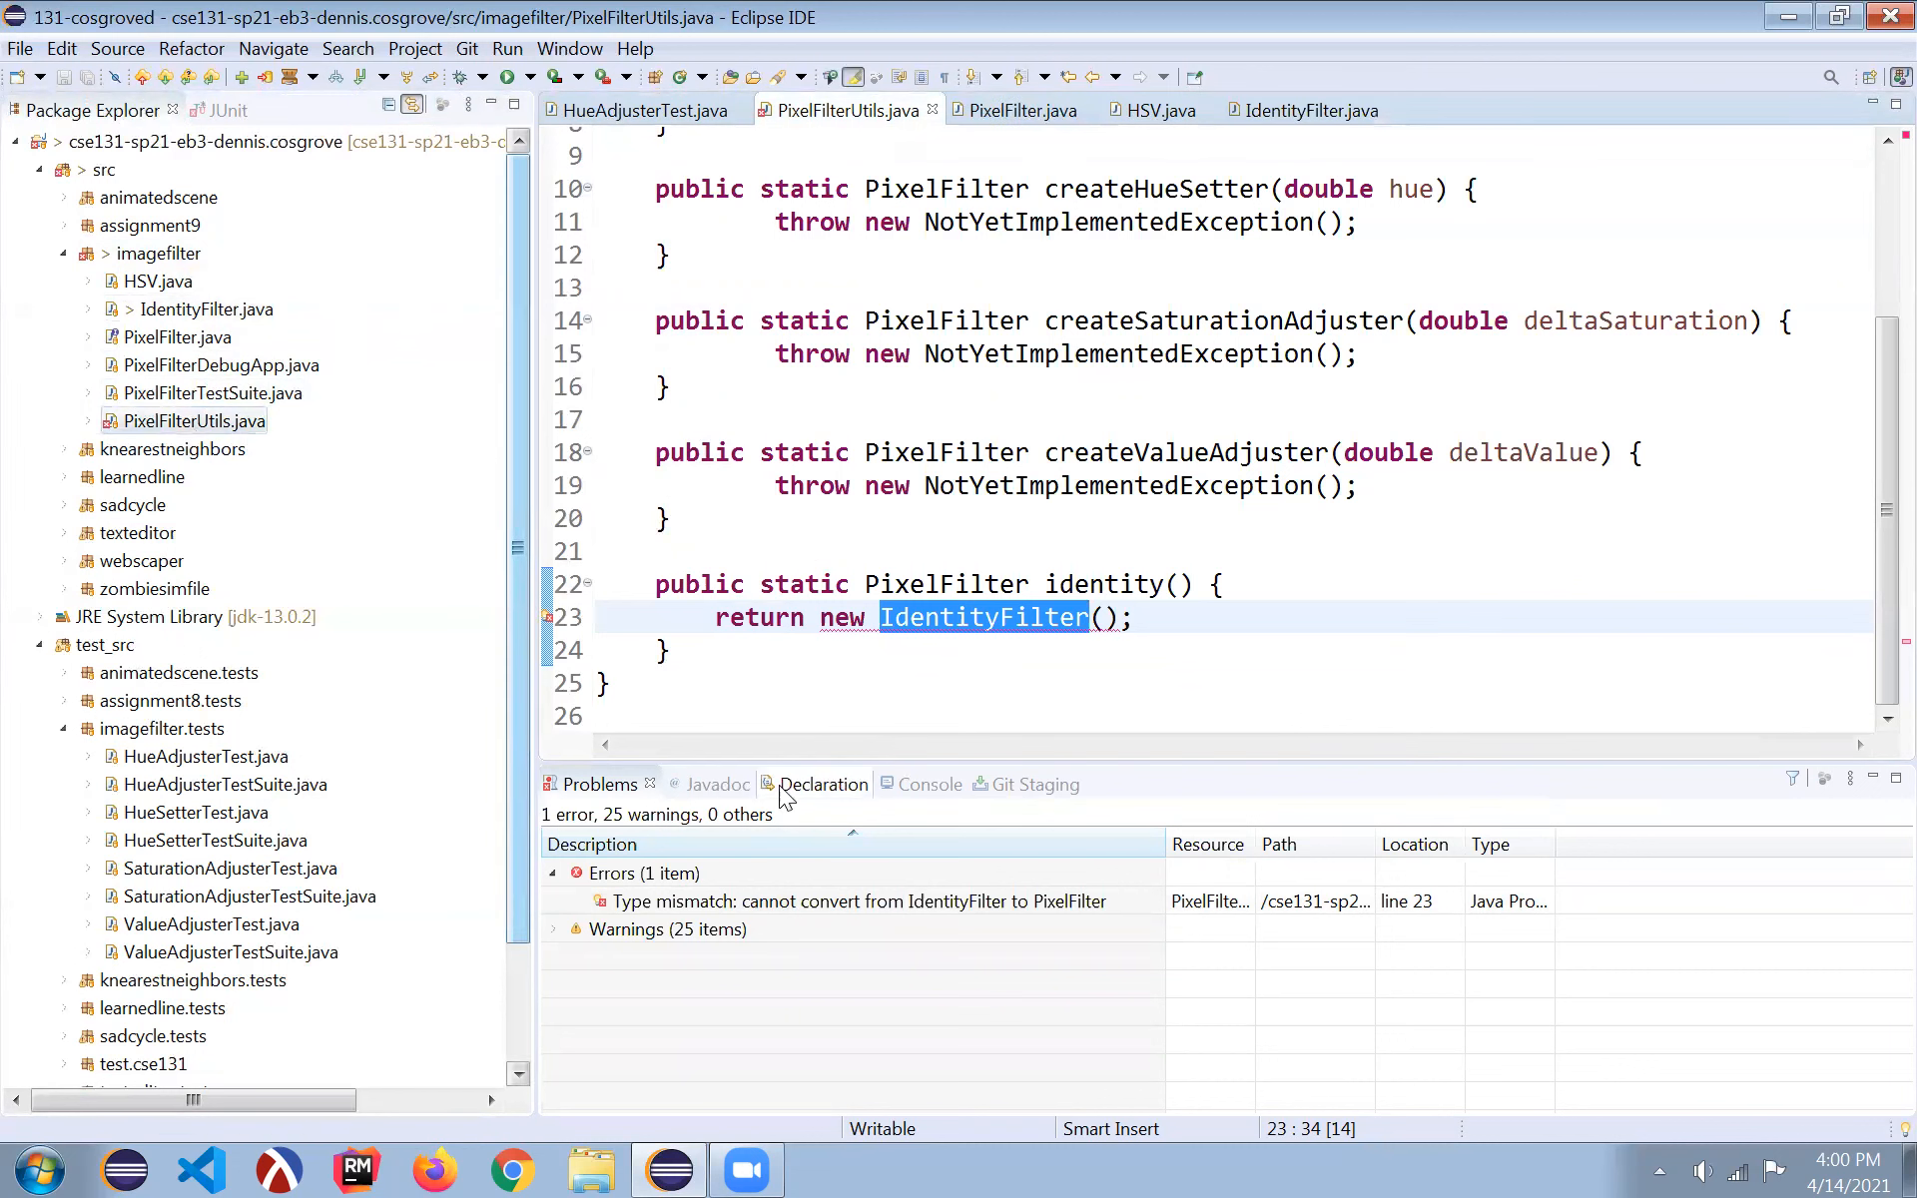
left_click(856, 900)
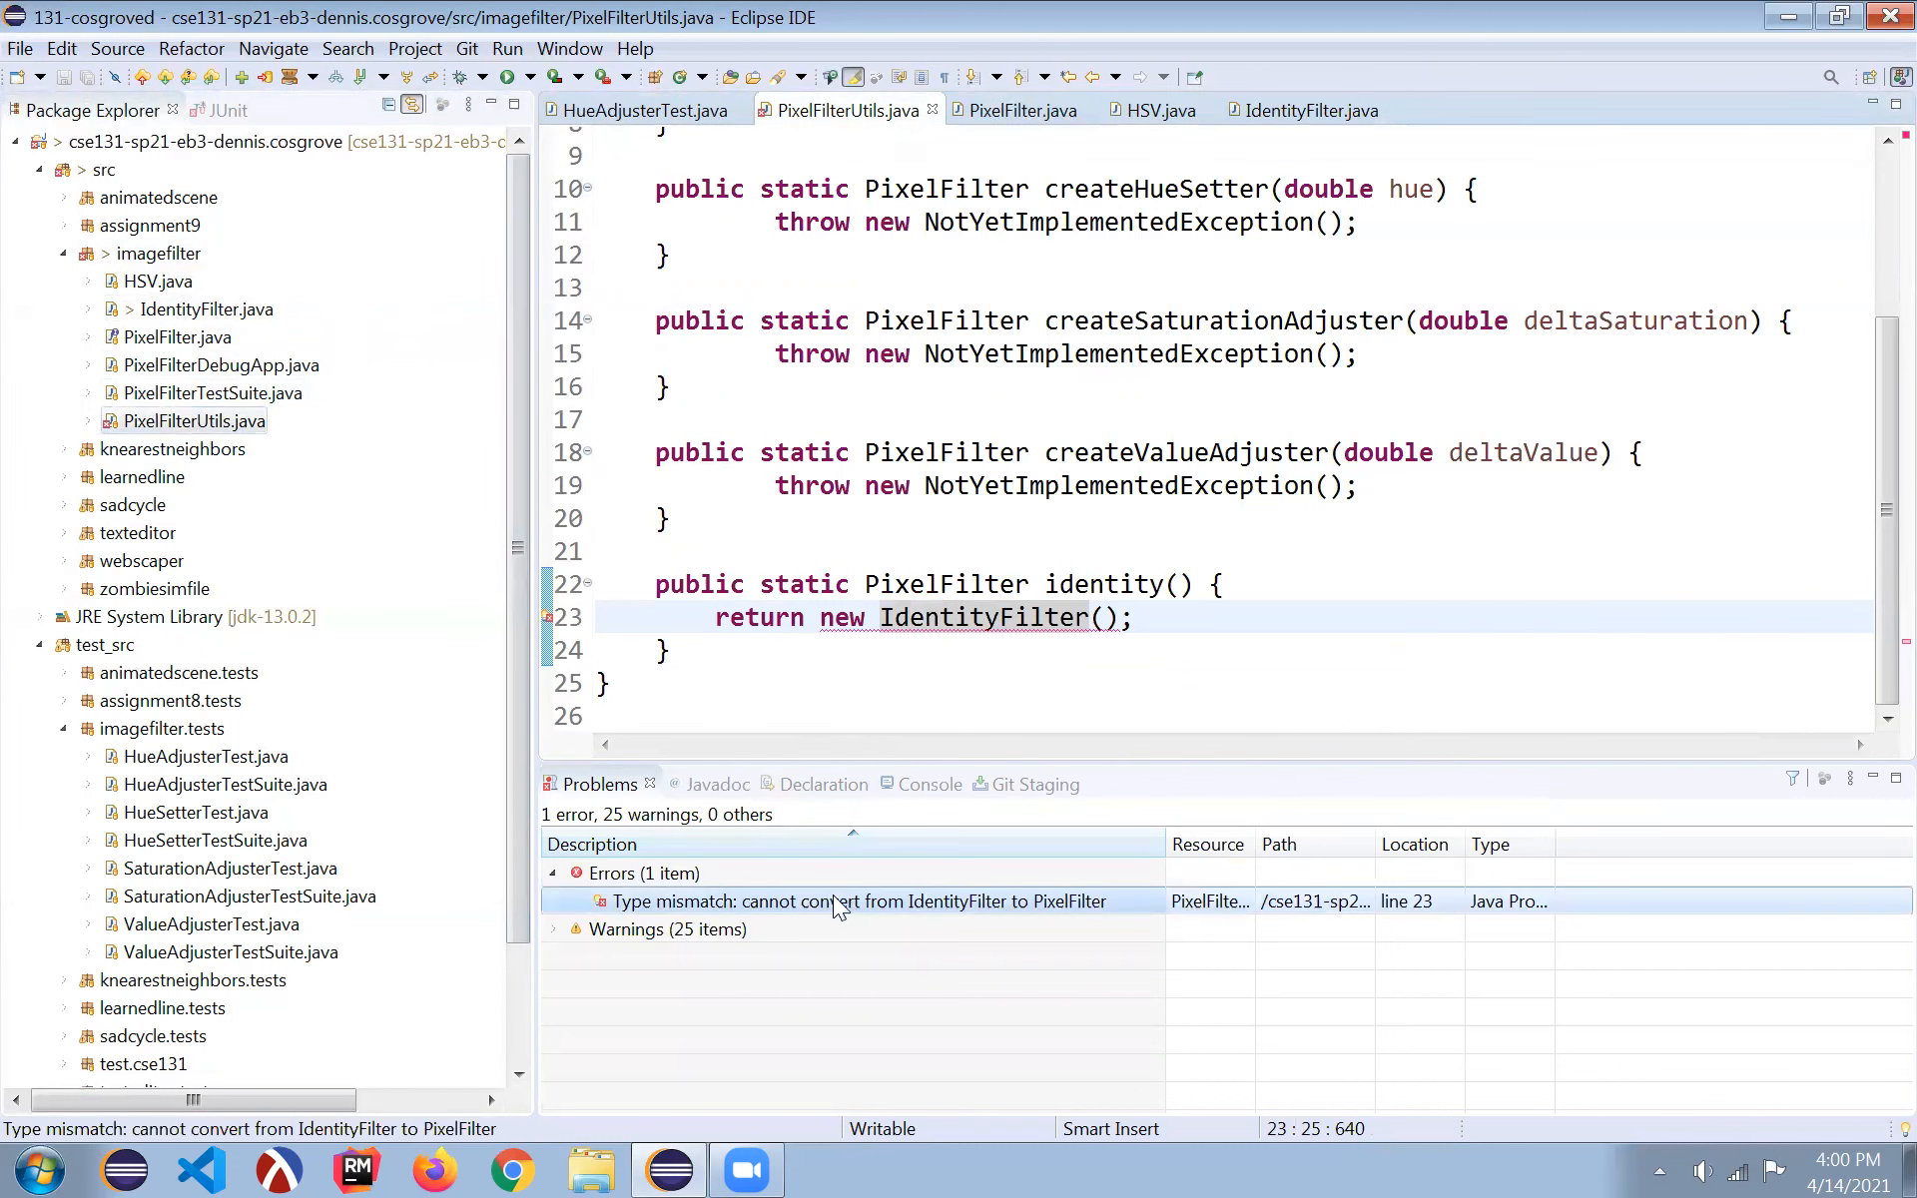
mouse_move(942, 905)
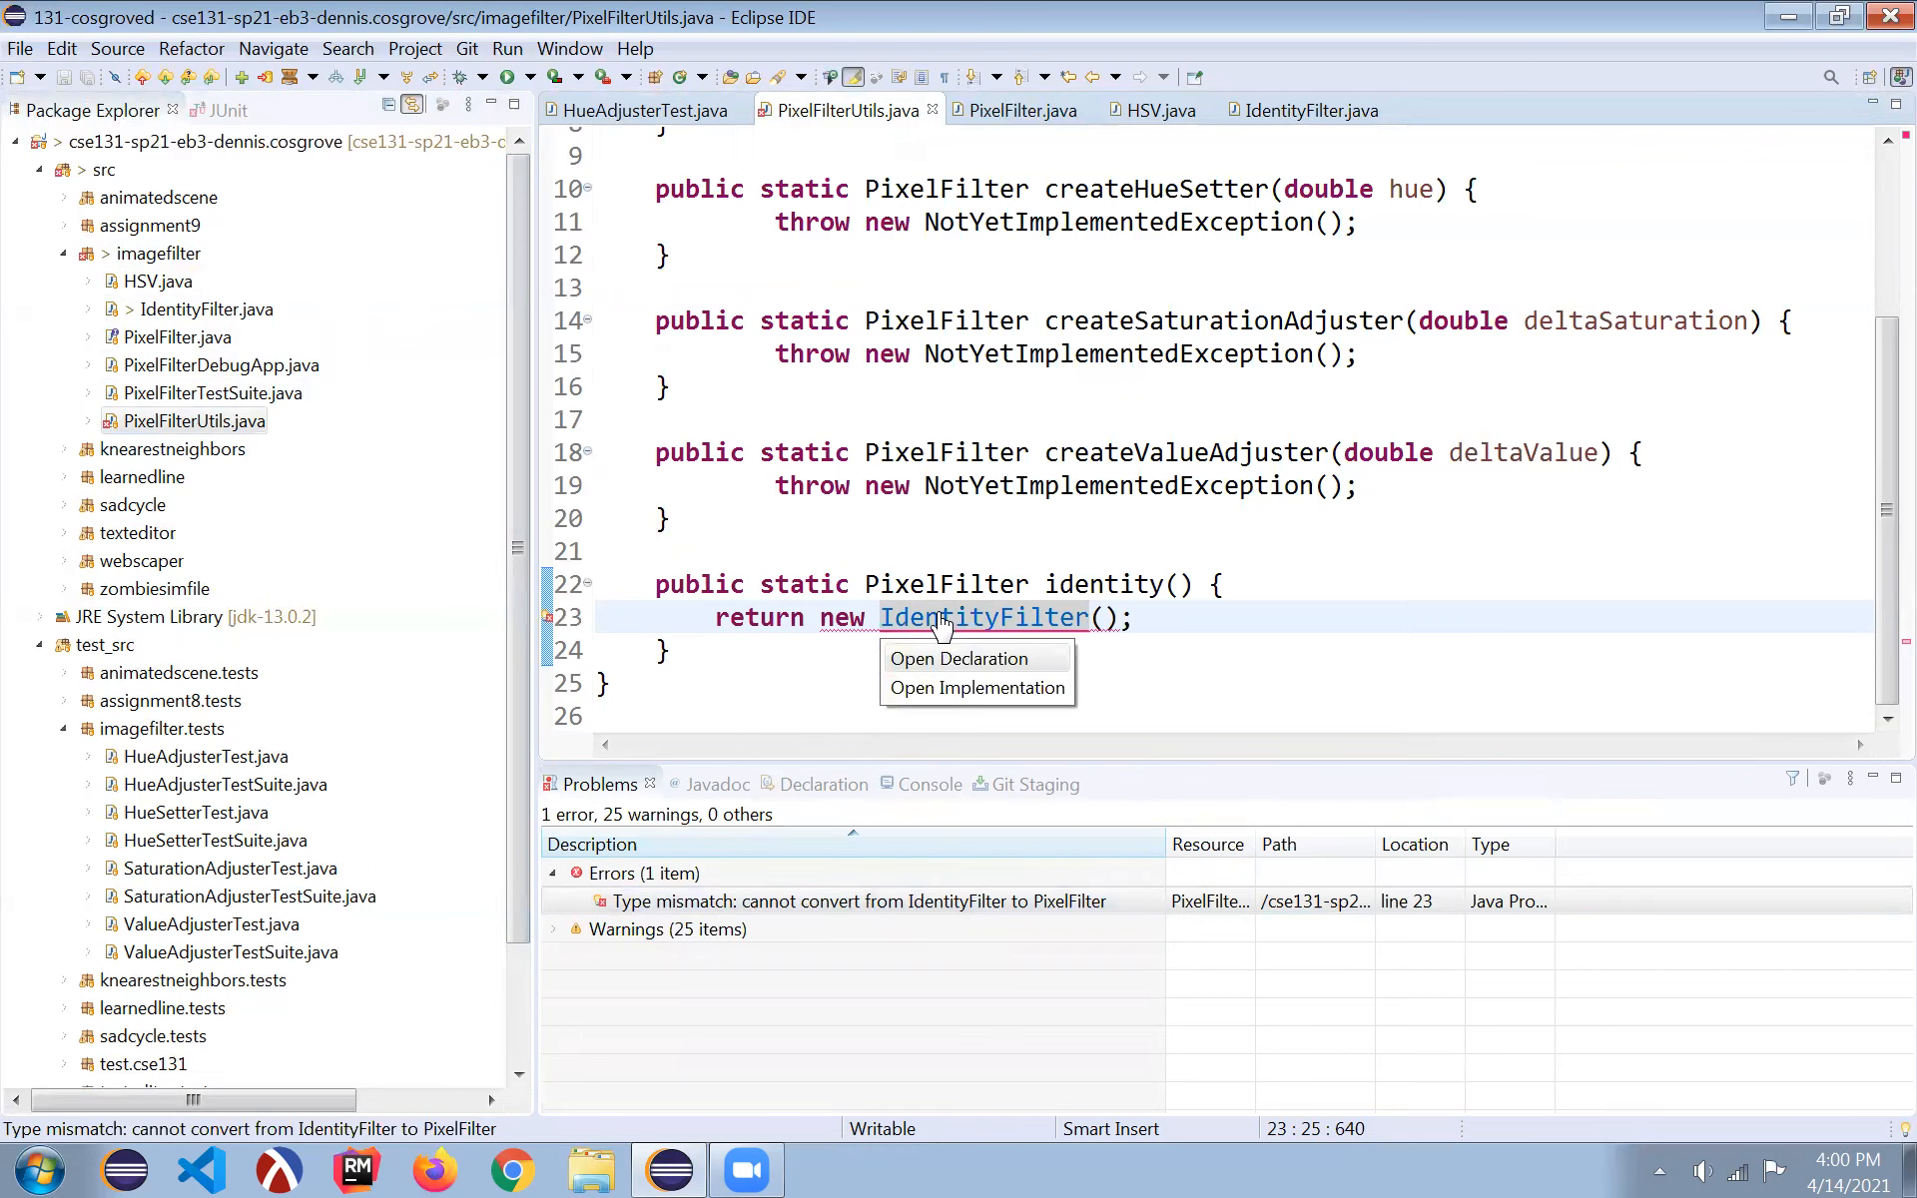
left_click(958, 659)
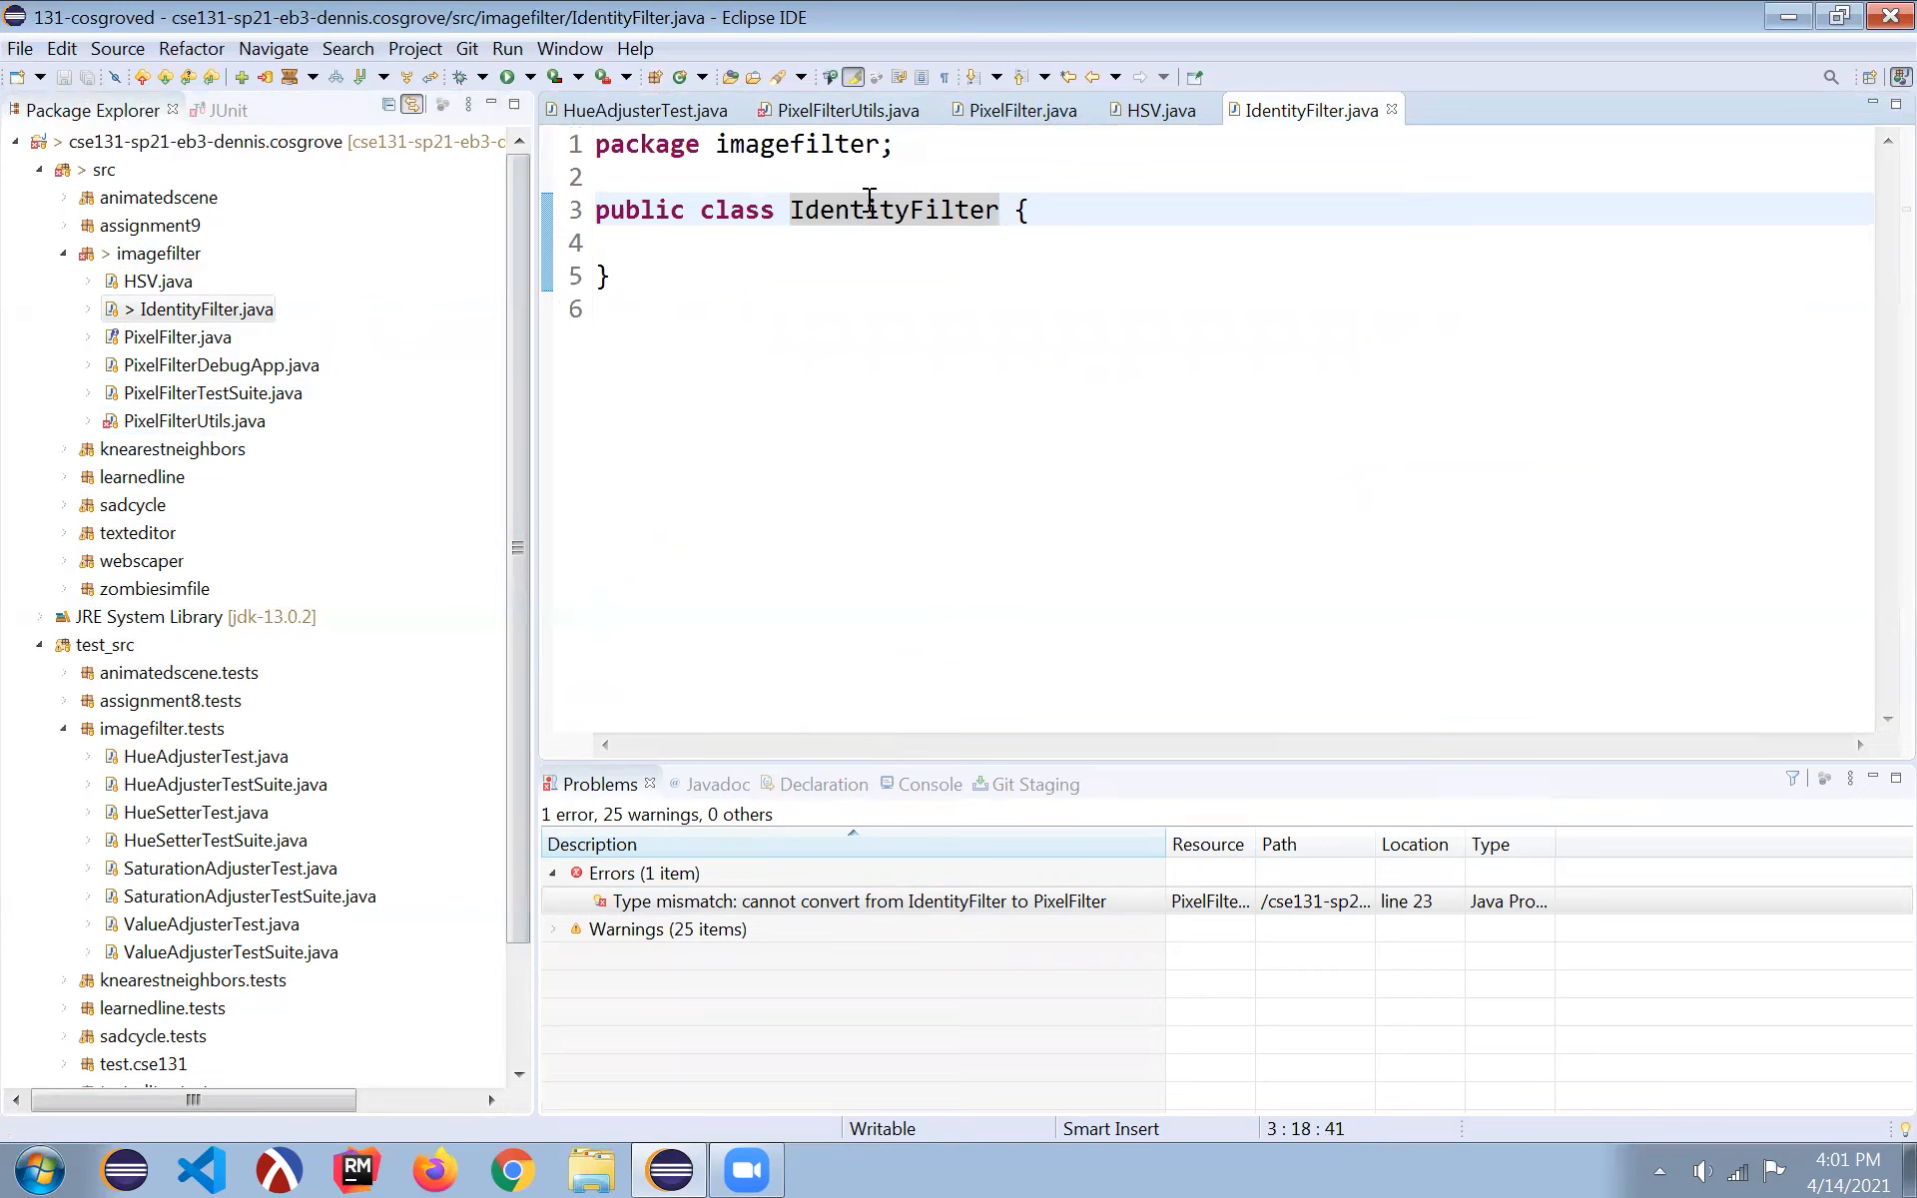
mouse_move(1085, 209)
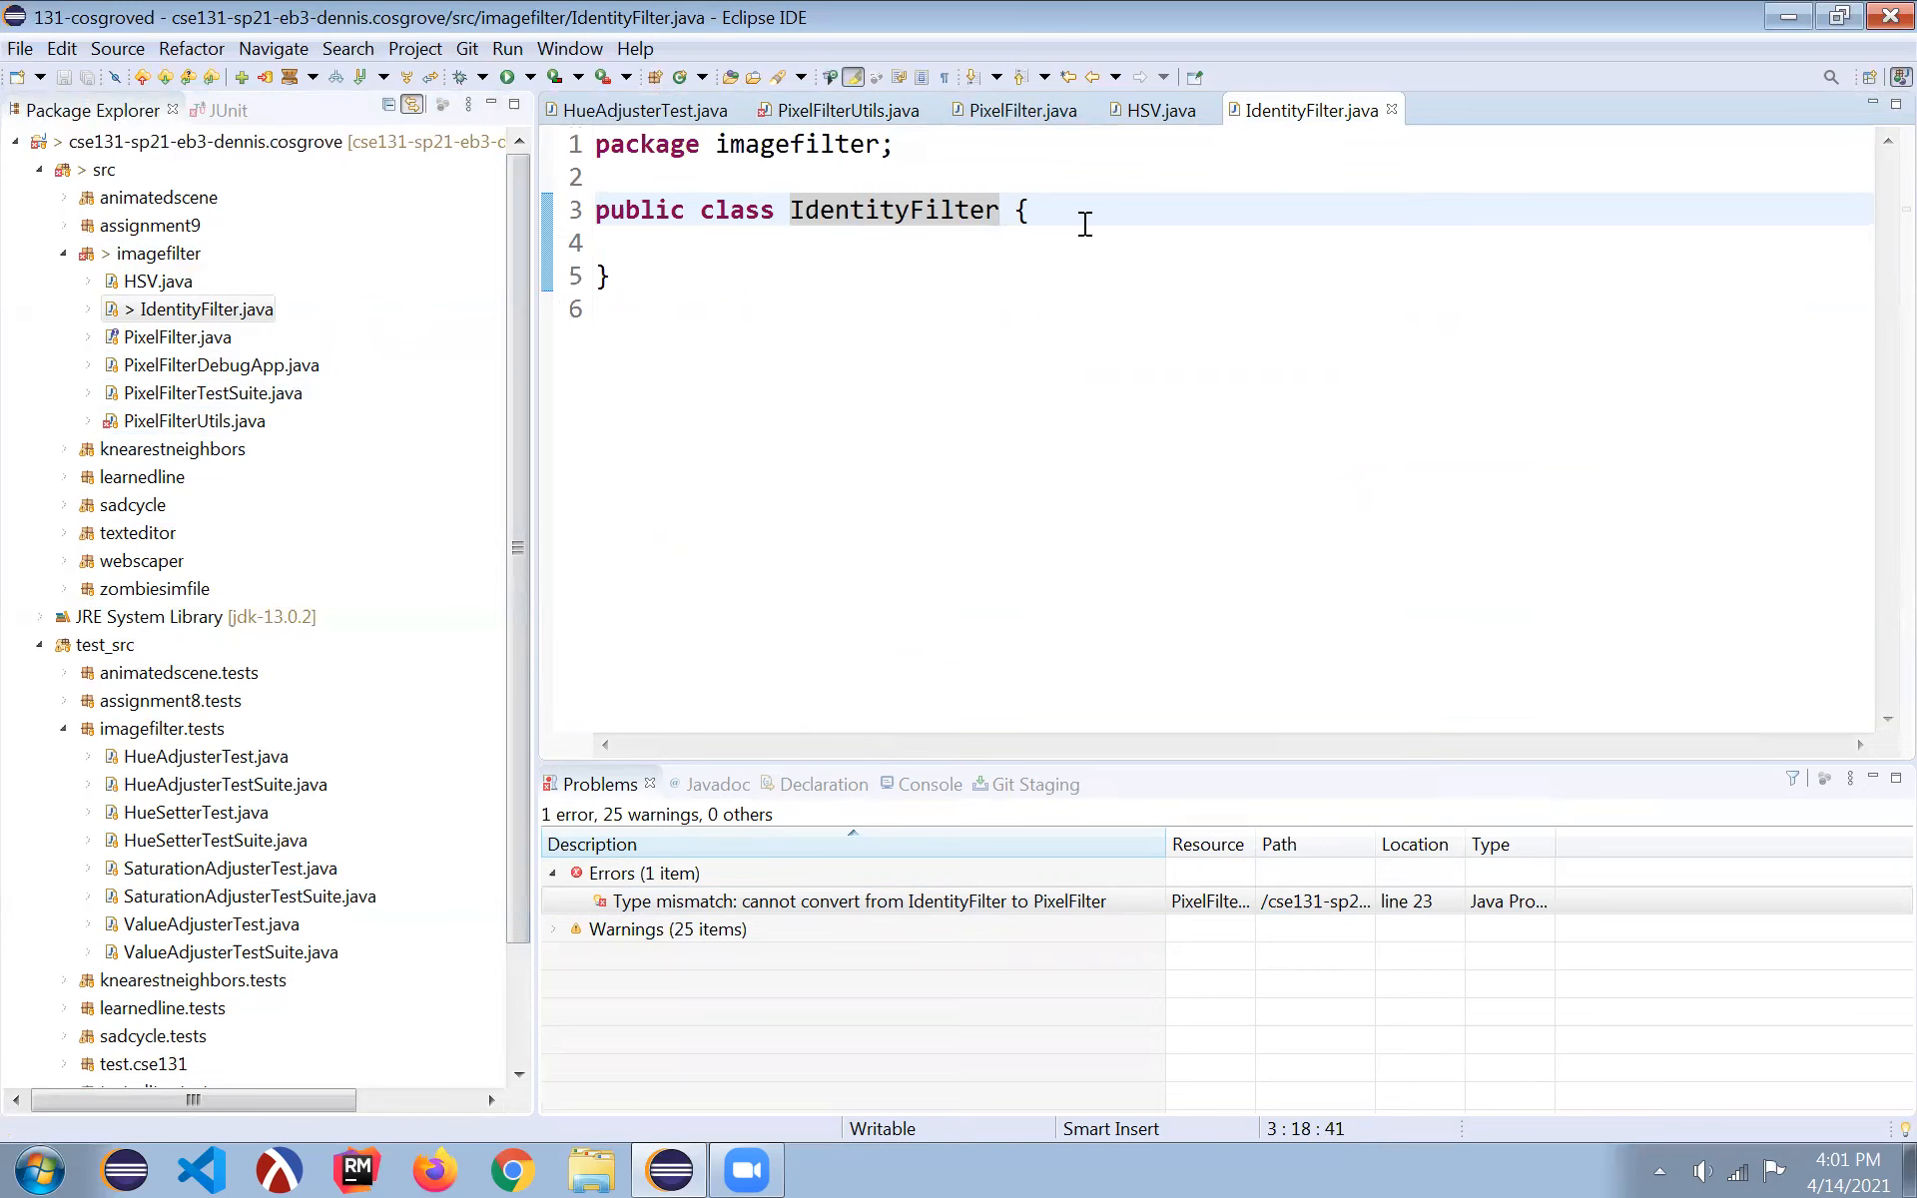
mouse_move(193, 337)
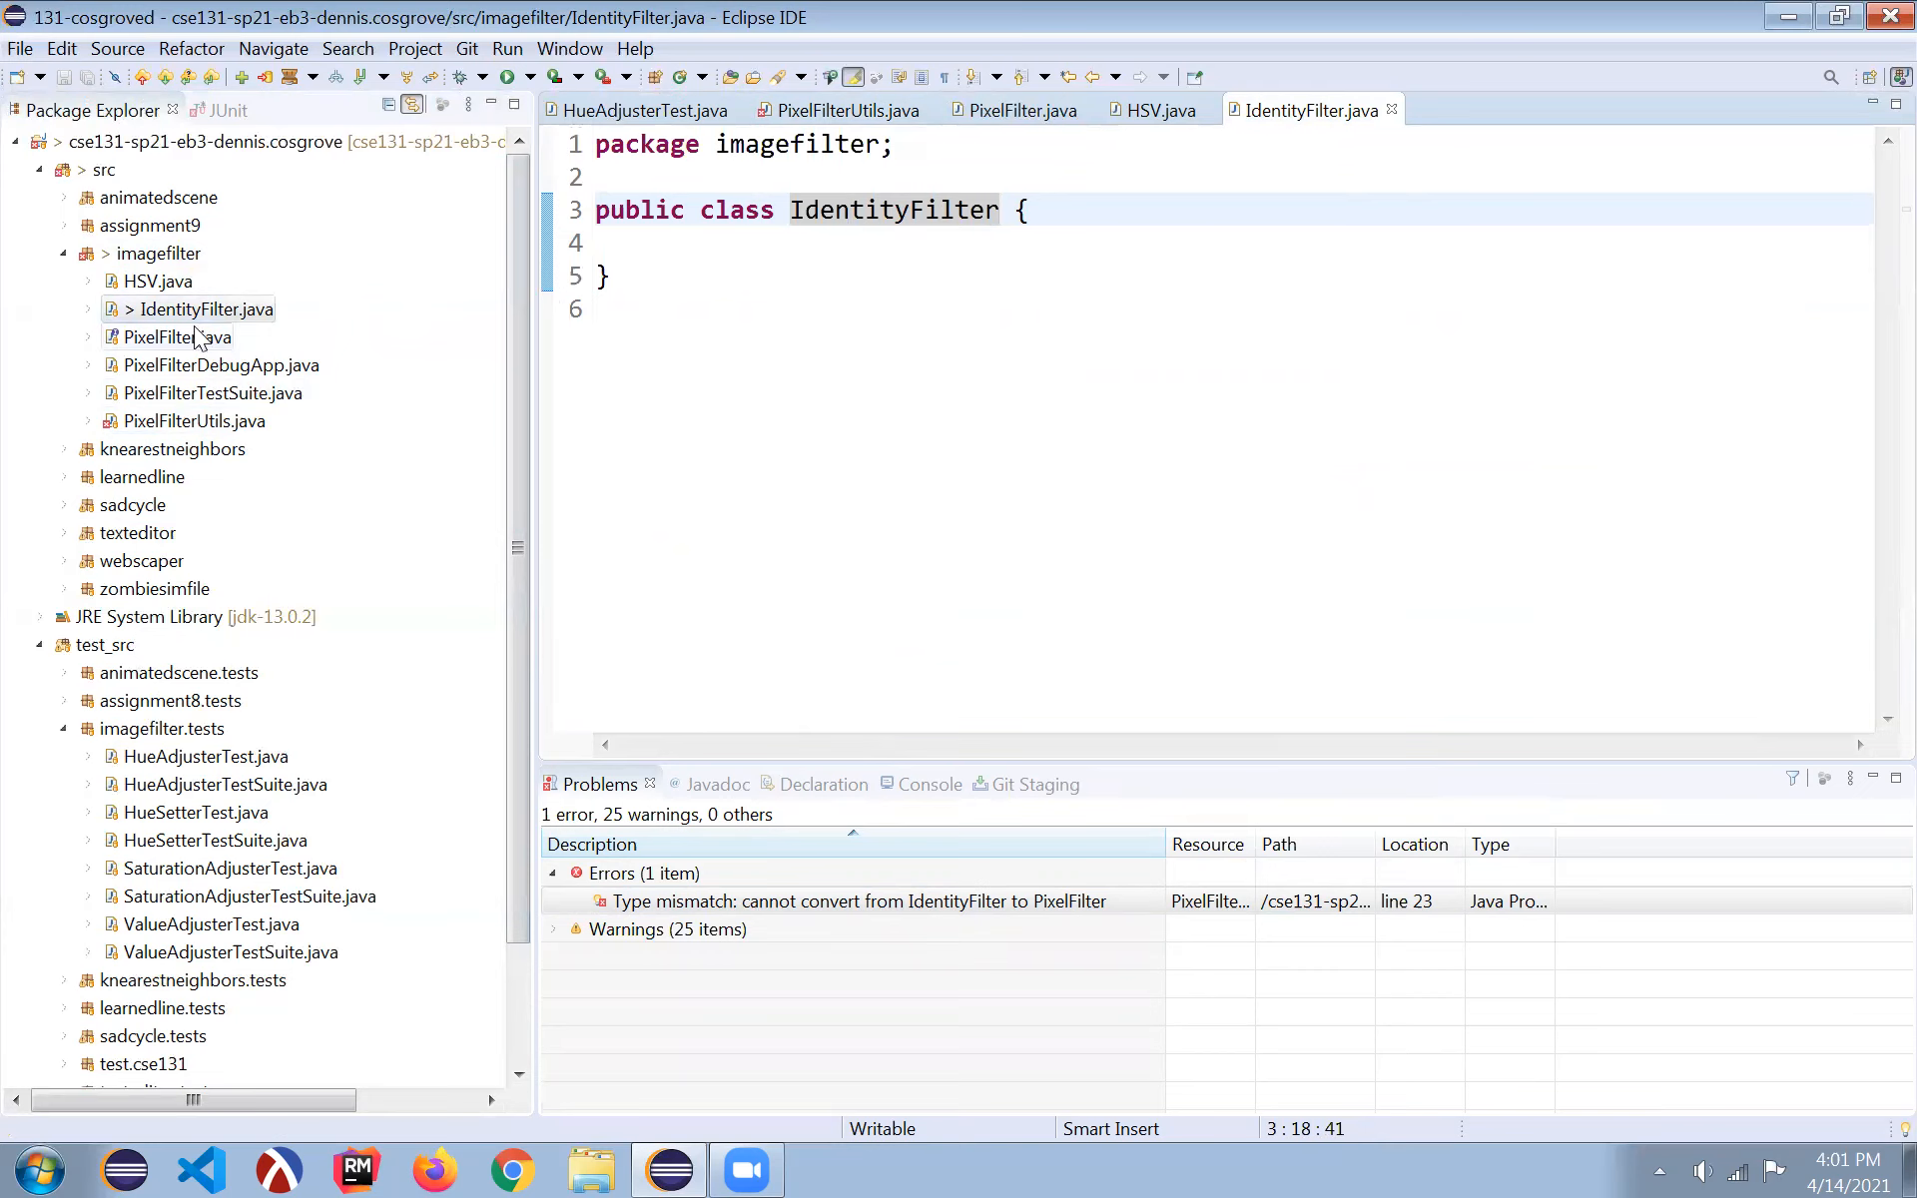
- Add 'implements PixelFilter' to the IdentityFilter class header
left_click(997, 211)
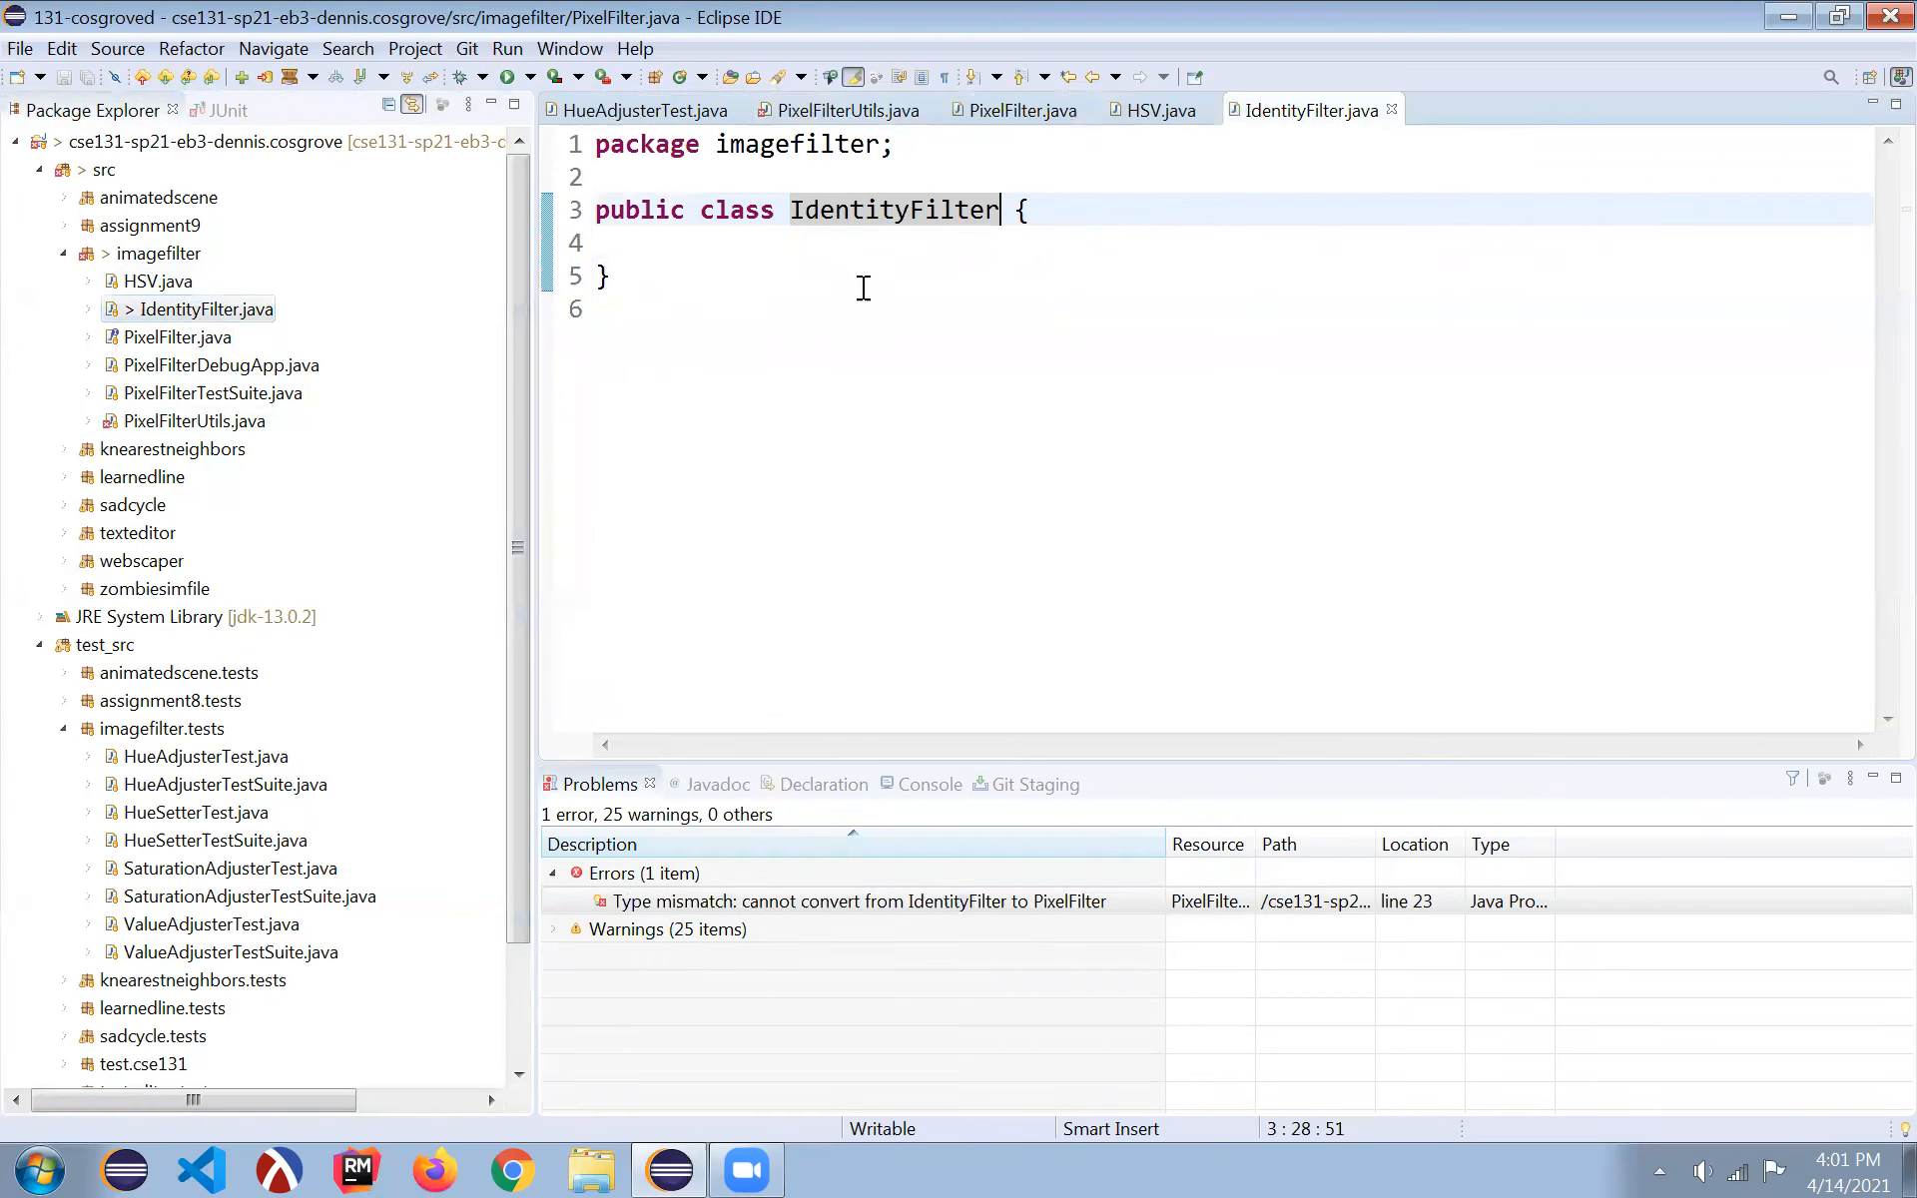
type("im")
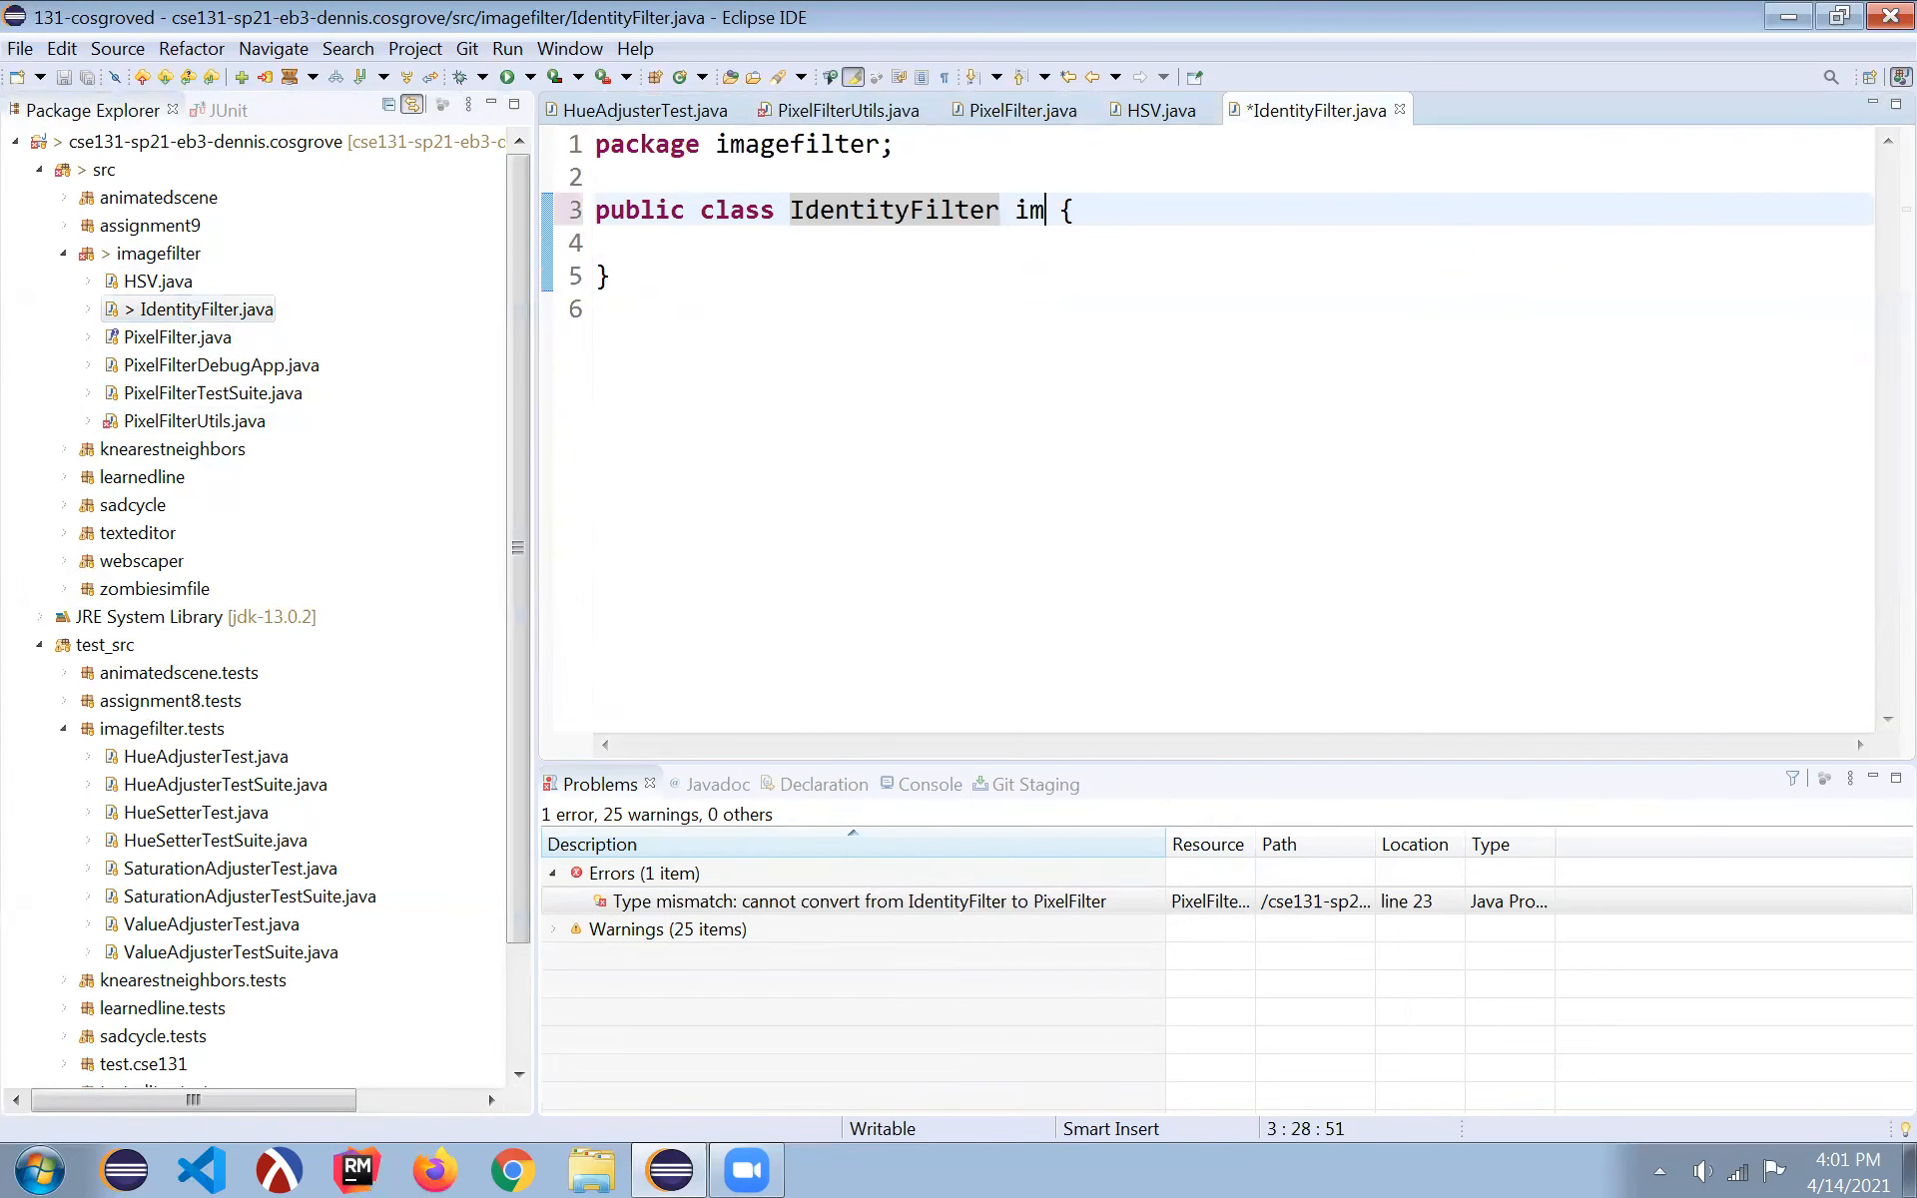
type("plemn")
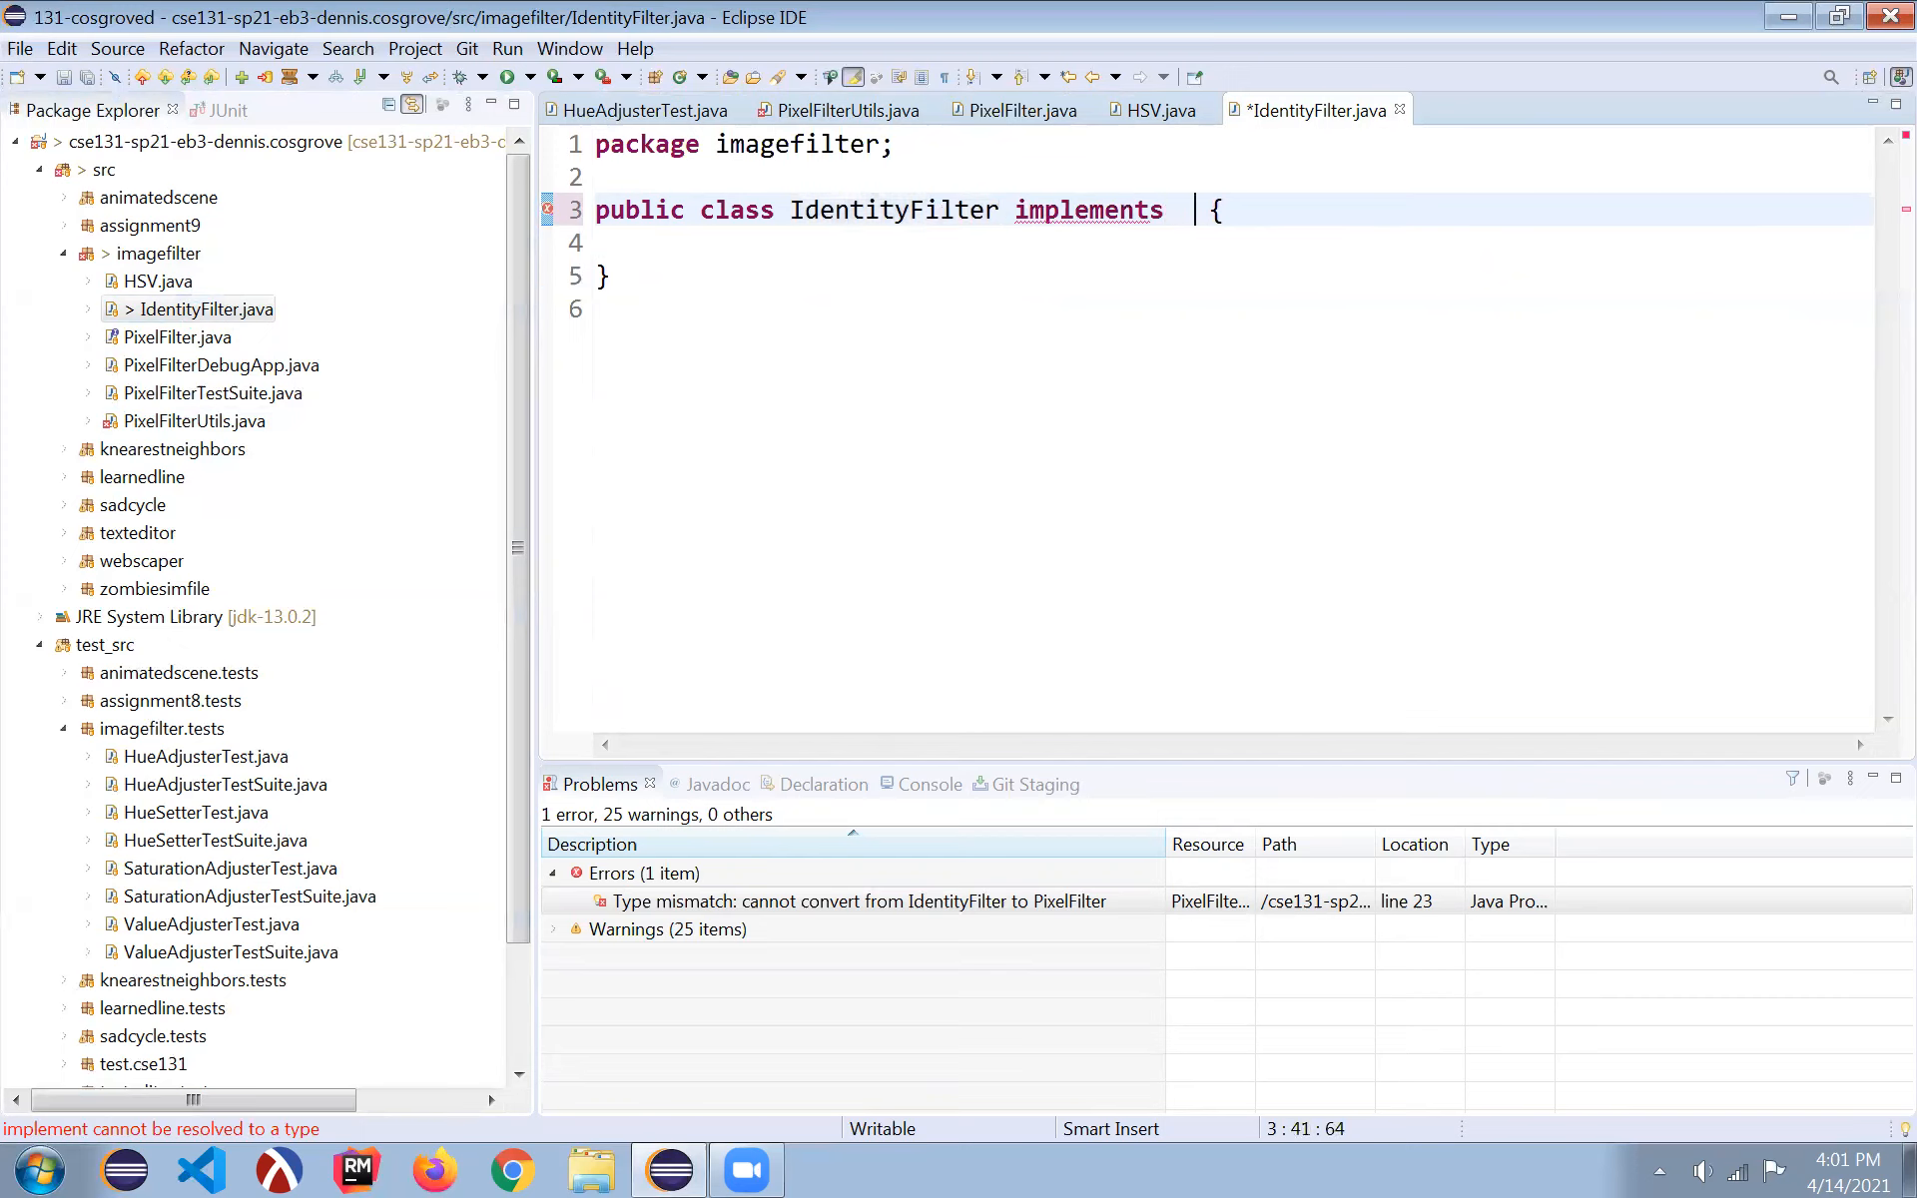
type("PixelFilter")
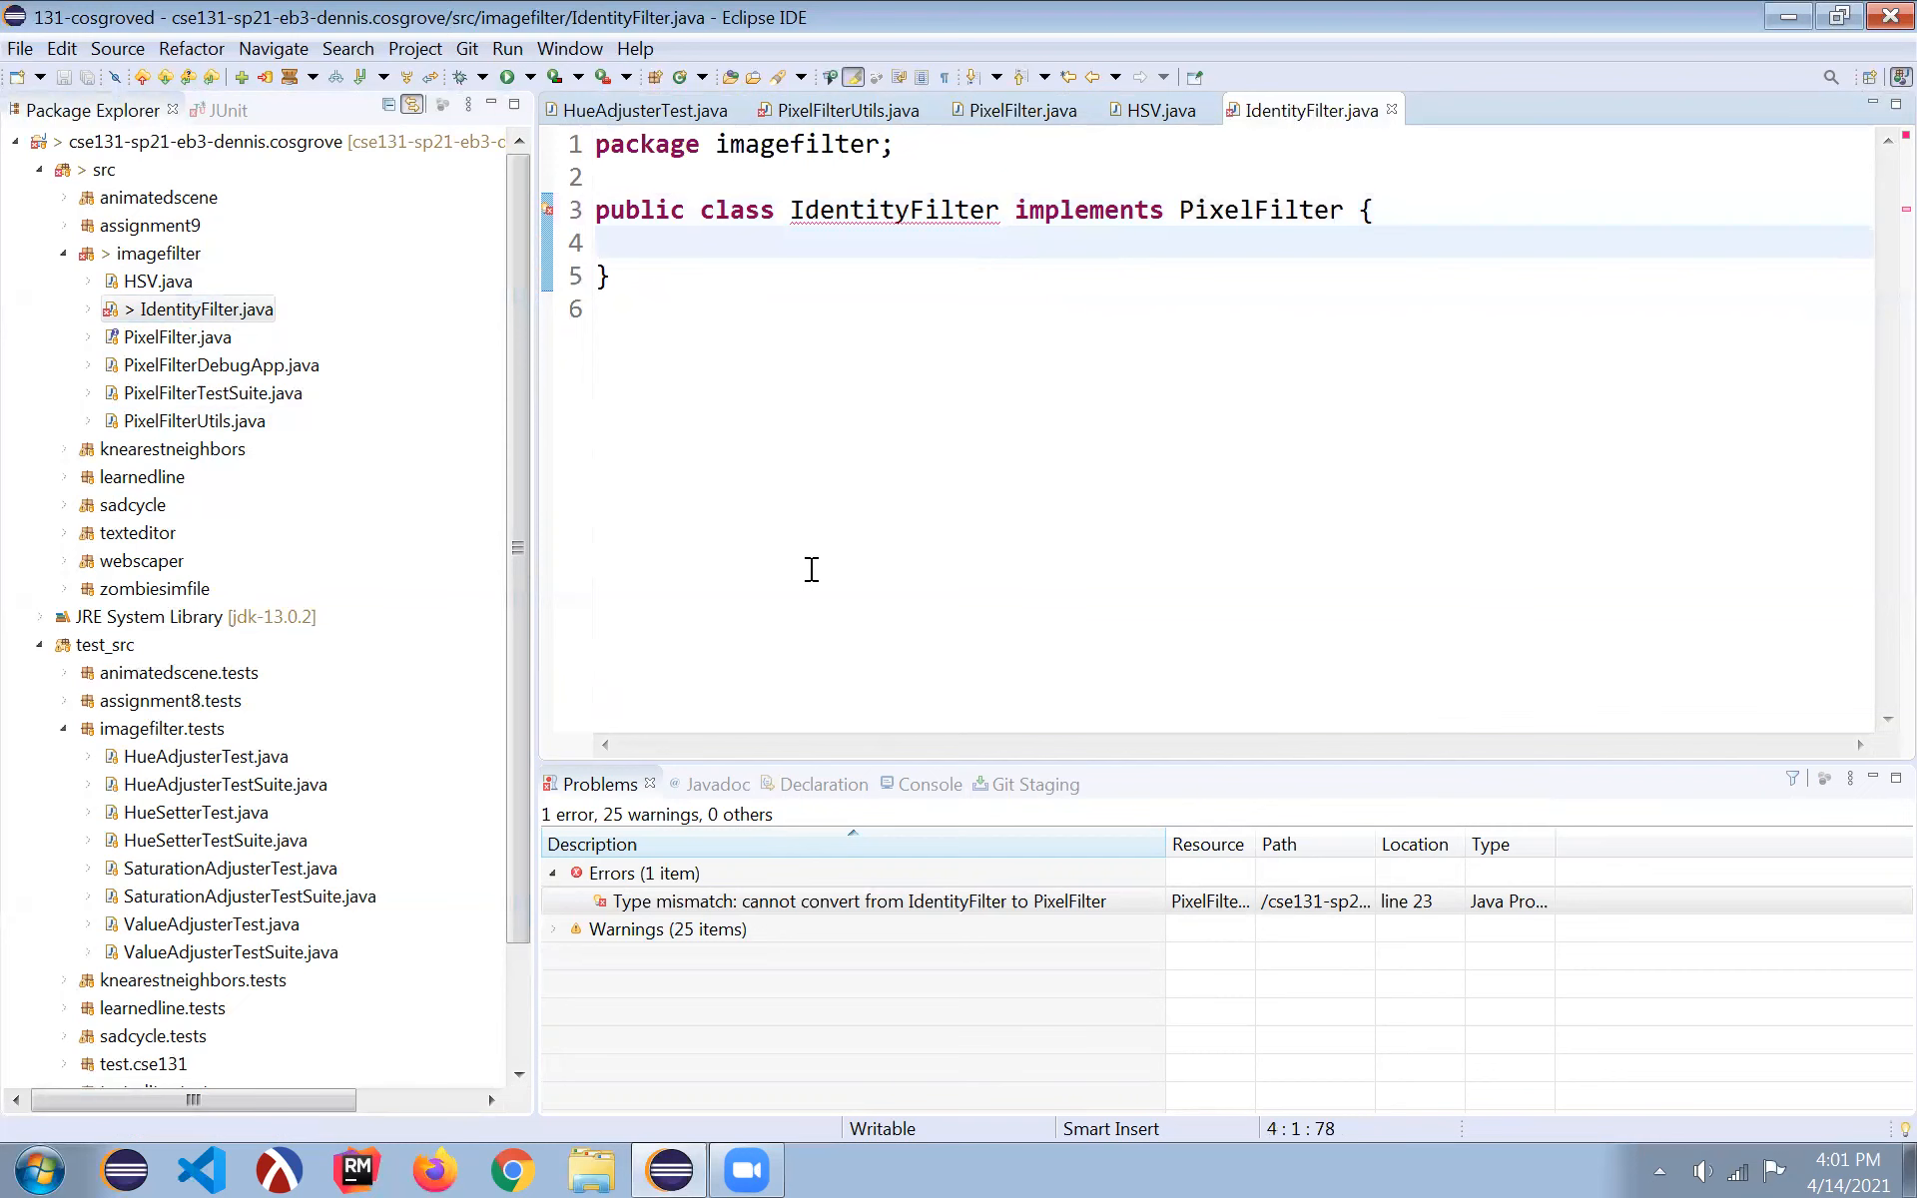
- Recheck identity() and view PixelFilter's apply(HSV src) method before returning to IdentityFilter
left_click(845, 110)
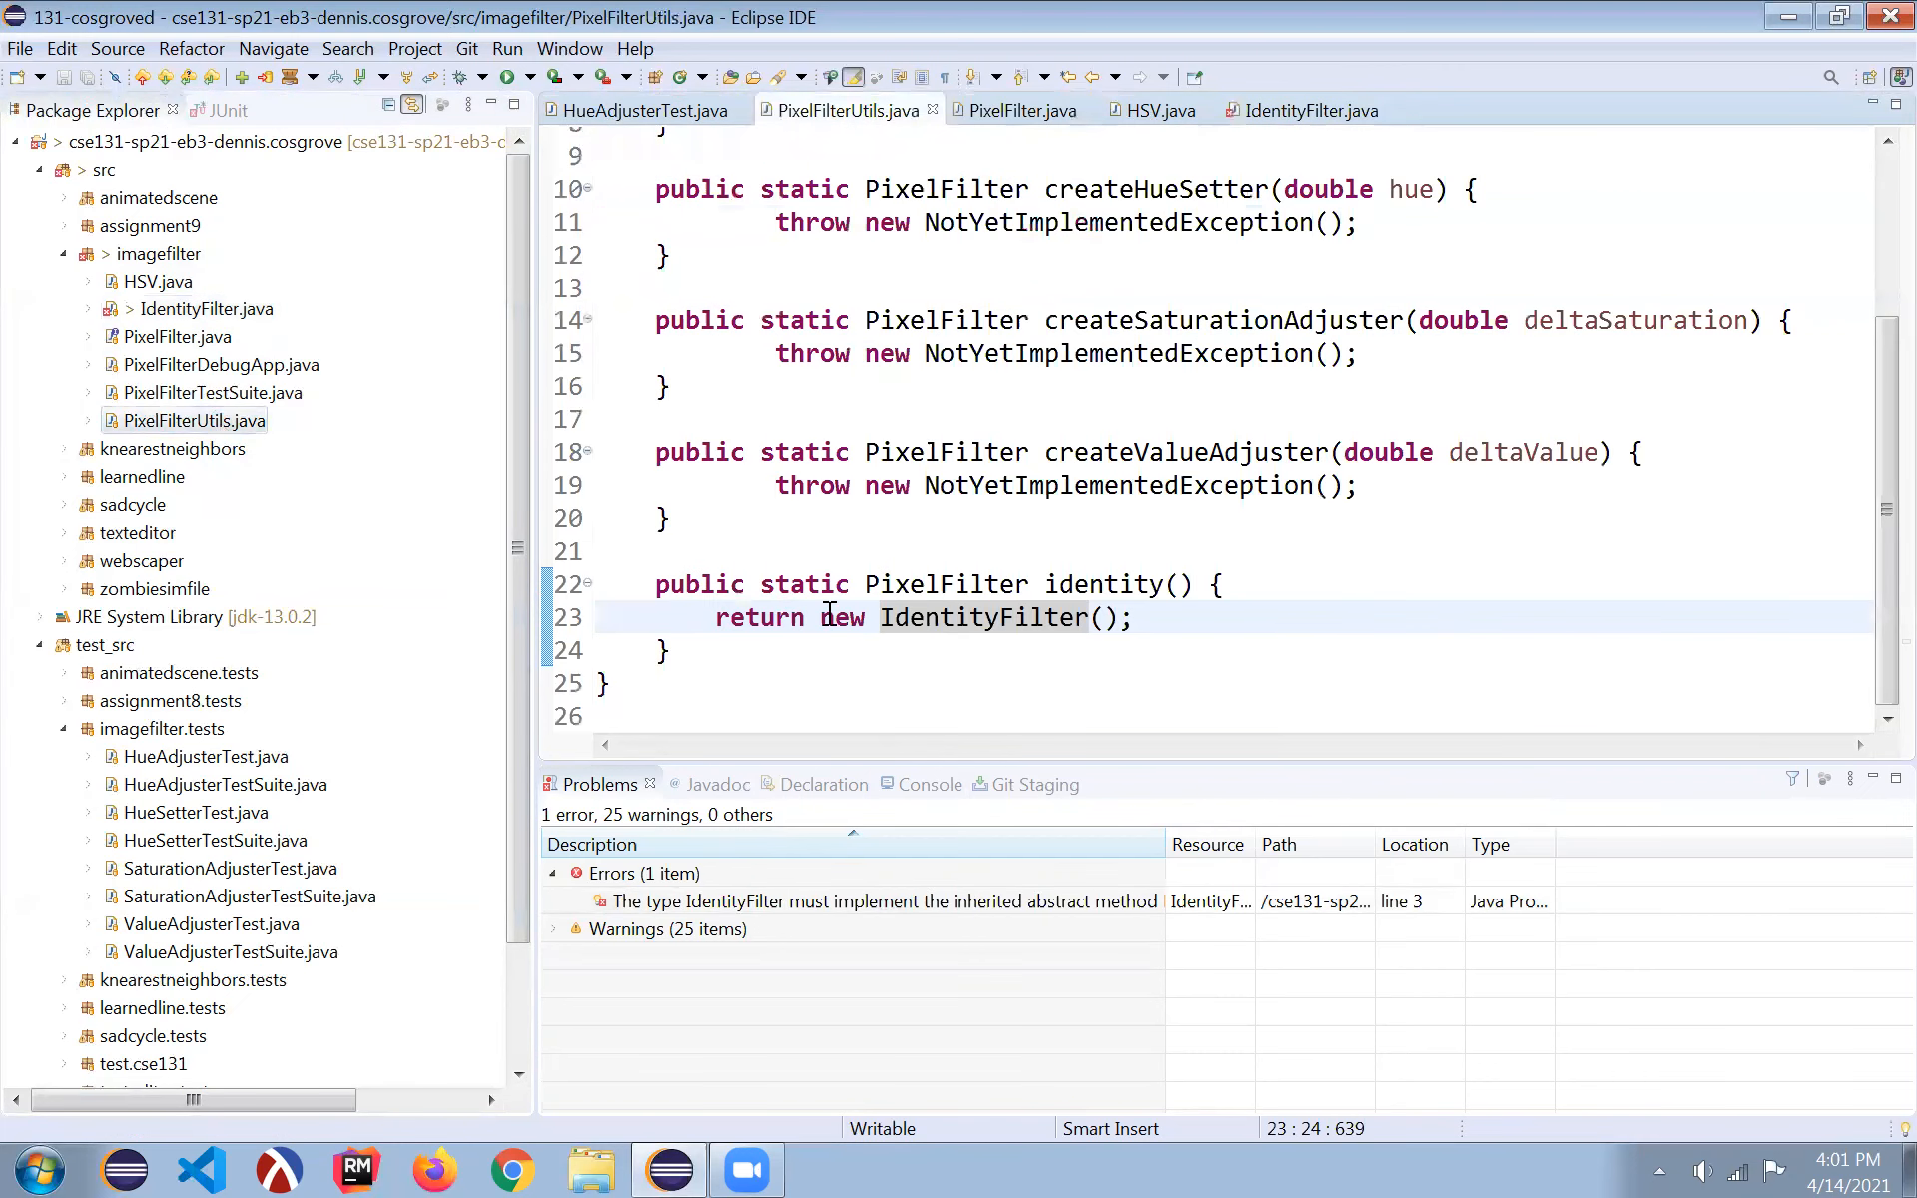
left_click(1309, 110)
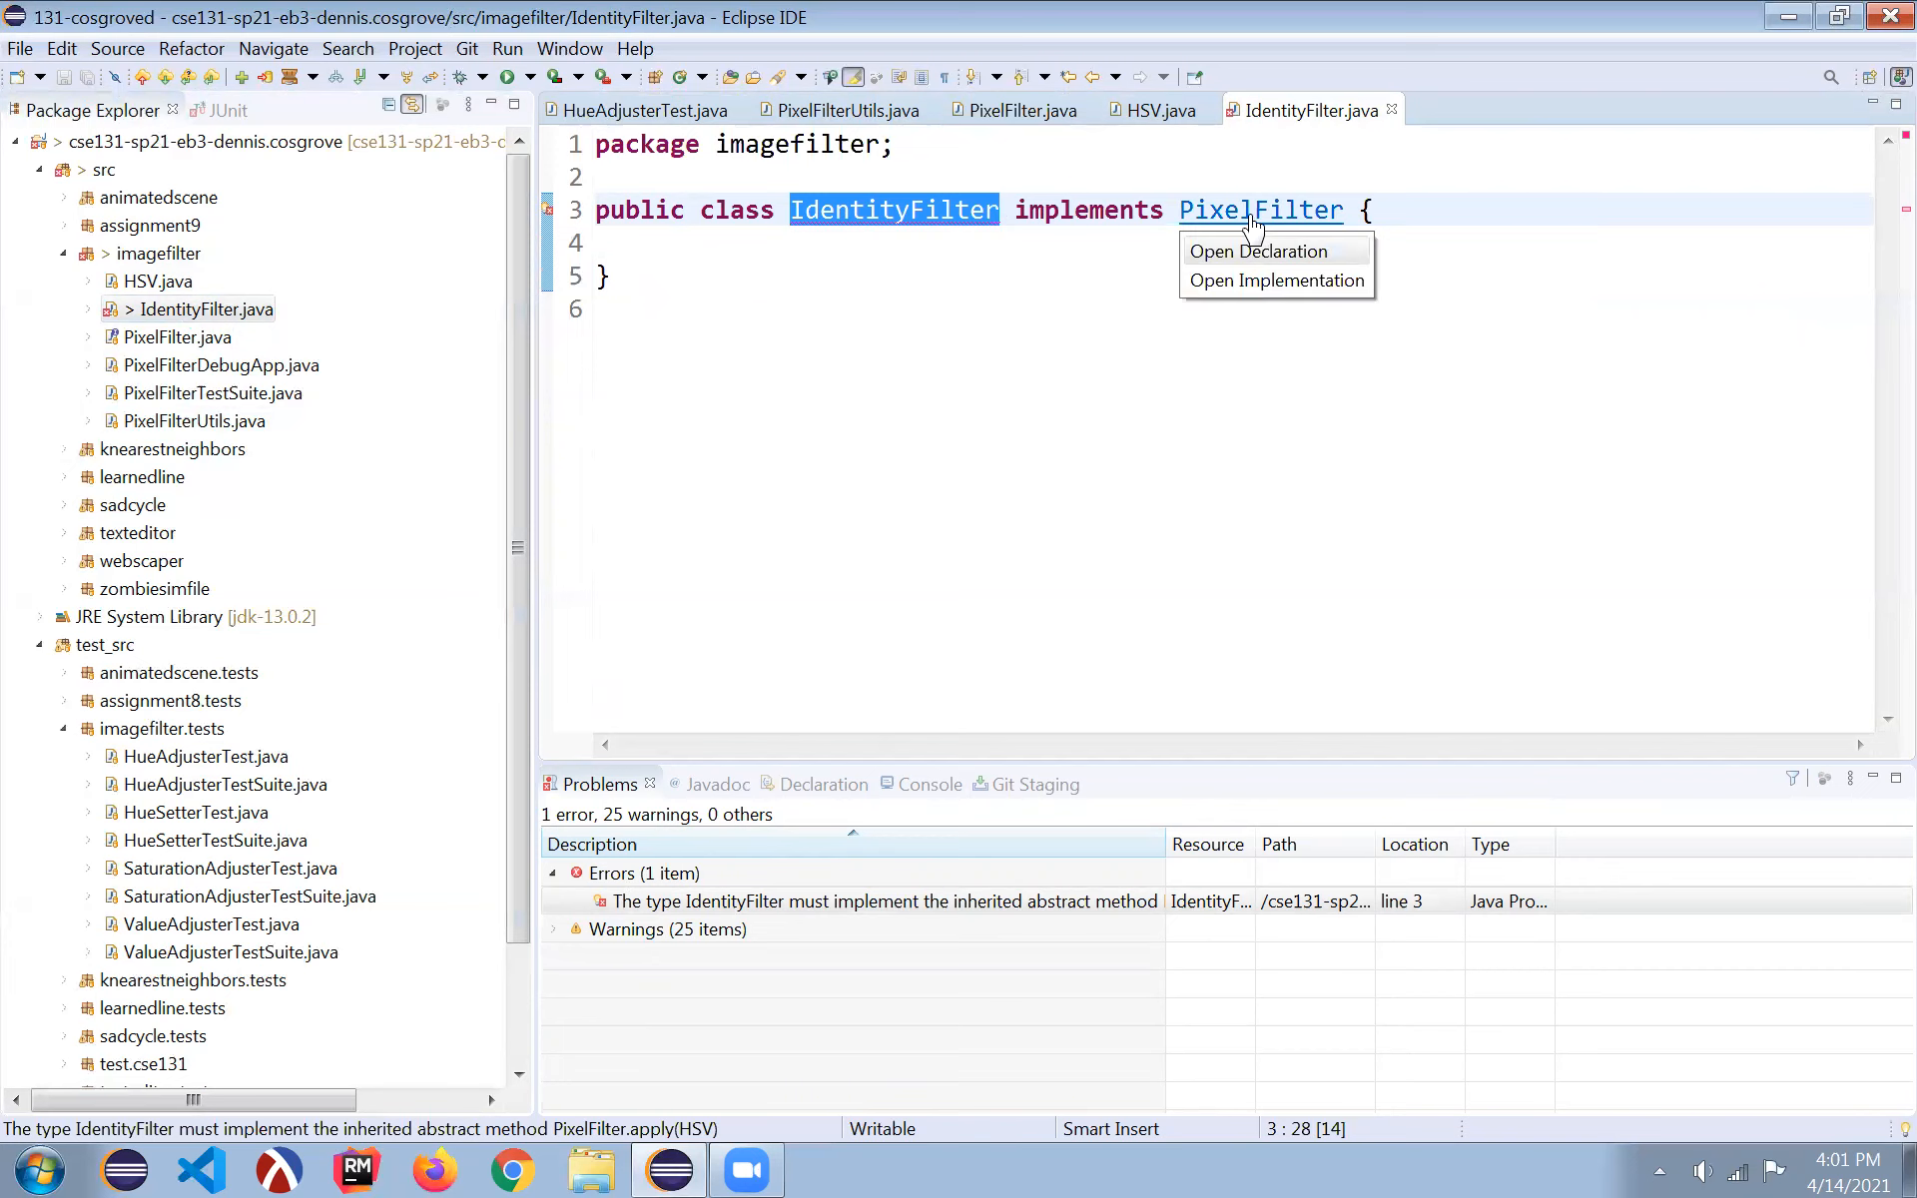
left_click(1257, 250)
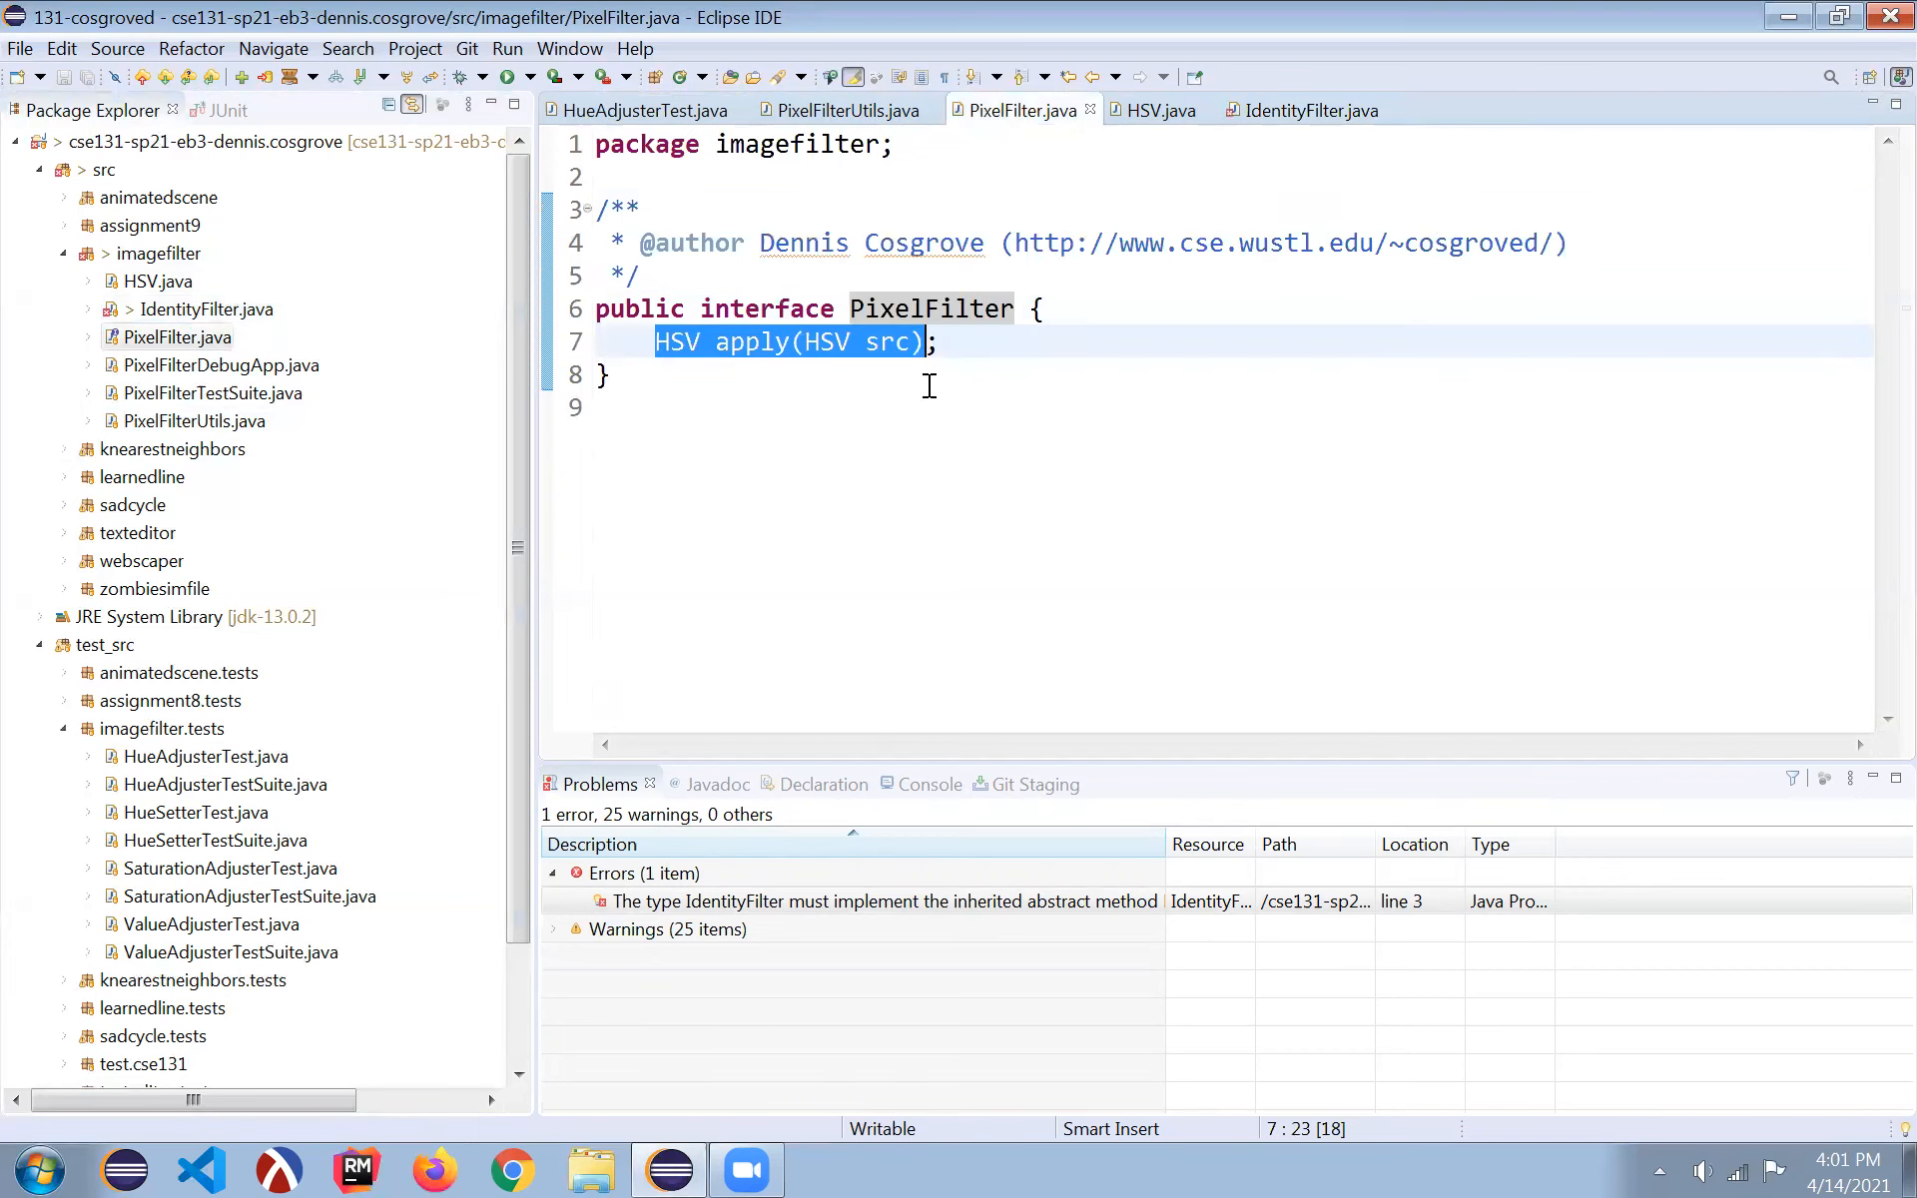
left_click(1308, 110)
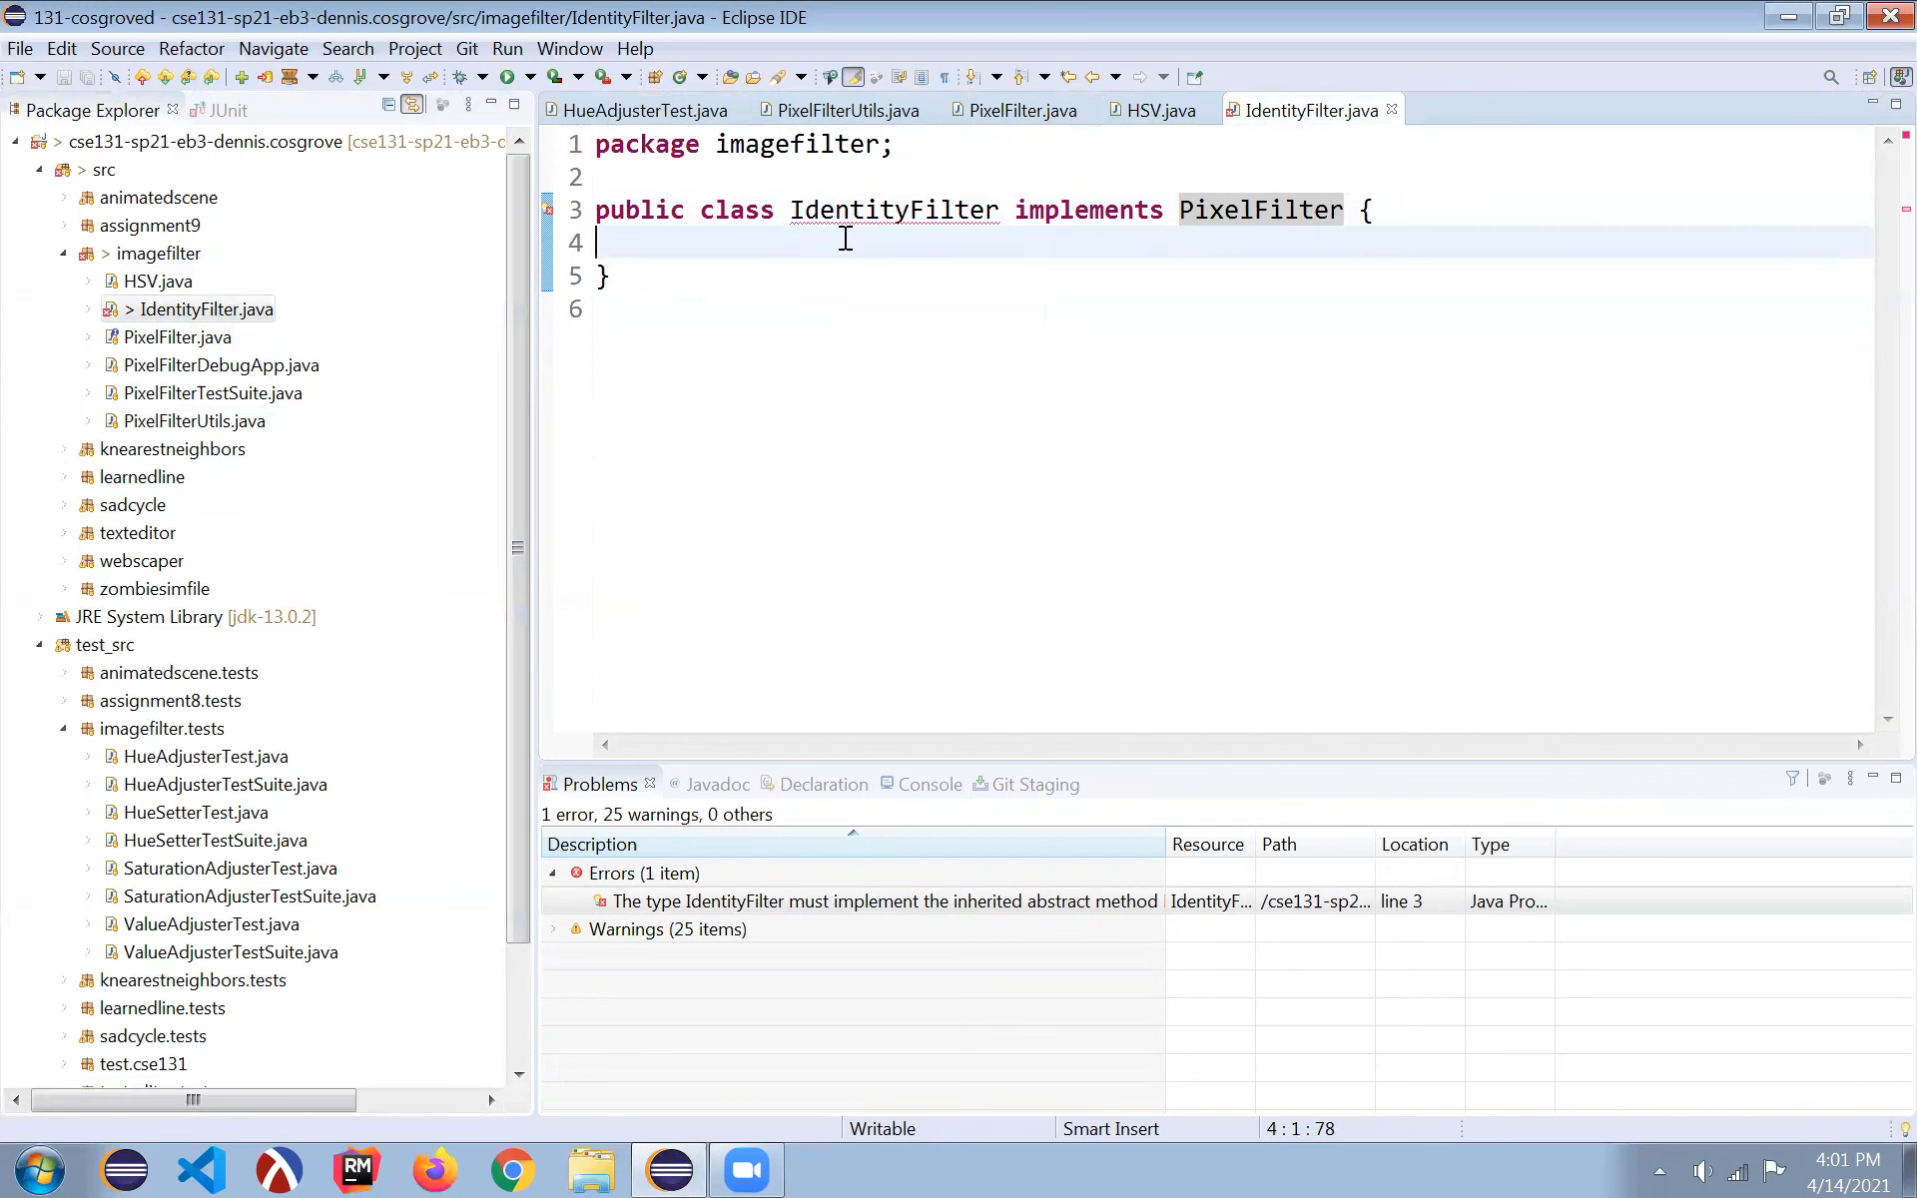
- Insert an apply(HSV src) override stub in IdentityFilter and make it return src
key("ctrl+space")
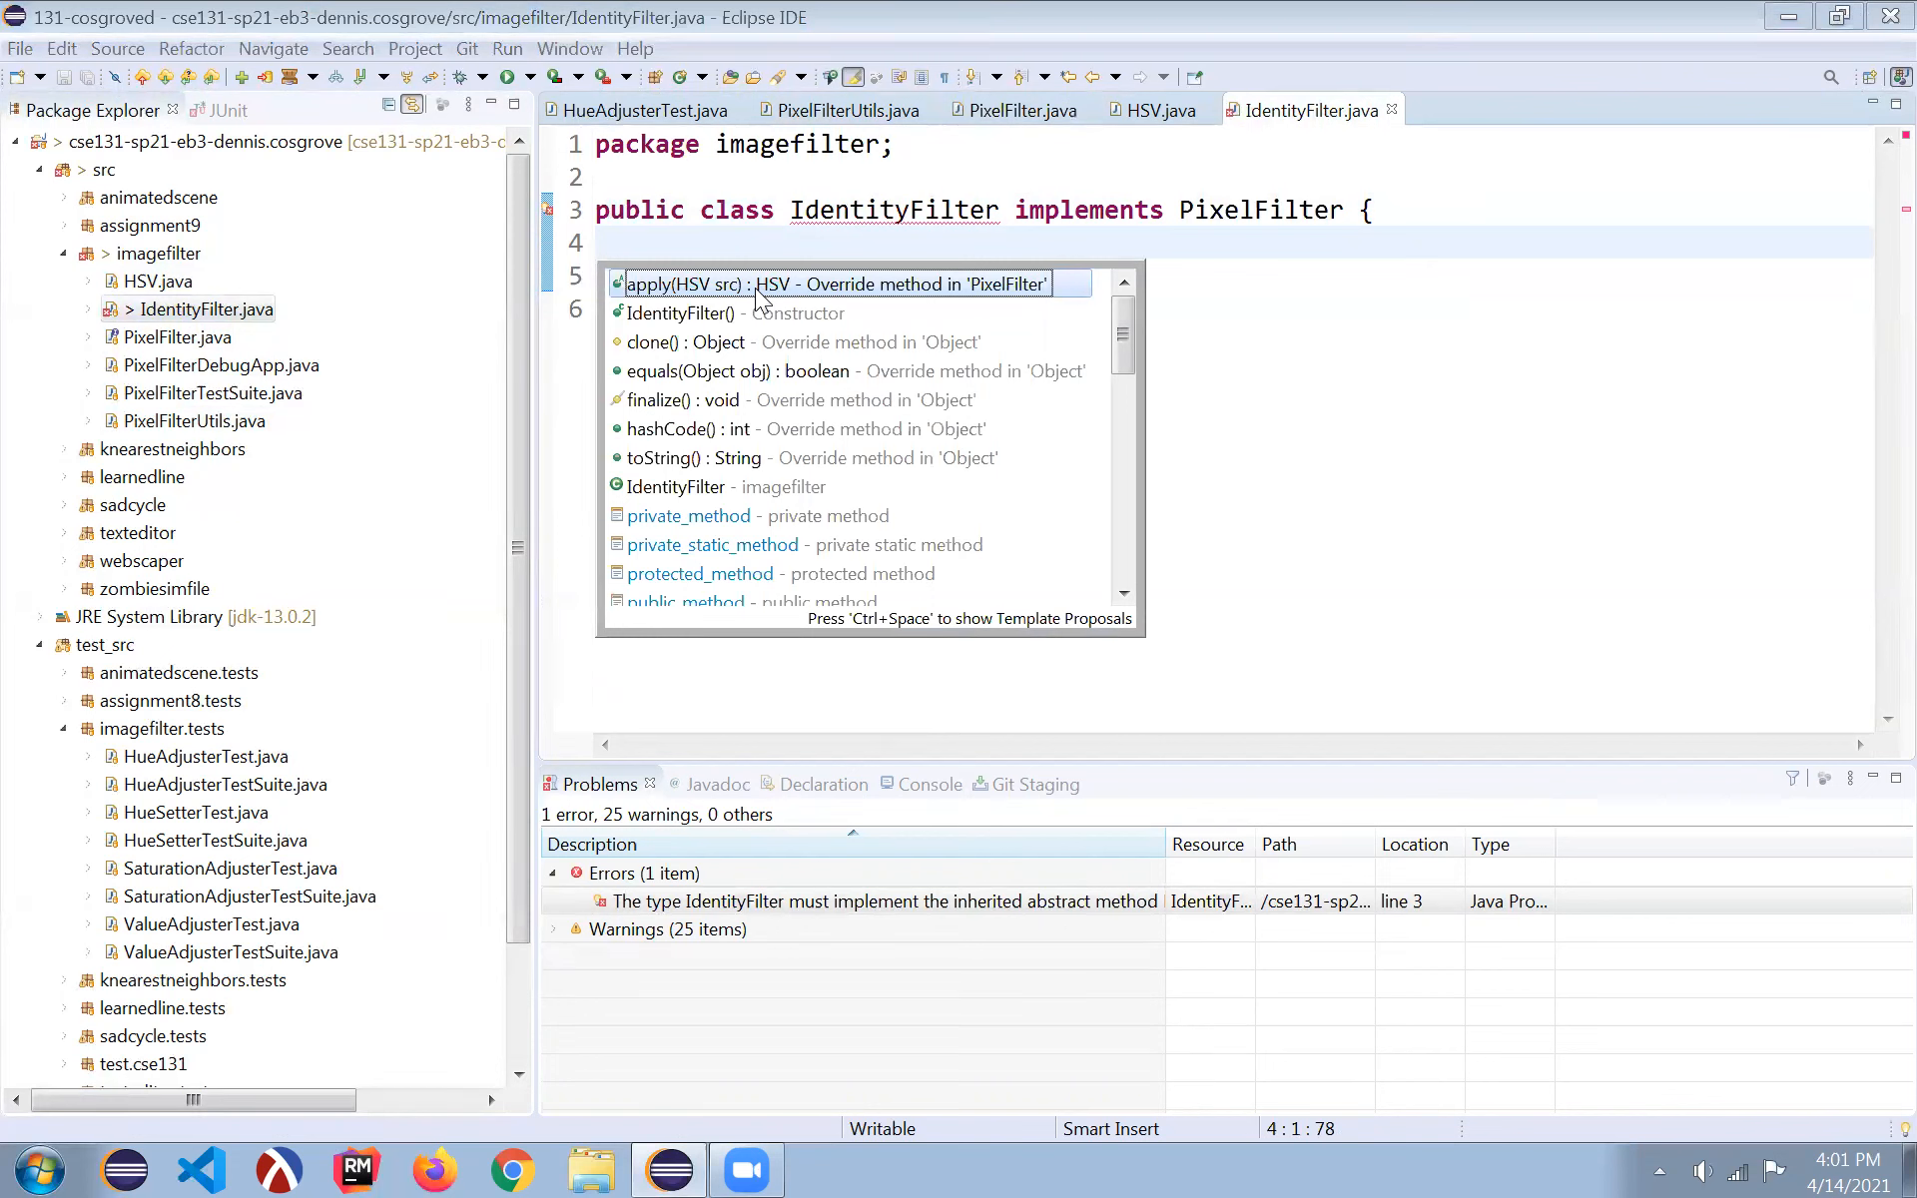
left_click(837, 283)
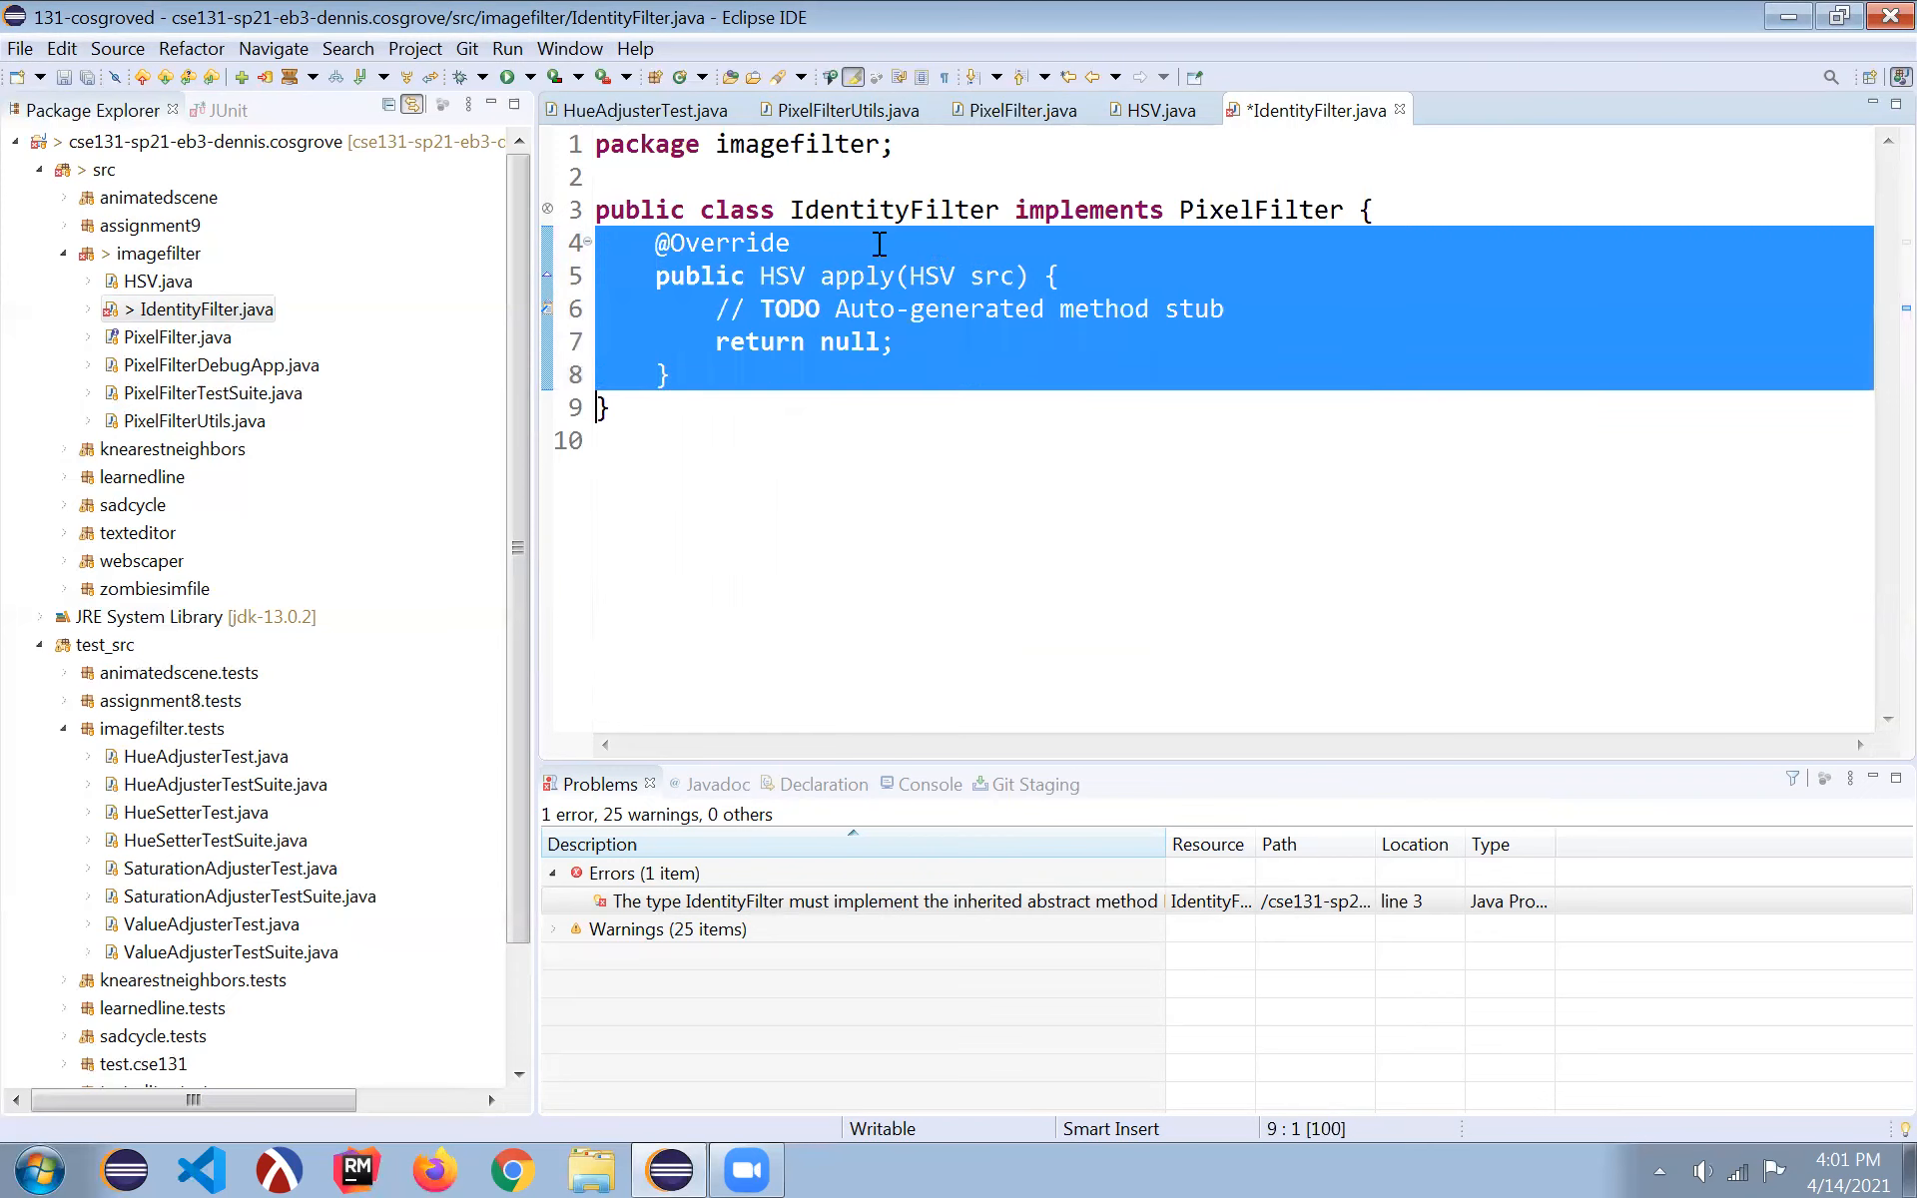
key("ctrl+s")
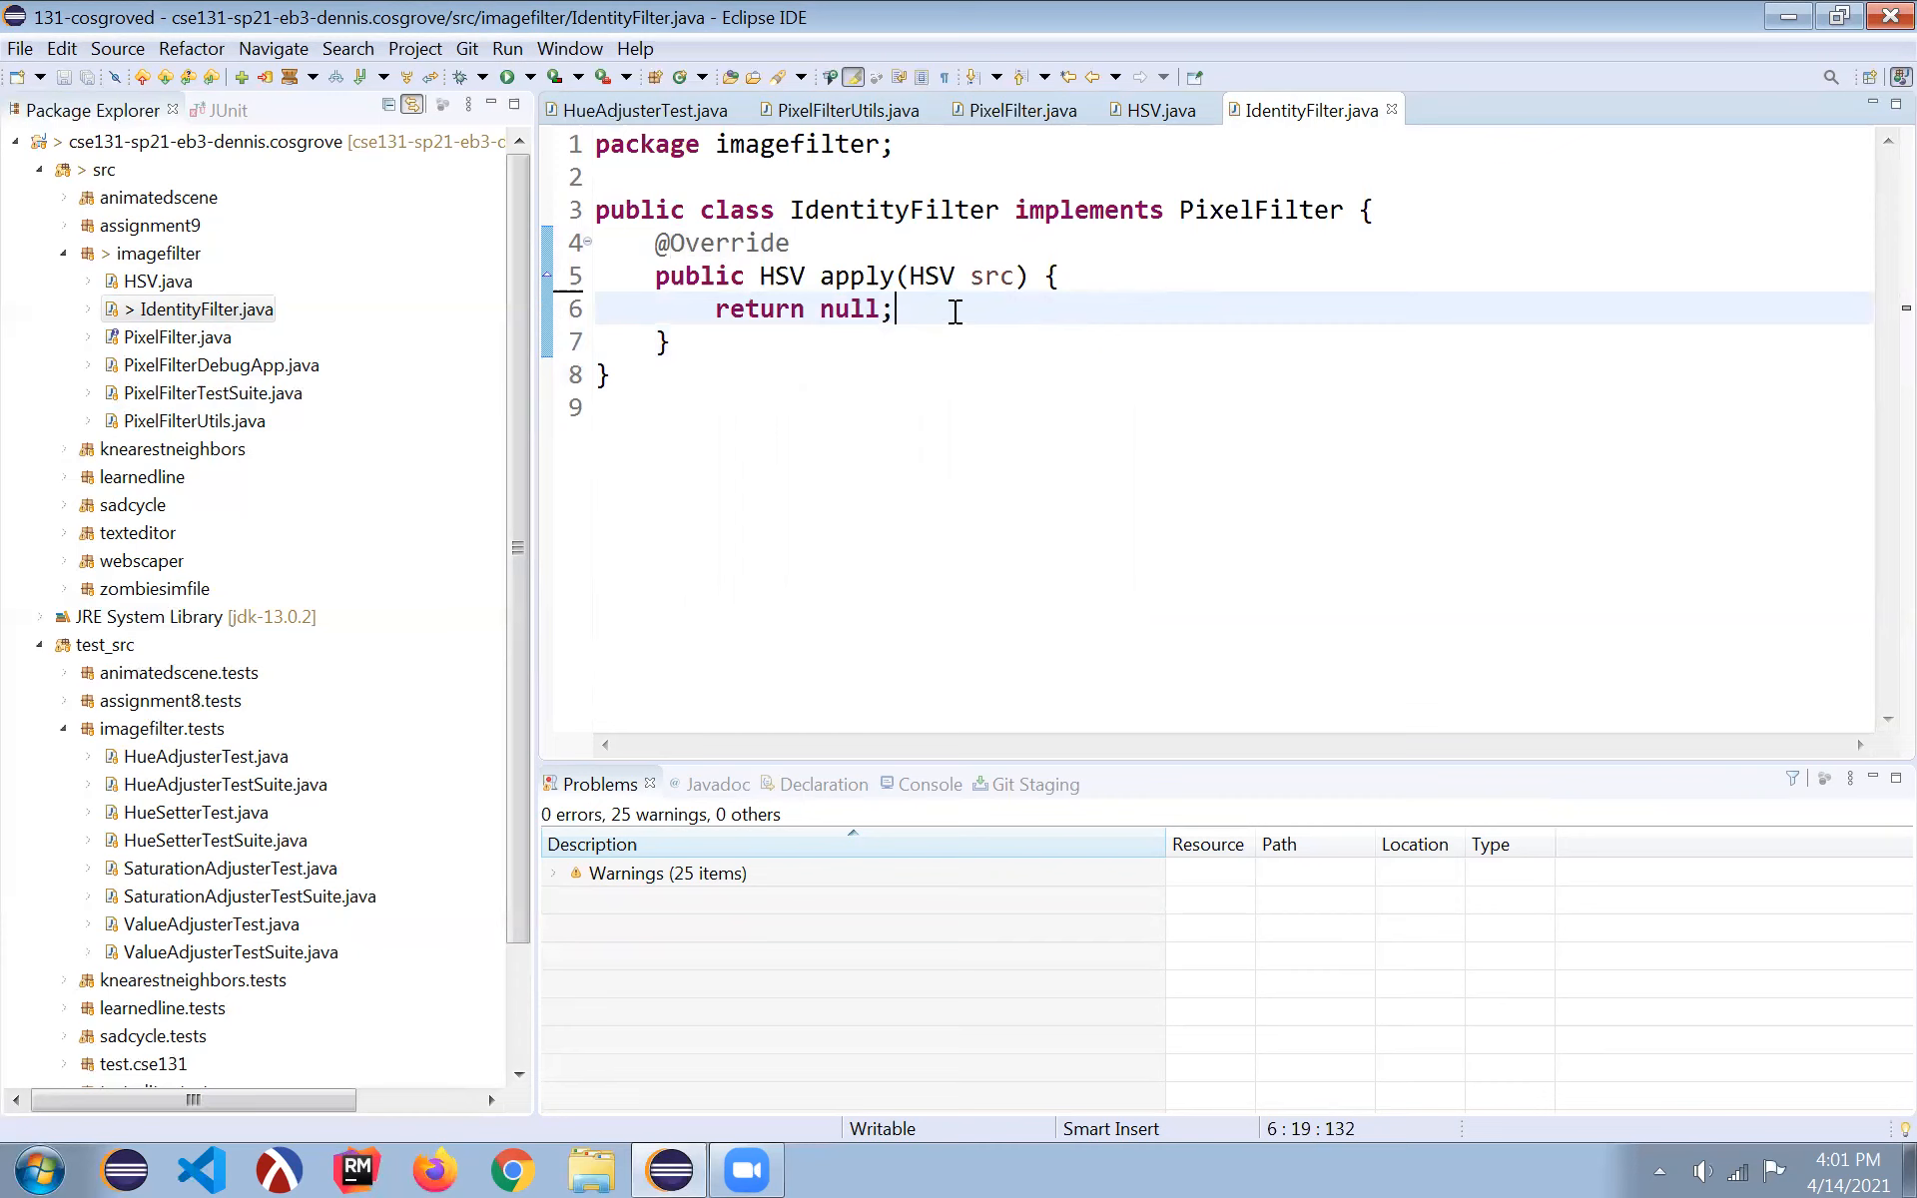
double_click(849, 308)
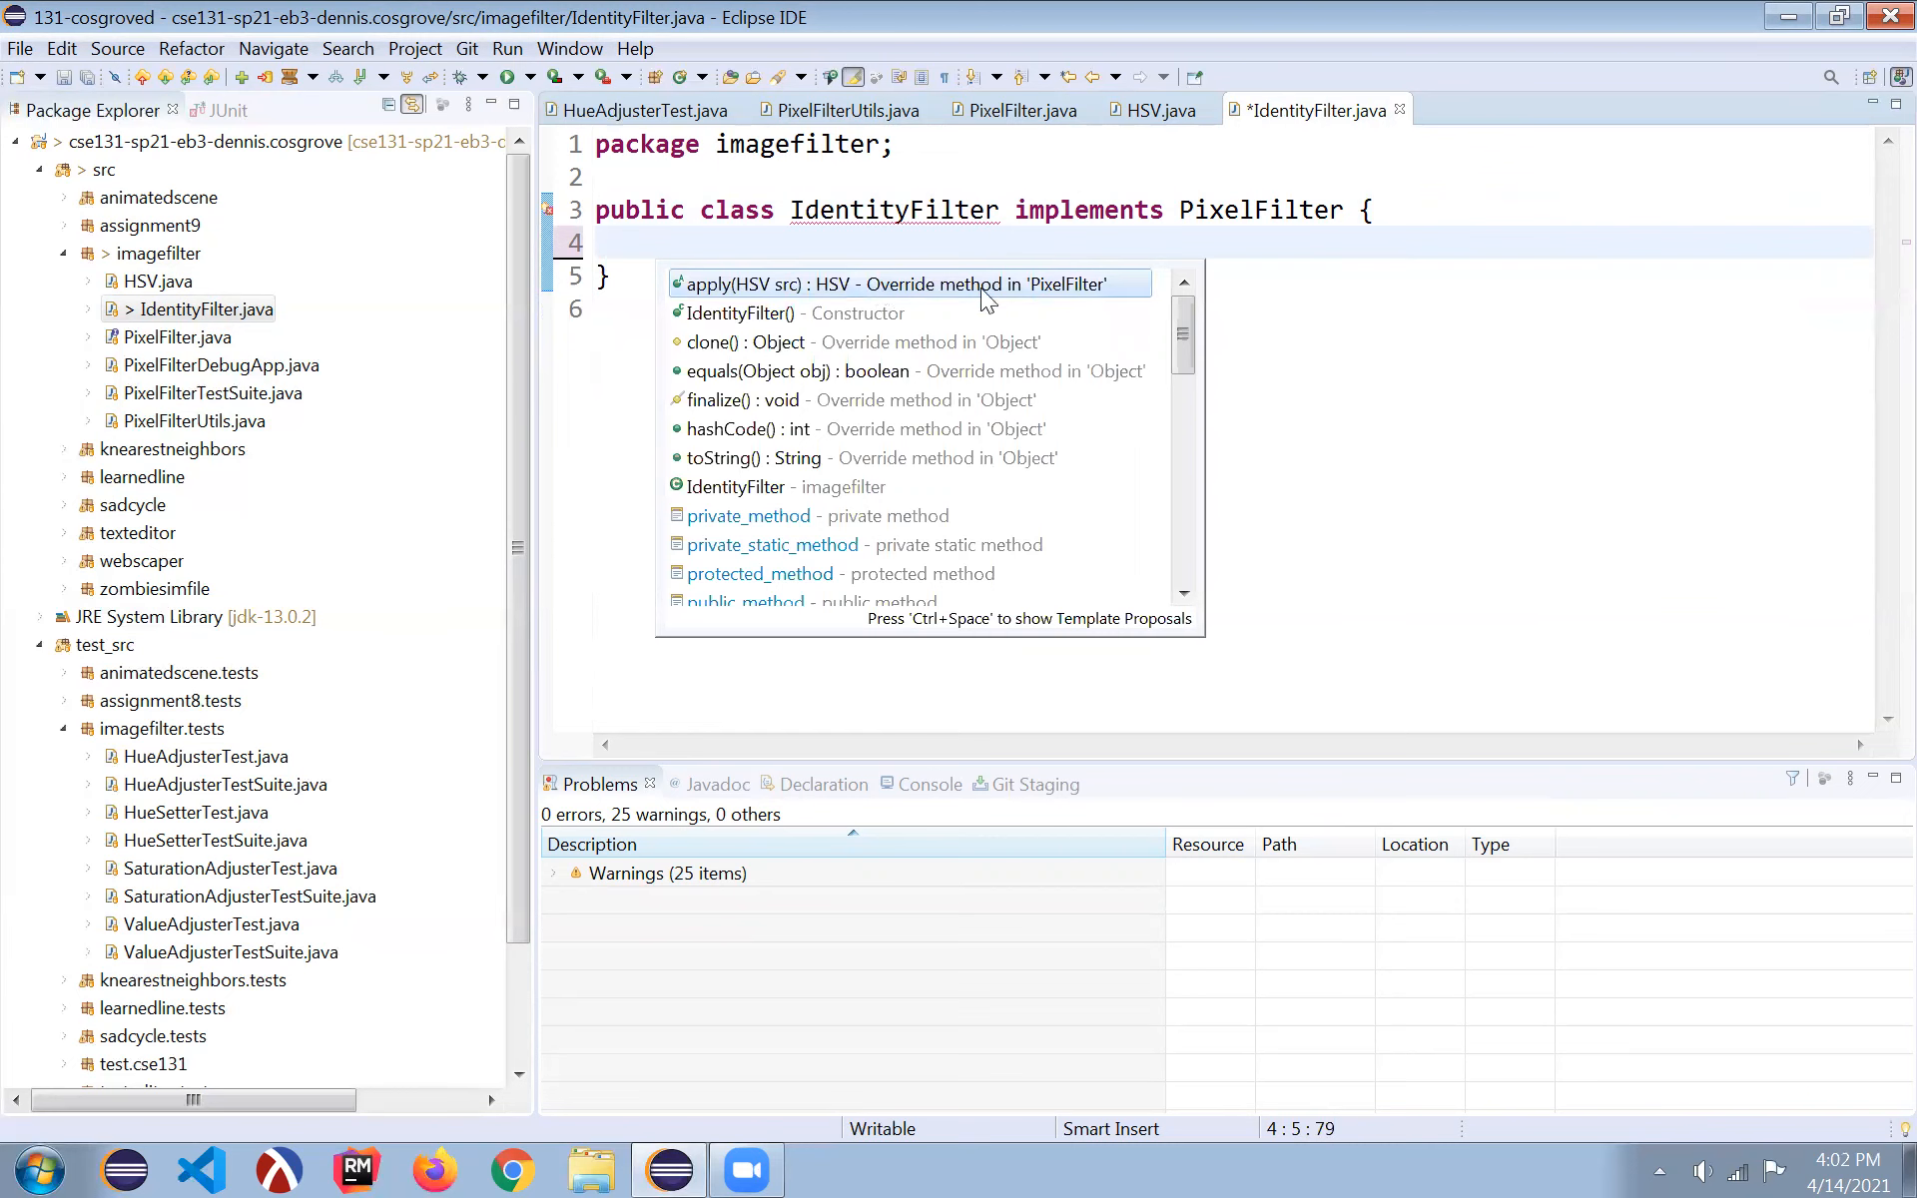
mouse_move(740, 290)
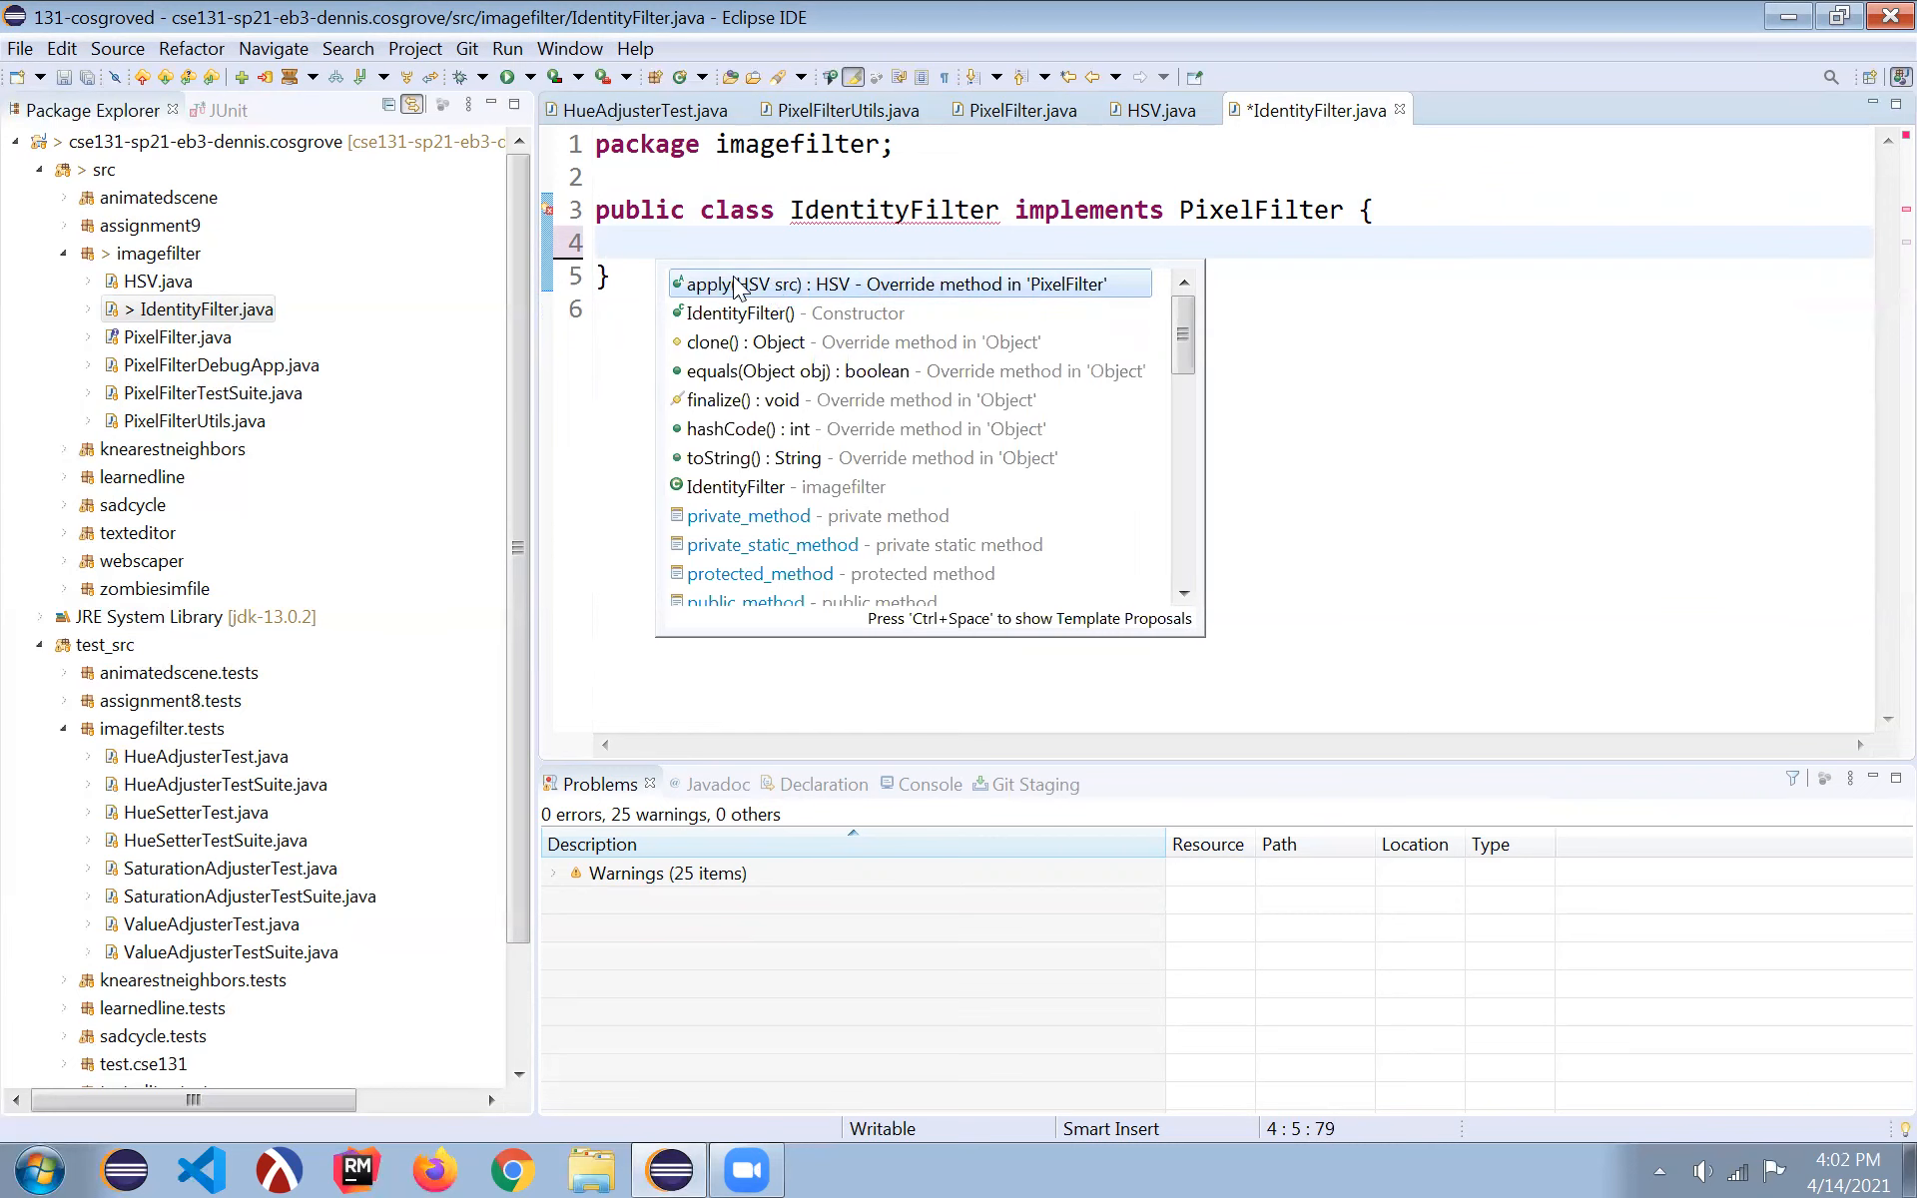
left_click(893, 284)
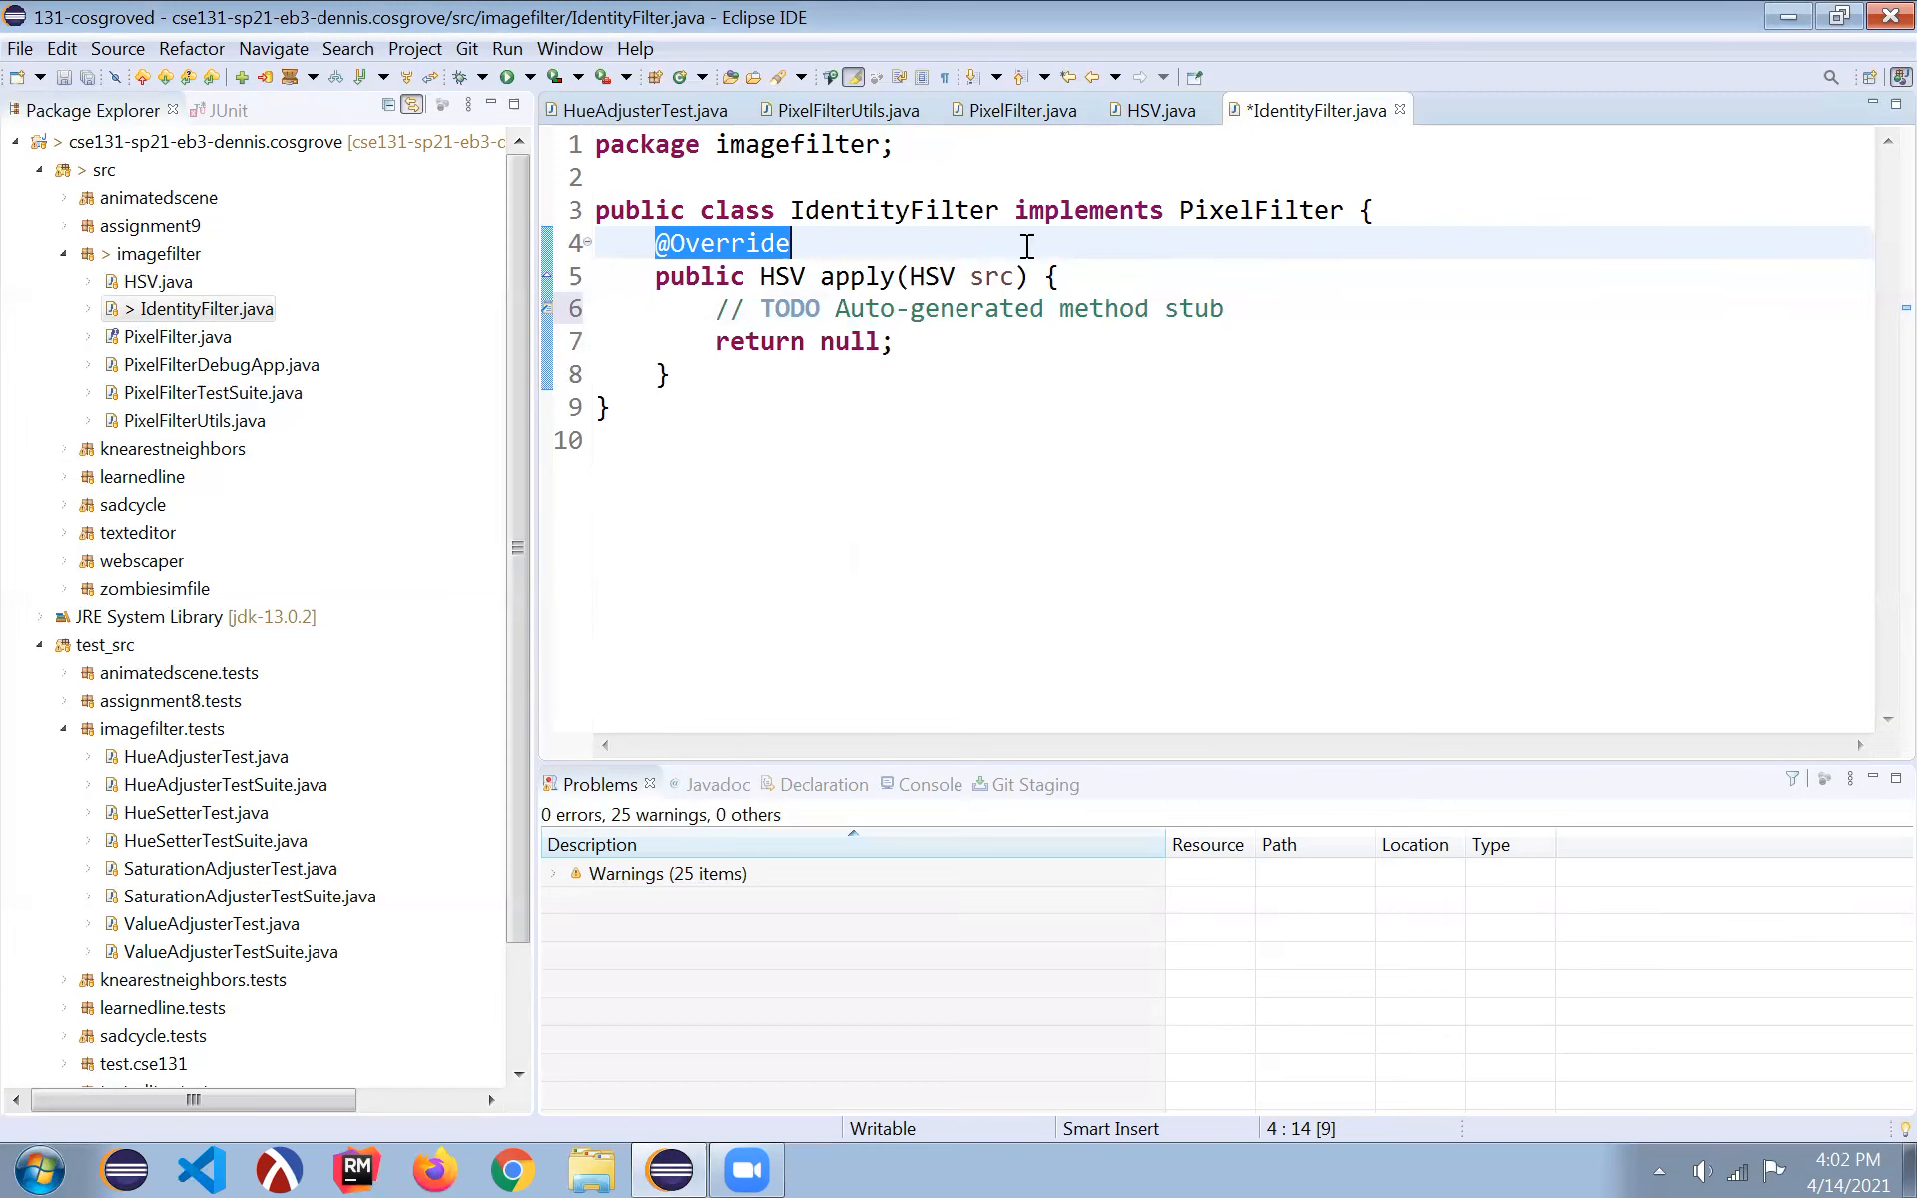
mouse_move(1242, 209)
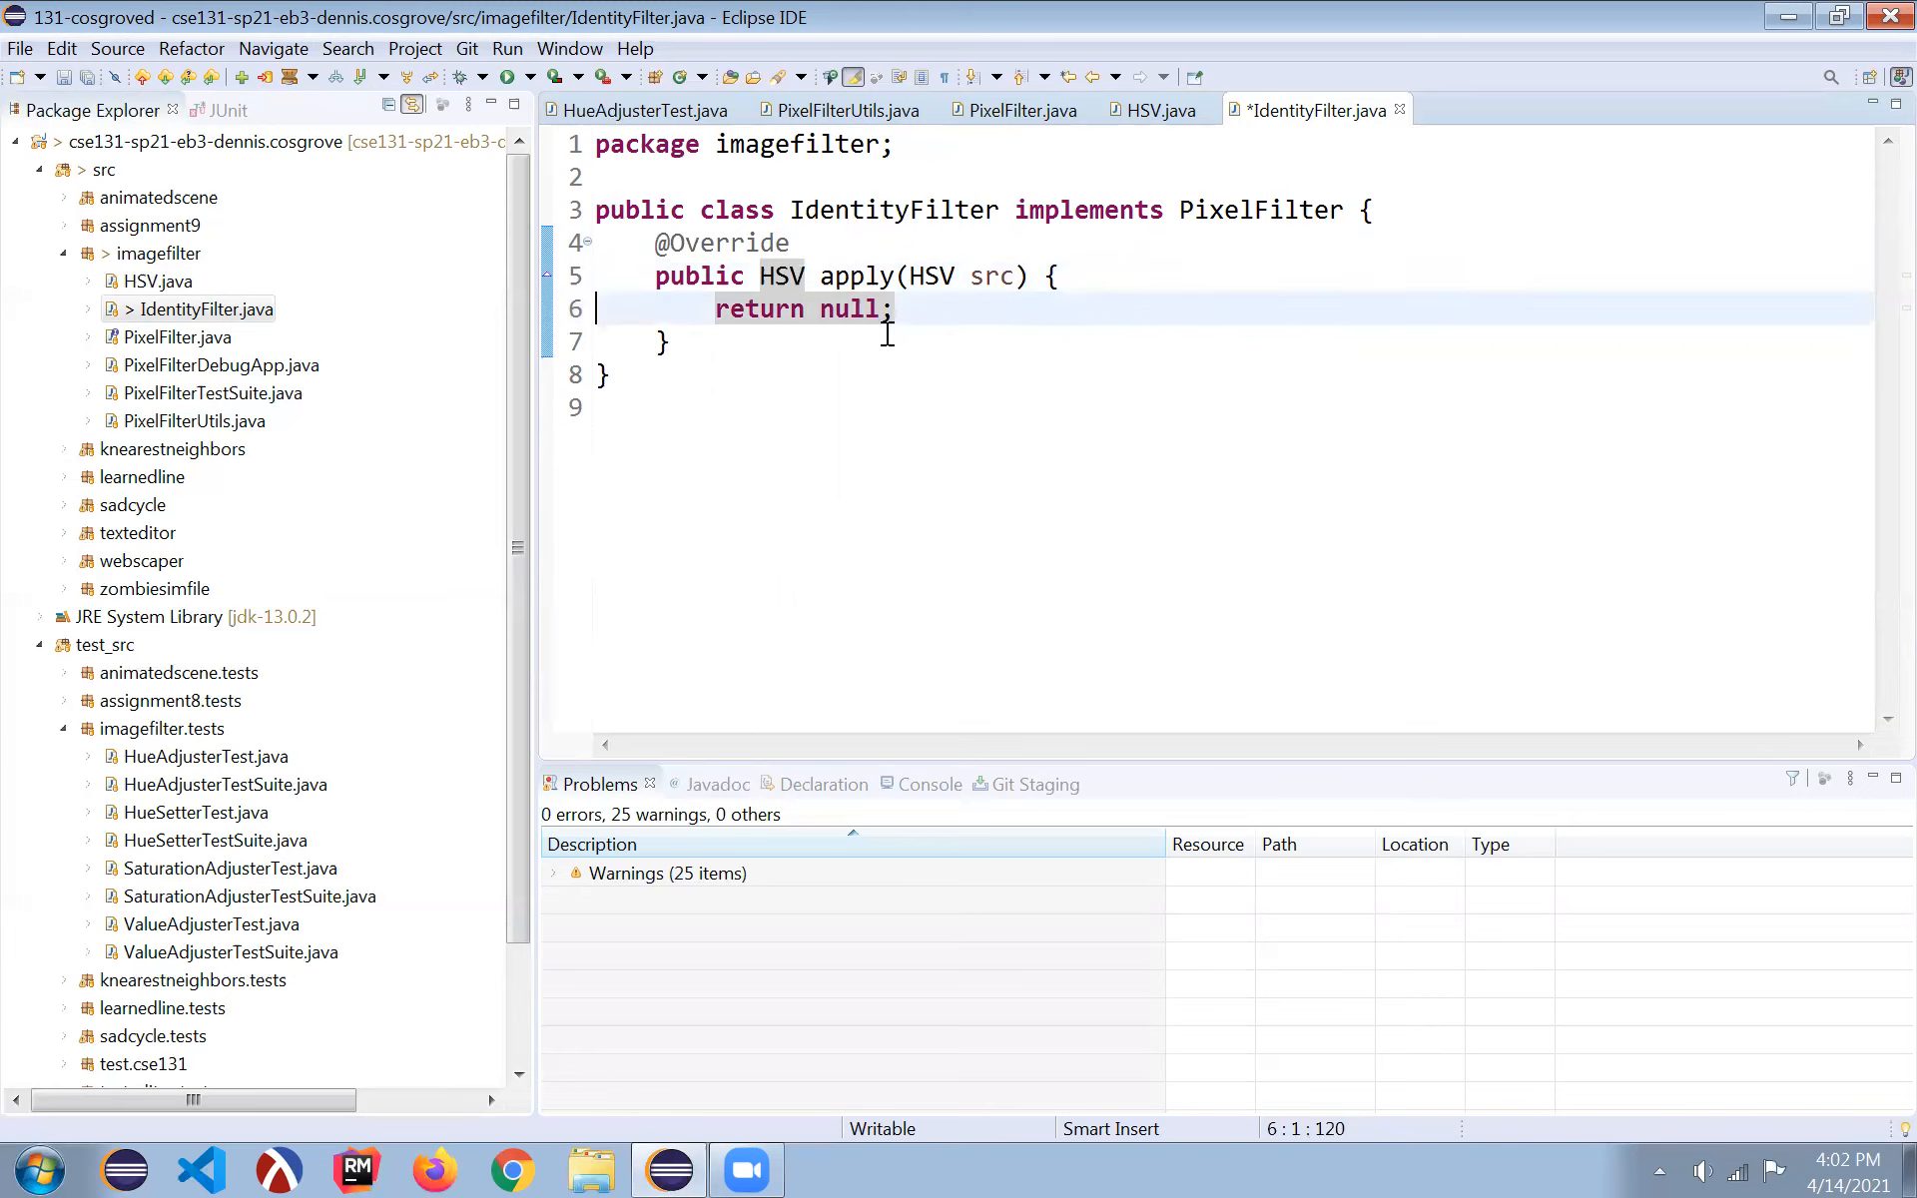
type("src")
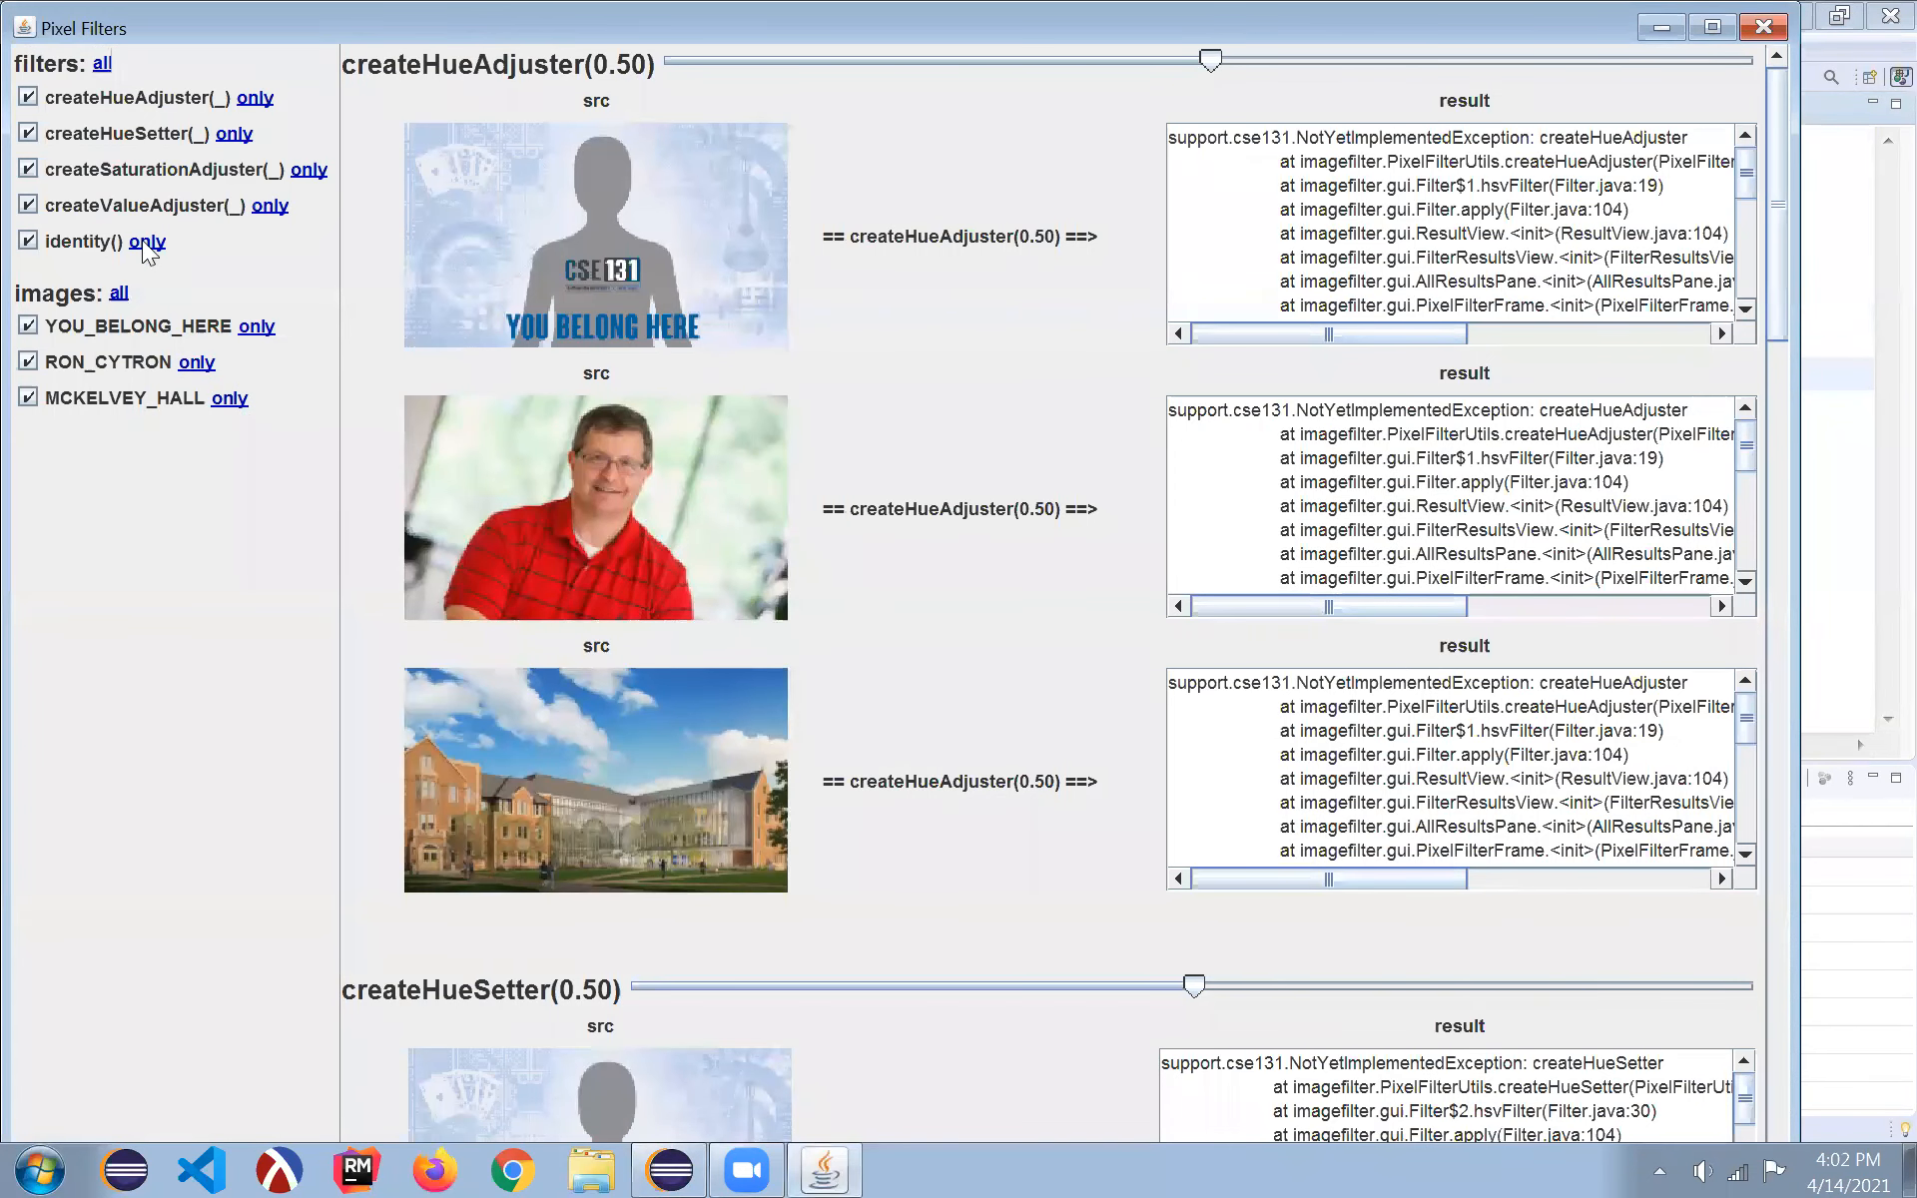
- Show only the identity() filter results in the Pixel Filters window
left_click(146, 241)
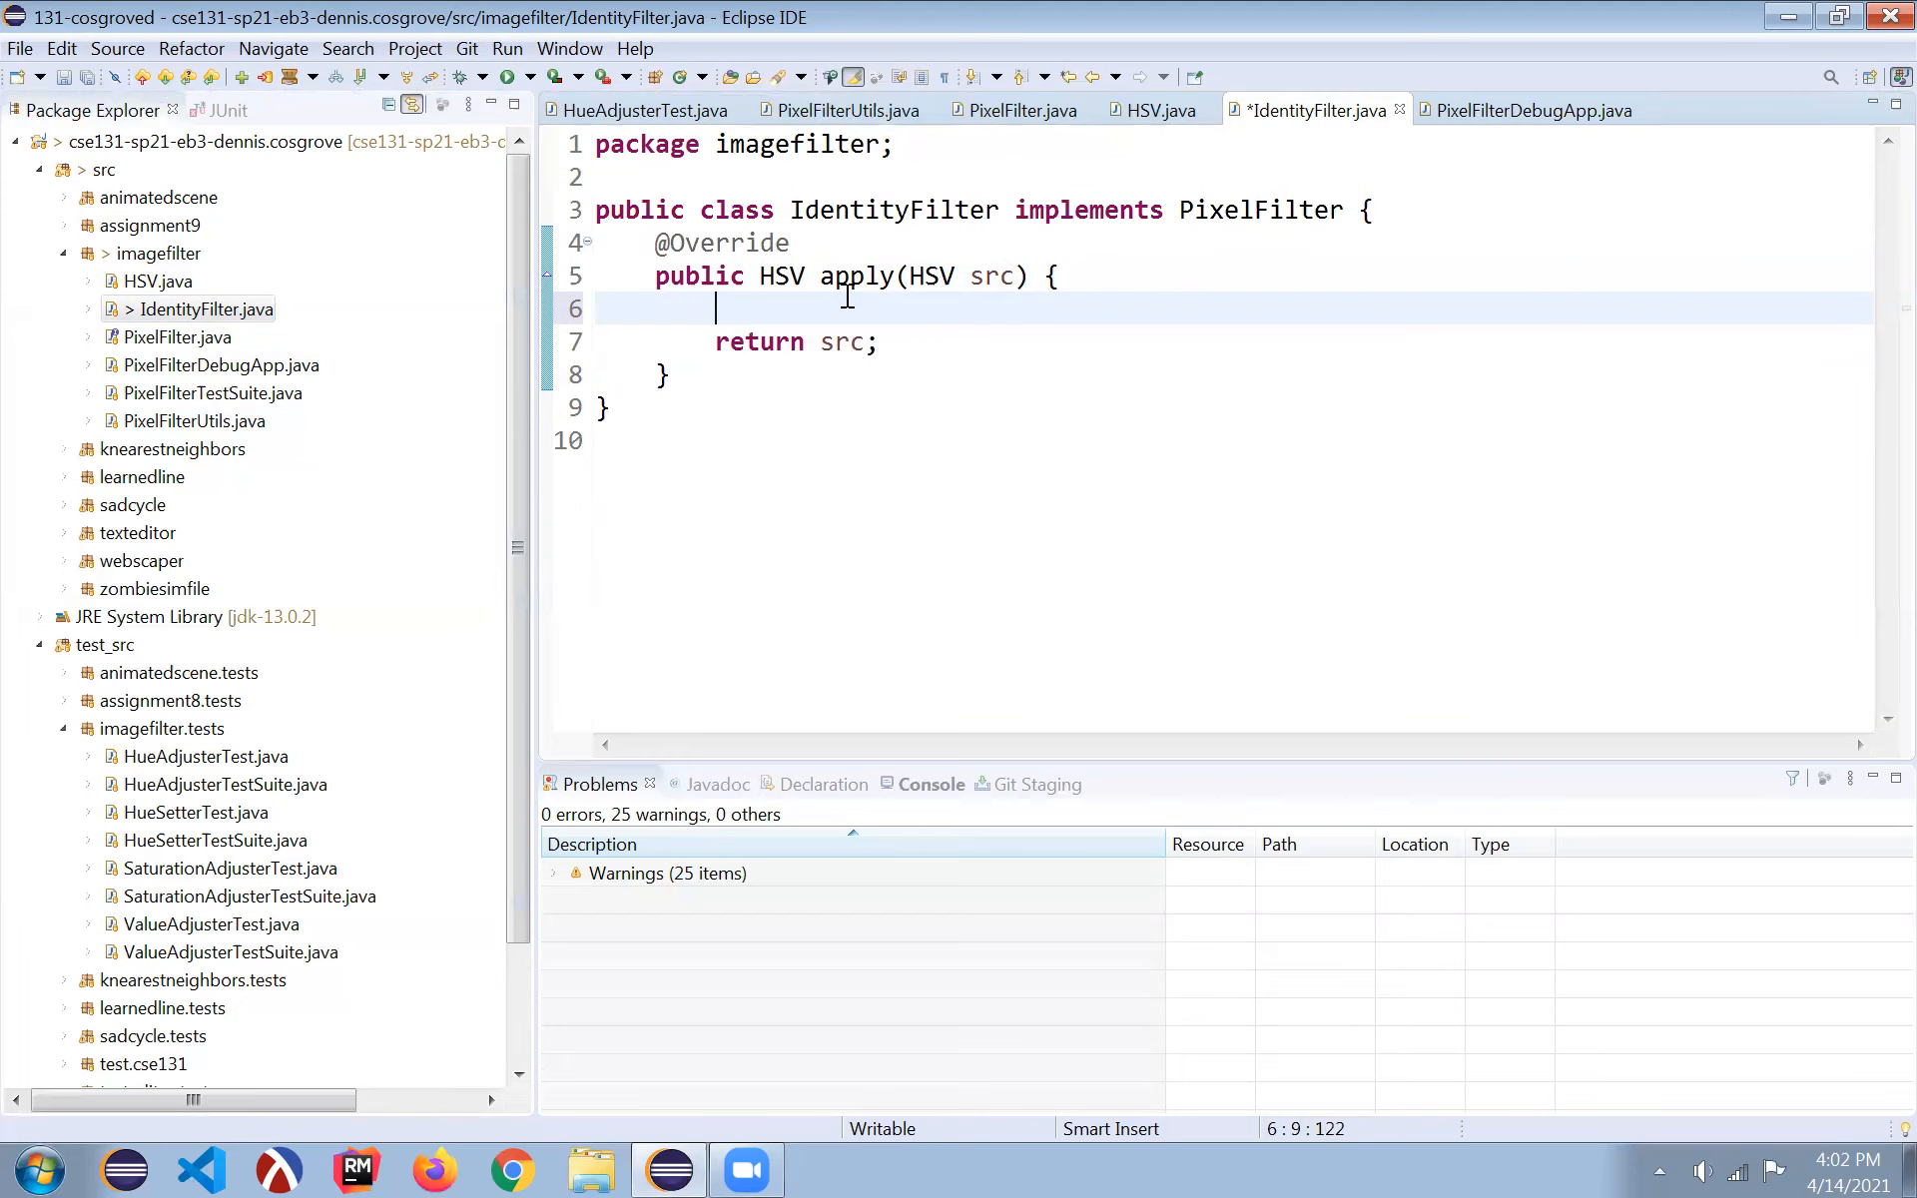
- In IdentityFilter.apply, declare double hue and double value read from src
type("double")
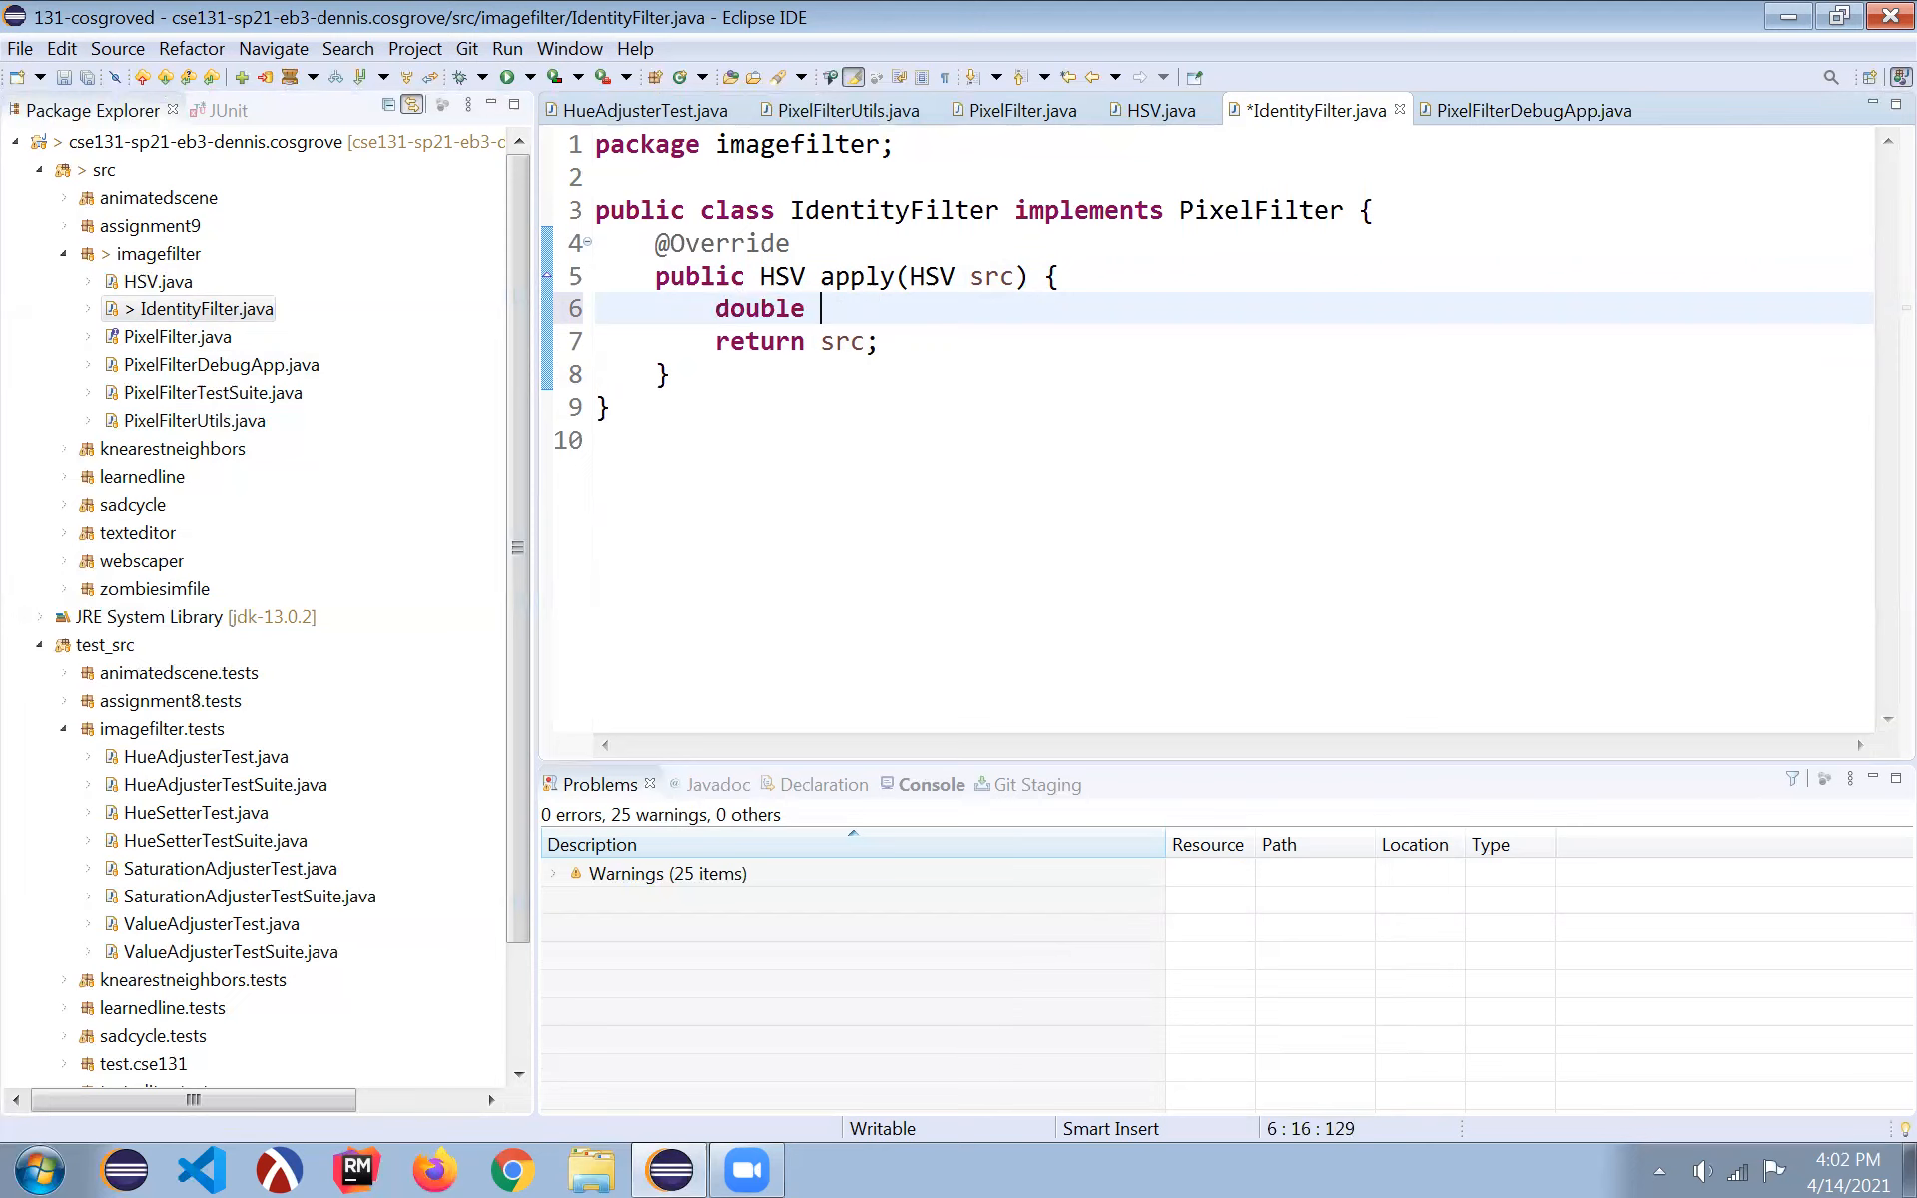
type("hue = s")
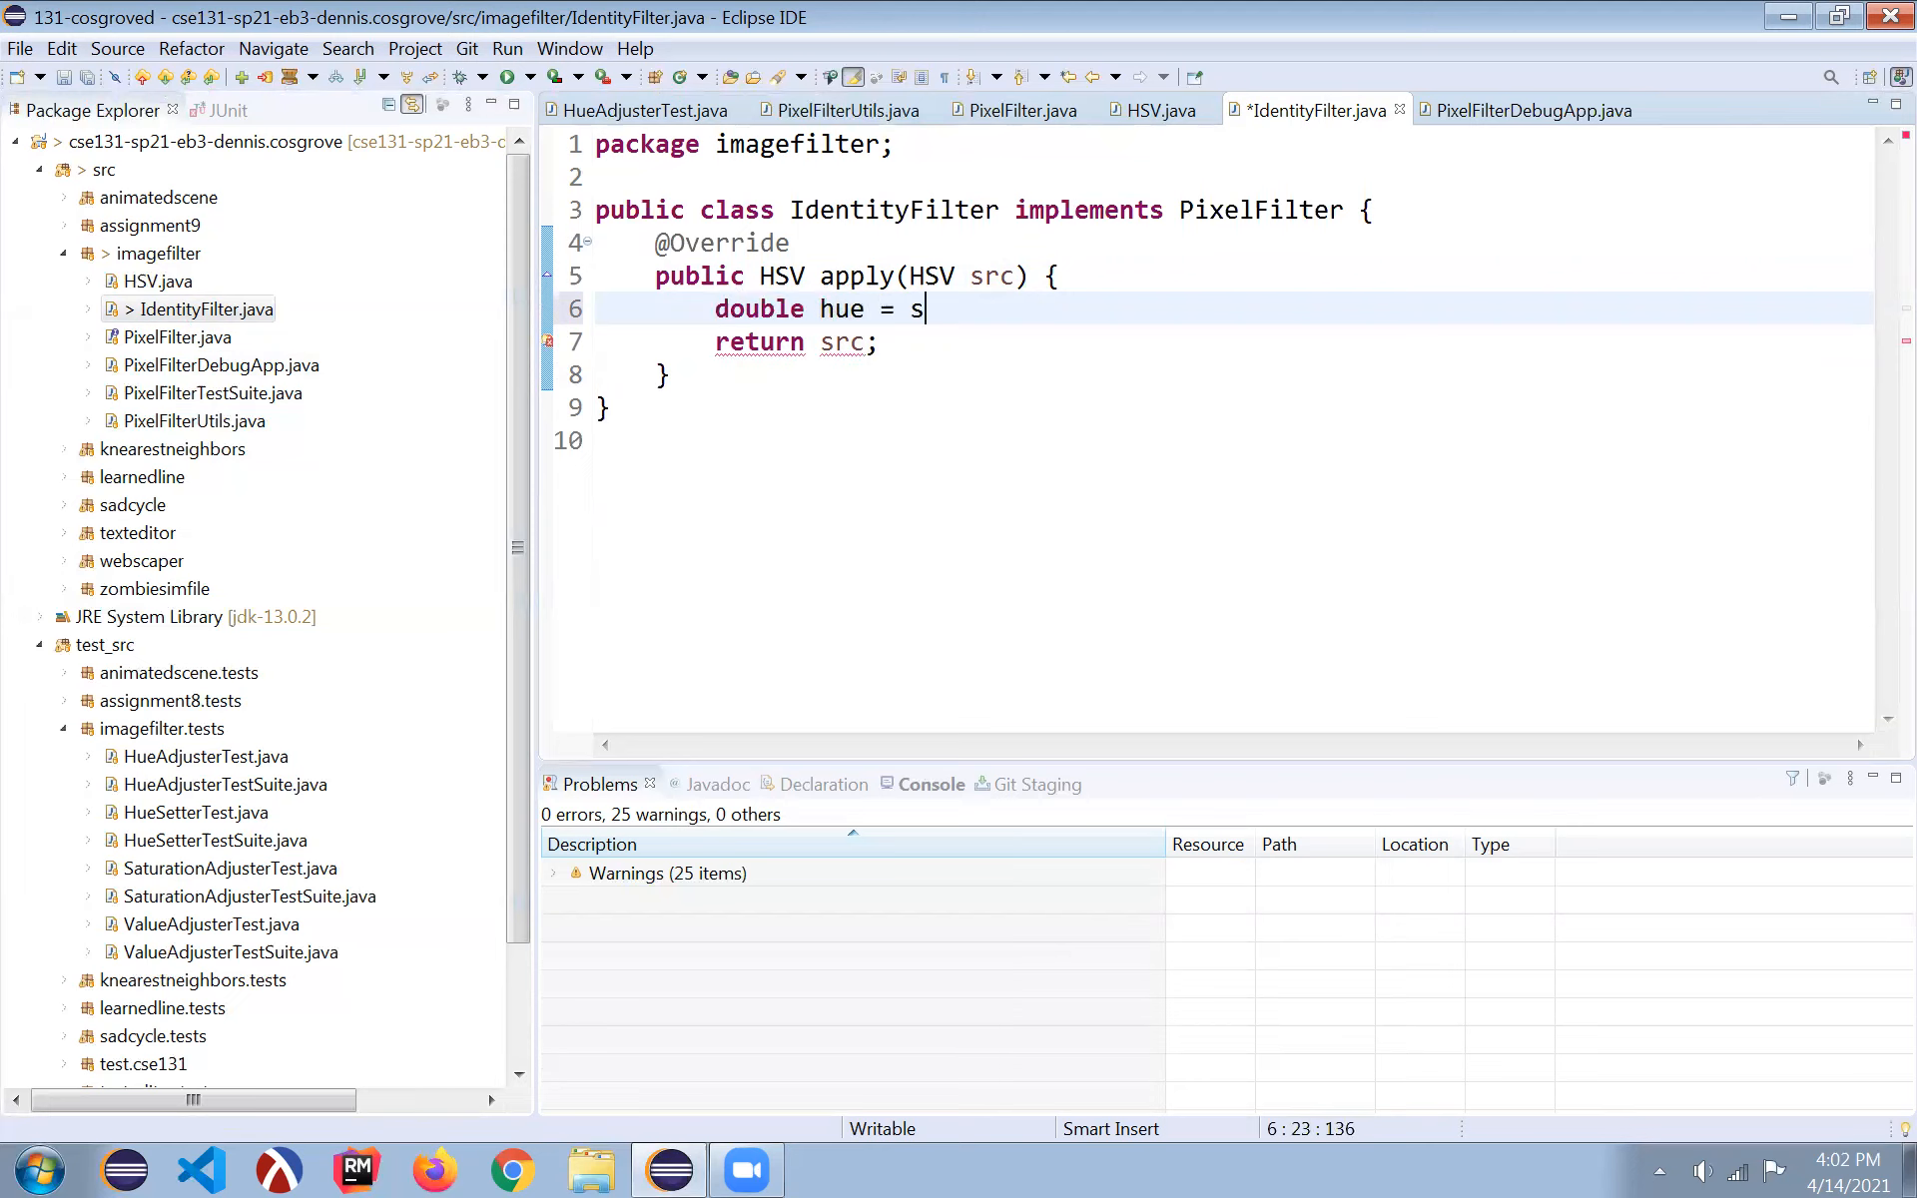
type("rc.getHue();")
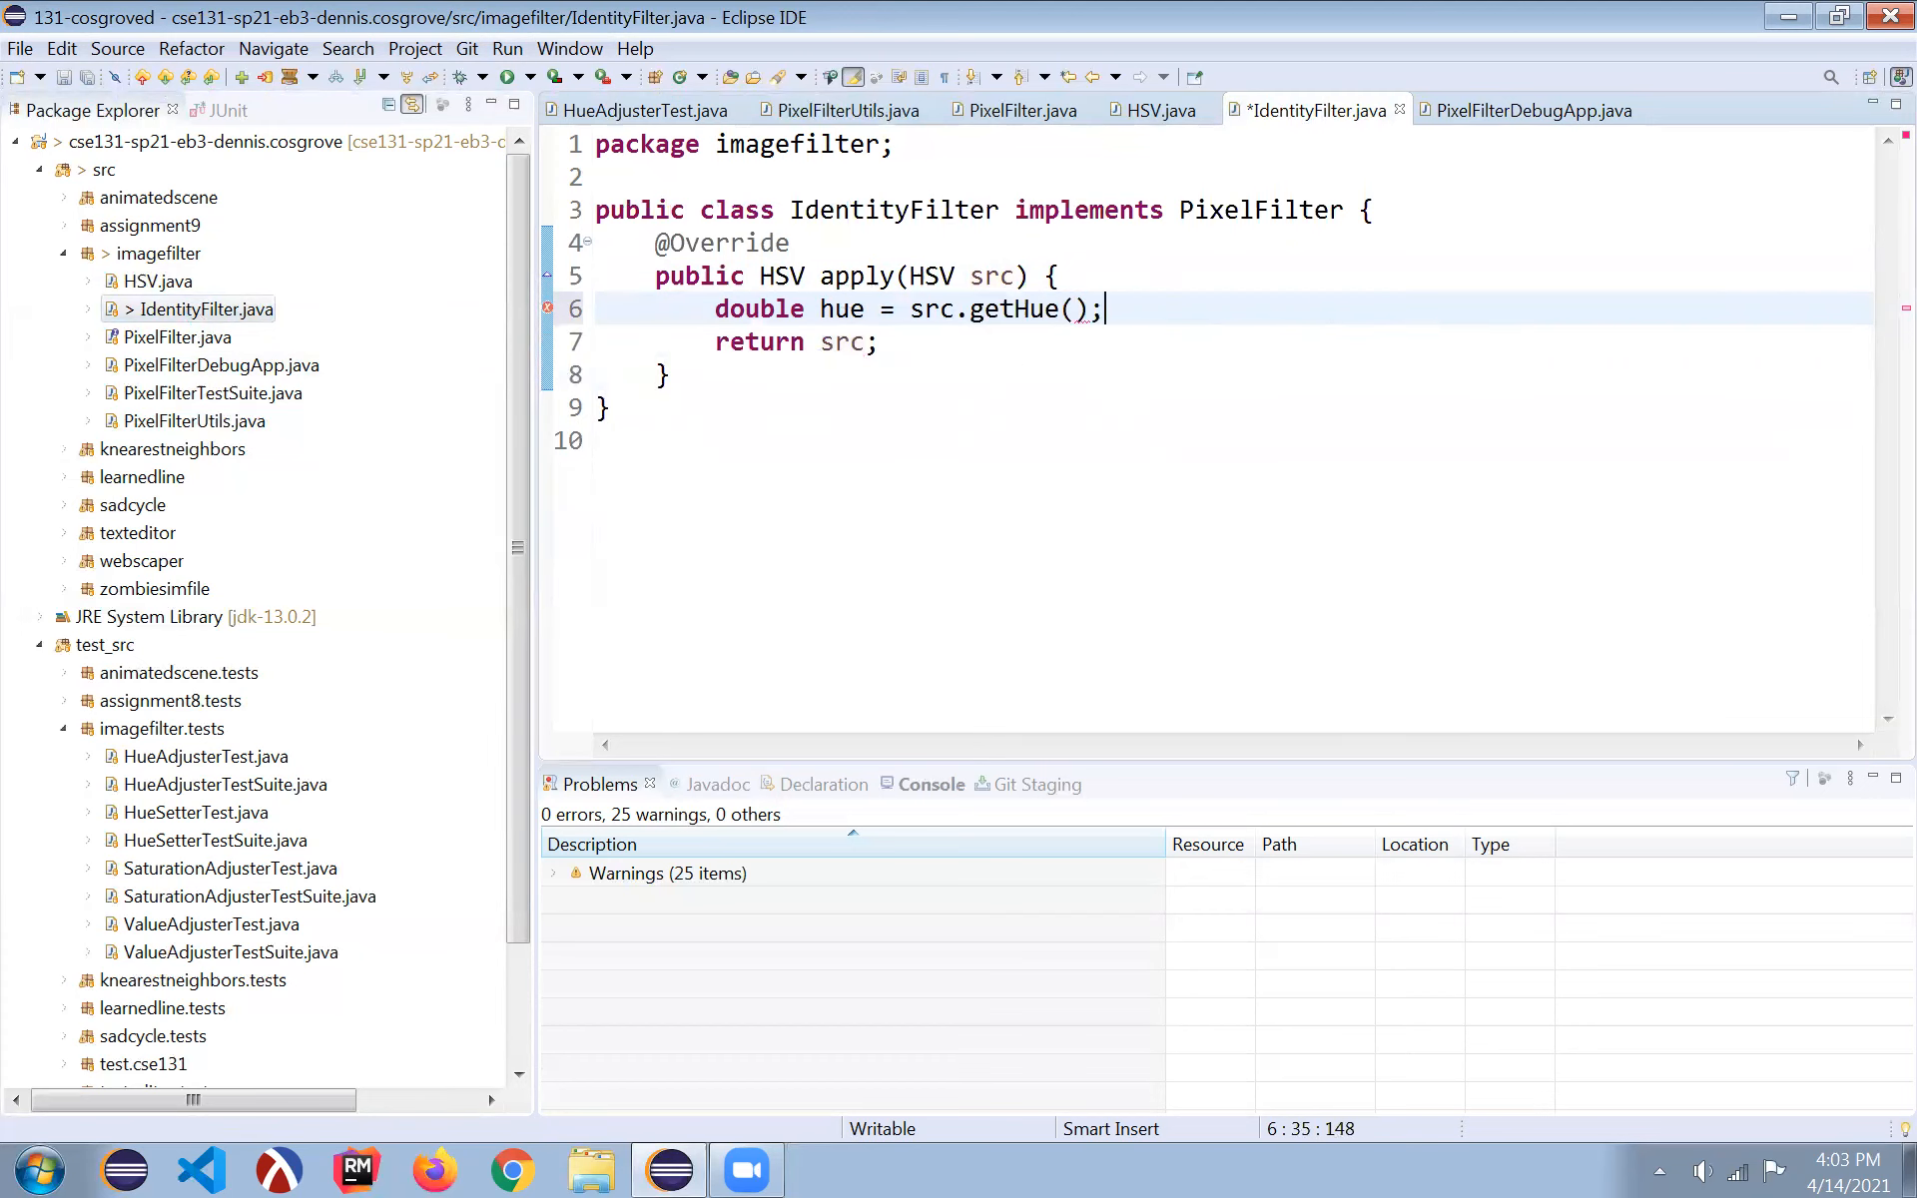
type("double")
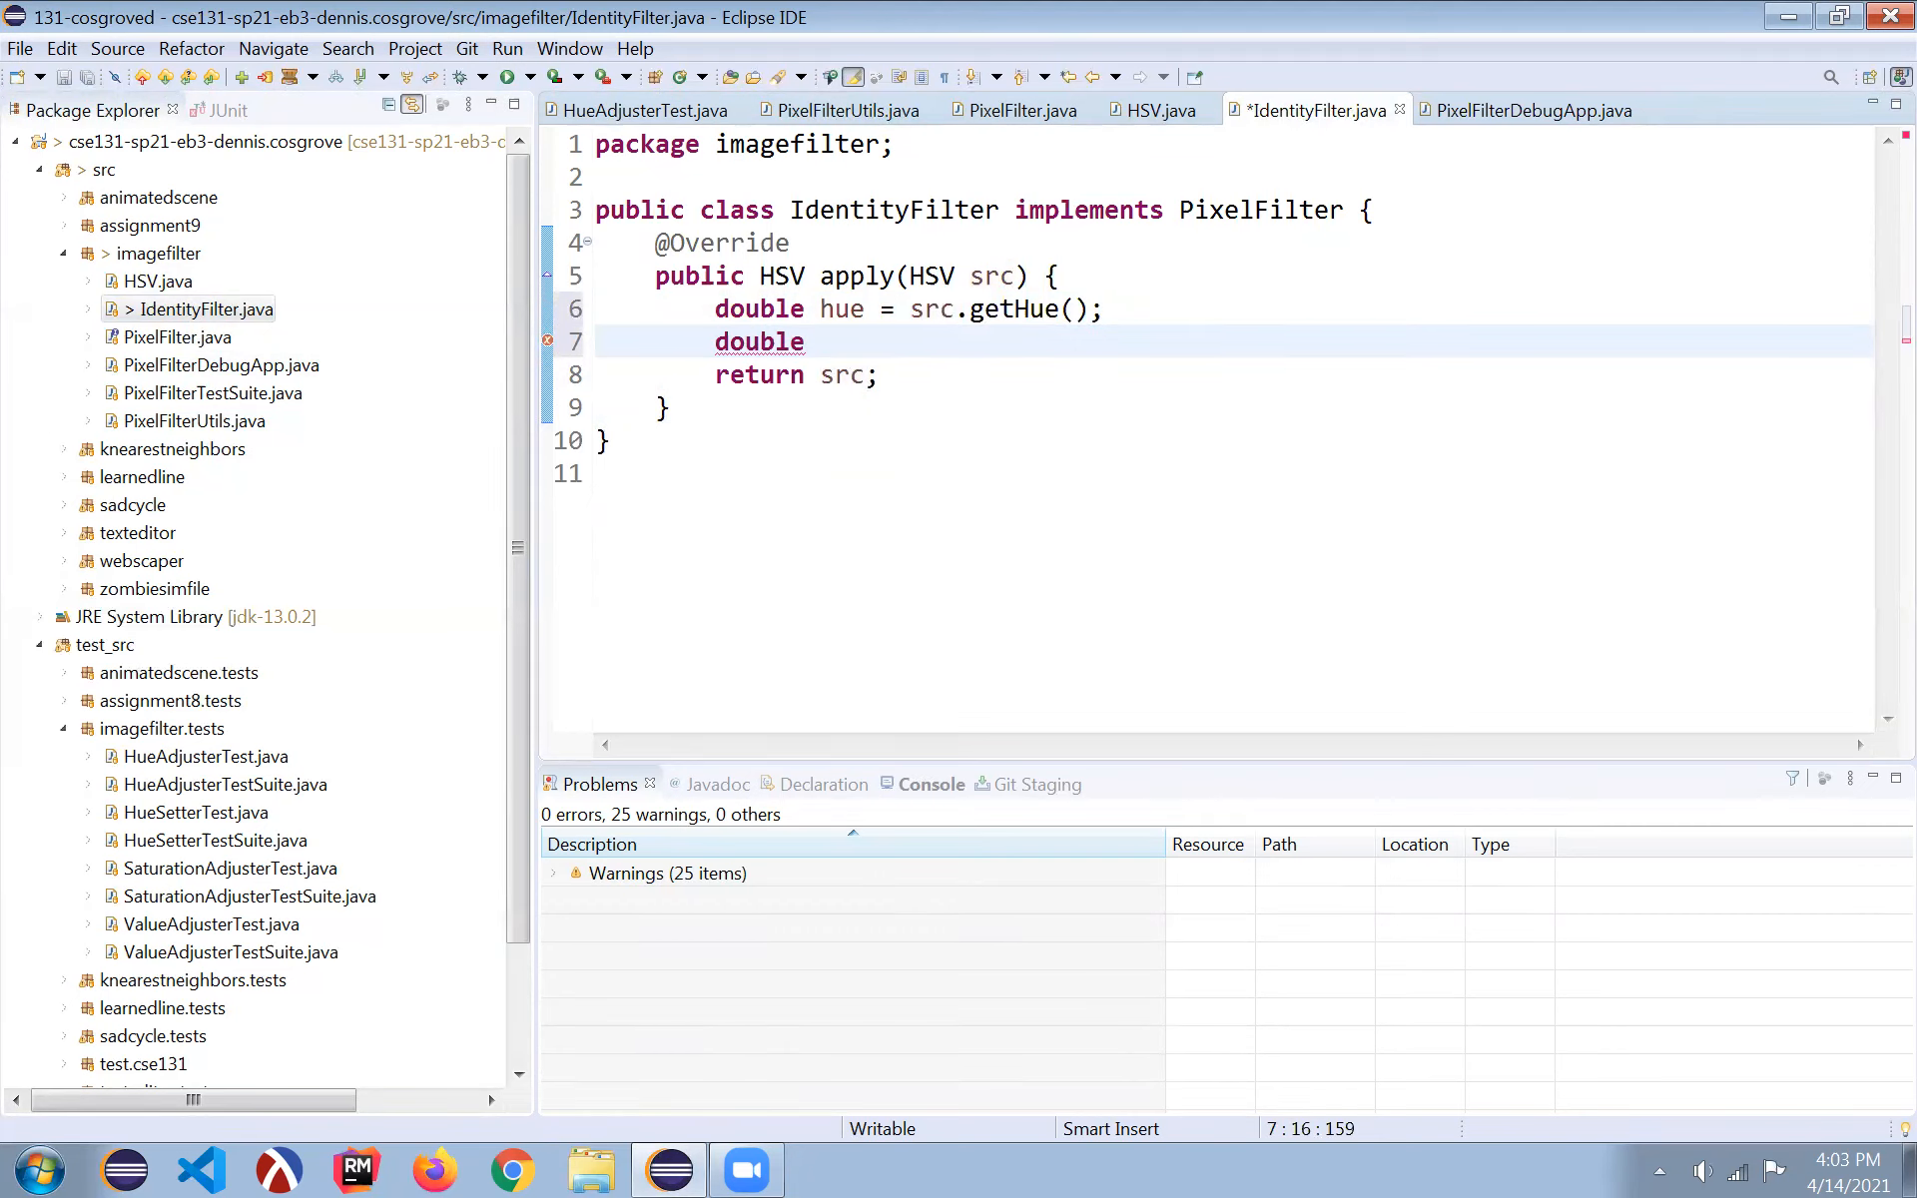
type("value")
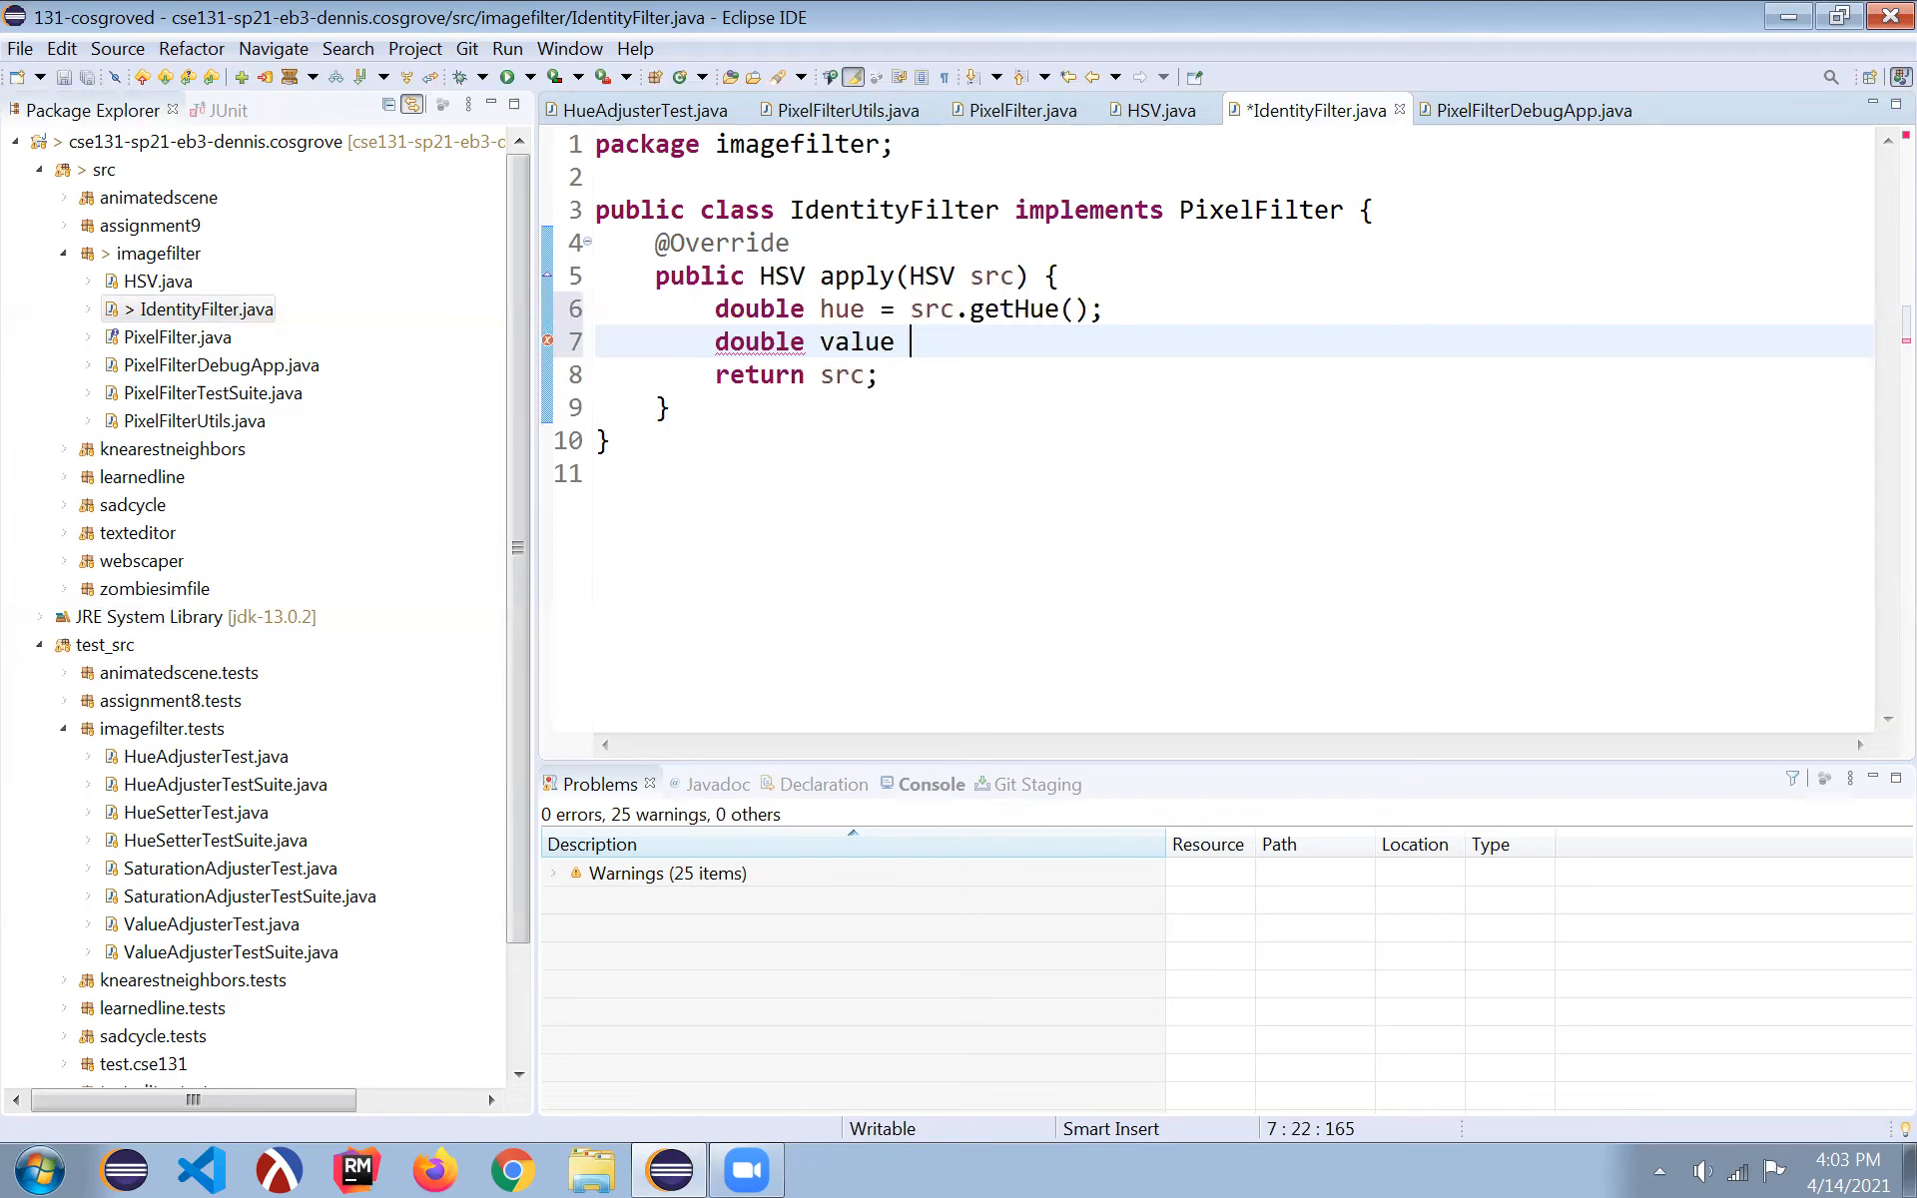
type("=")
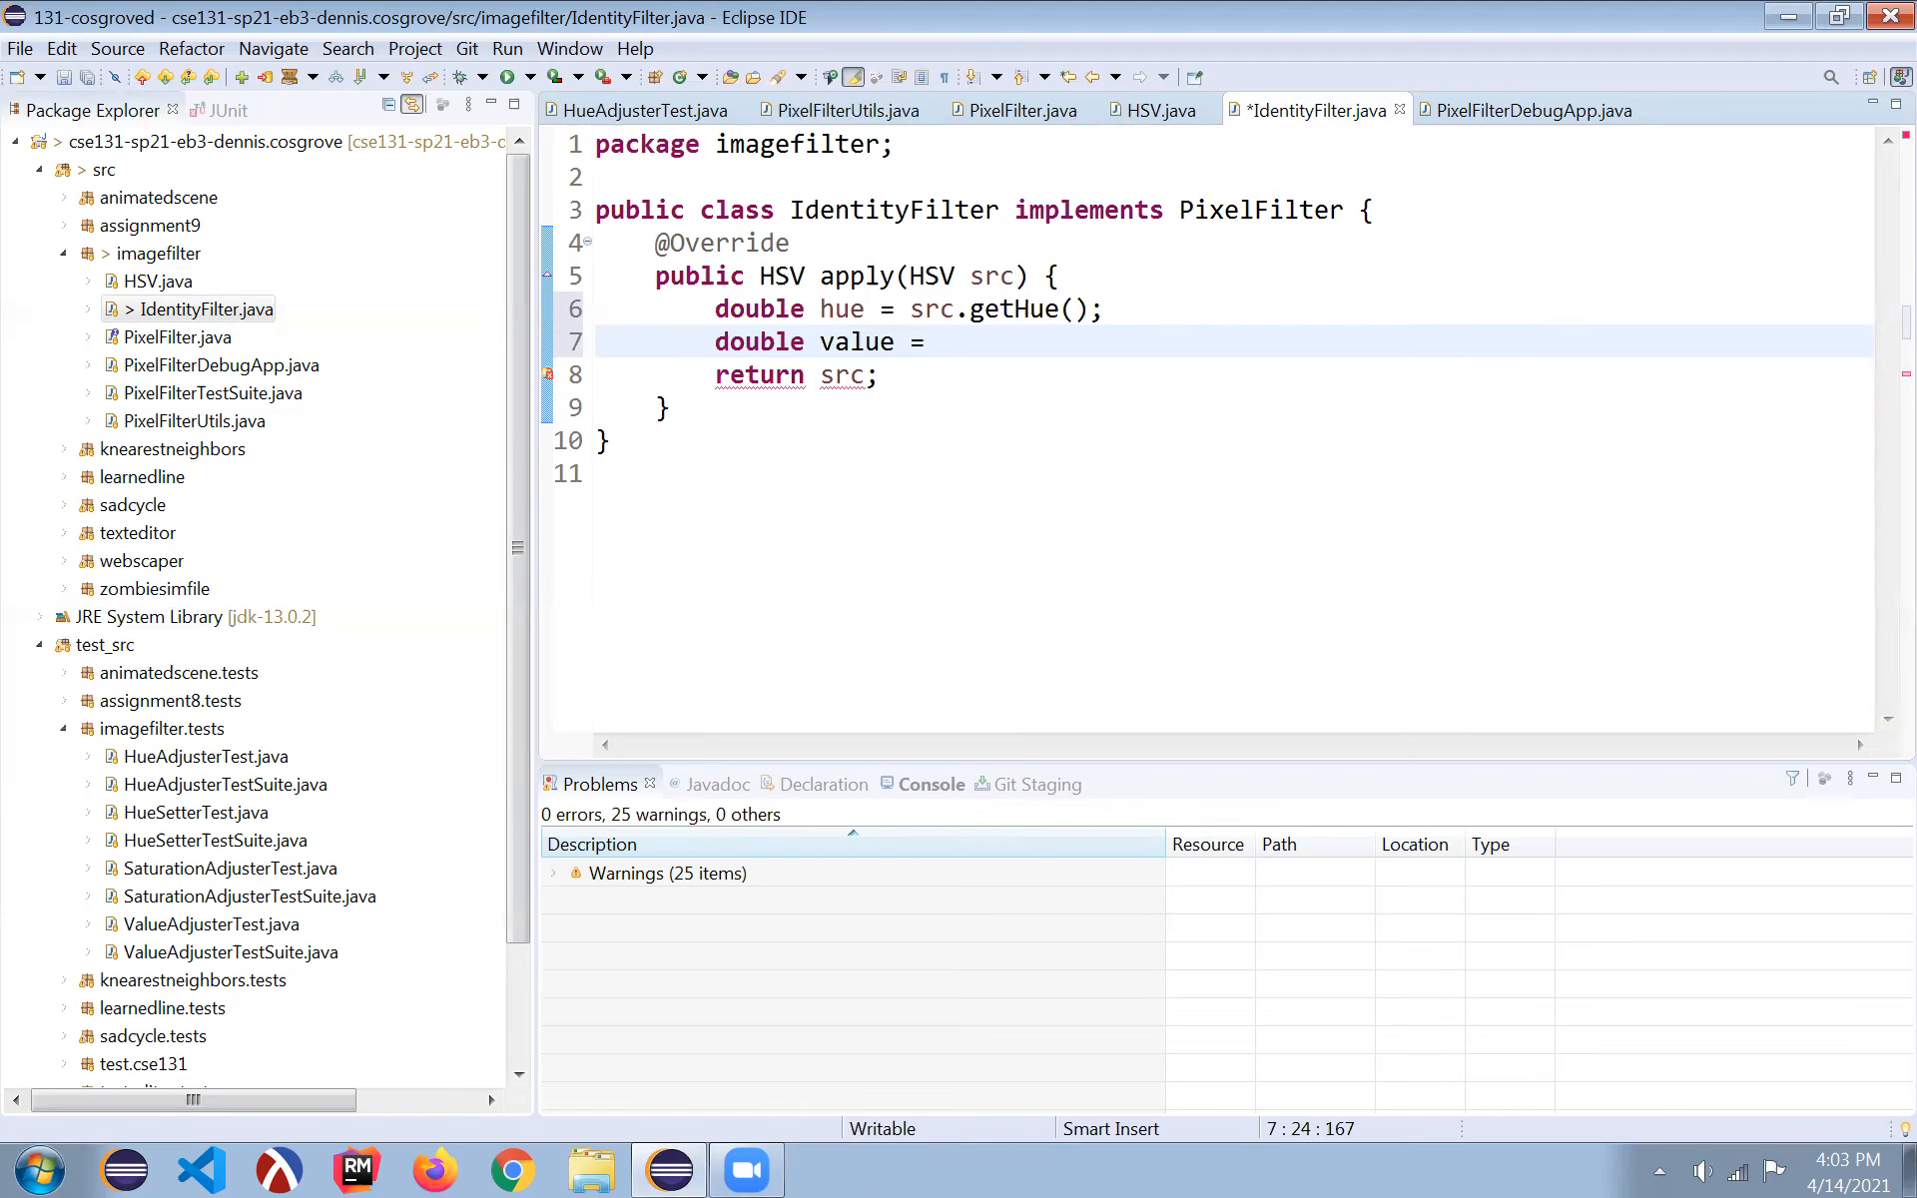
type("src.getValue();")
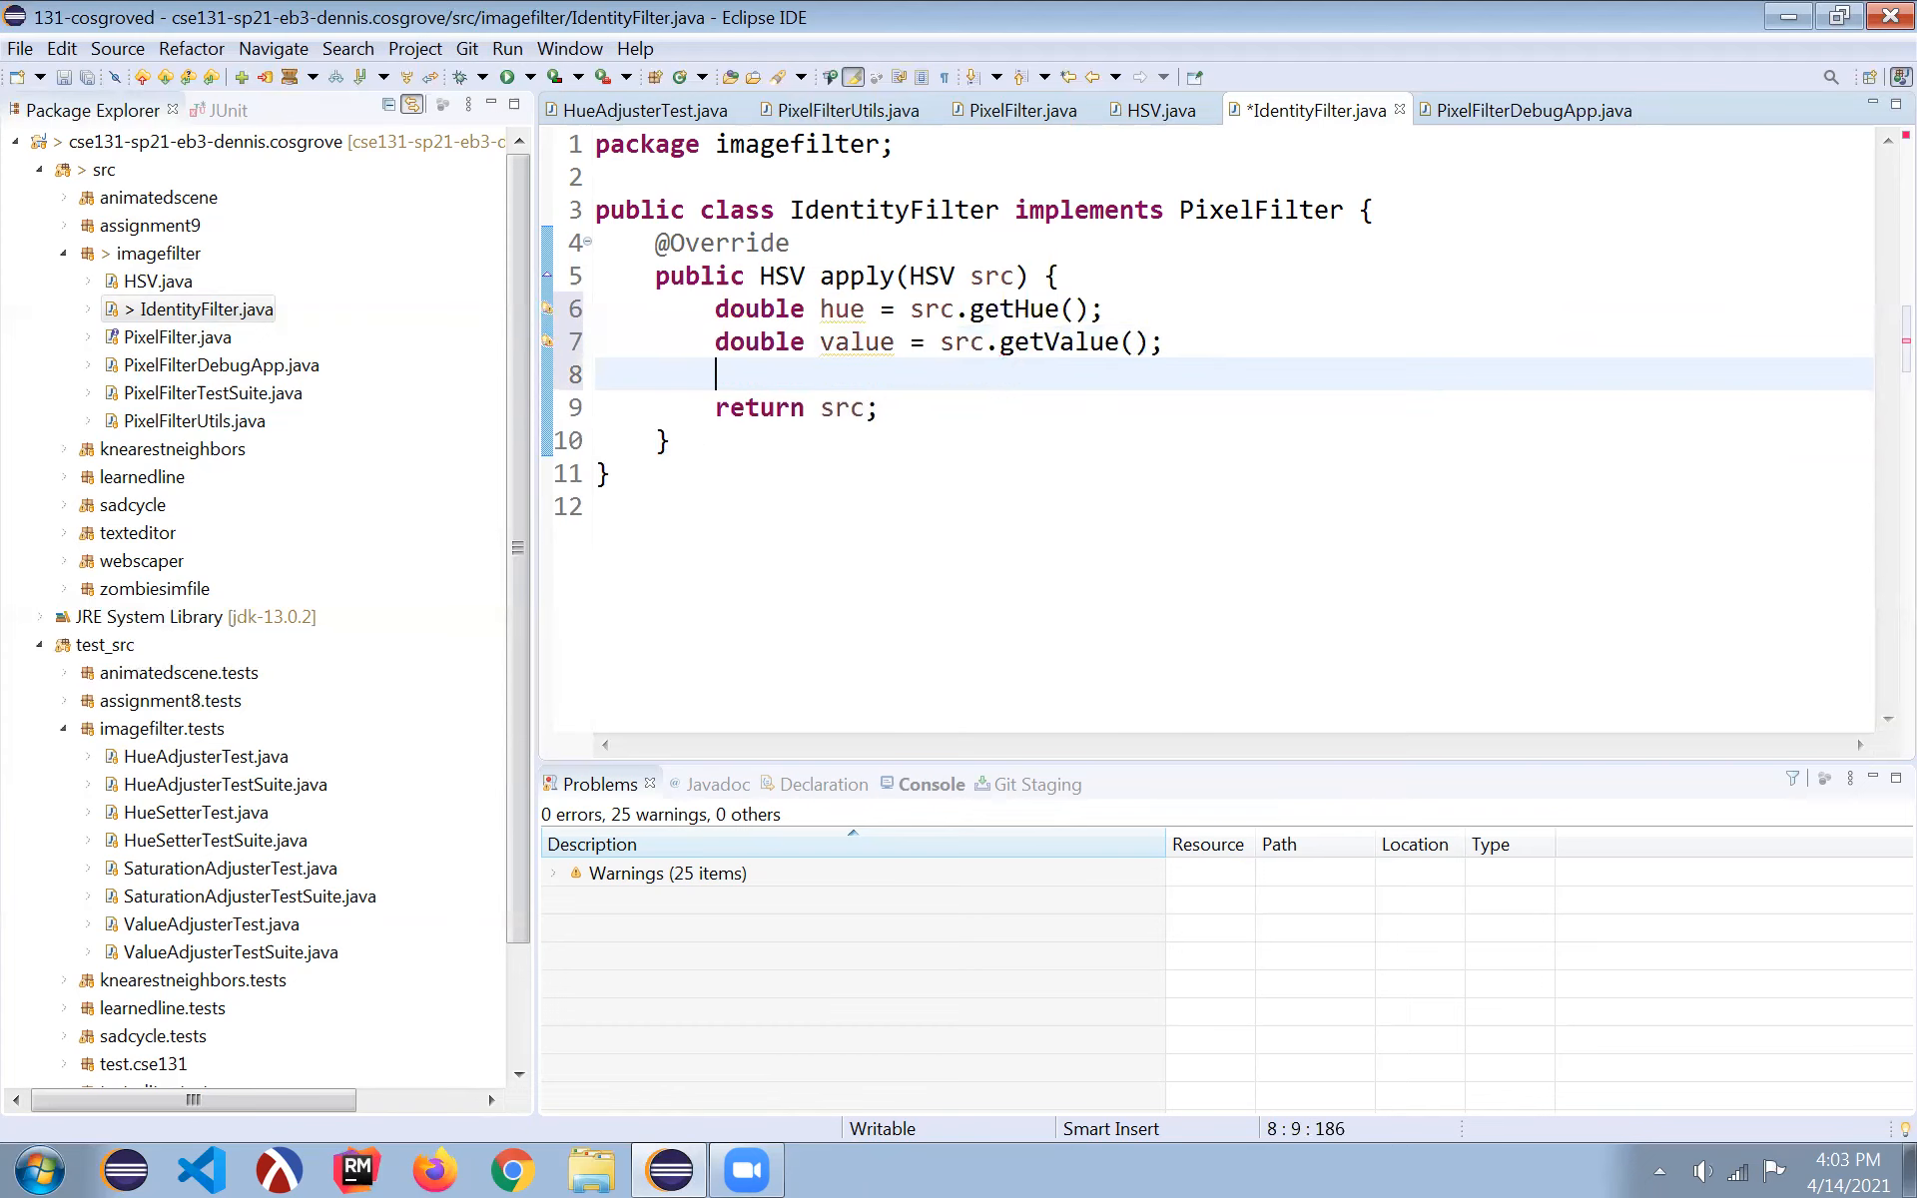
- Add 'double saturation = 0.0;' and 'return new HSV(hue, saturation, value);'
type("return new H")
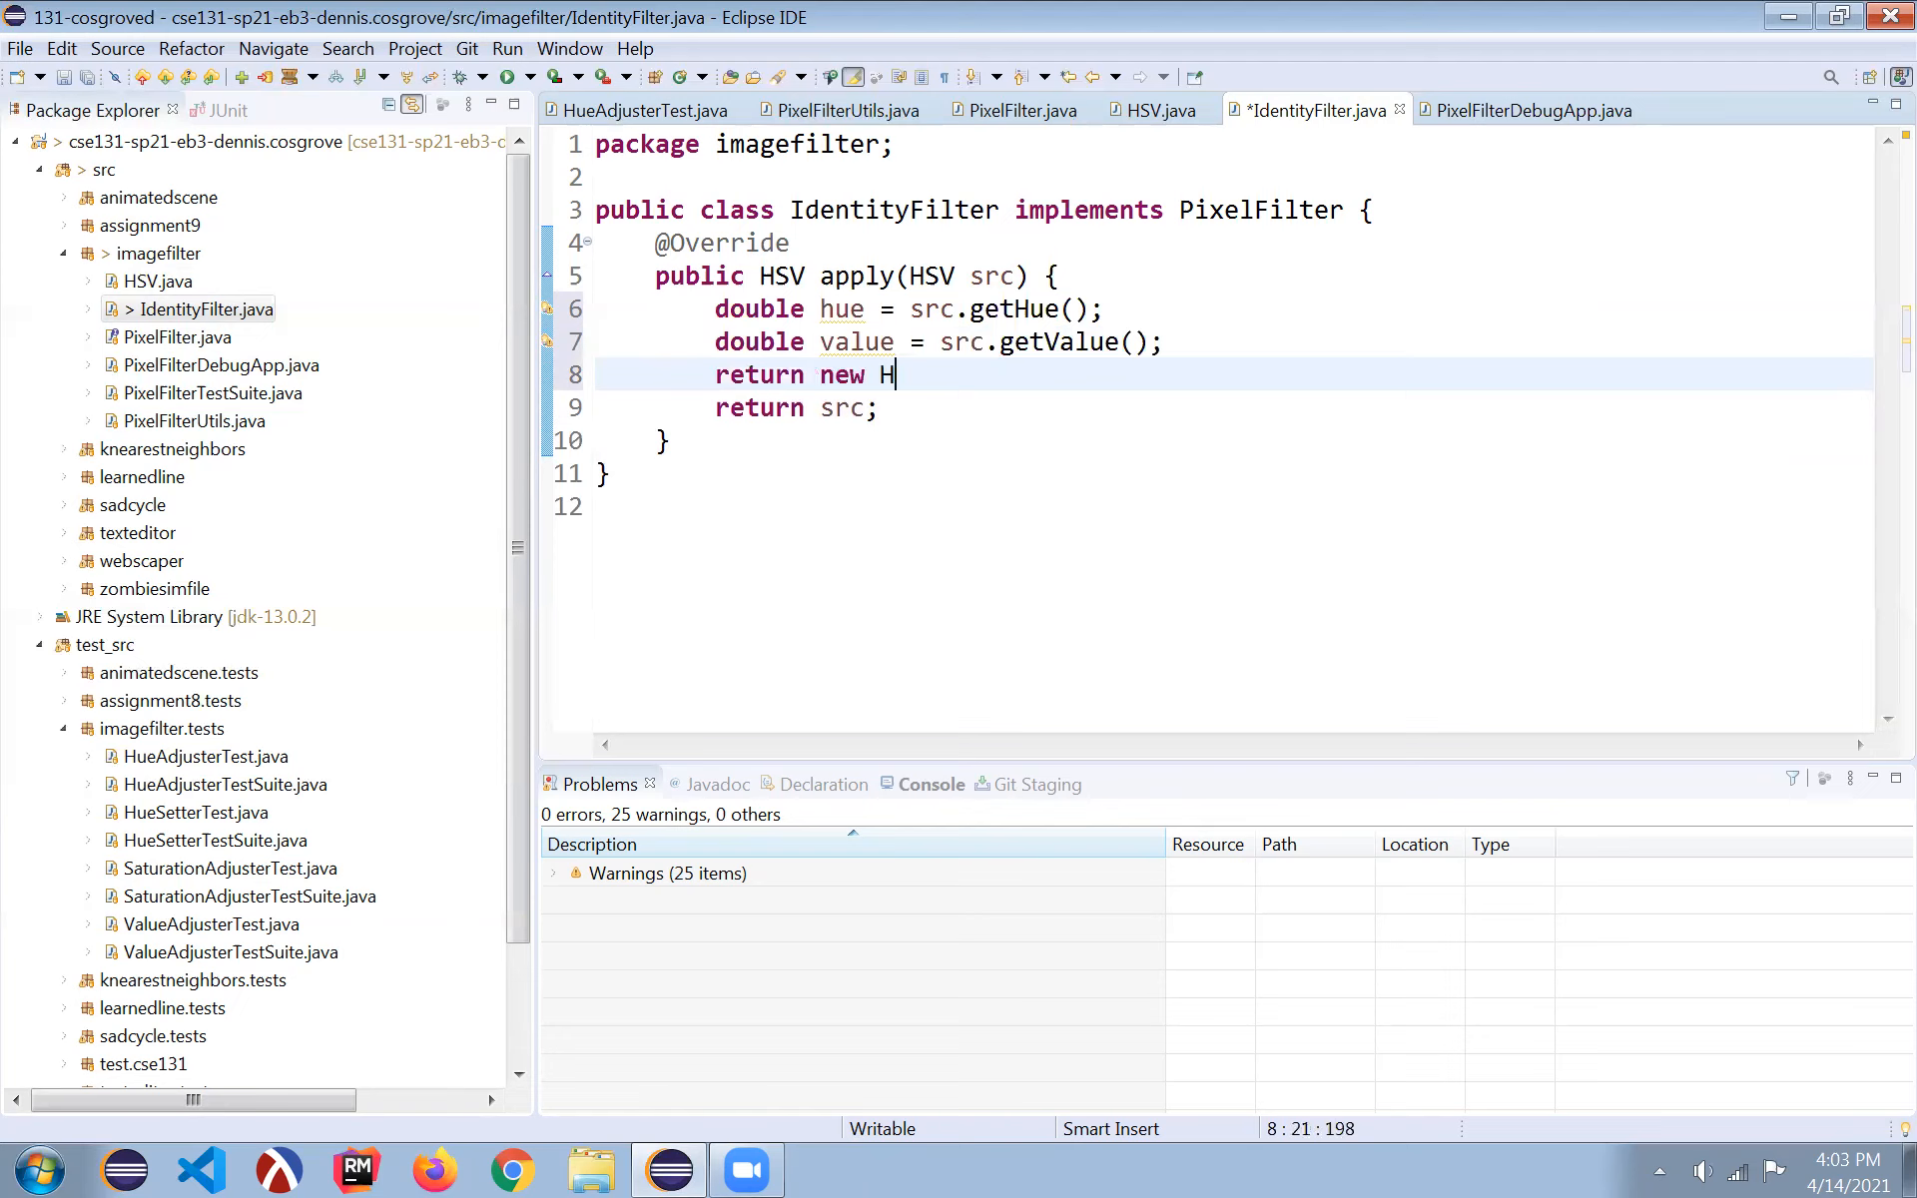
type("SV(hue, s")
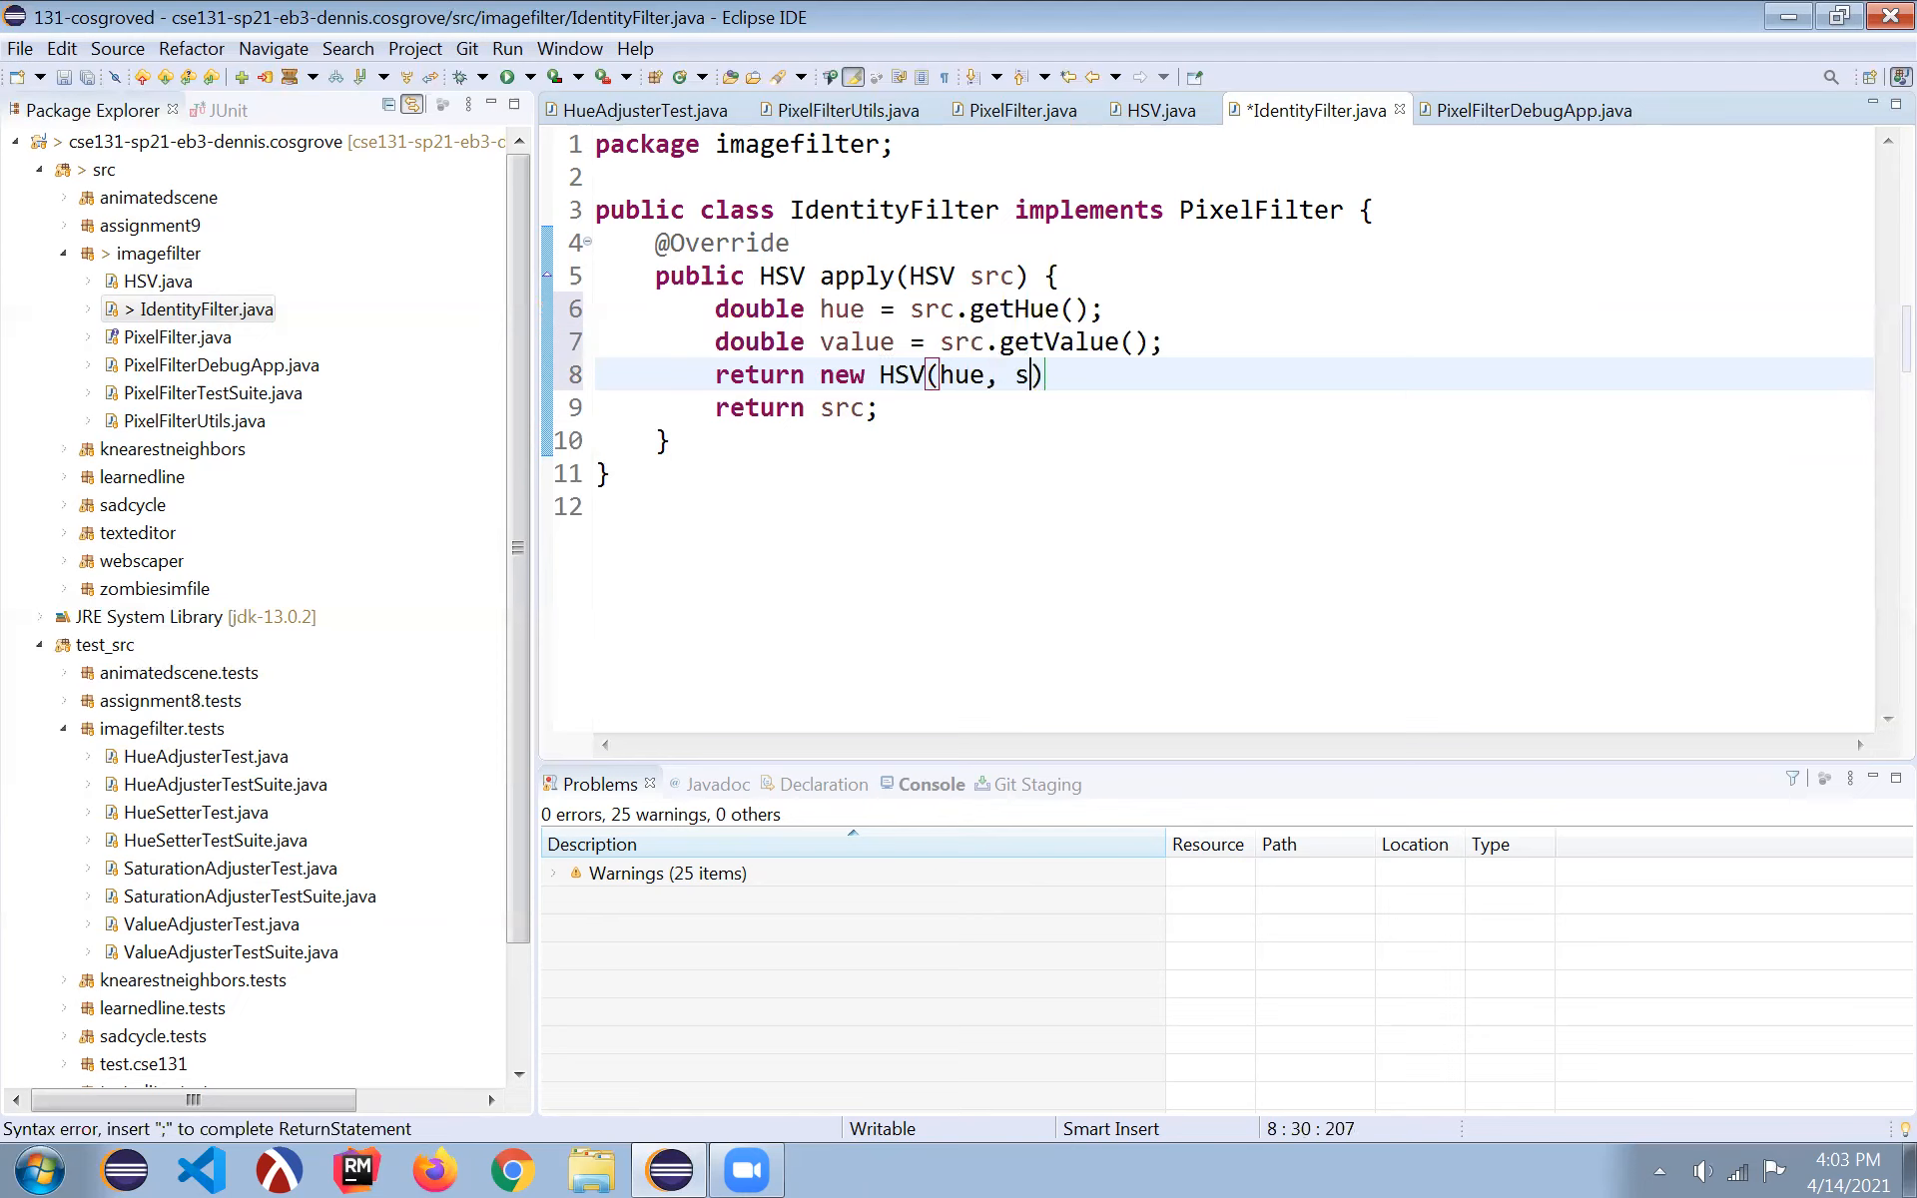
type("atura")
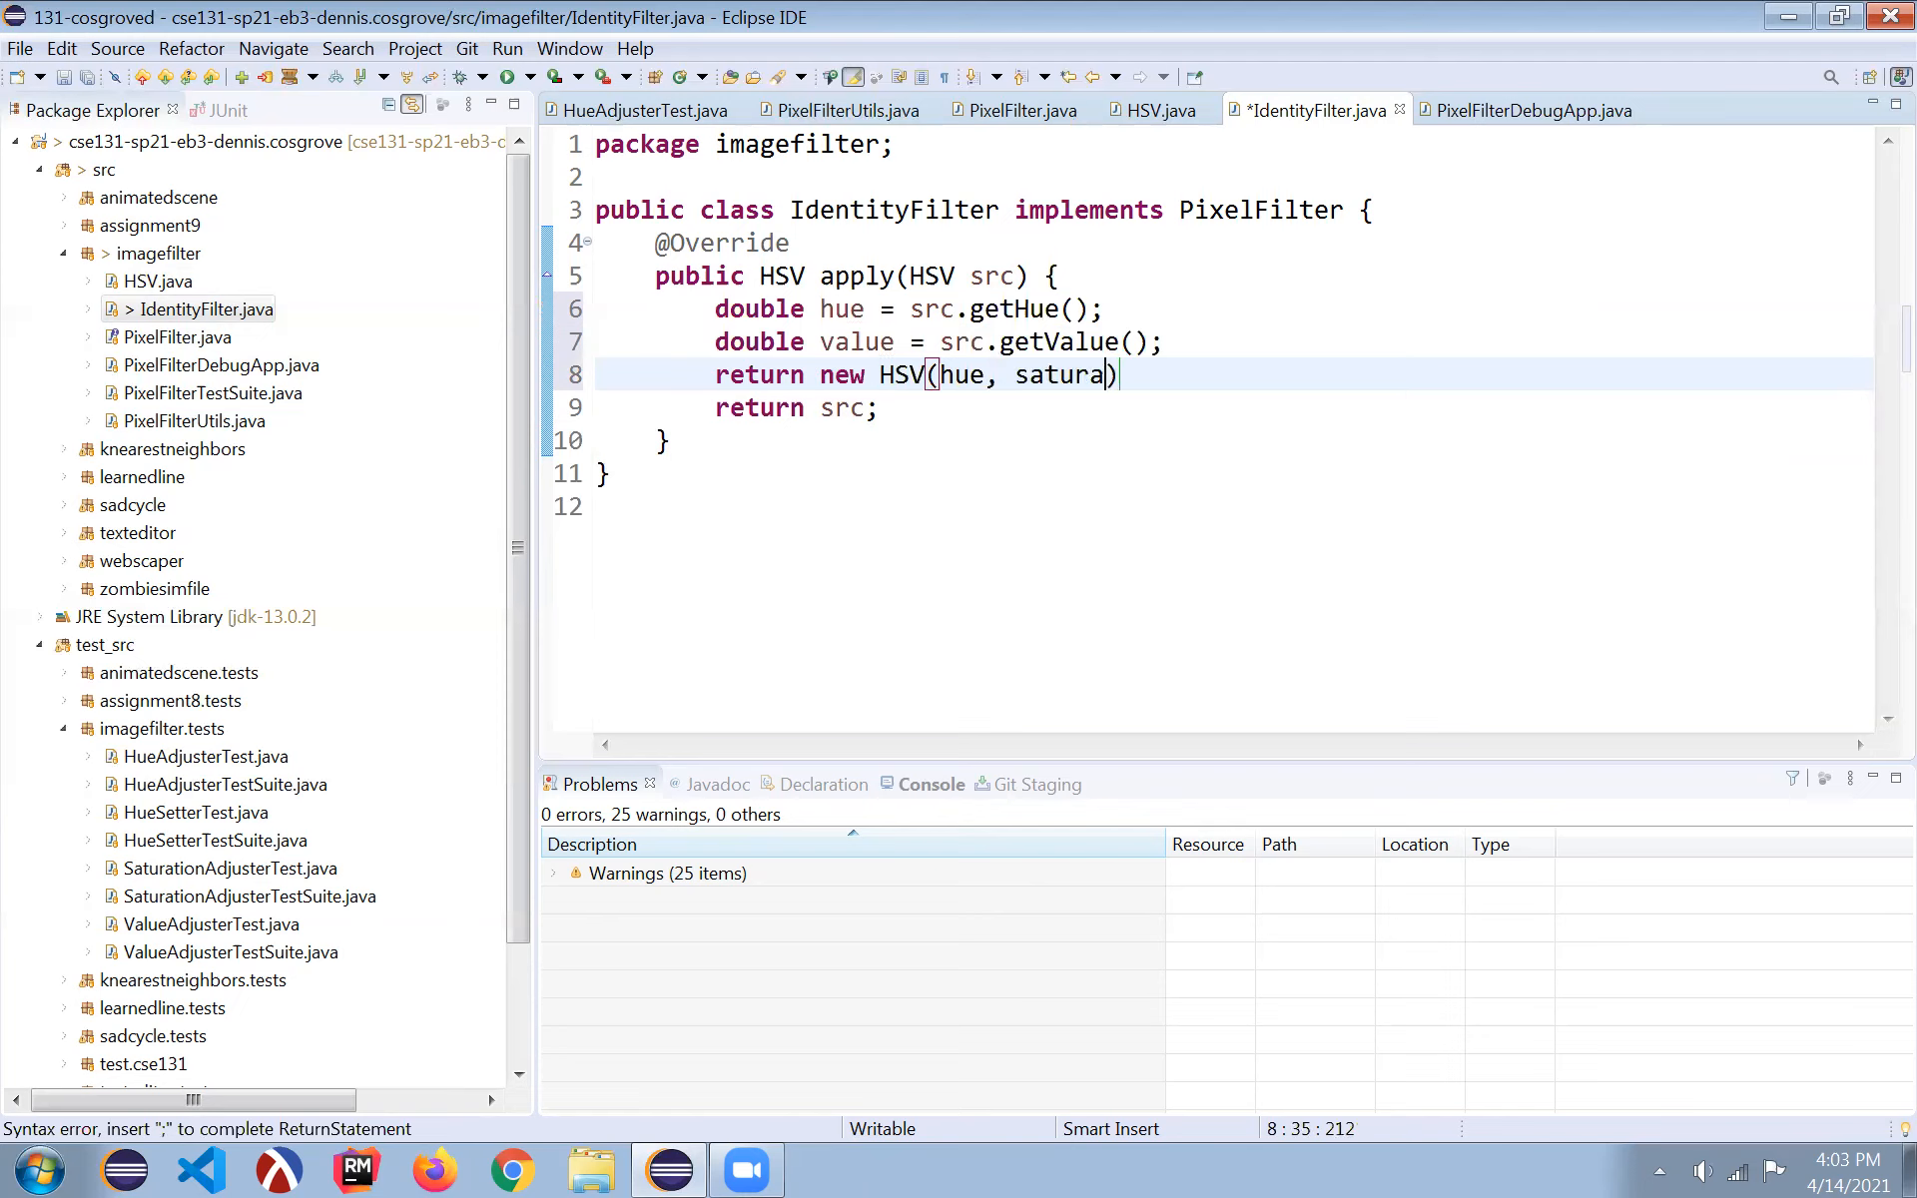
type("tion, value")
type("double")
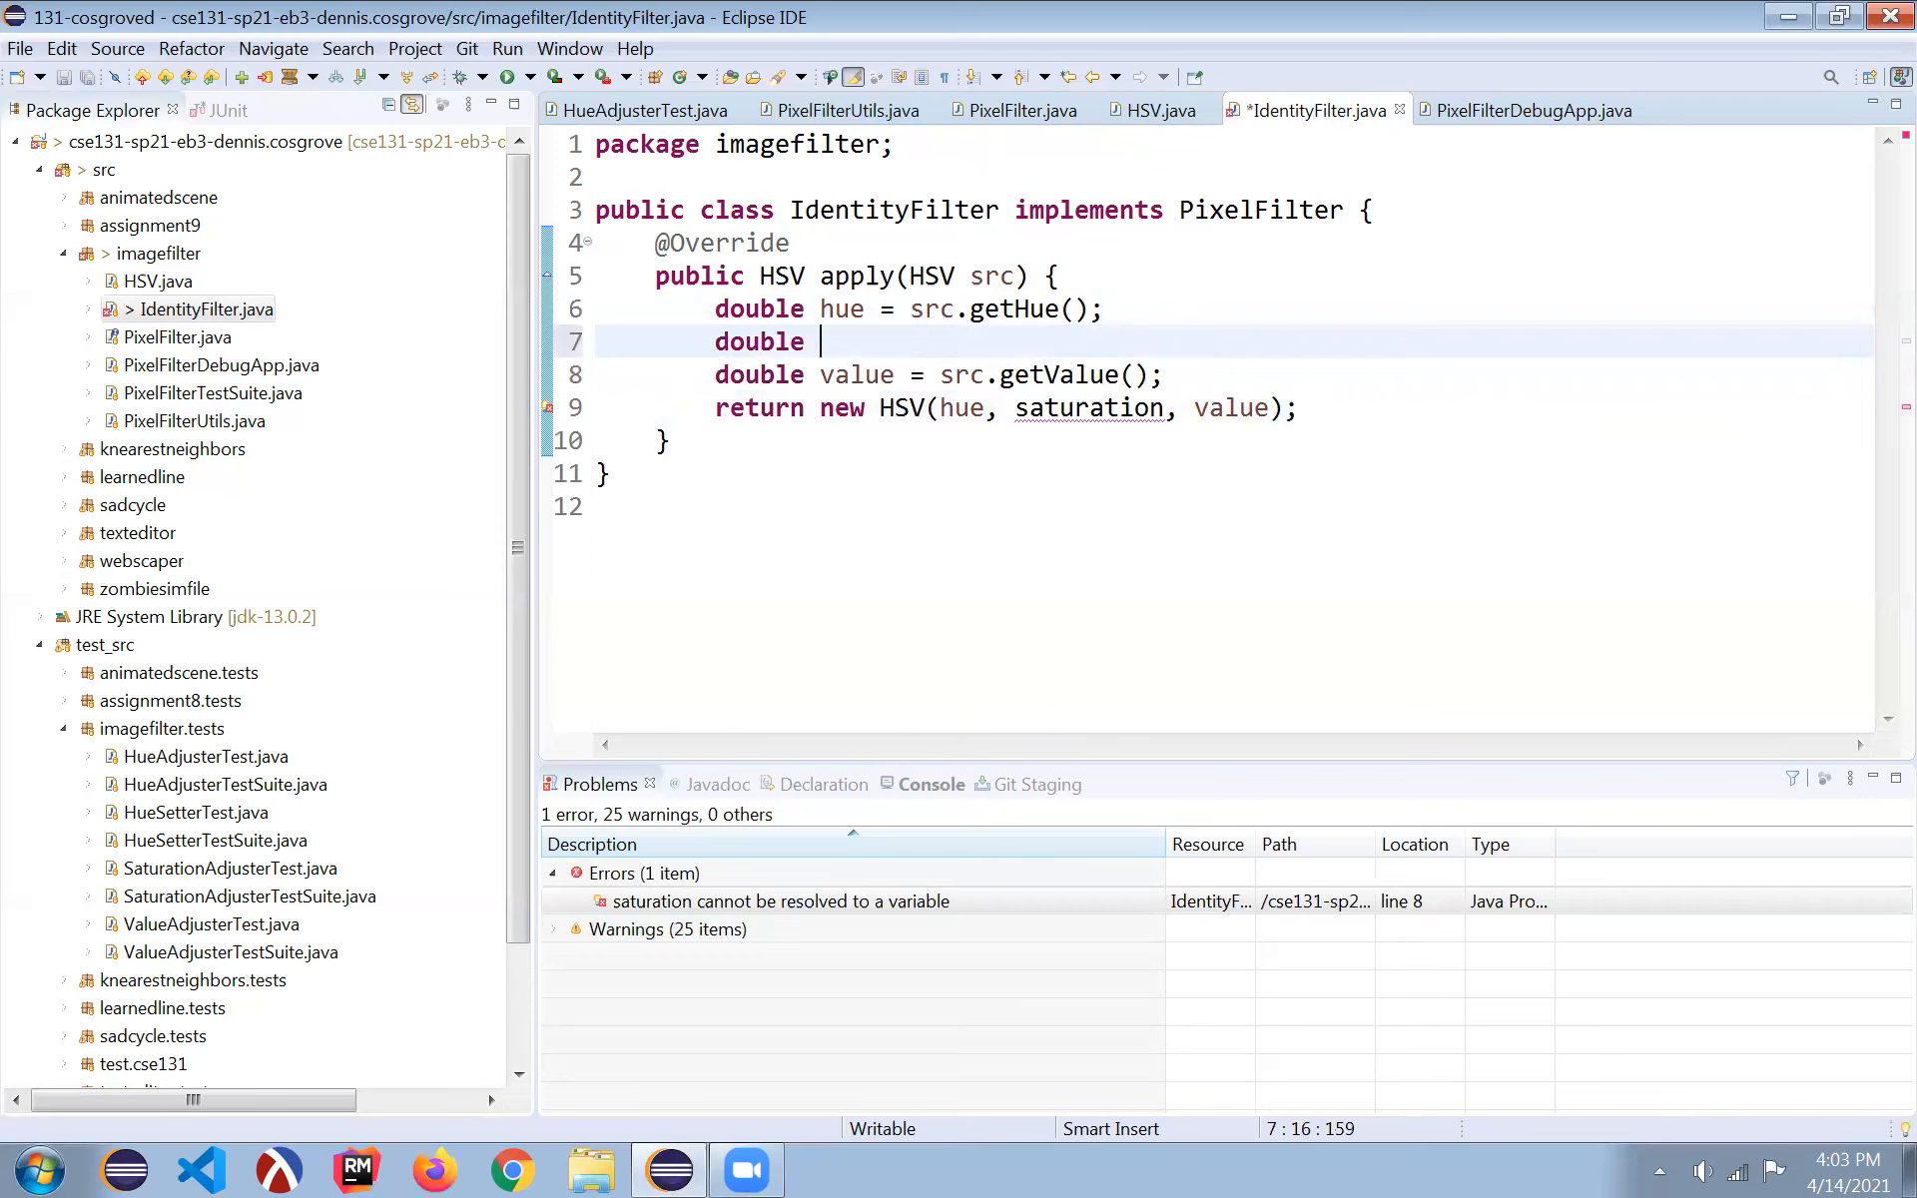
type("satur")
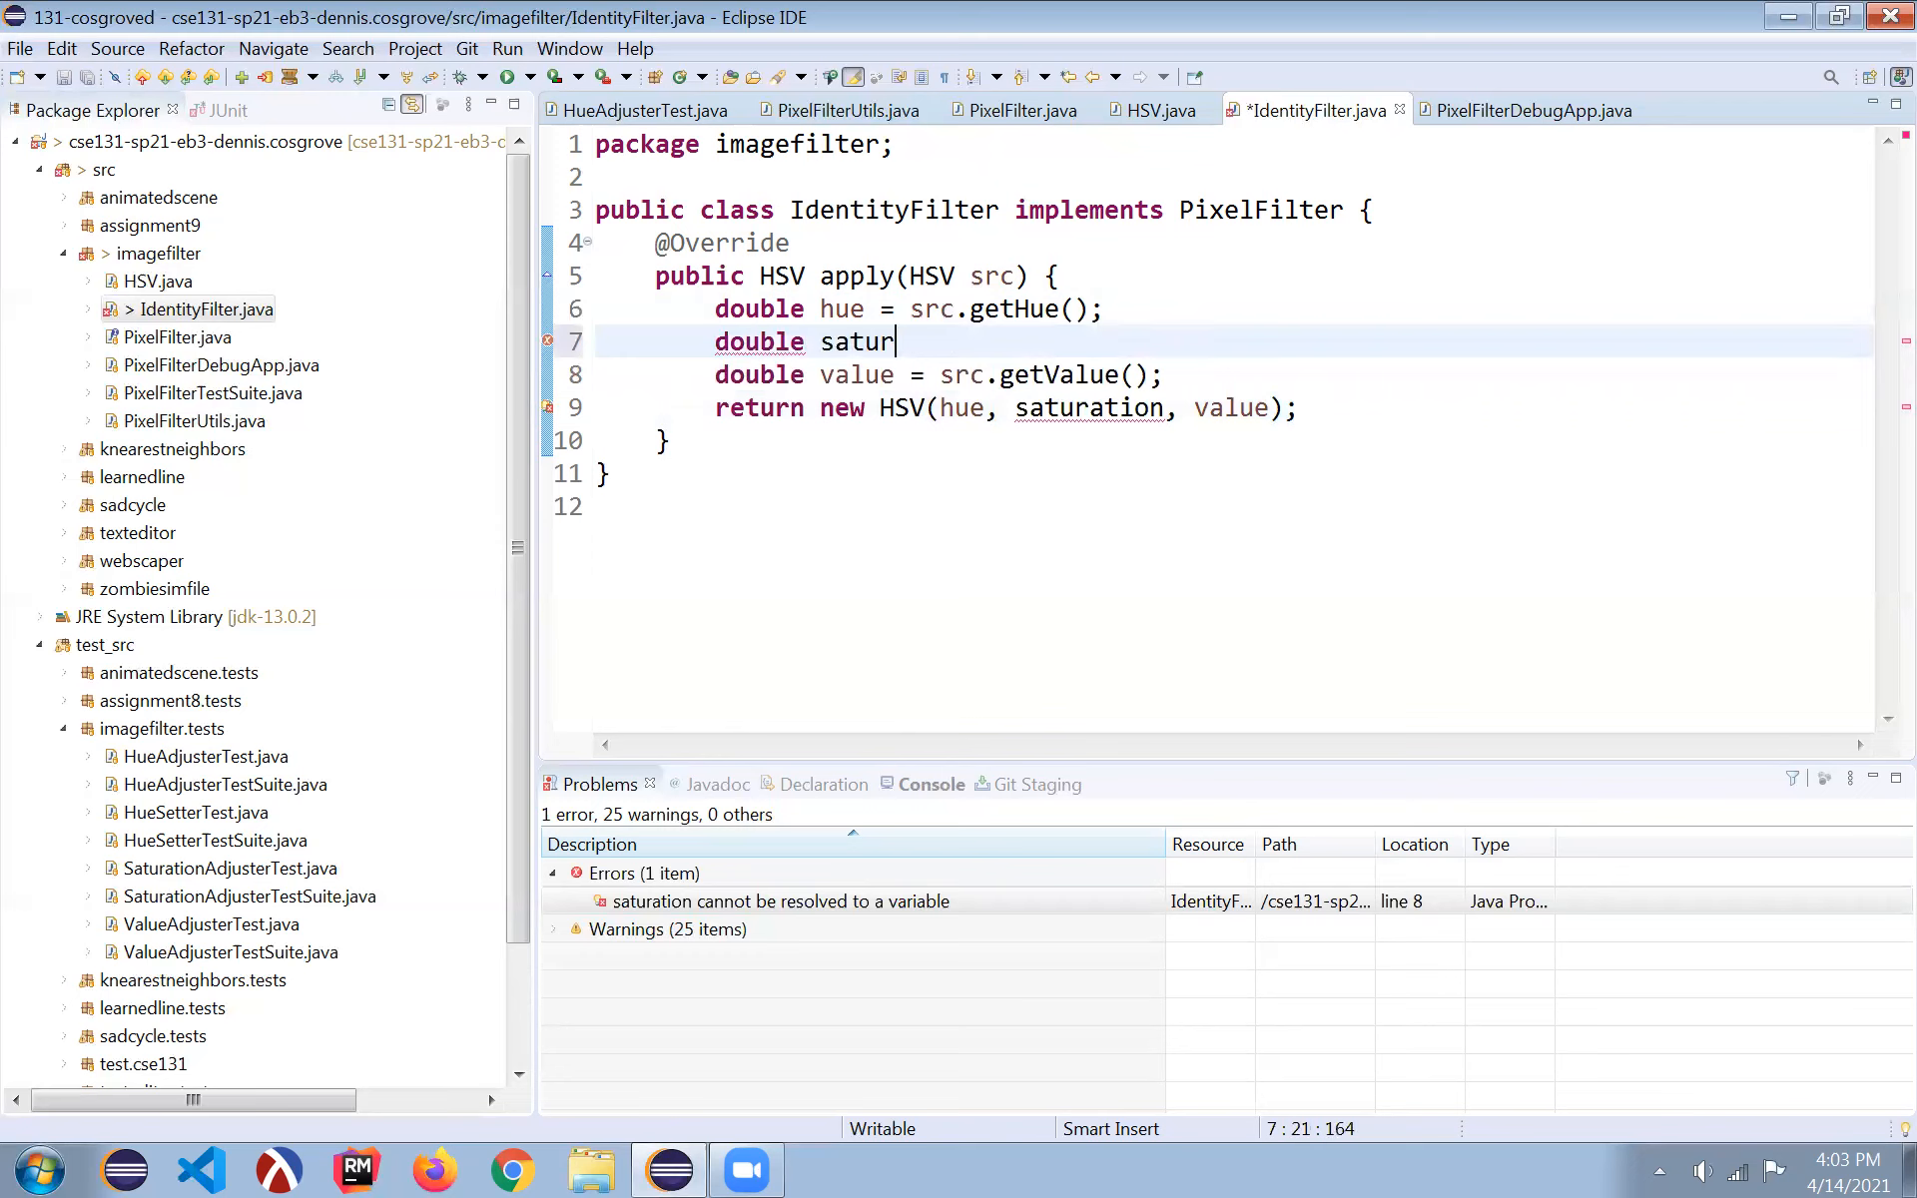
type("ation = ;")
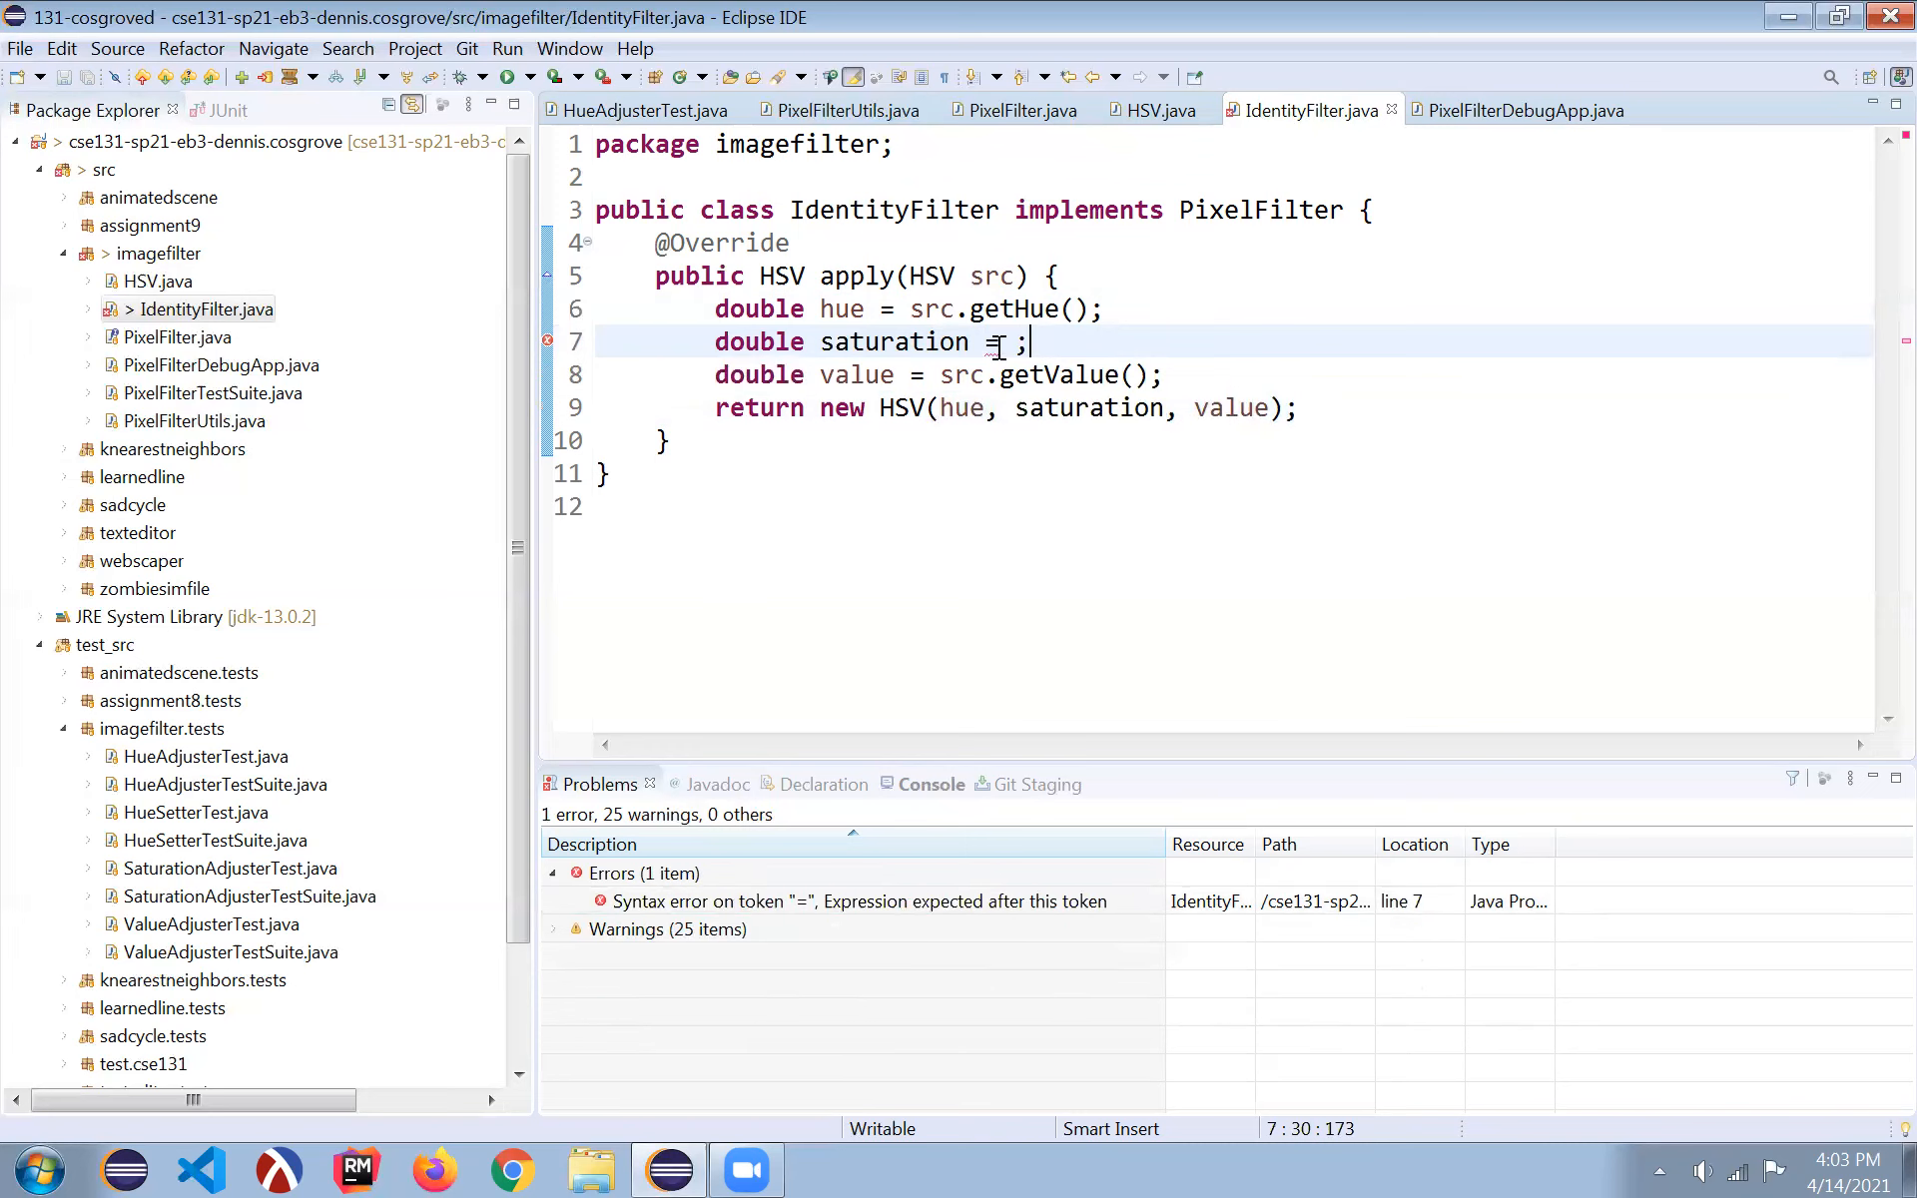
type("s")
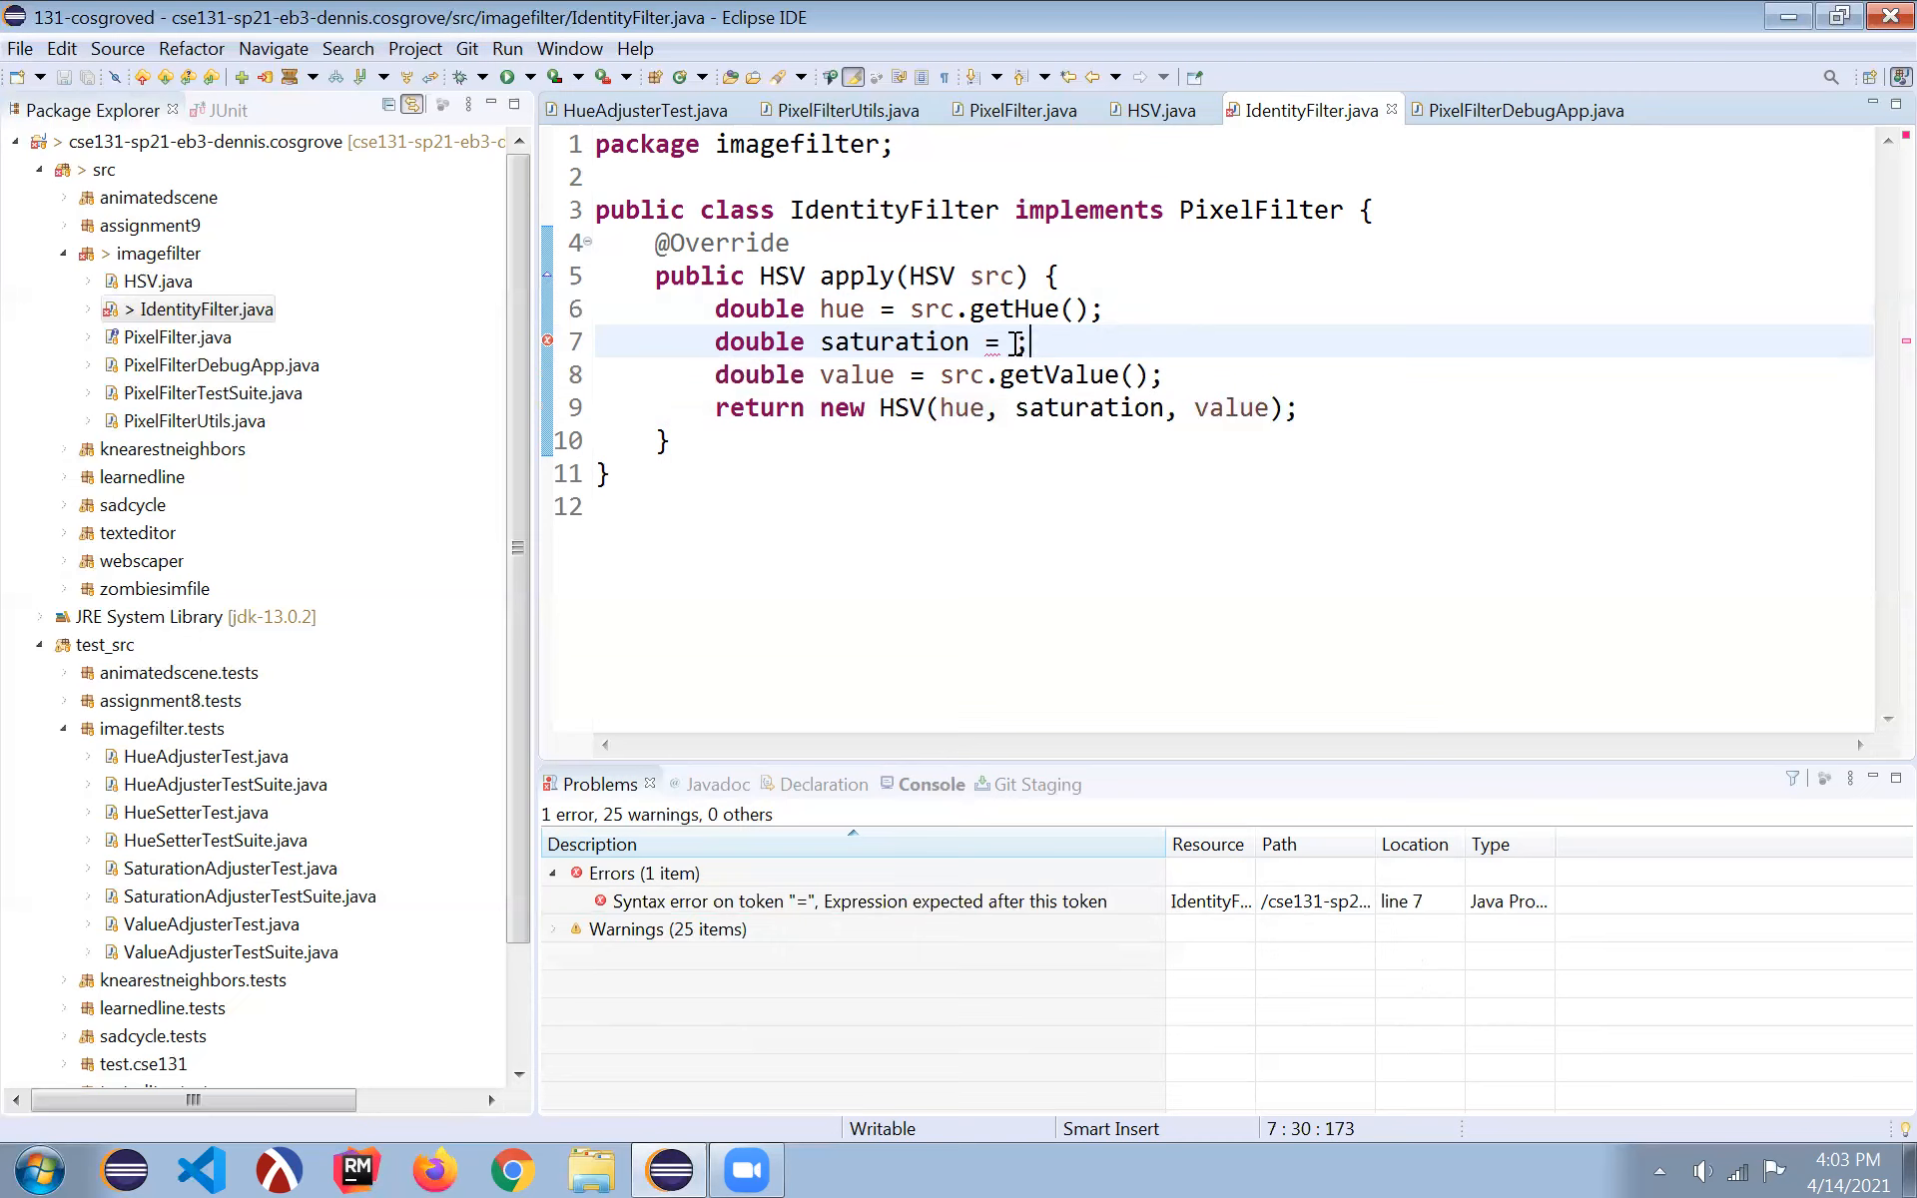
key("BackSpace")
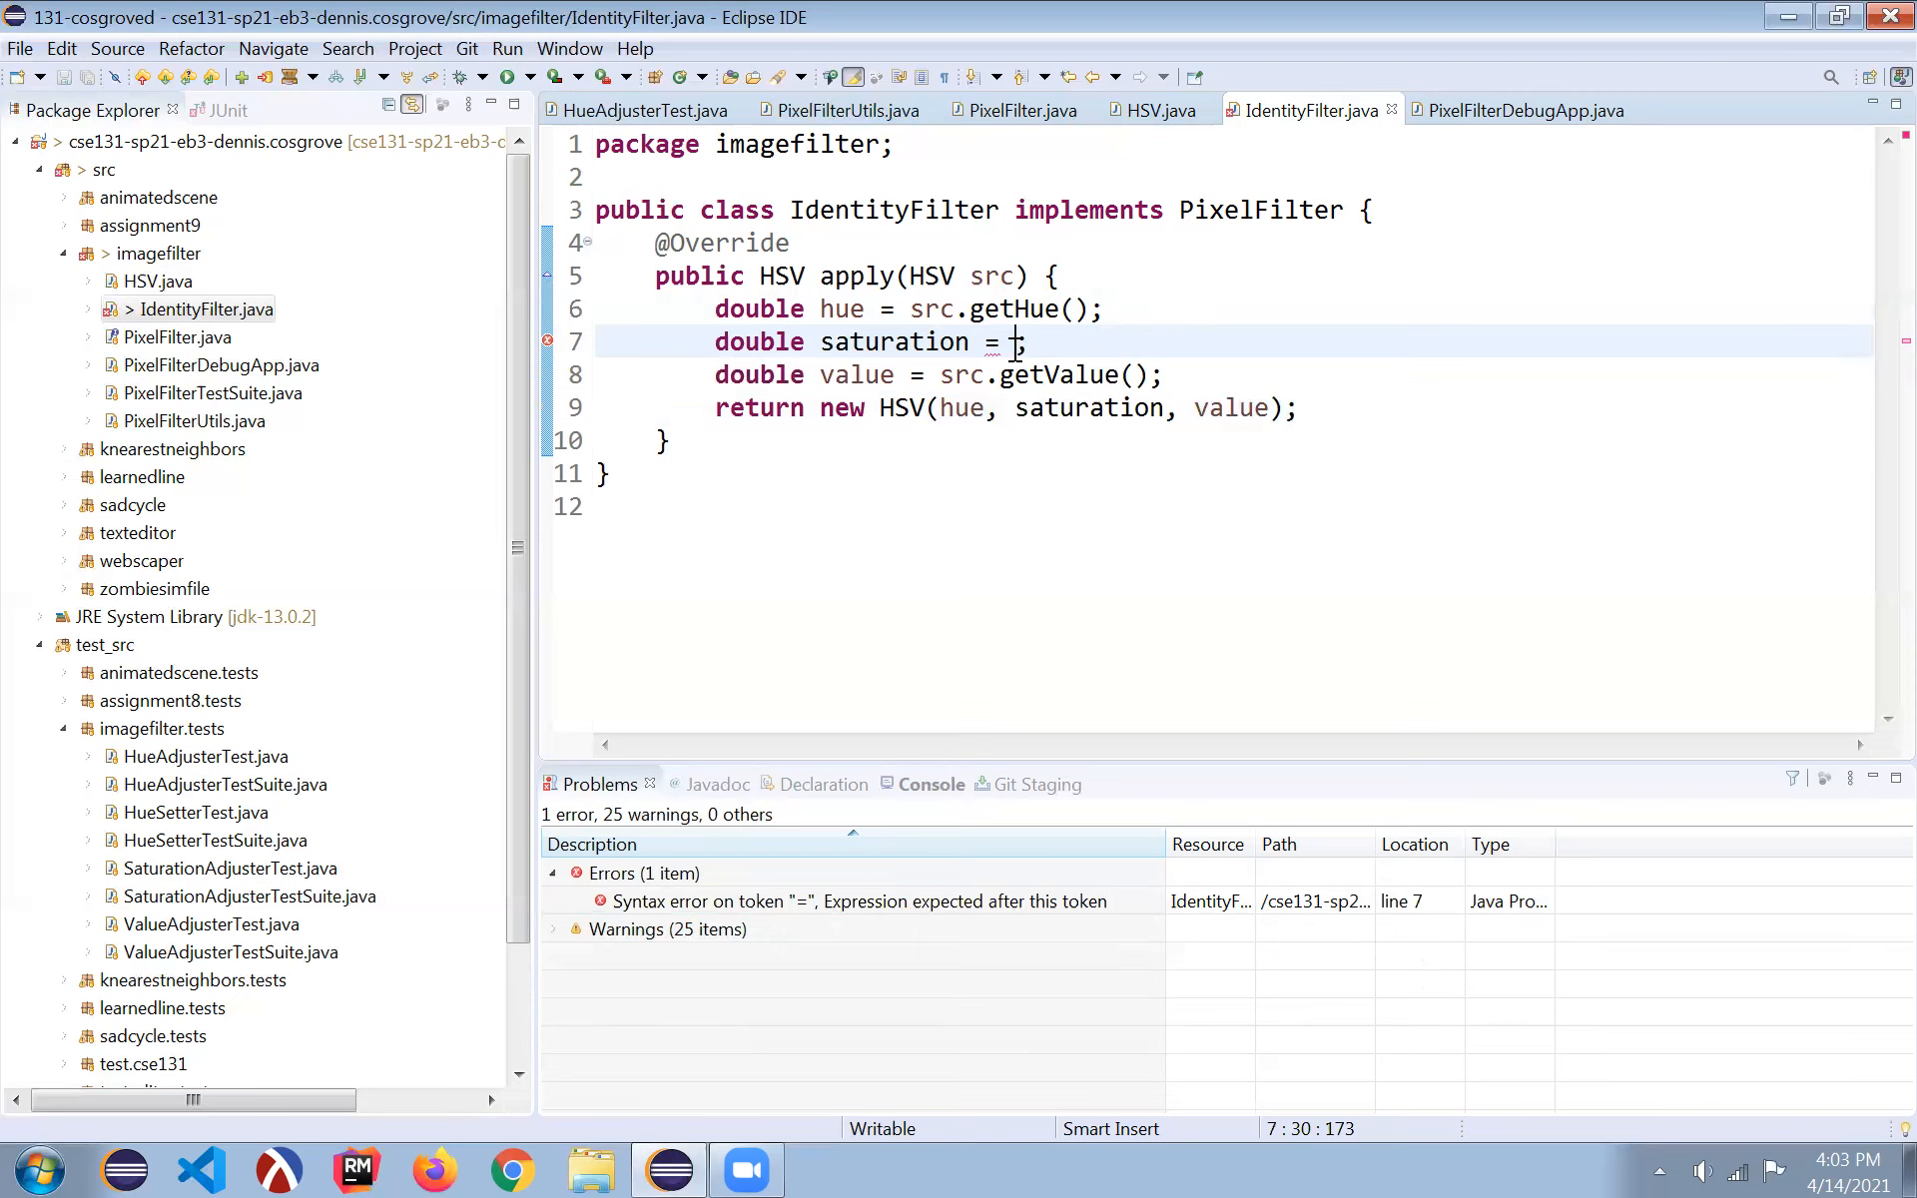
type("0.0")
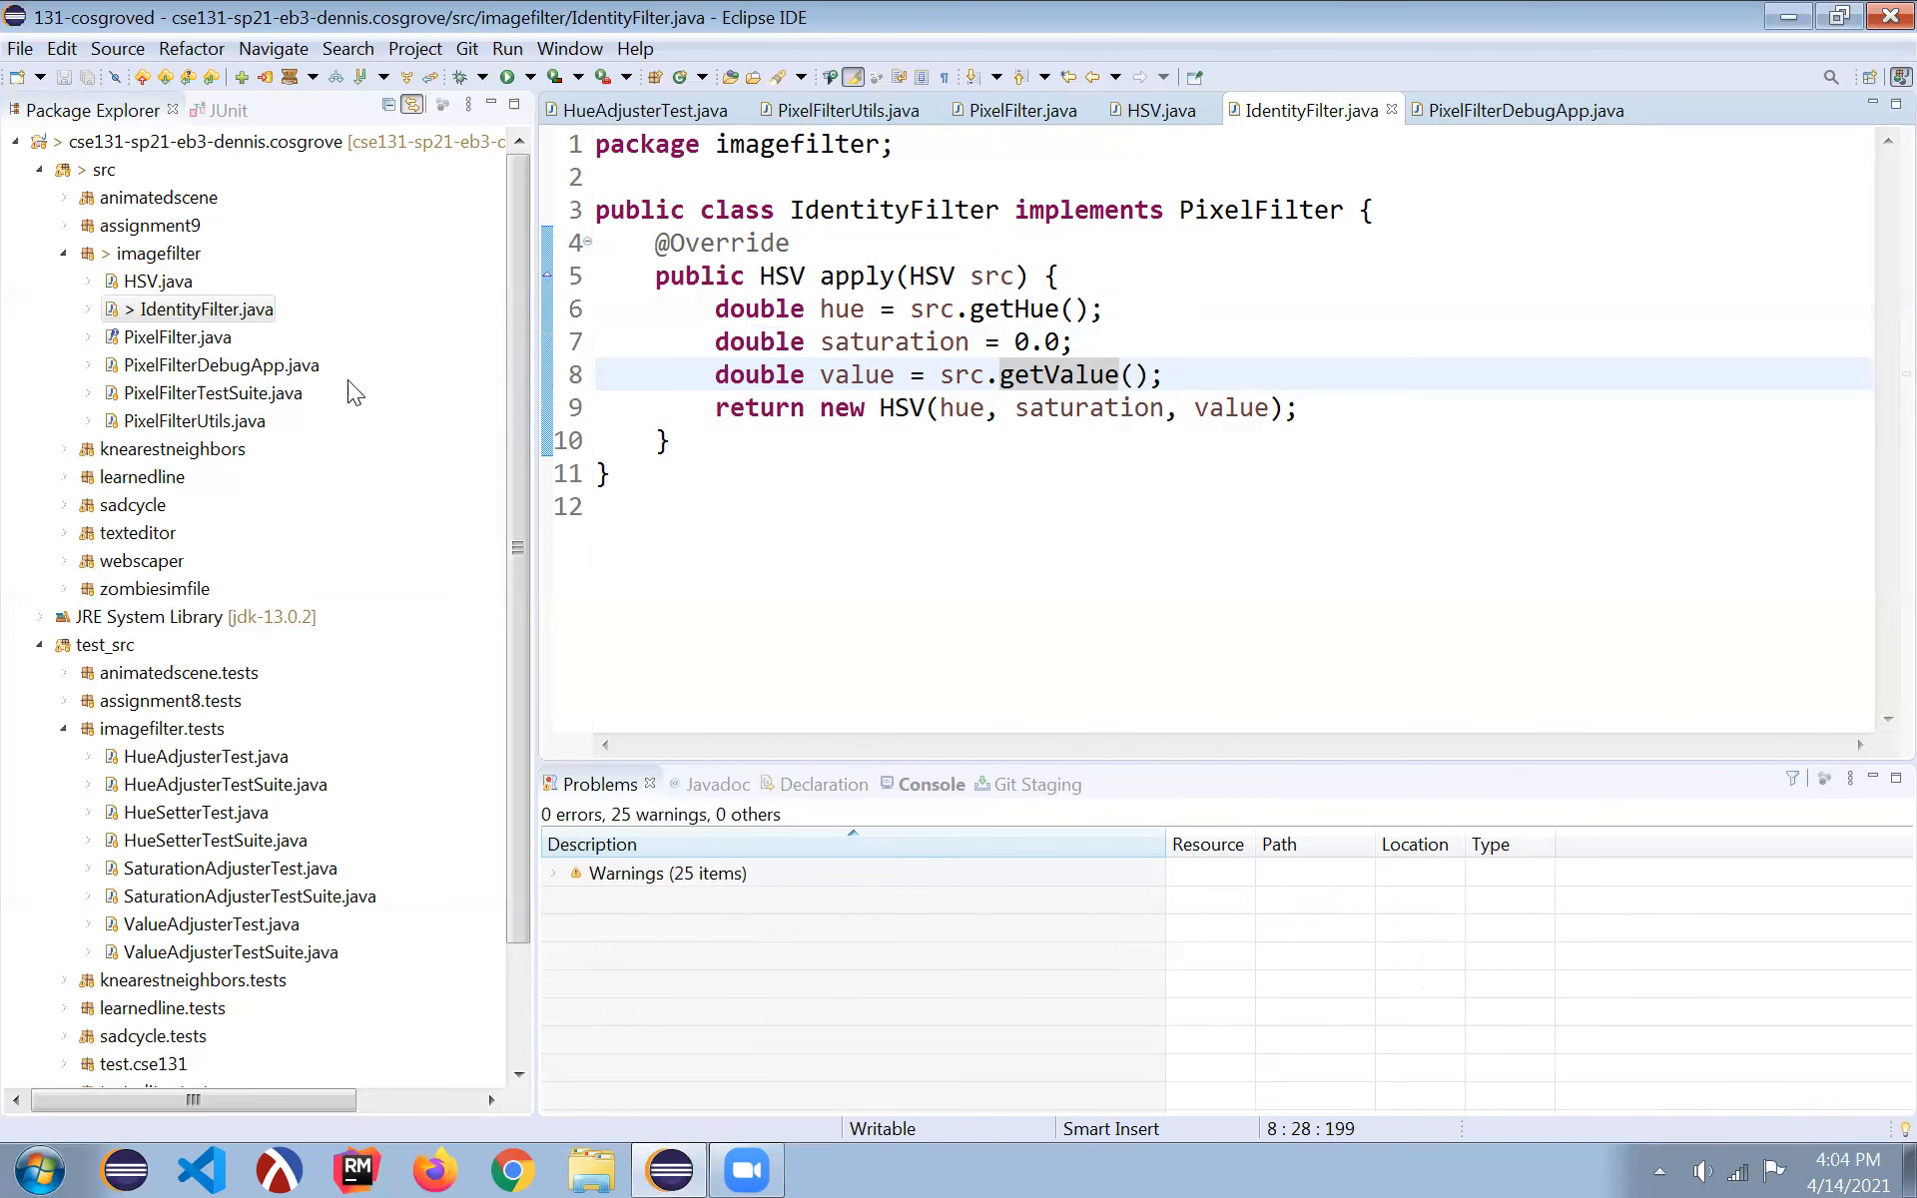
- Launch PixelFilterDebugApp to view the grayscale identity() results for all three images
left_click(1521, 110)
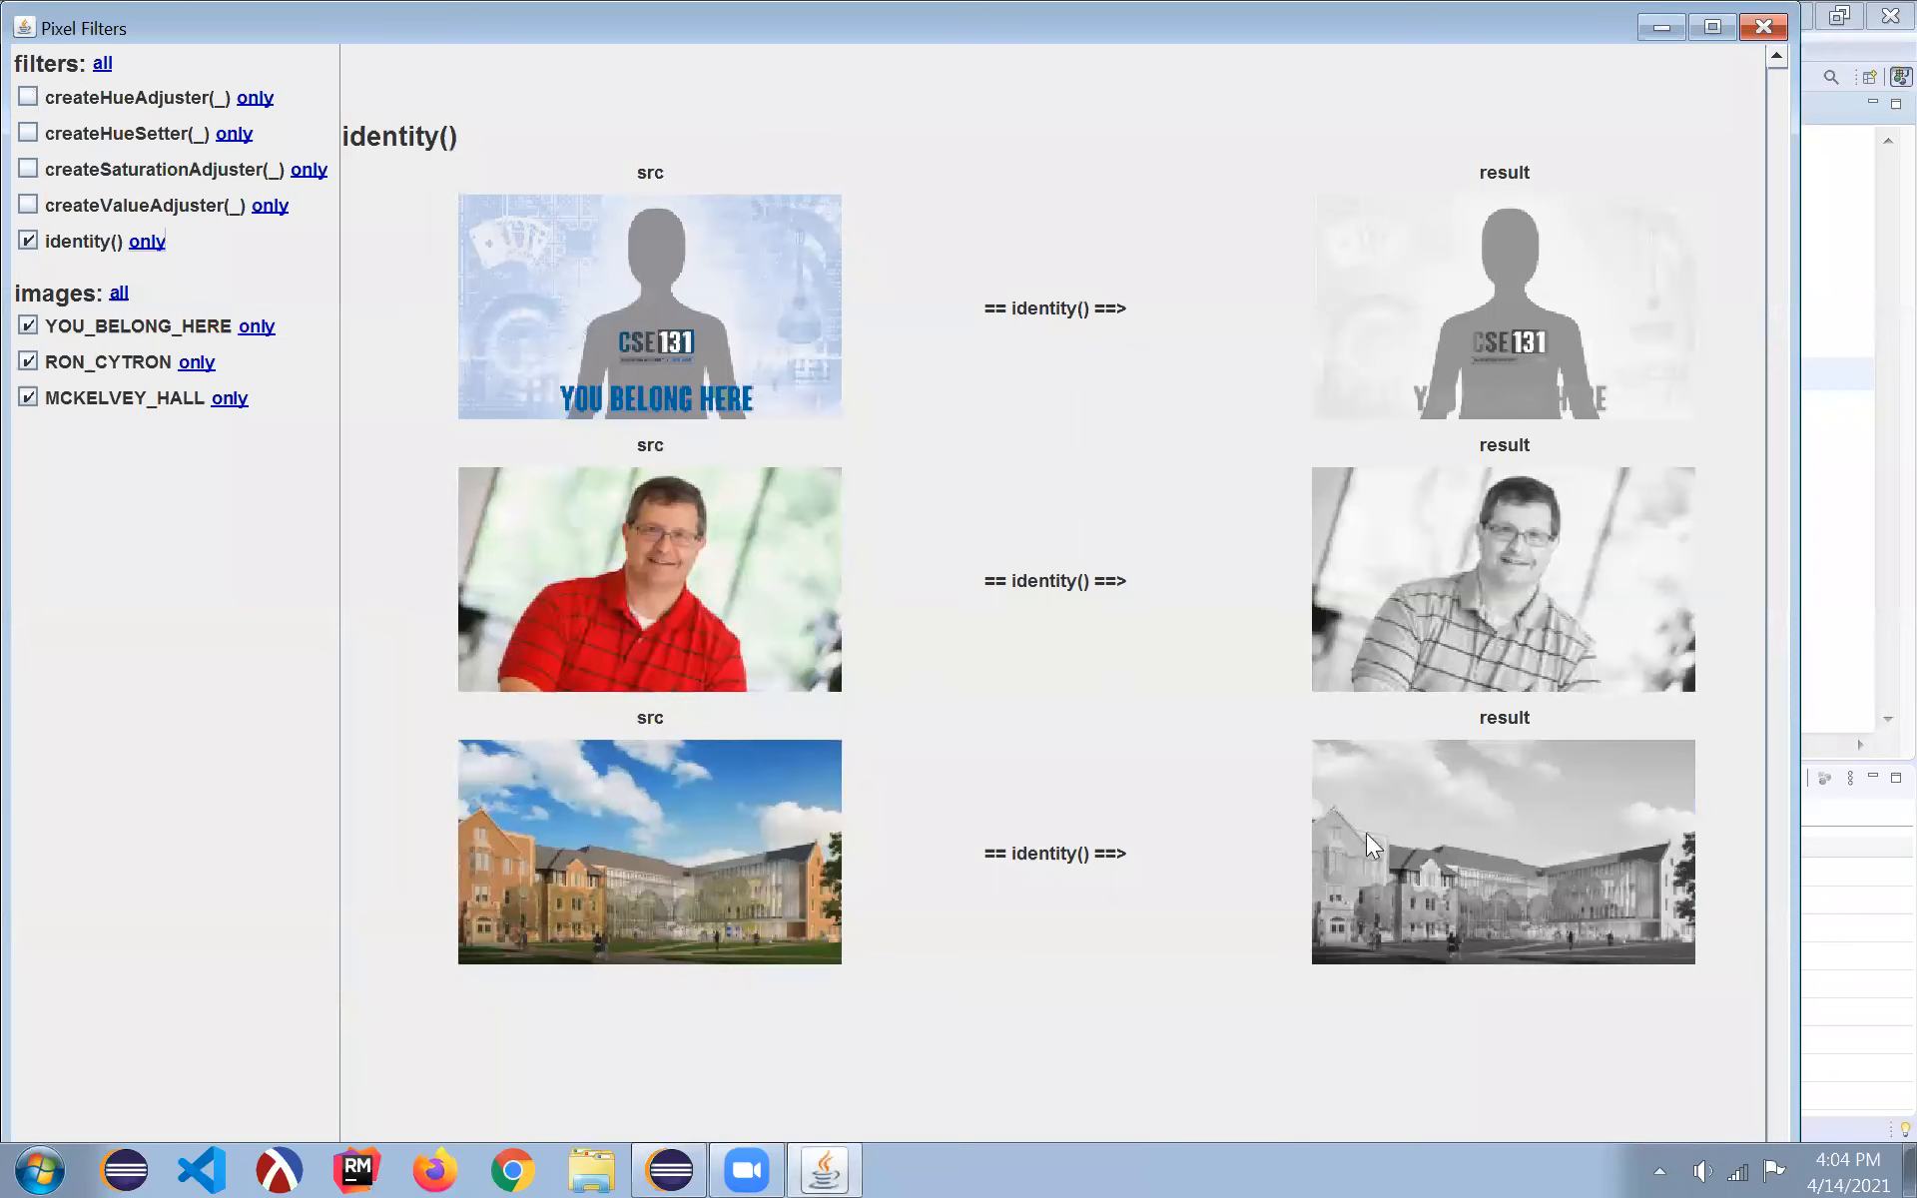
mouse_move(1433, 310)
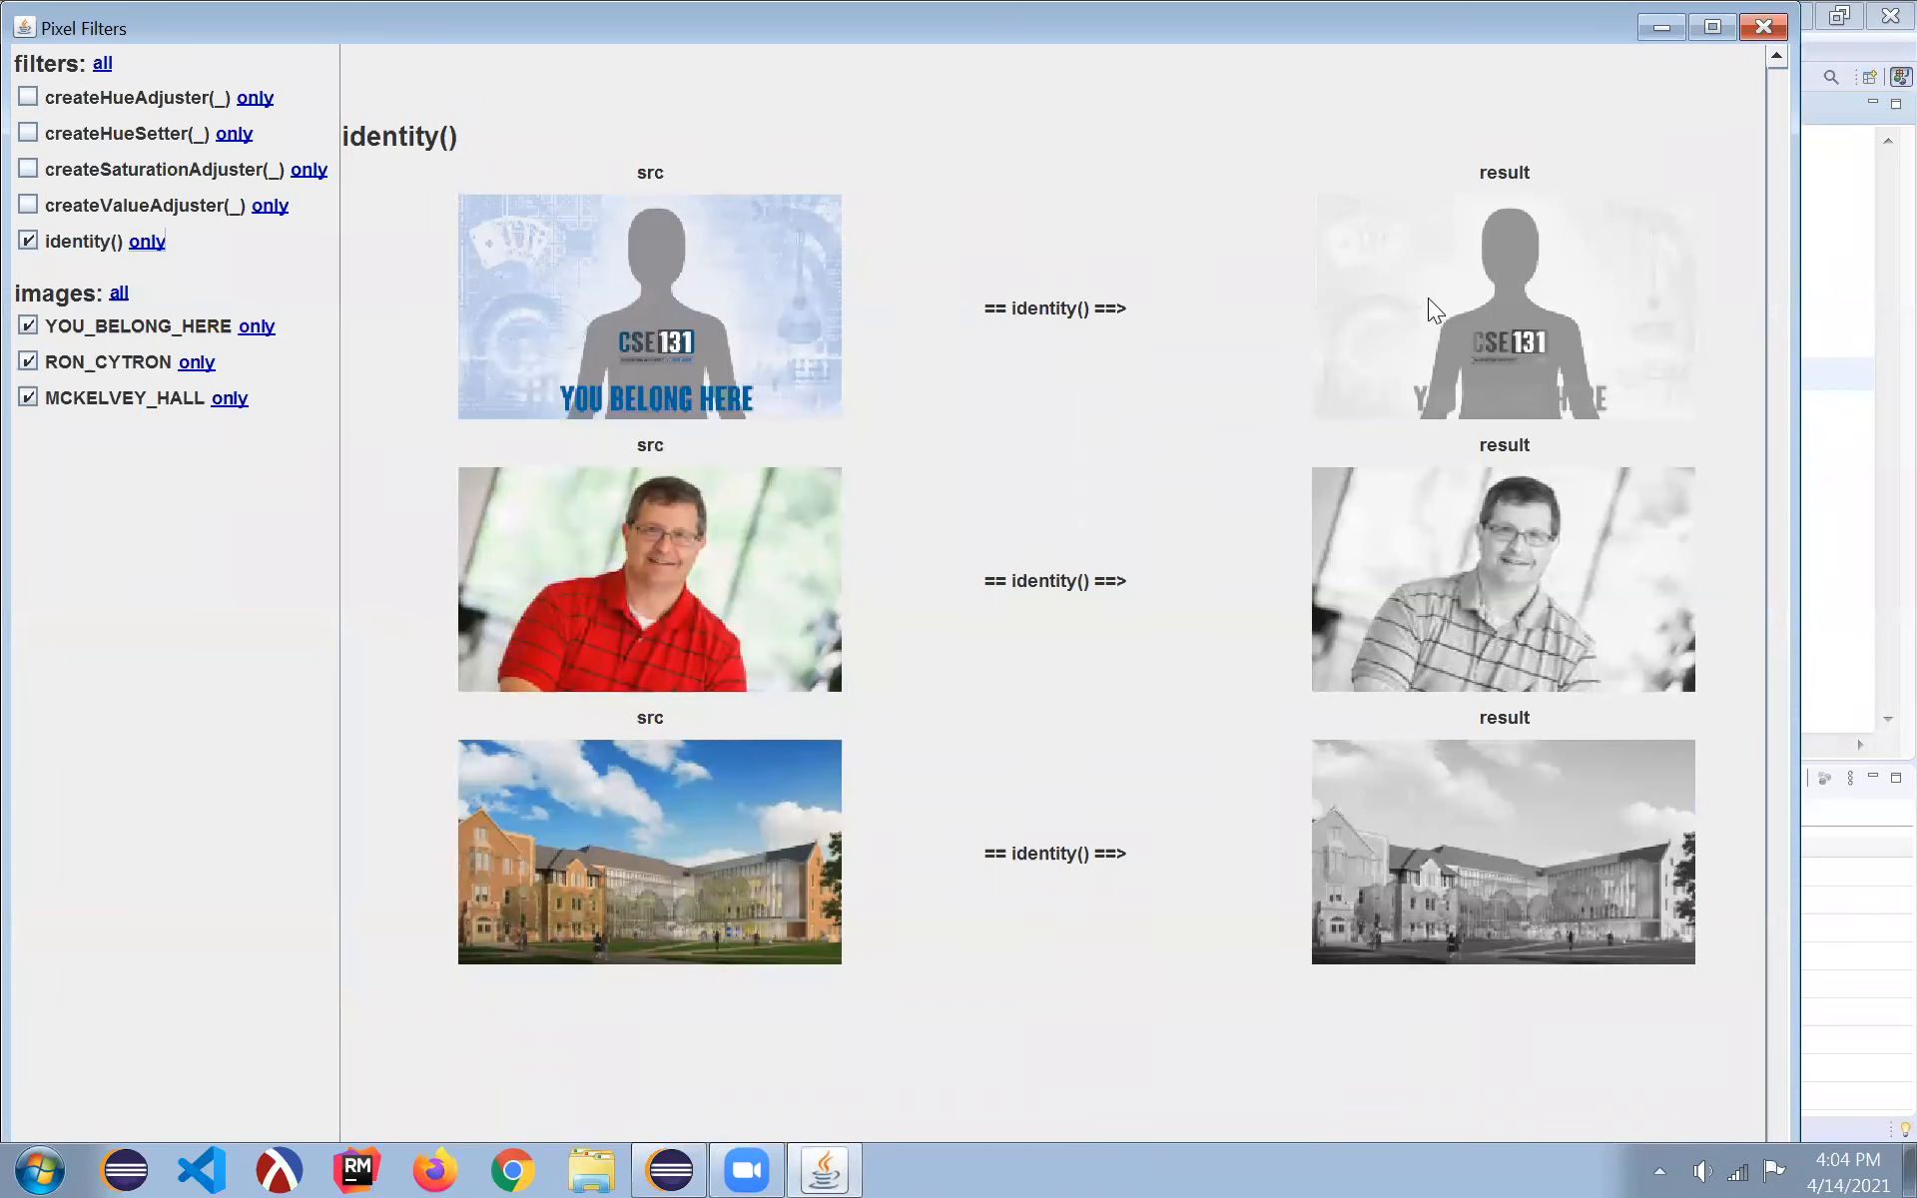
mouse_move(1308, 447)
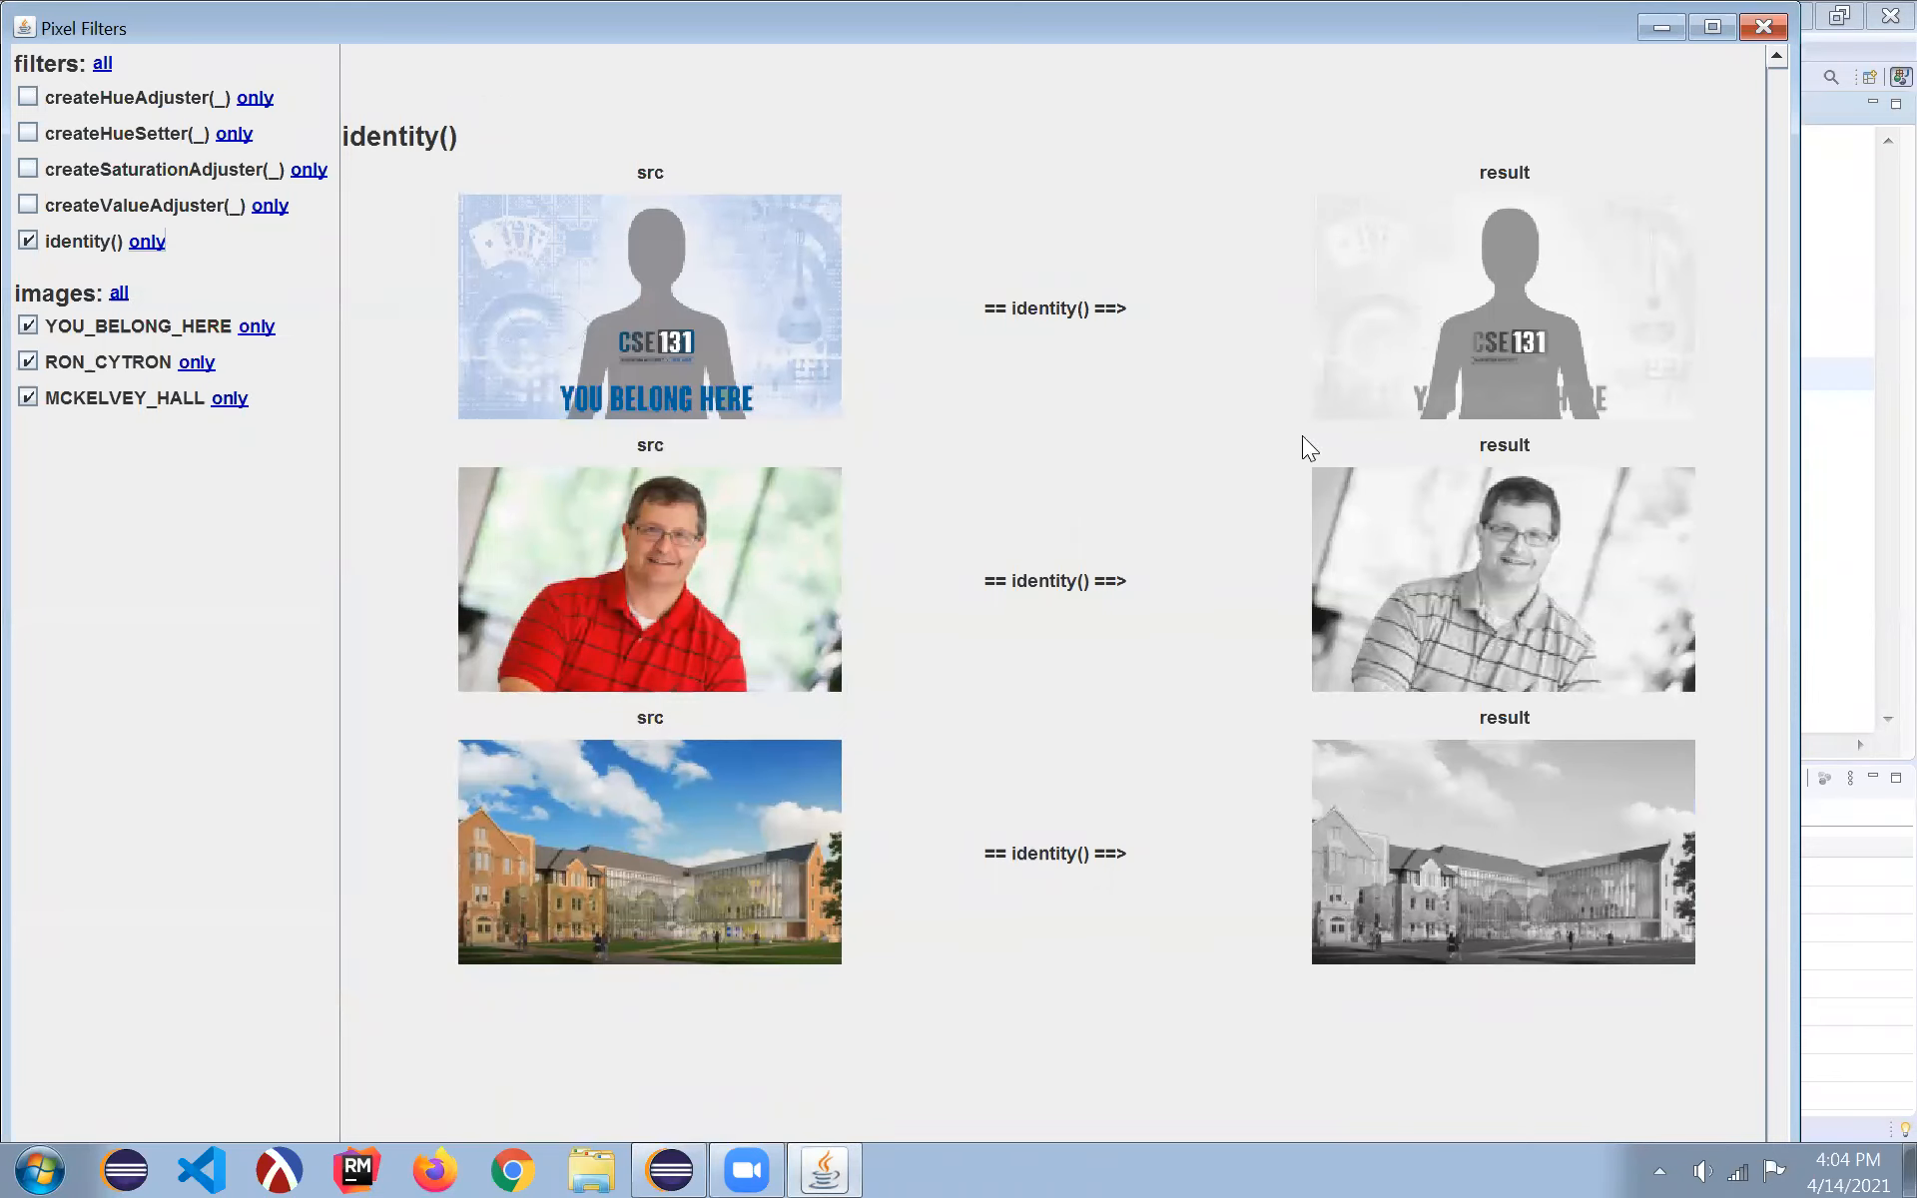
mouse_move(1406, 457)
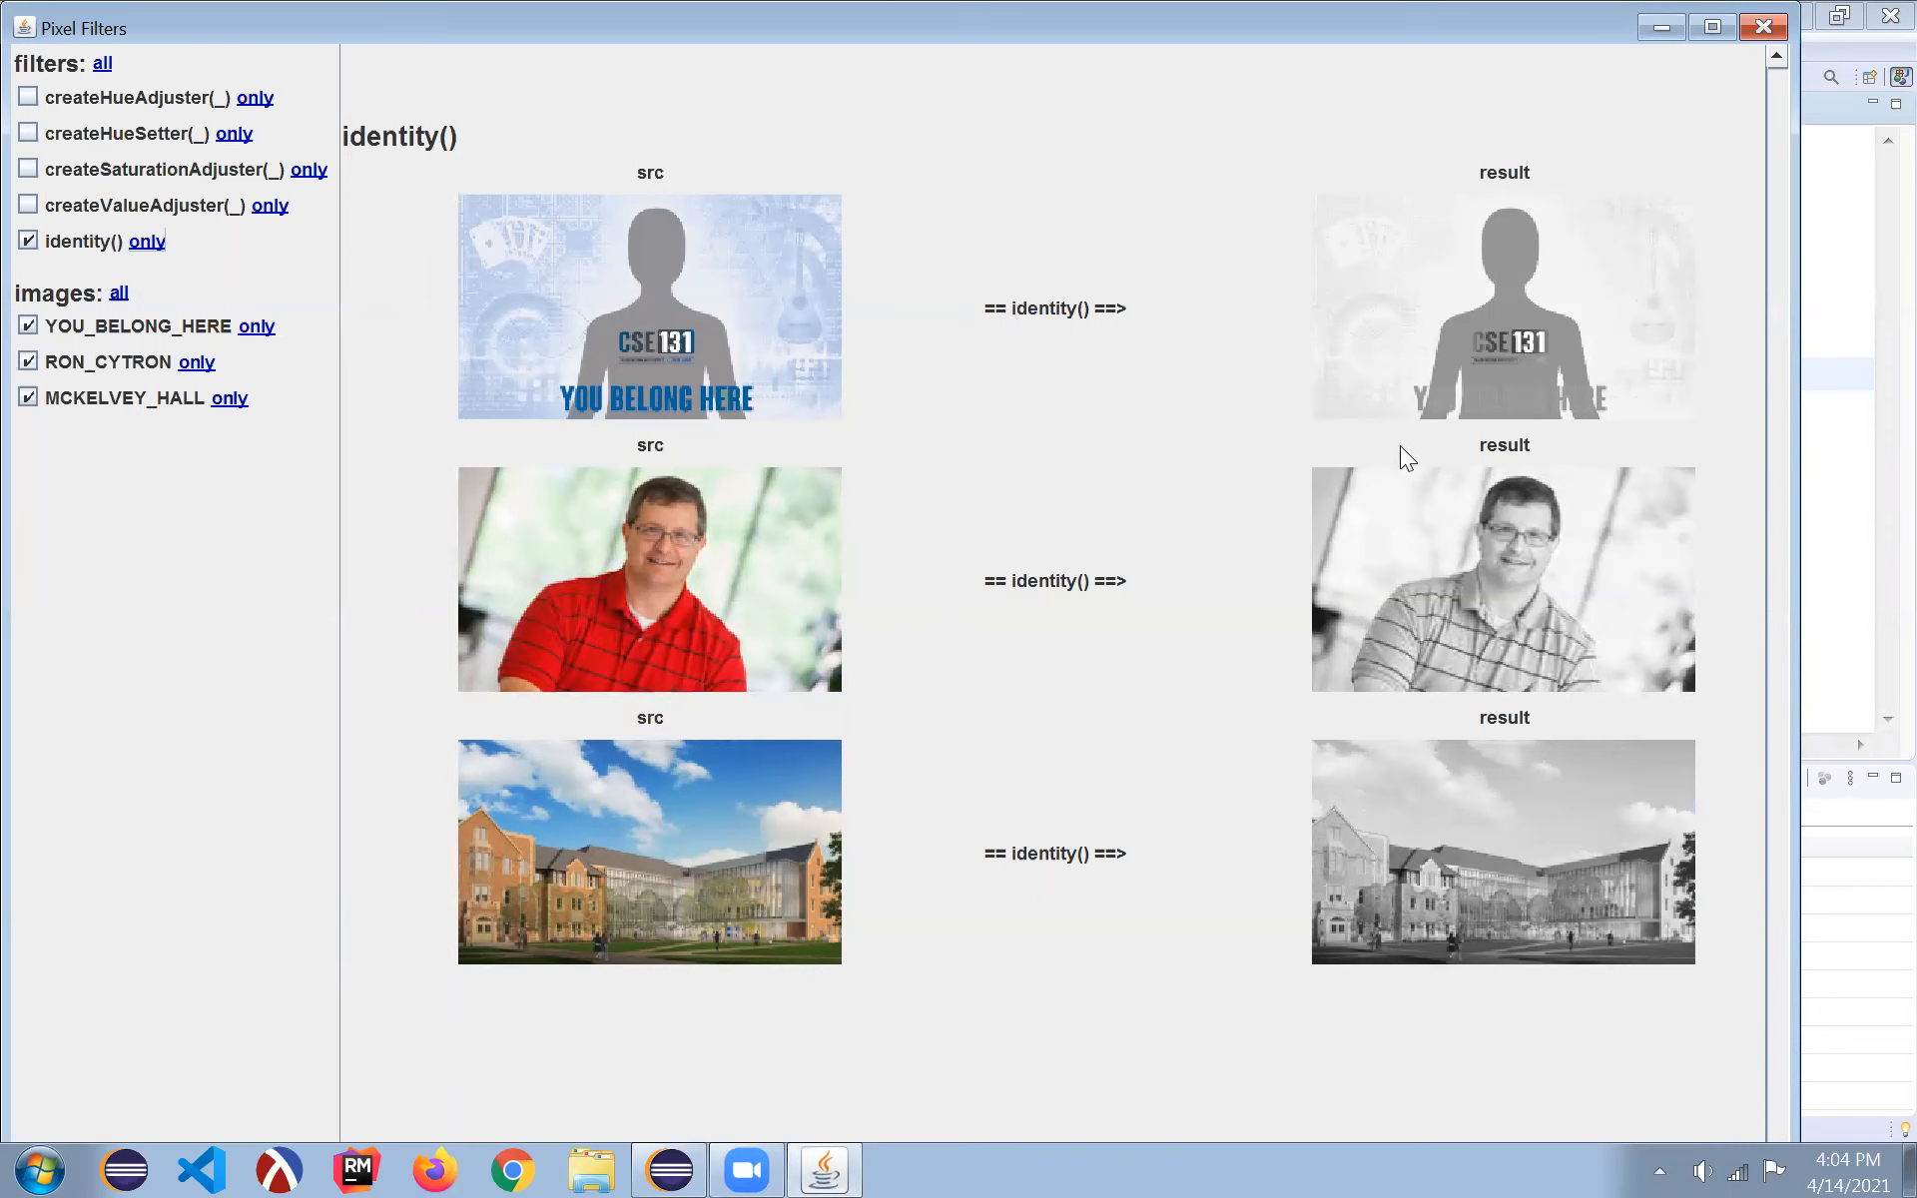
mouse_move(935, 248)
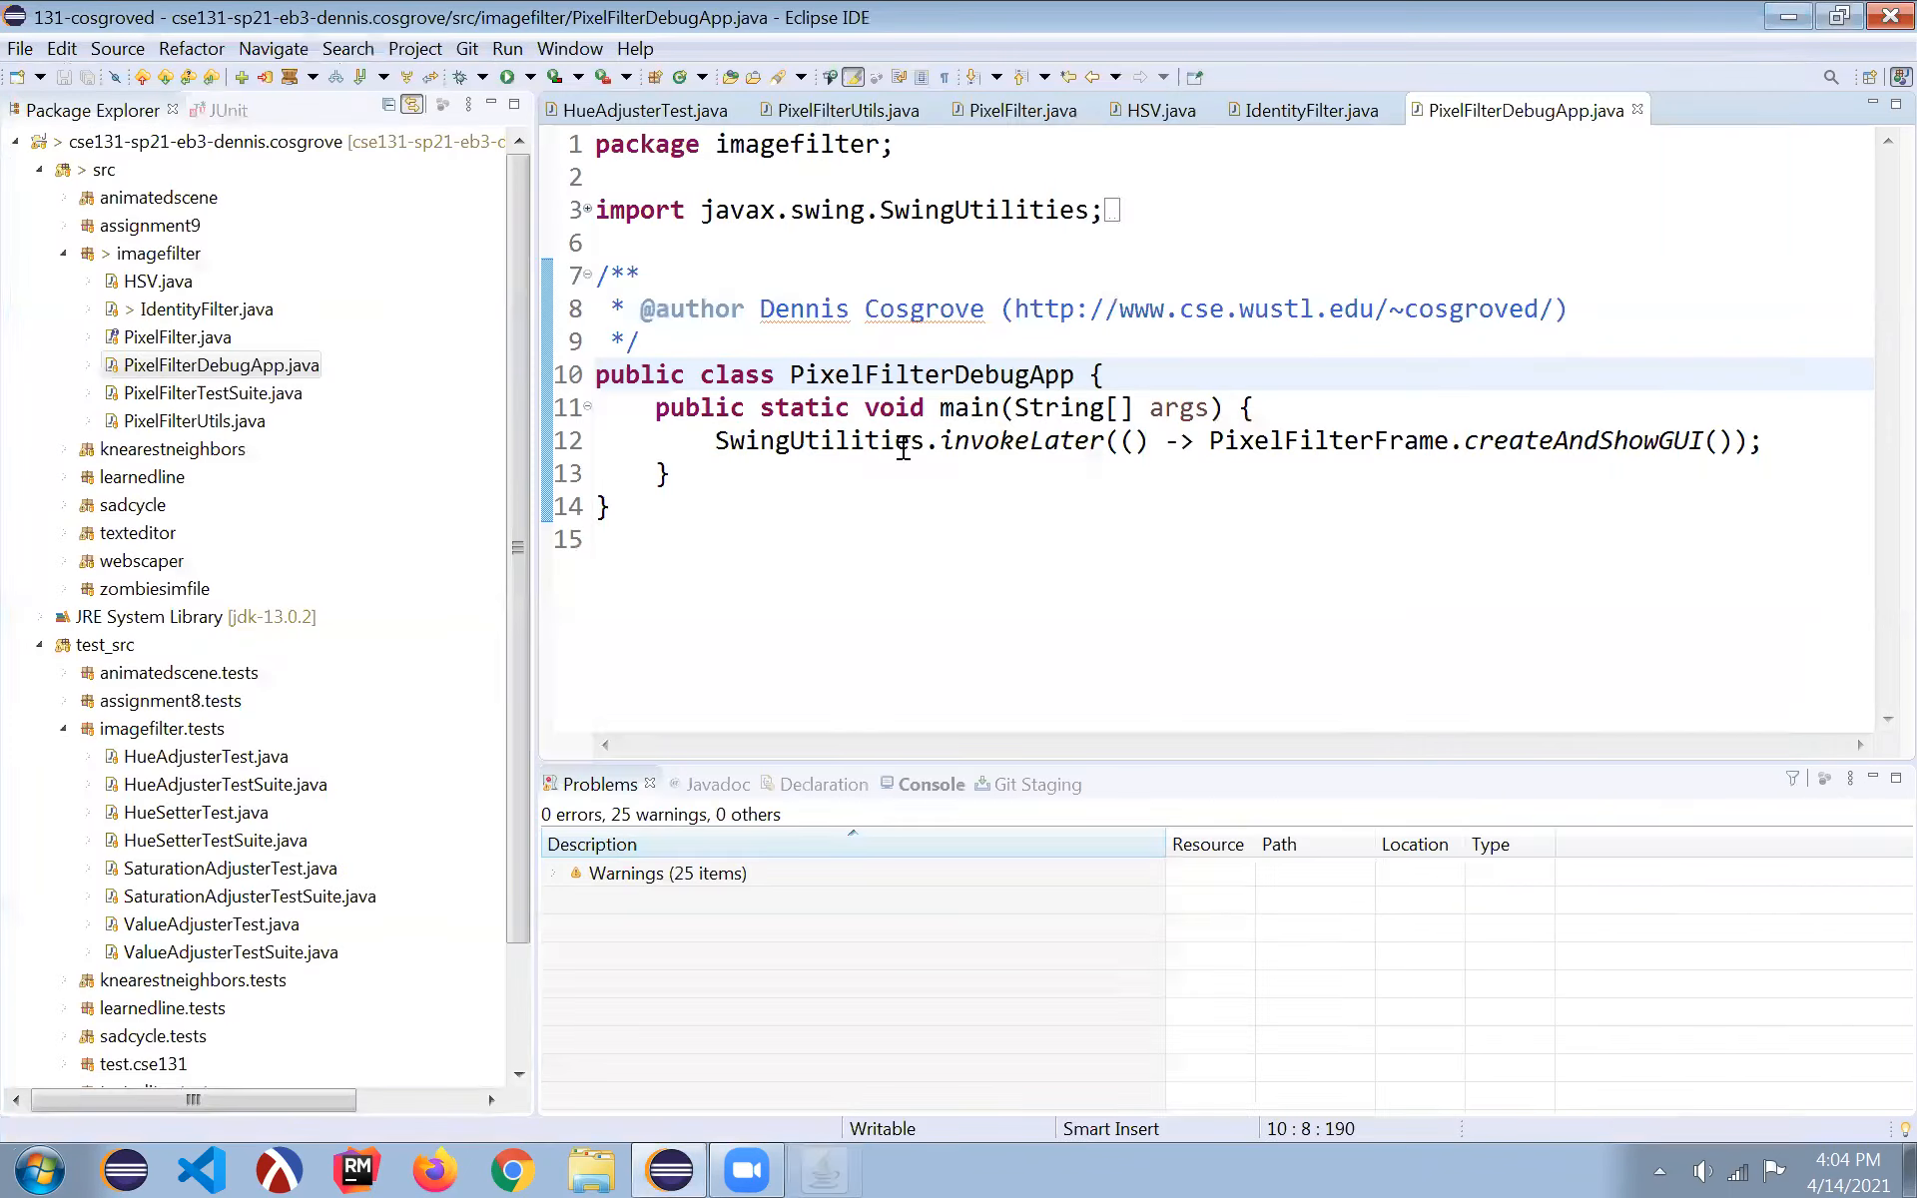
- In IdentityFilter, add '// exploring grayscale' over the commented code and 'return src;'
left_click(1014, 110)
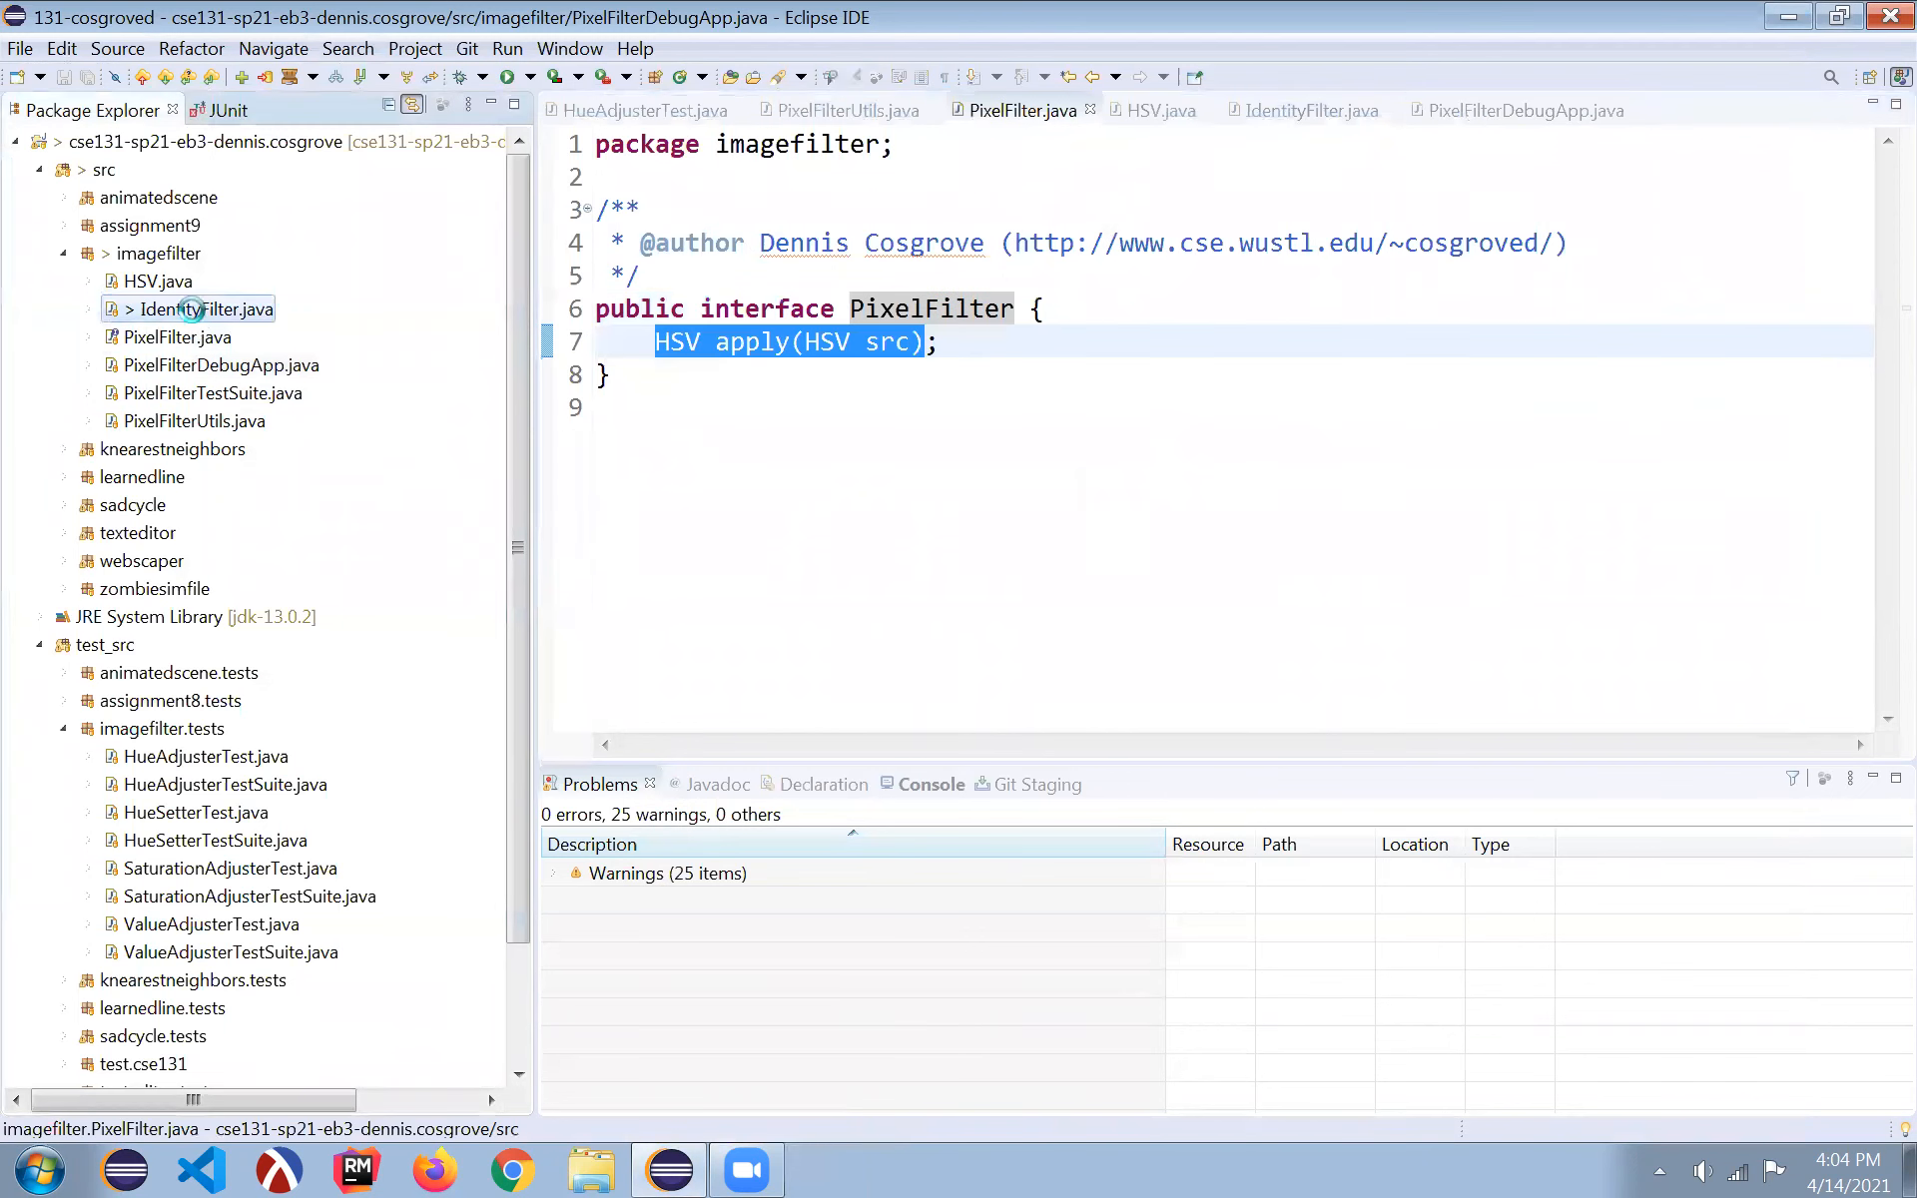
left_click(1311, 110)
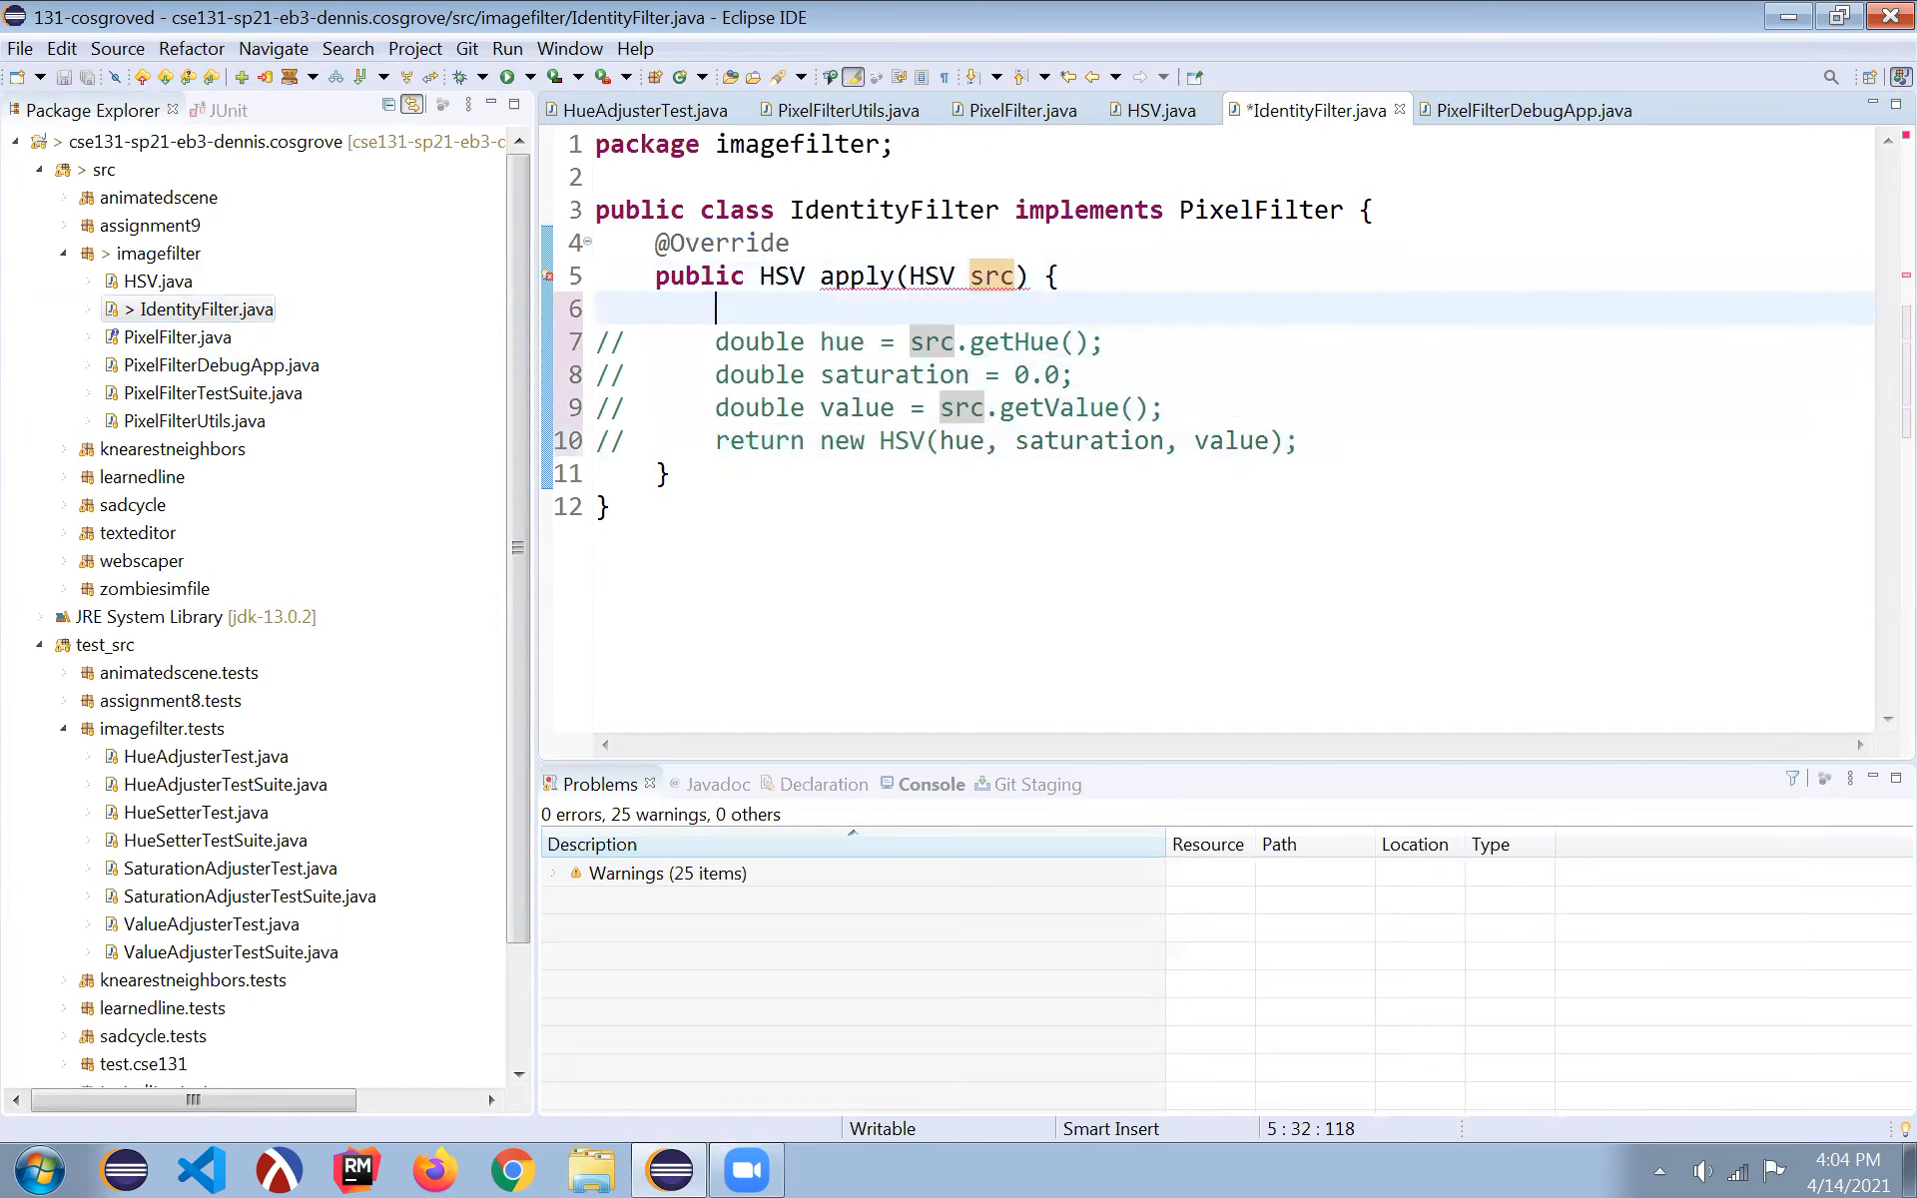
type("// expl")
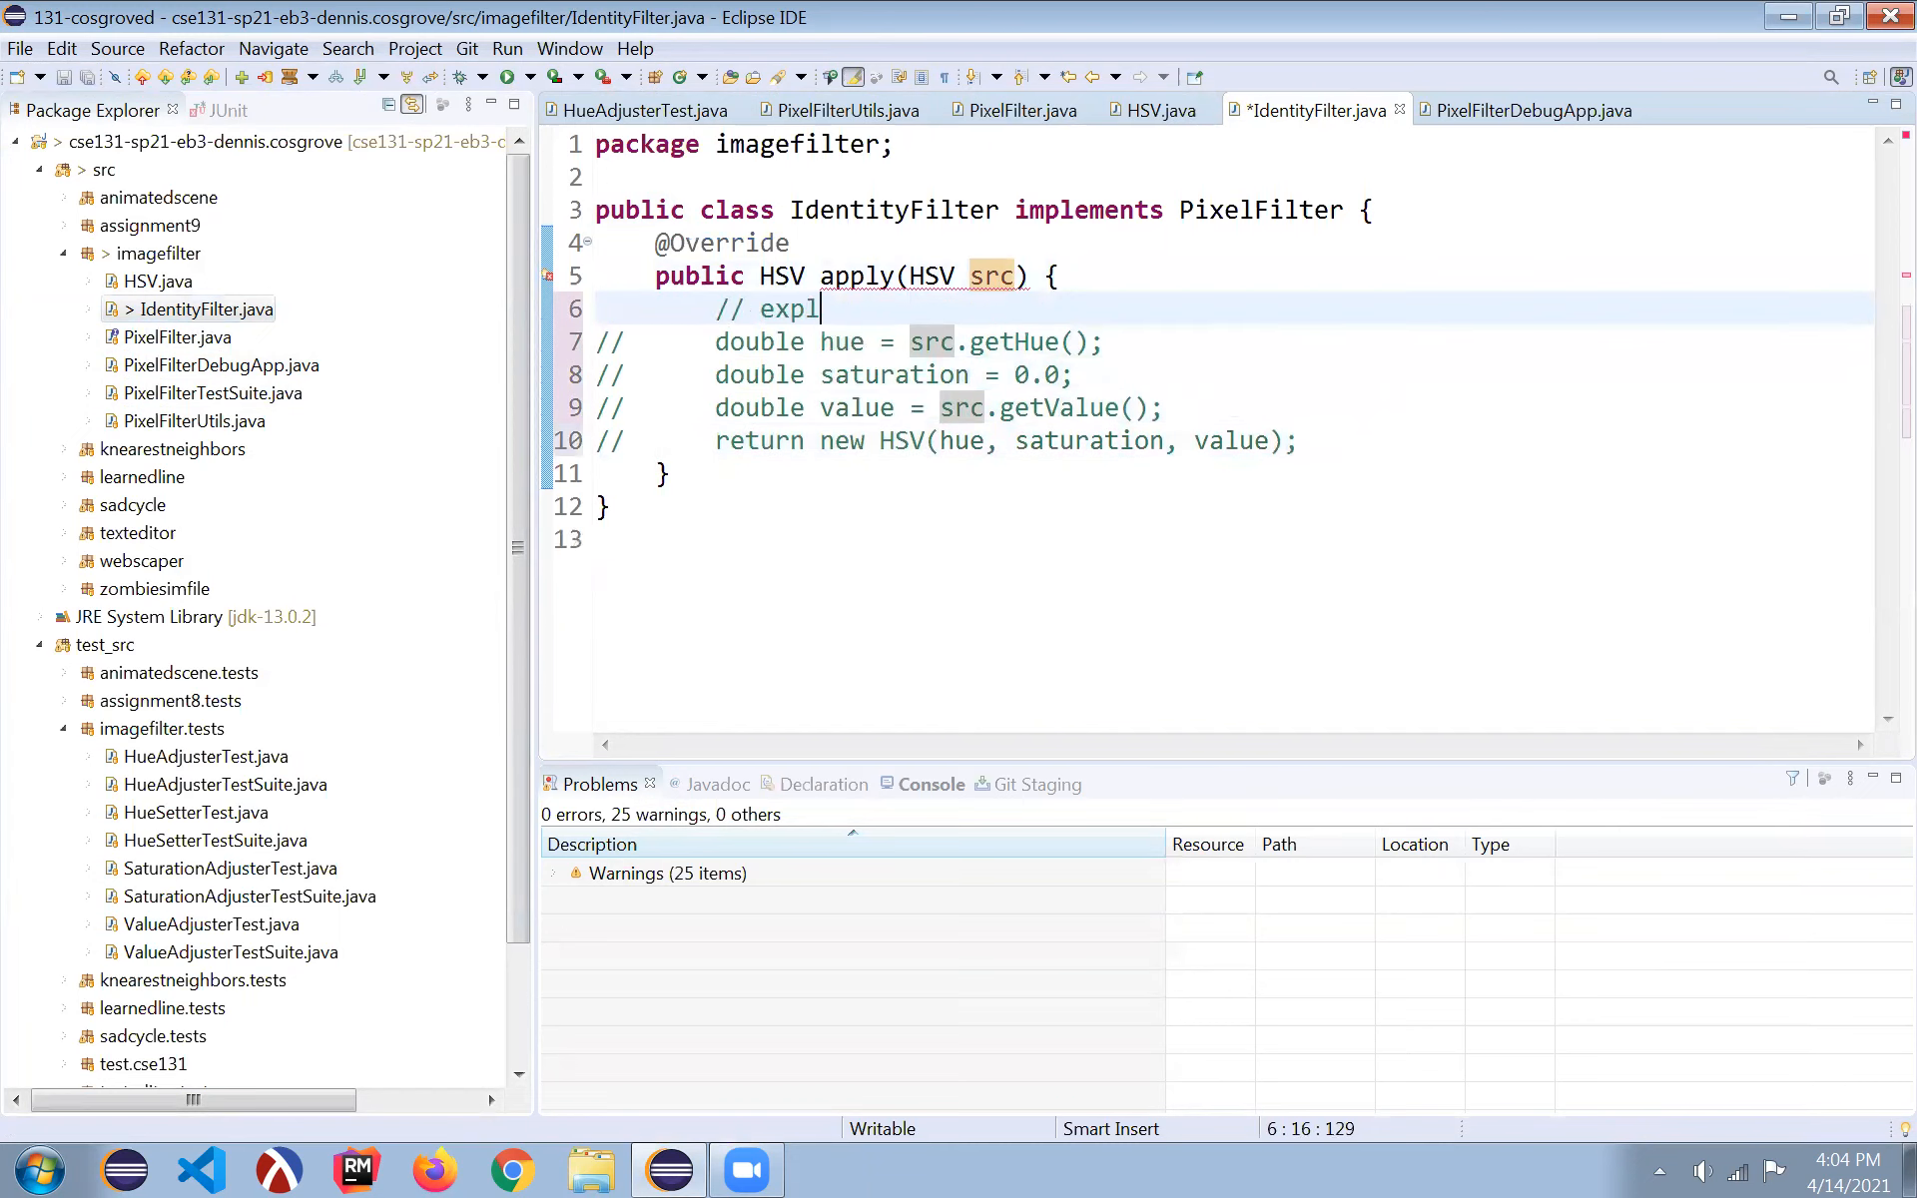
type("ori")
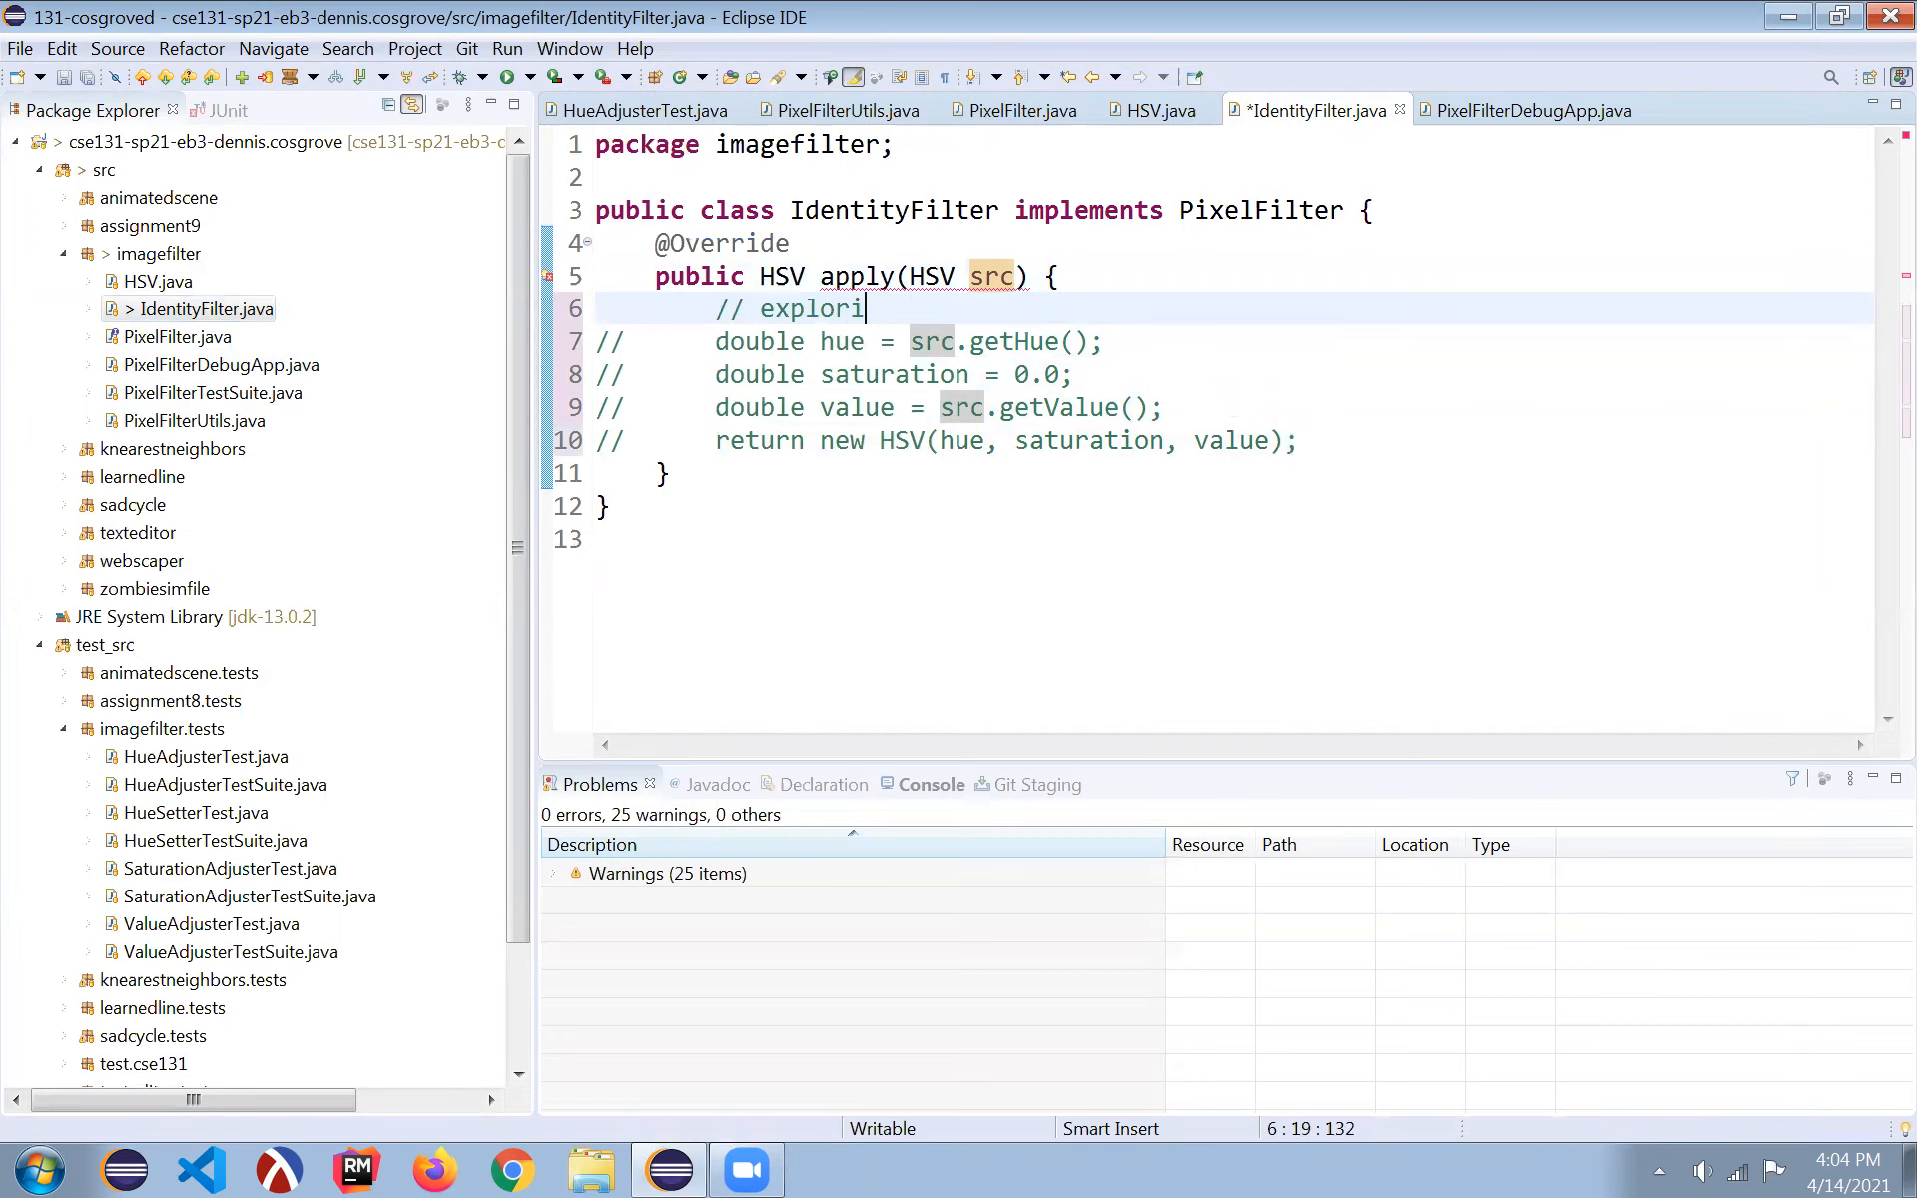
type("ng grayscale")
type("return")
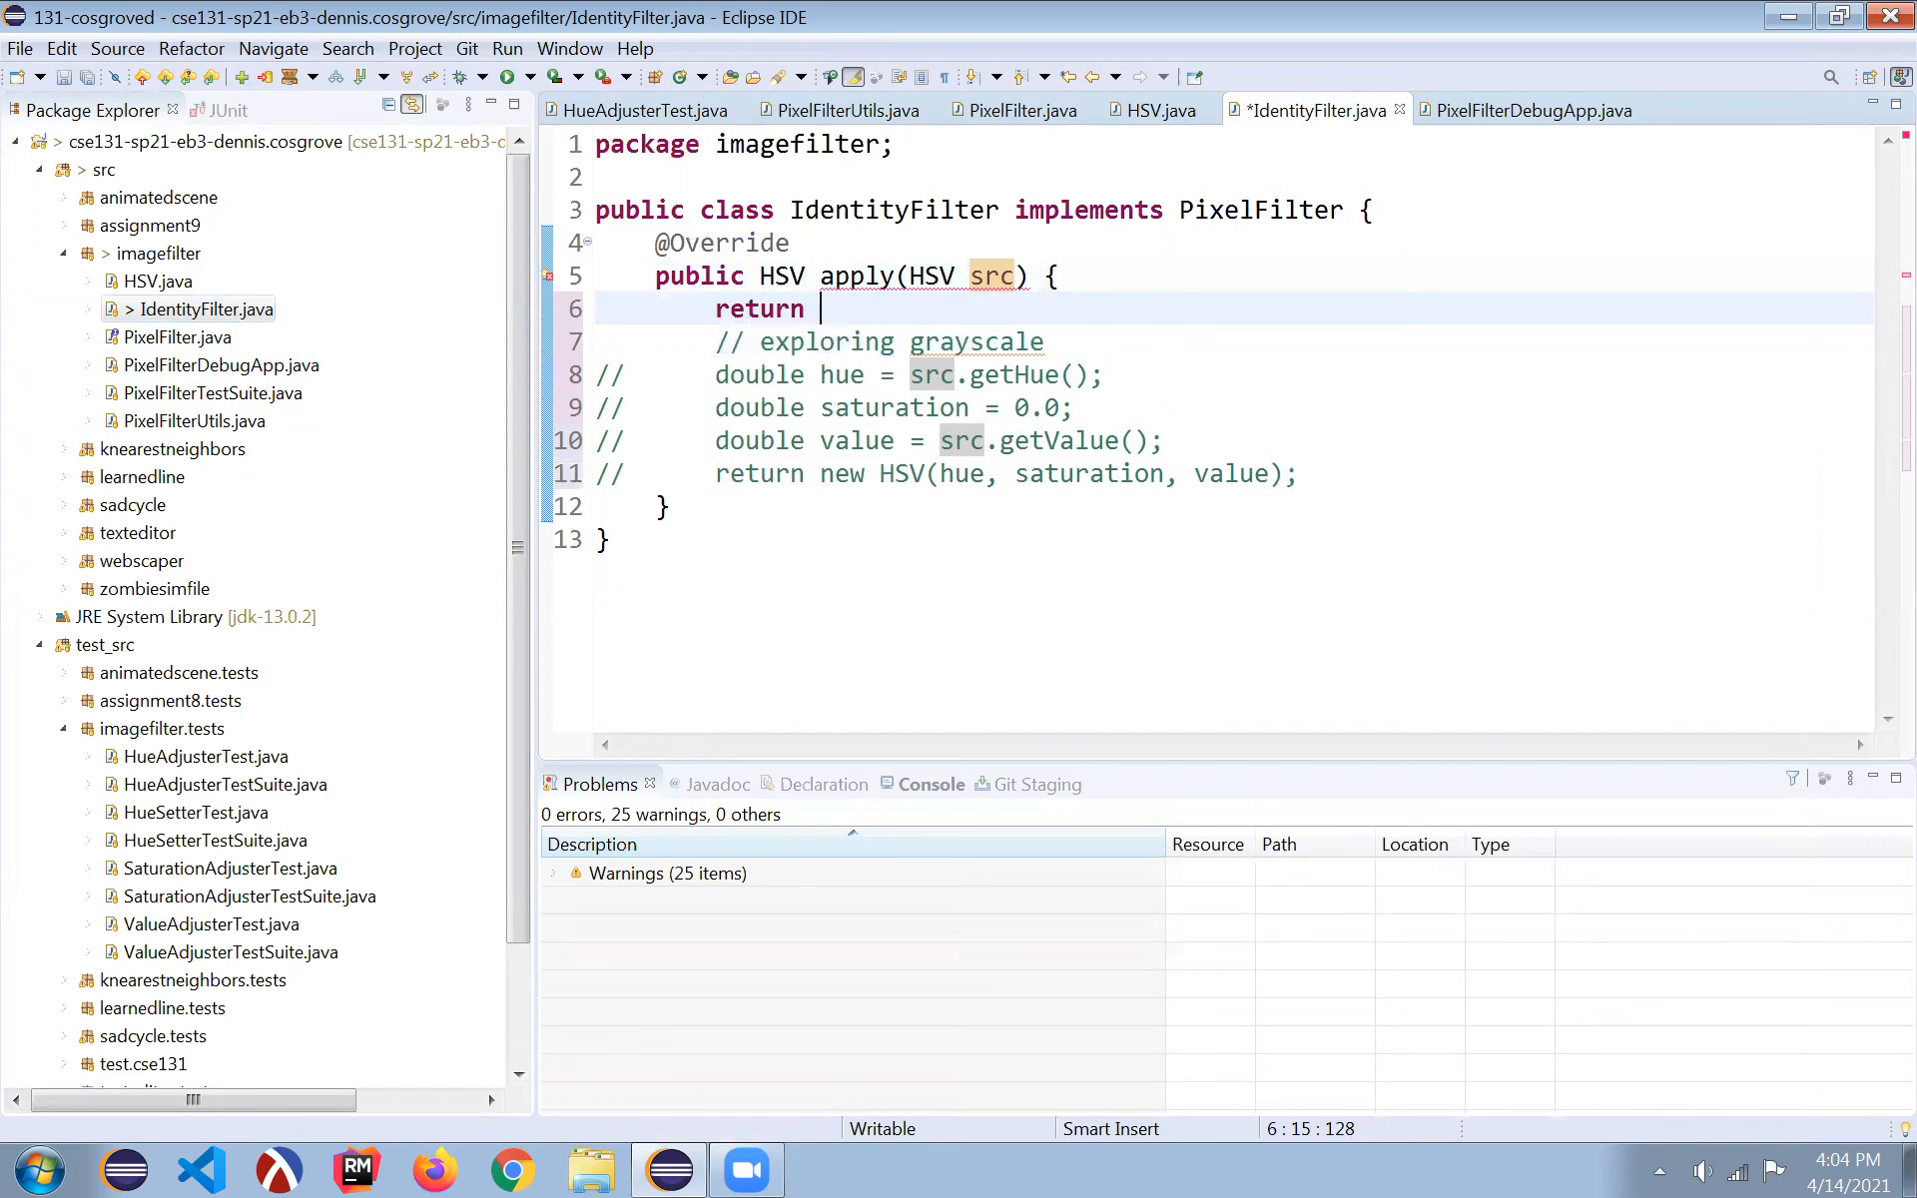
type("src;")
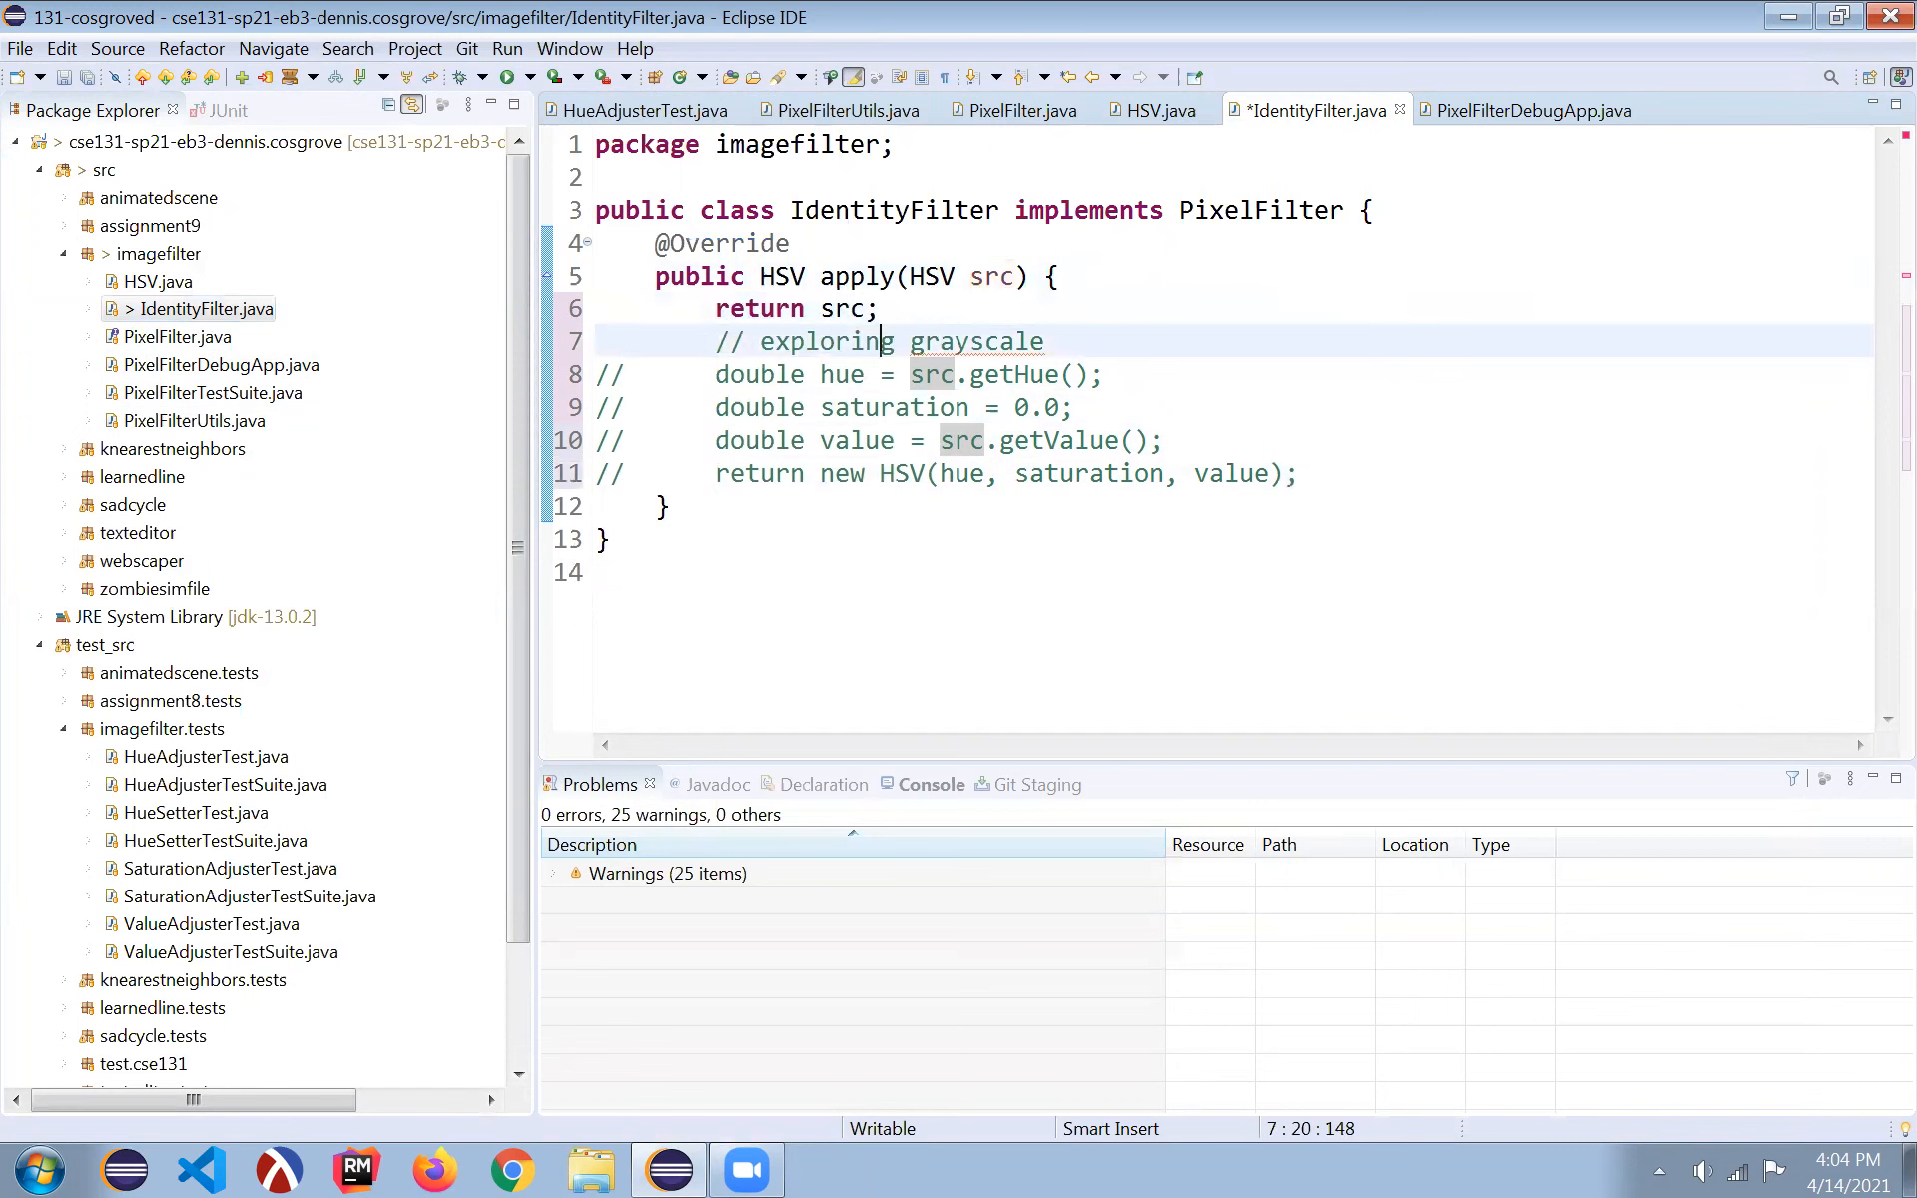
left_click(1525, 110)
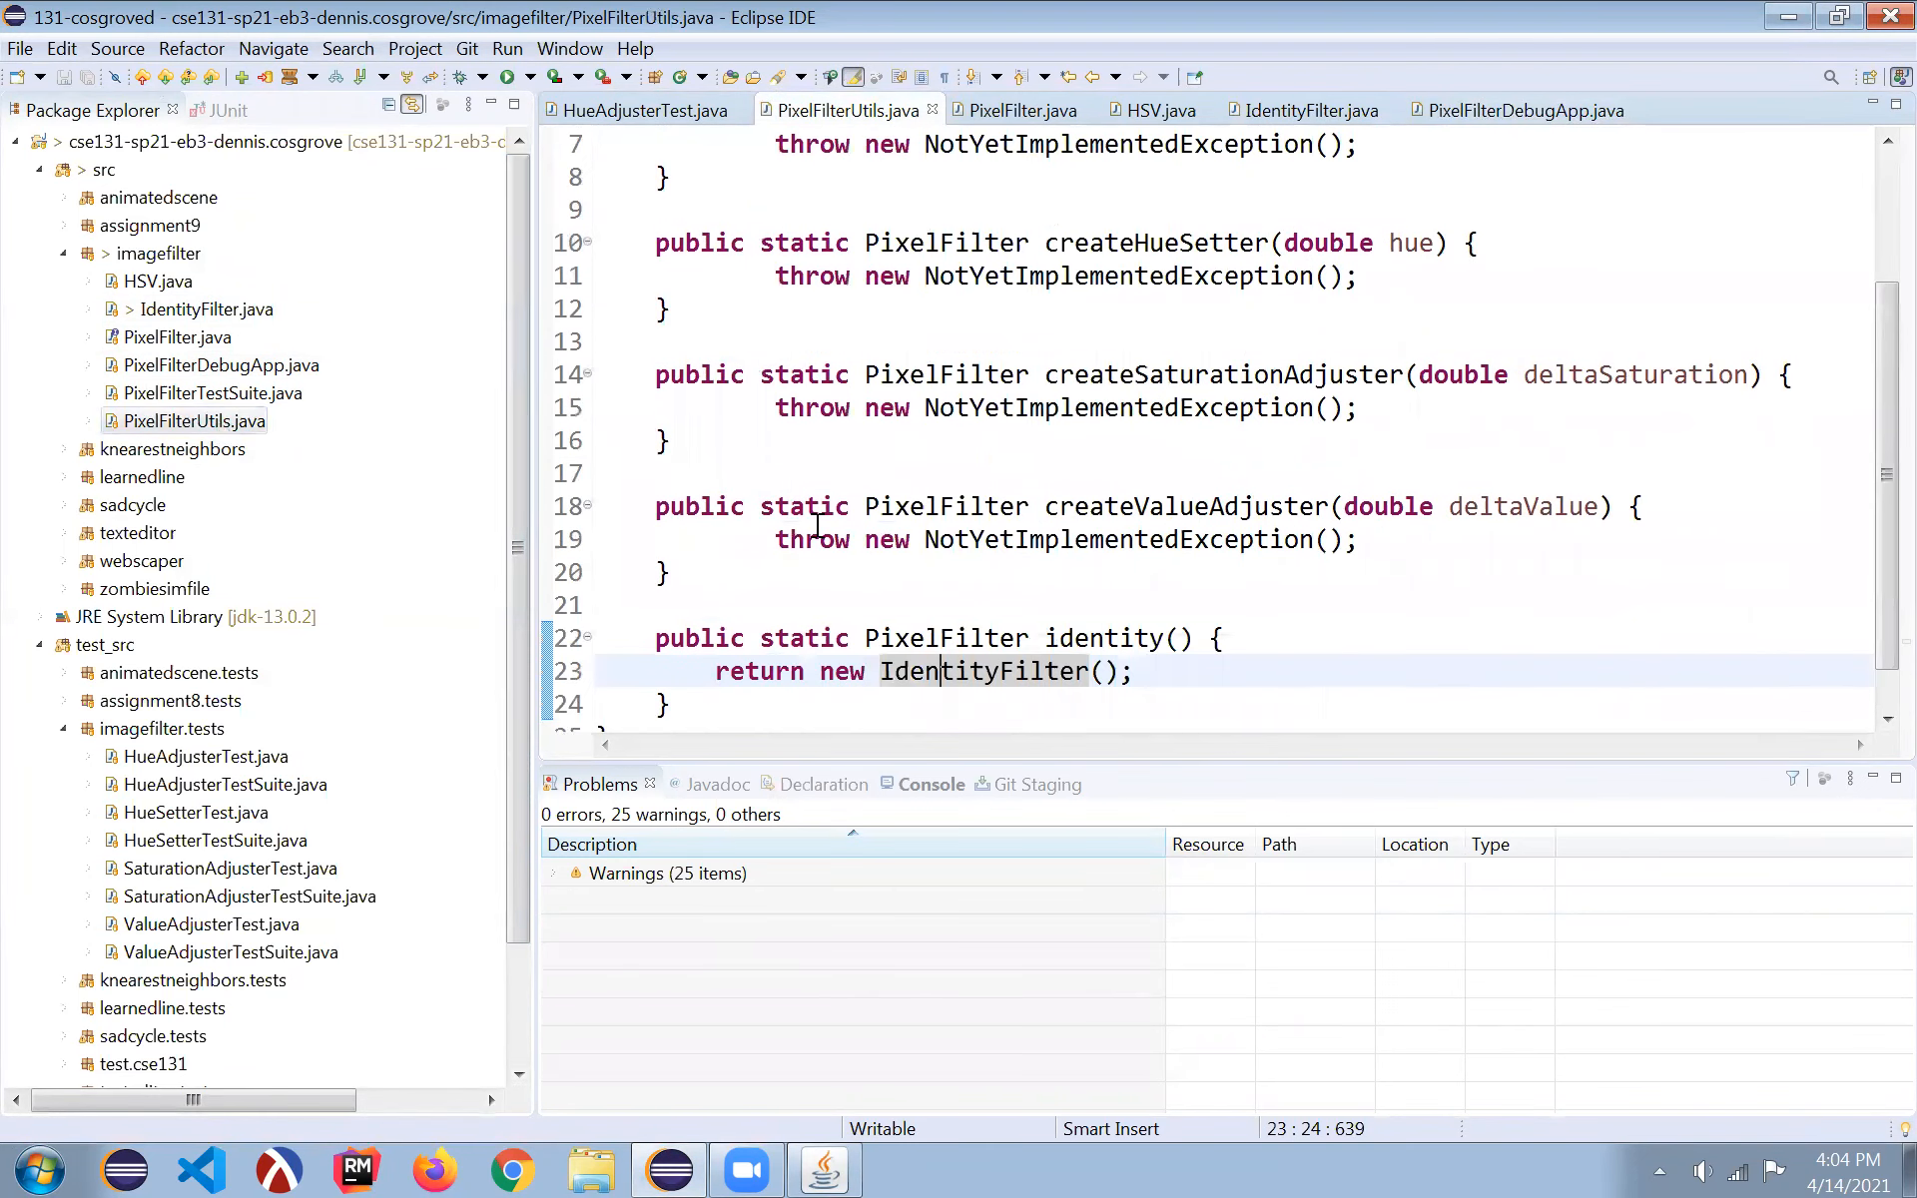
mouse_move(1210, 566)
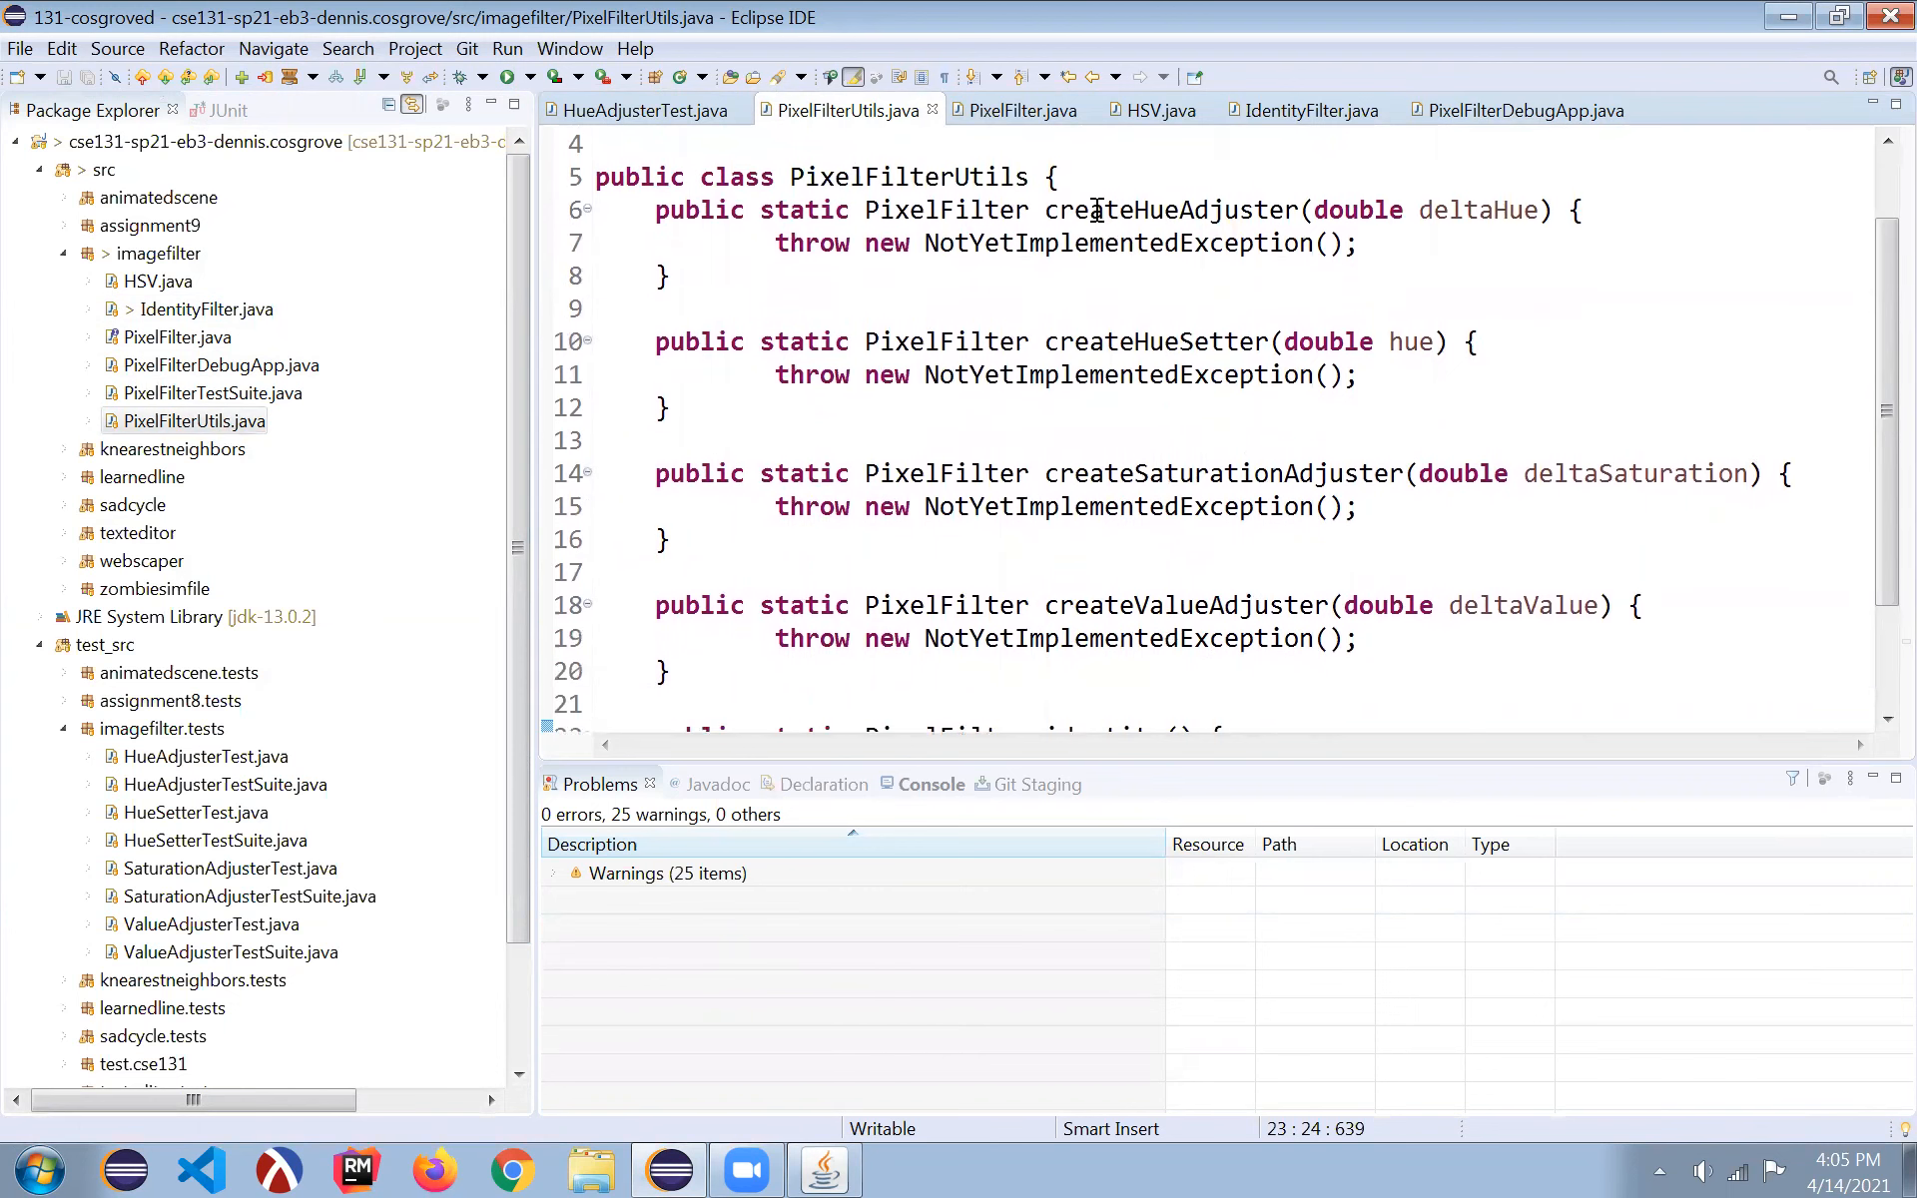
- Review the createHueAdjuster and following NotYetImplementedException stubs in PixelFilterUtils
double_click(1170, 209)
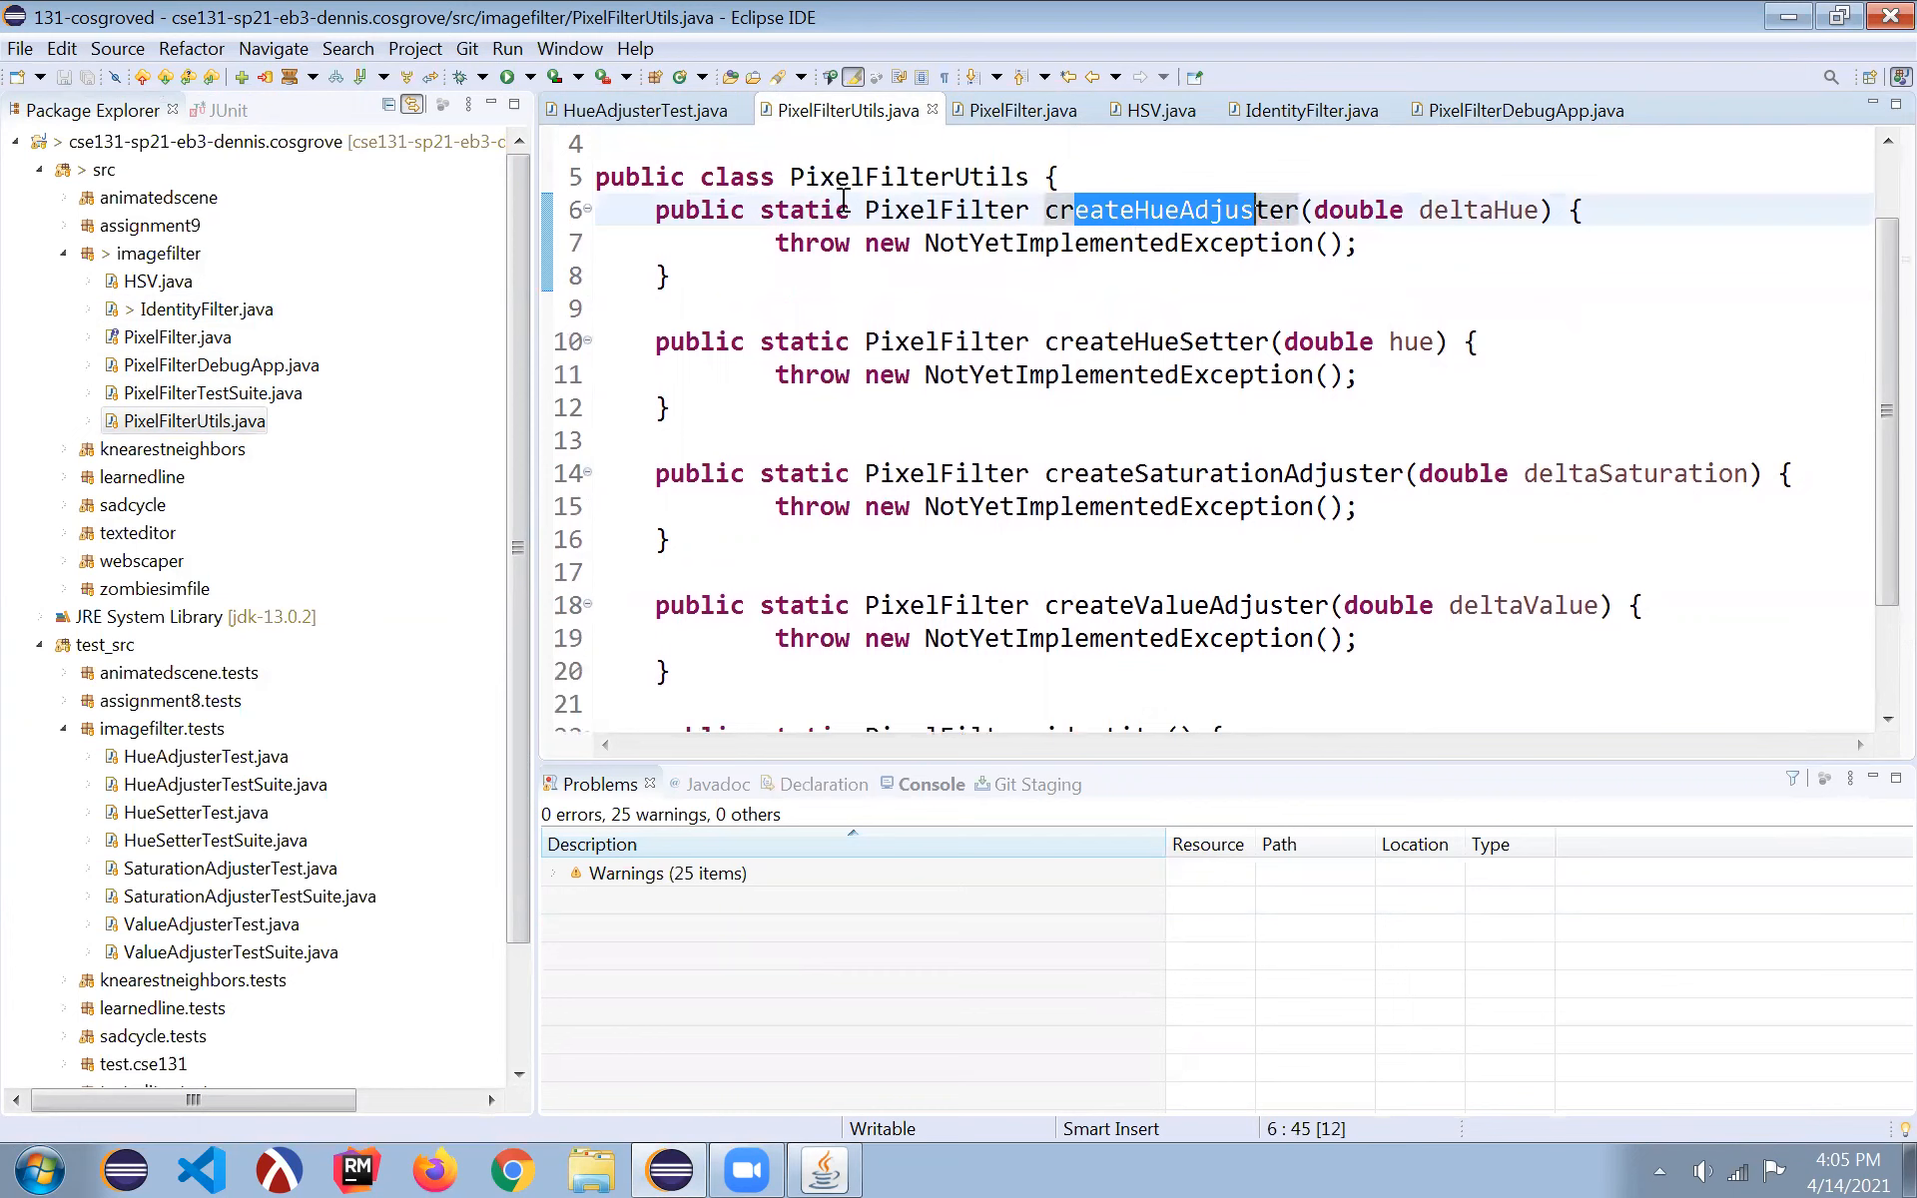
mouse_move(917, 202)
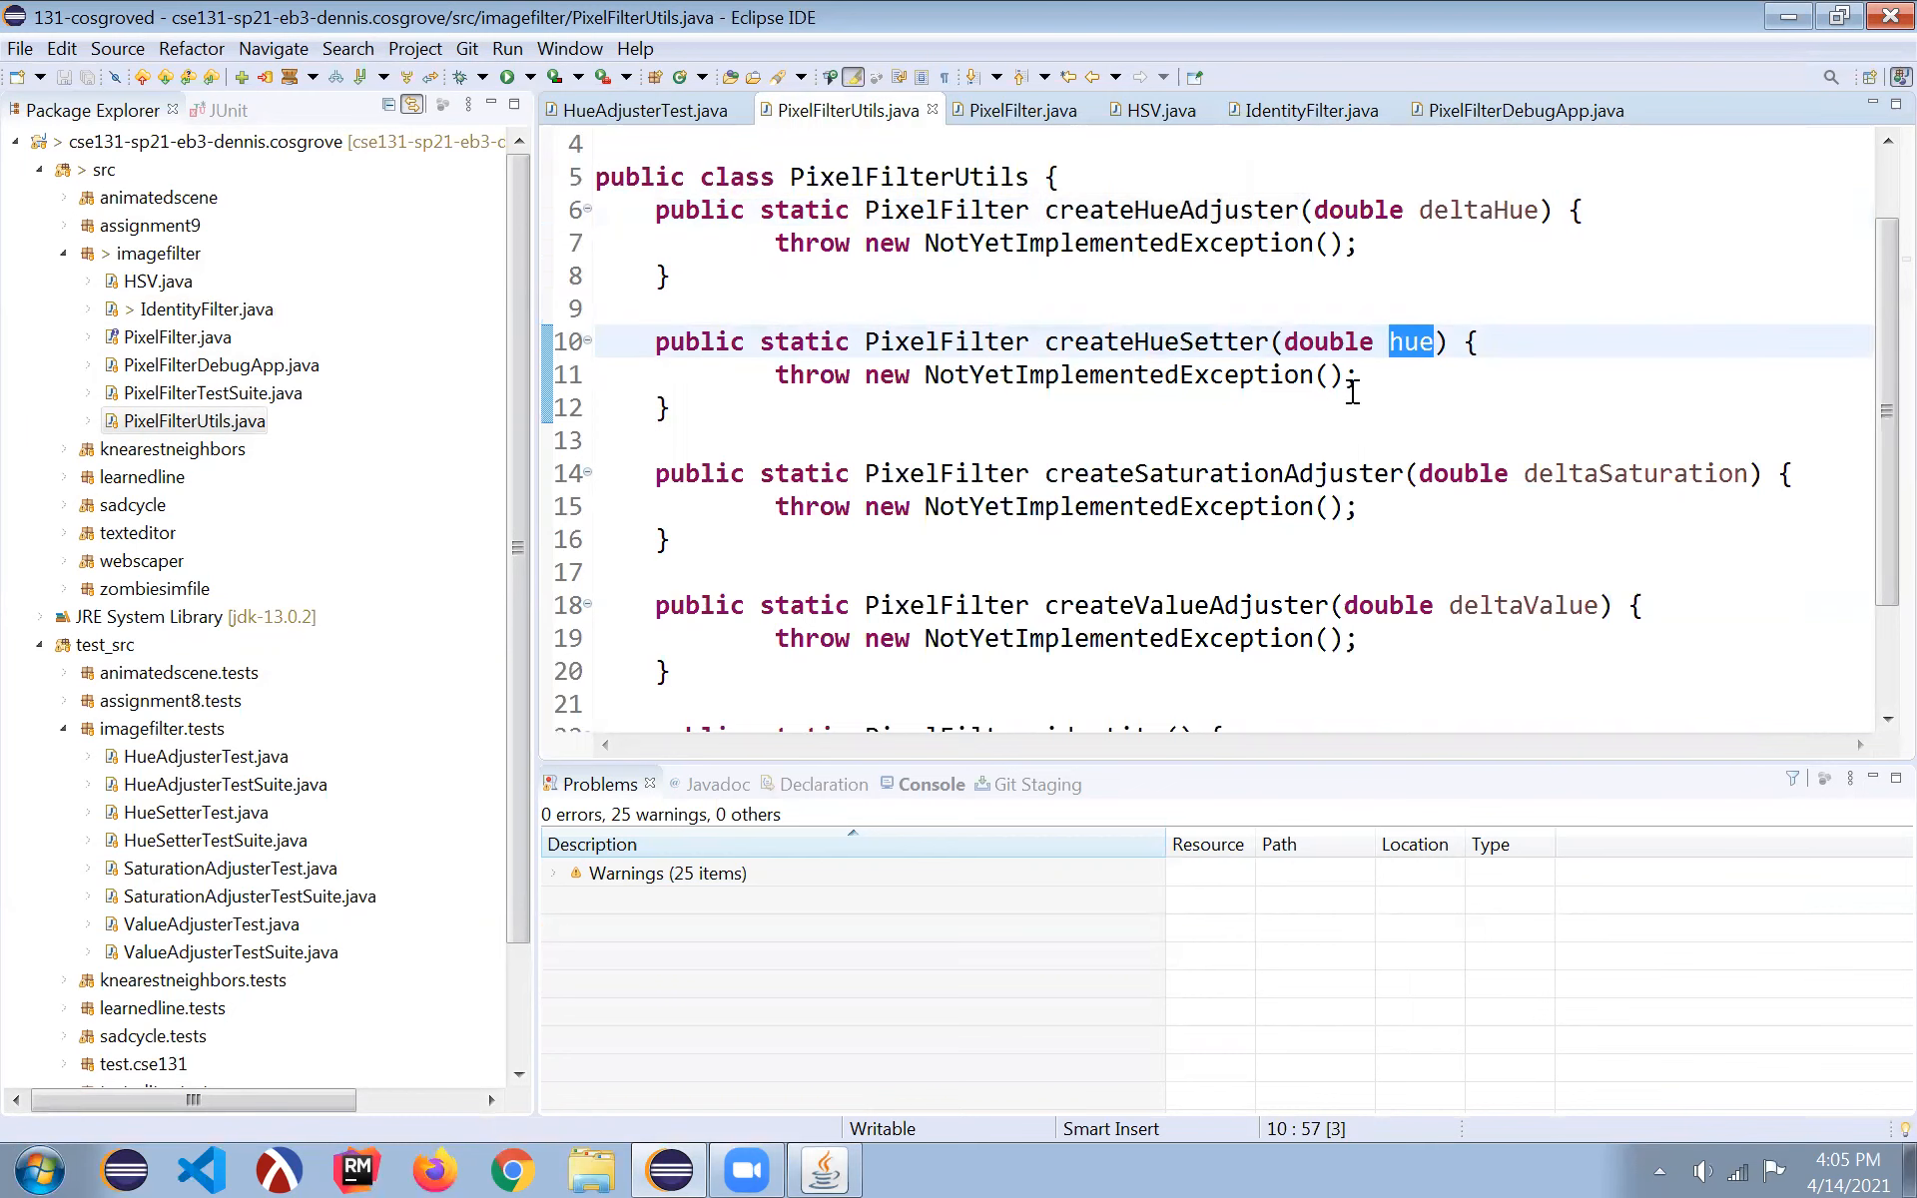
mouse_move(991, 333)
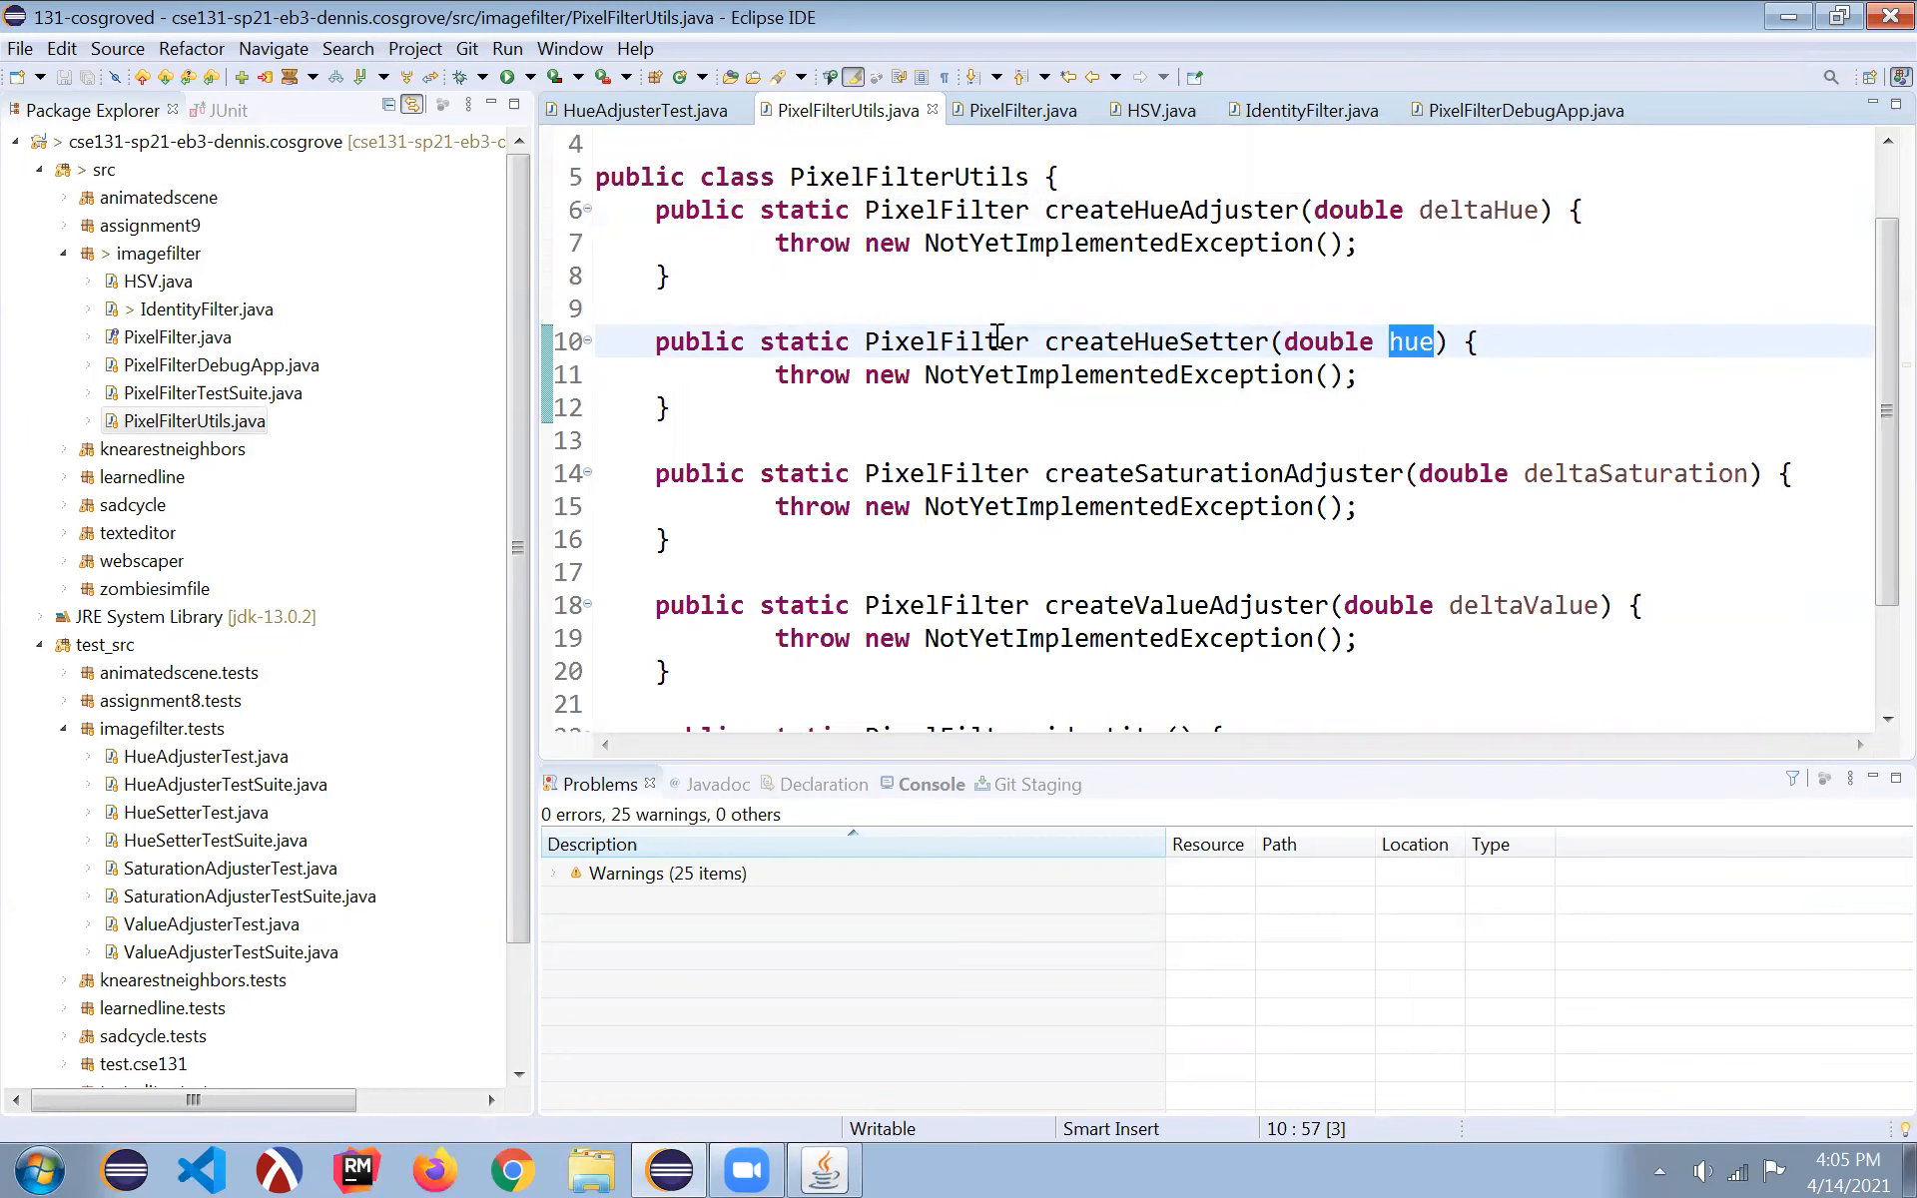
mouse_move(1388, 174)
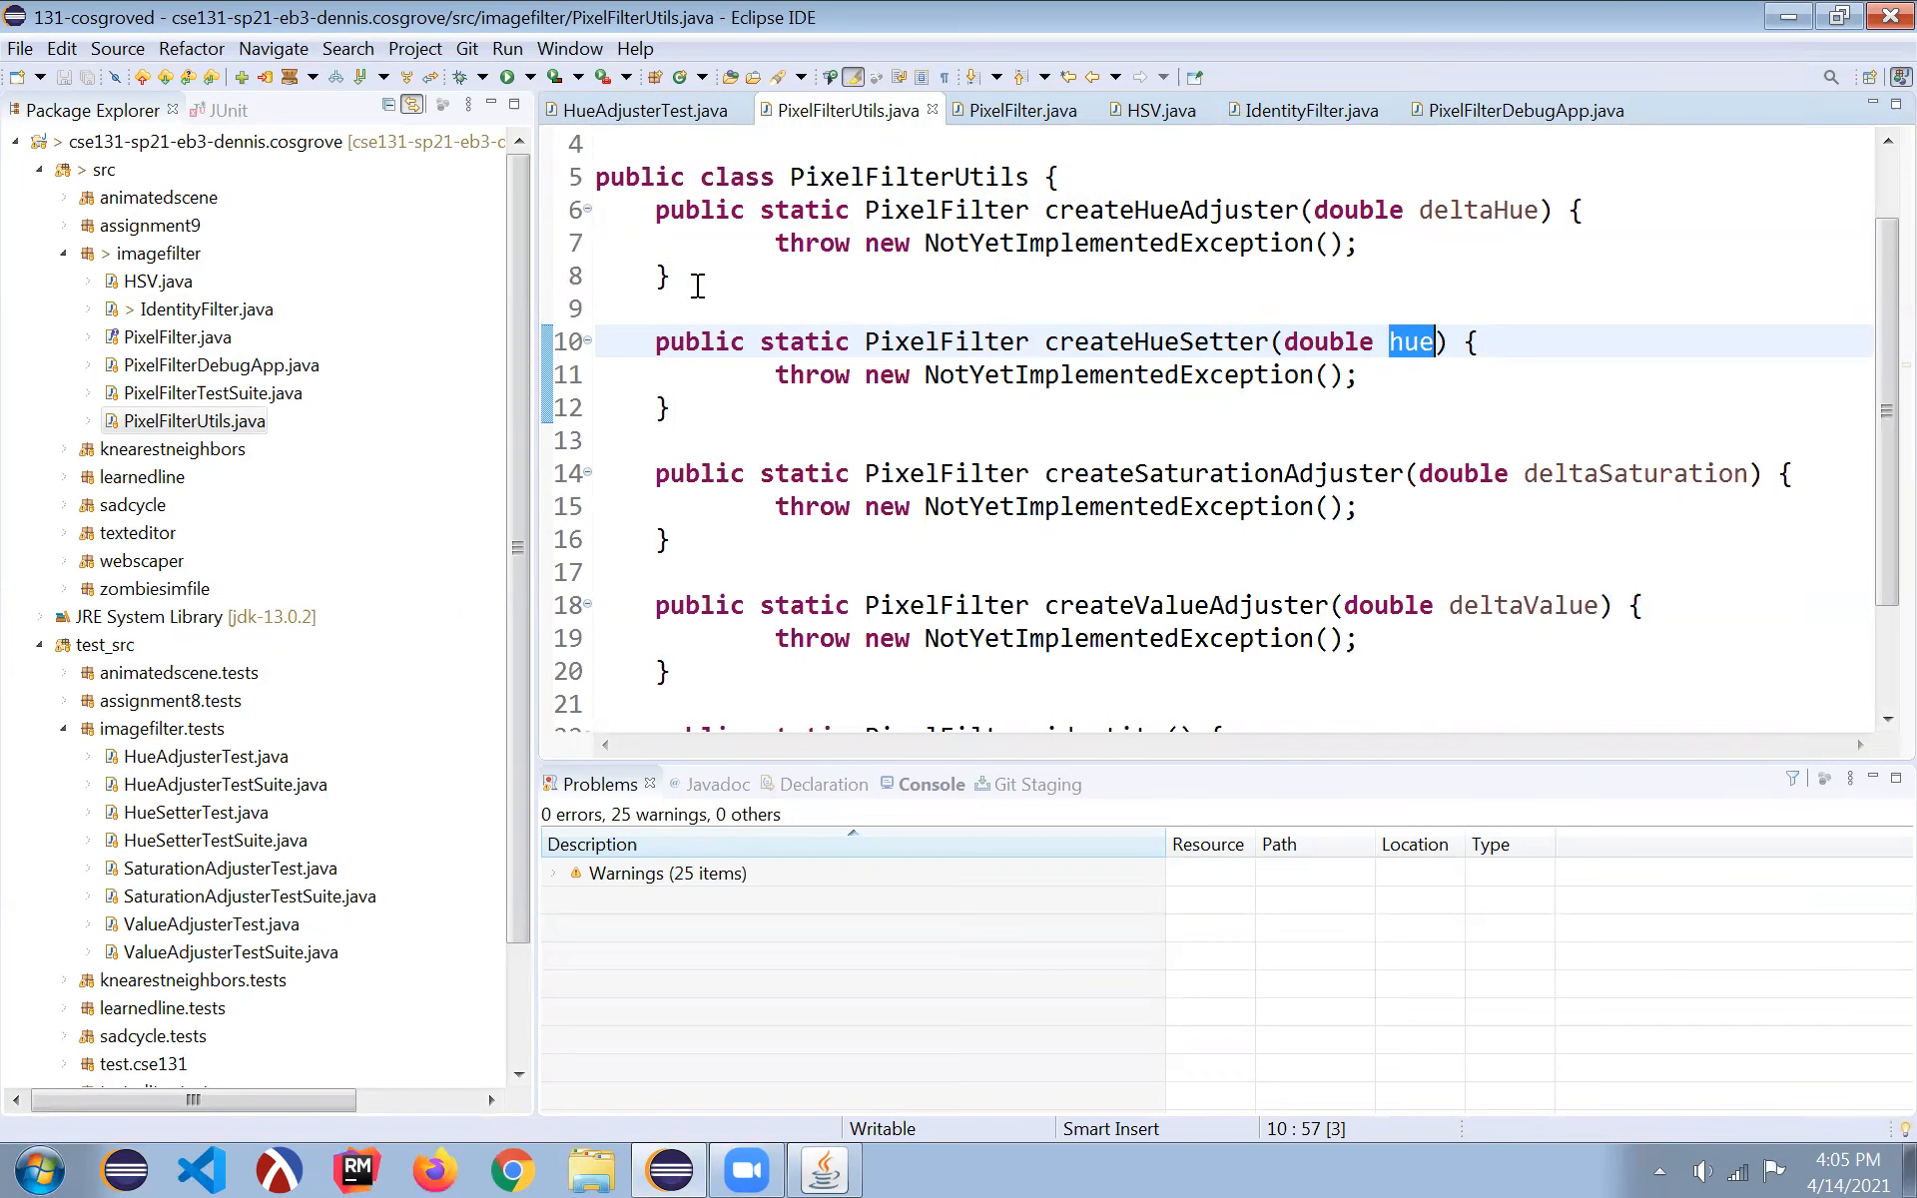
scroll("down", 3)
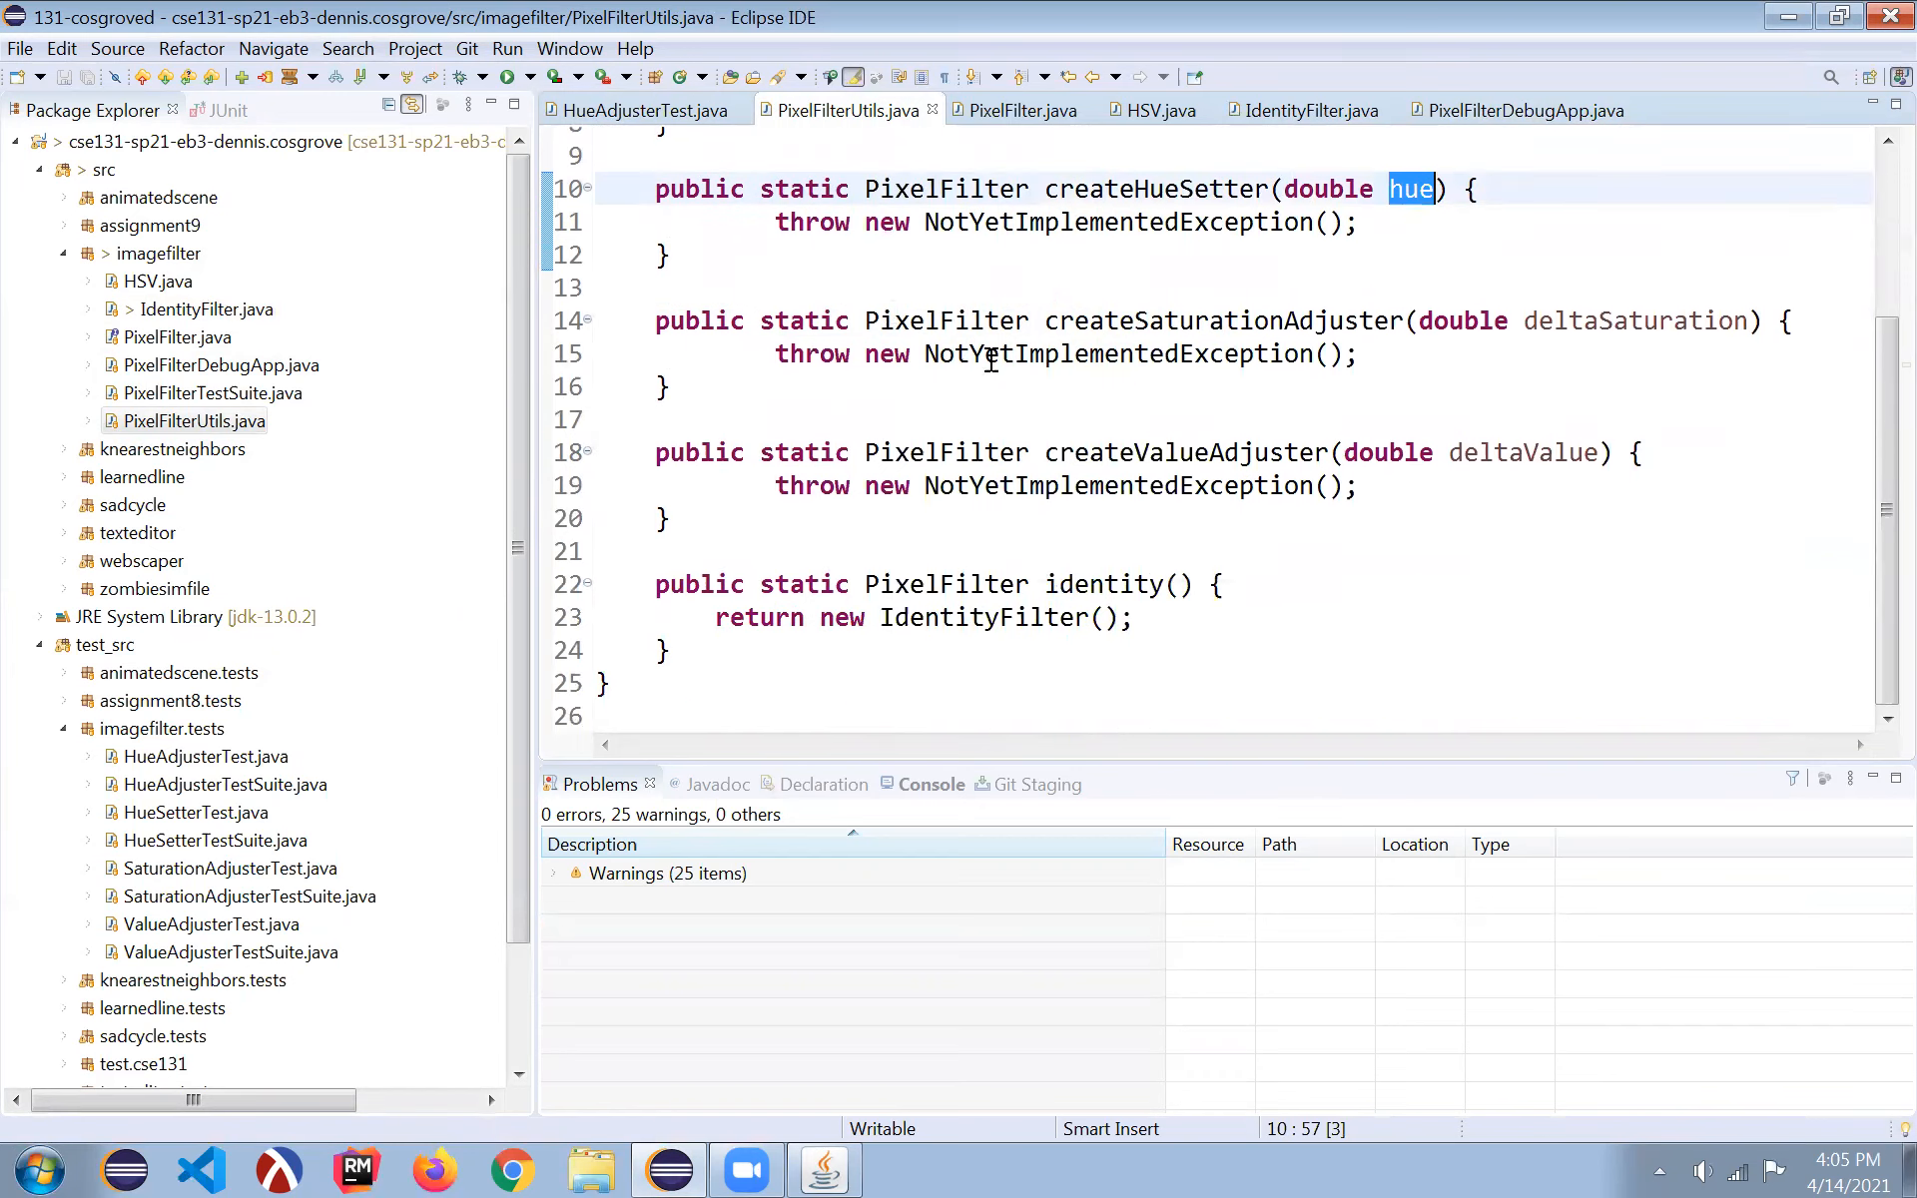